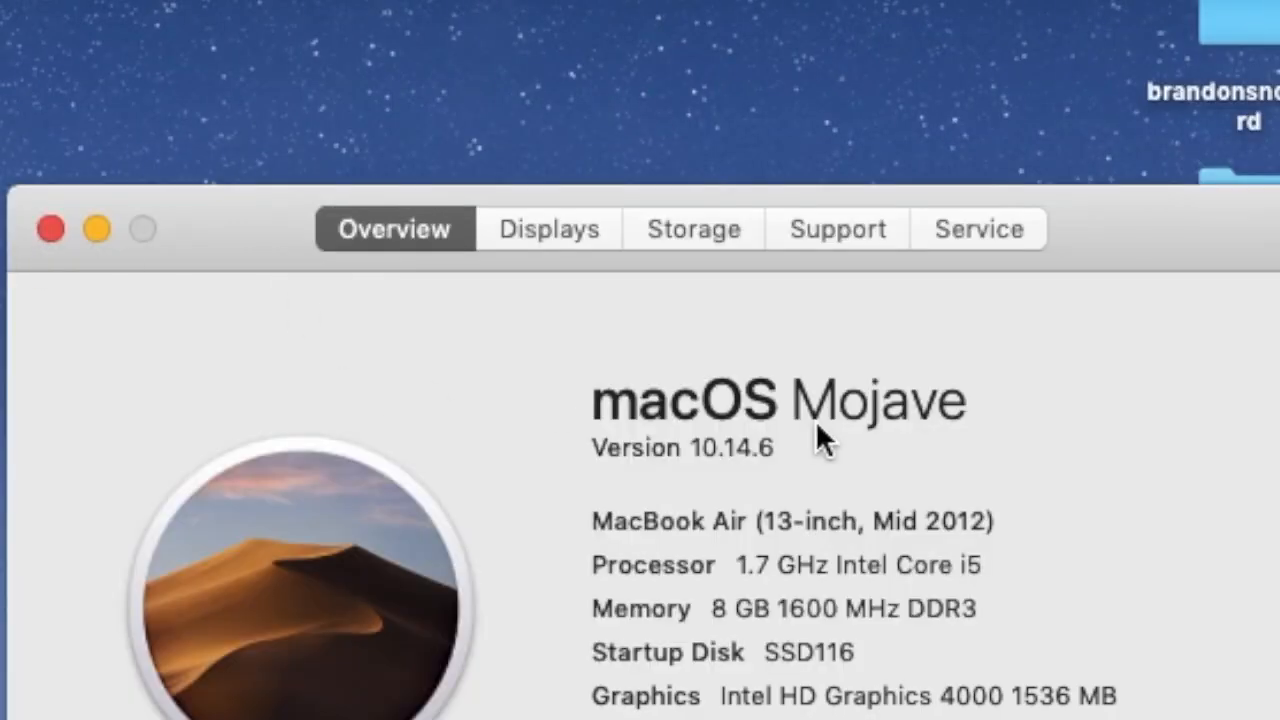
mouse_move(712, 482)
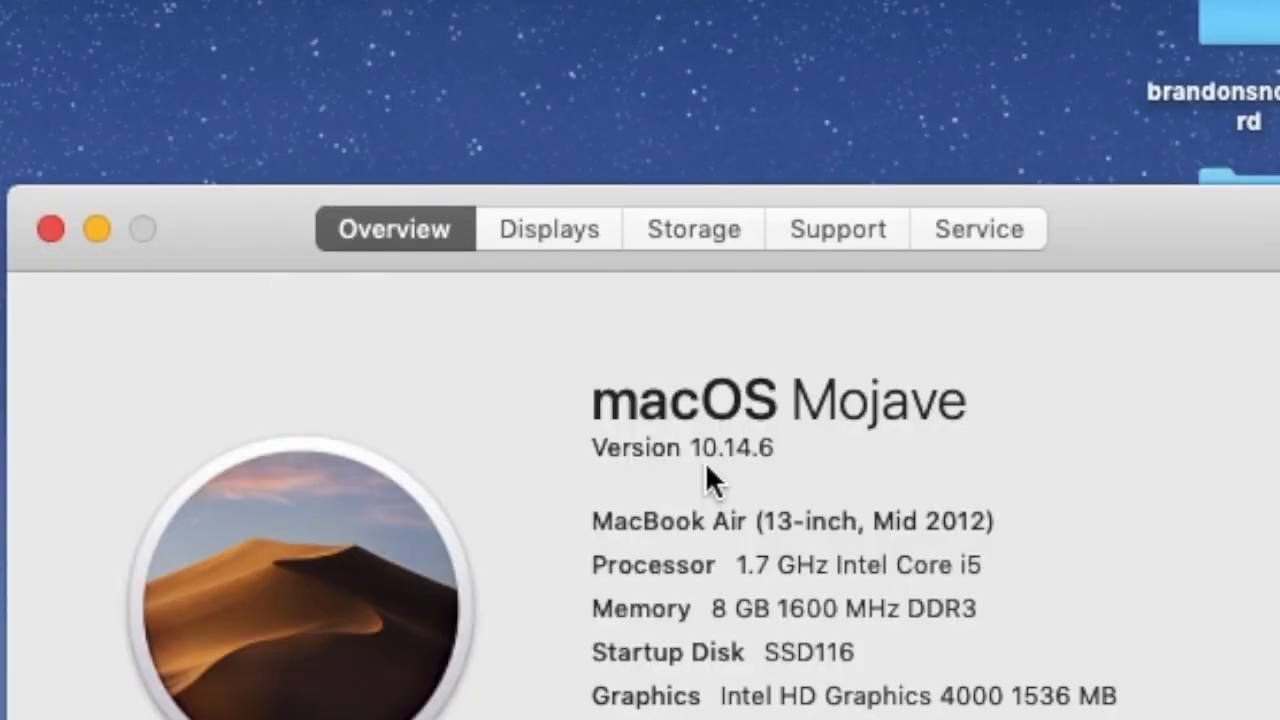
mouse_move(780, 490)
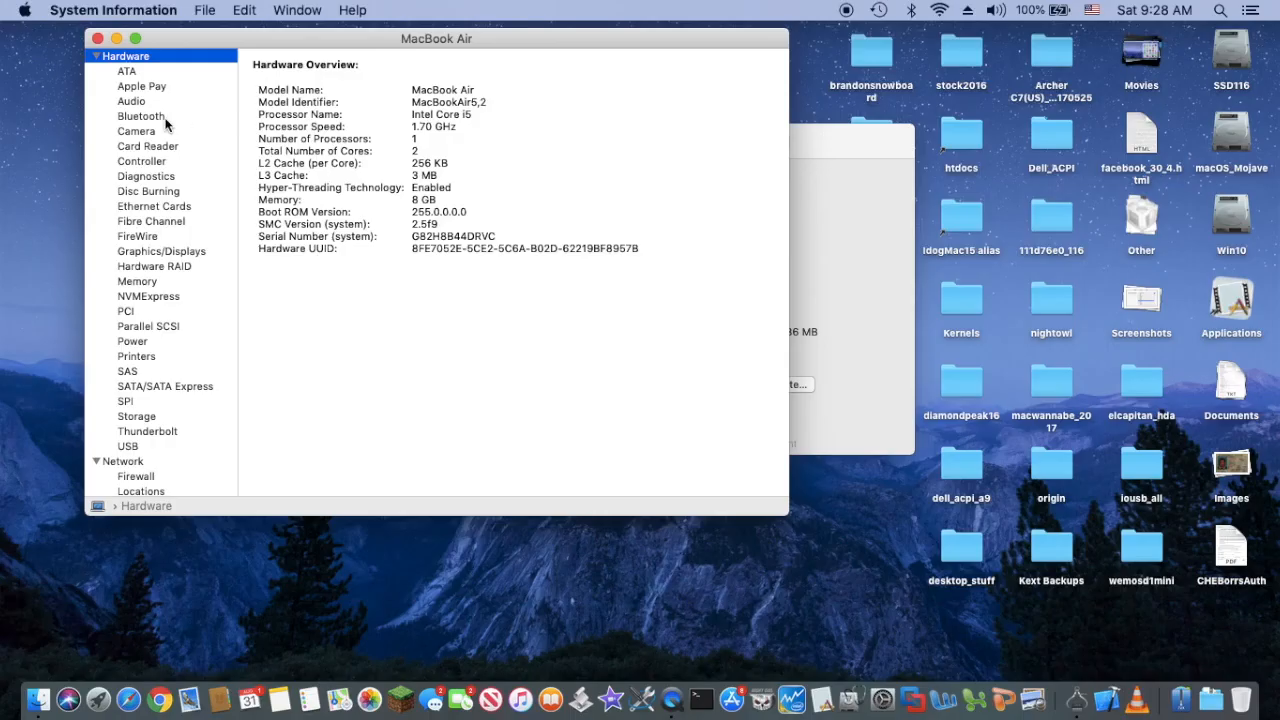
- Show the Audio report with the built-in microphone, line input and output devices
click(132, 100)
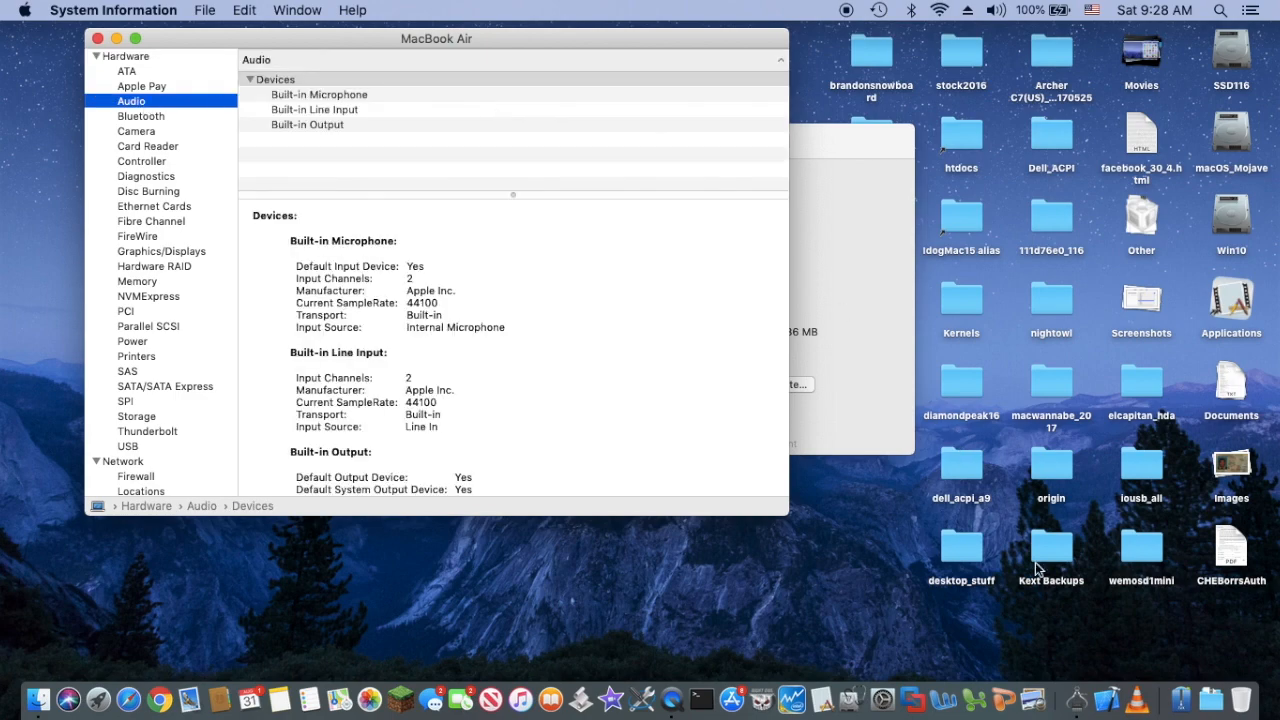
mouse_move(1180, 690)
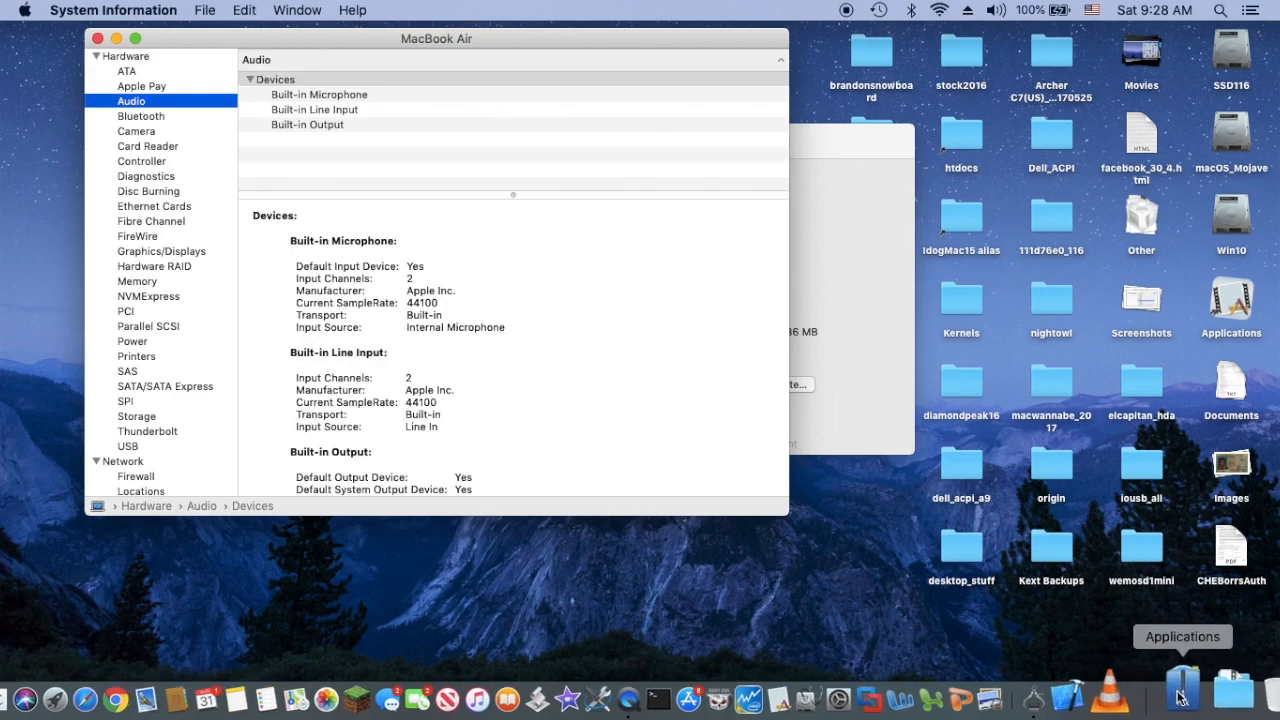
- Launch DPCIManager from the Dock's Applications stack onto its Status overview
click(1180, 690)
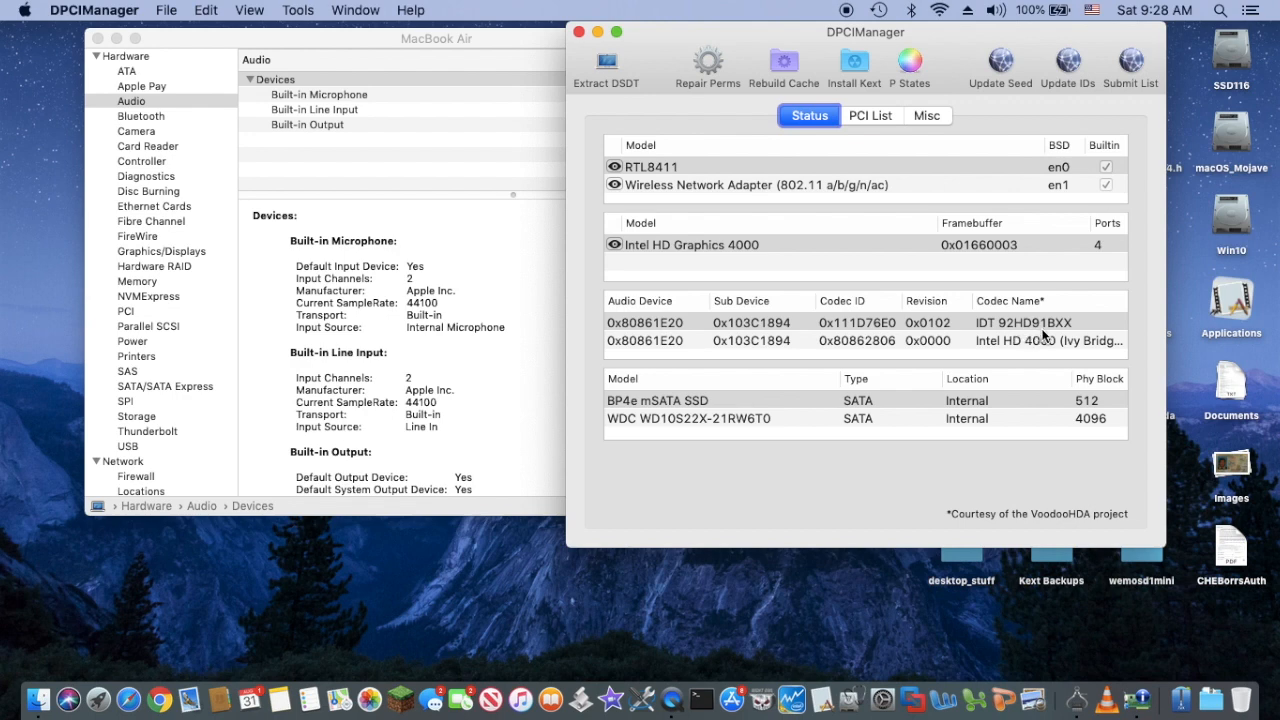
mouse_move(582, 50)
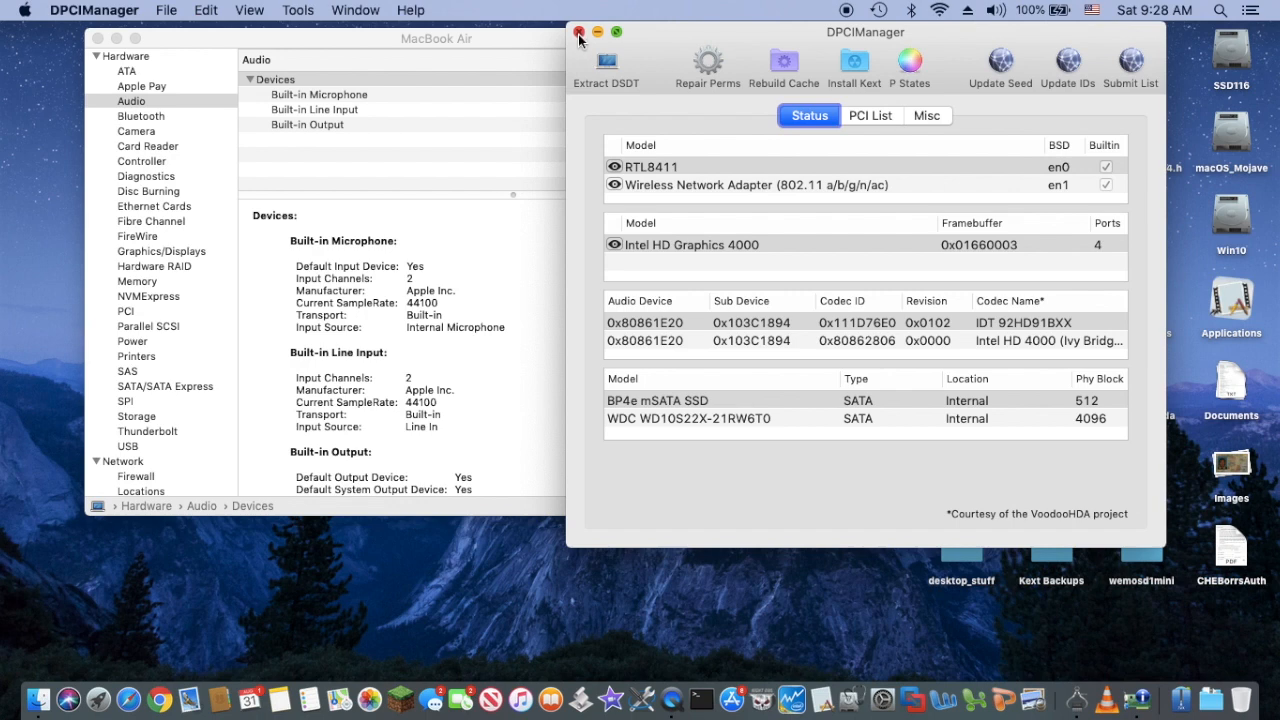
- Close DPCIManager and accept the incoming AirDrop photo before viewing the Bluetooth report
click(580, 32)
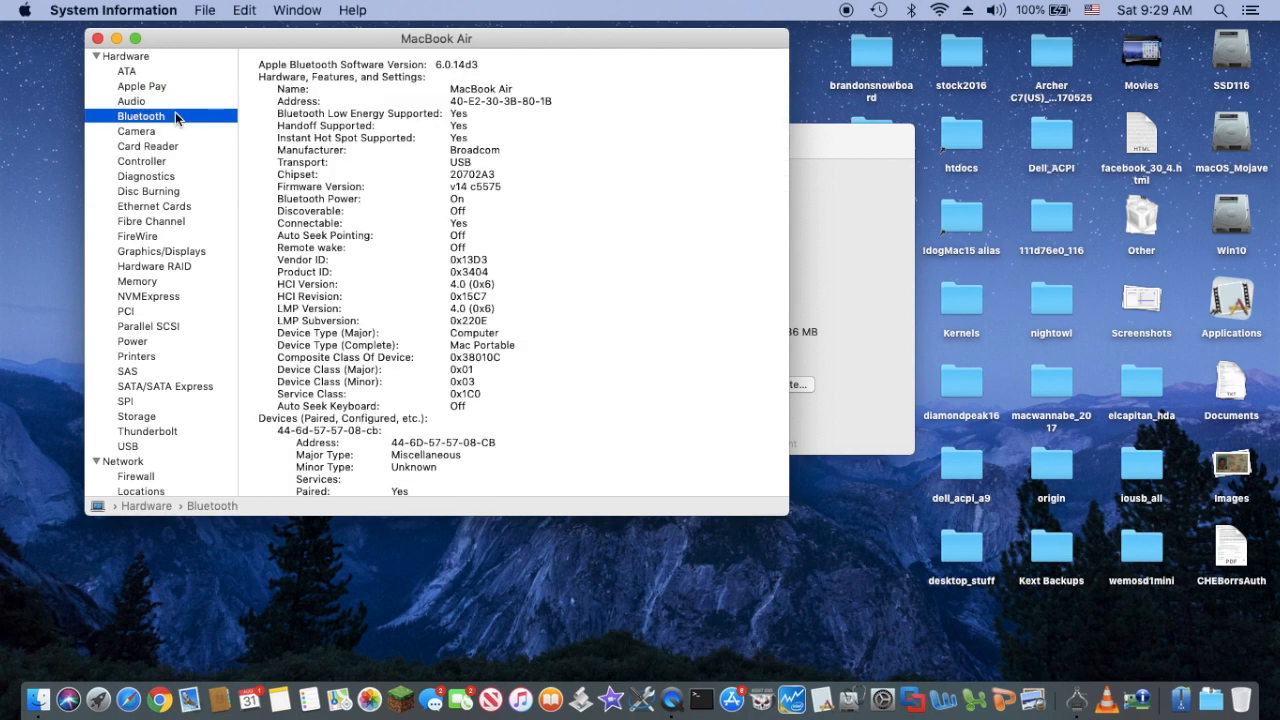
mouse_move(438, 132)
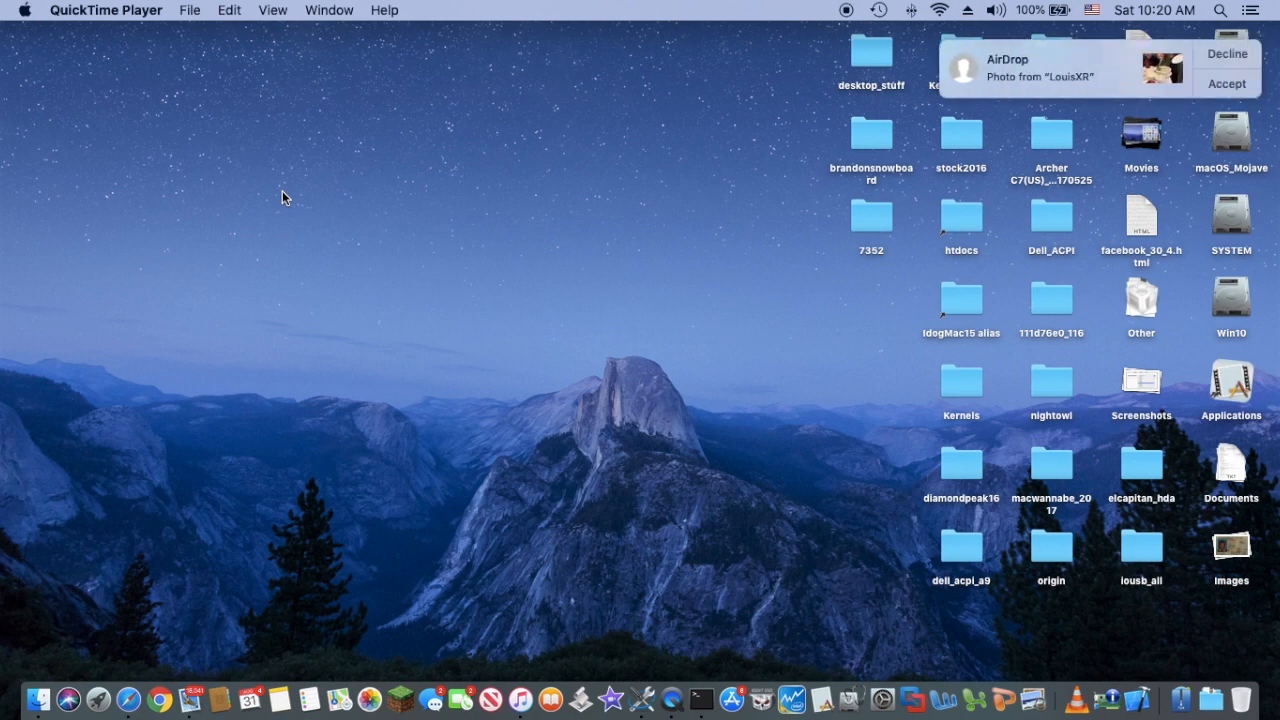
mouse_move(1100, 202)
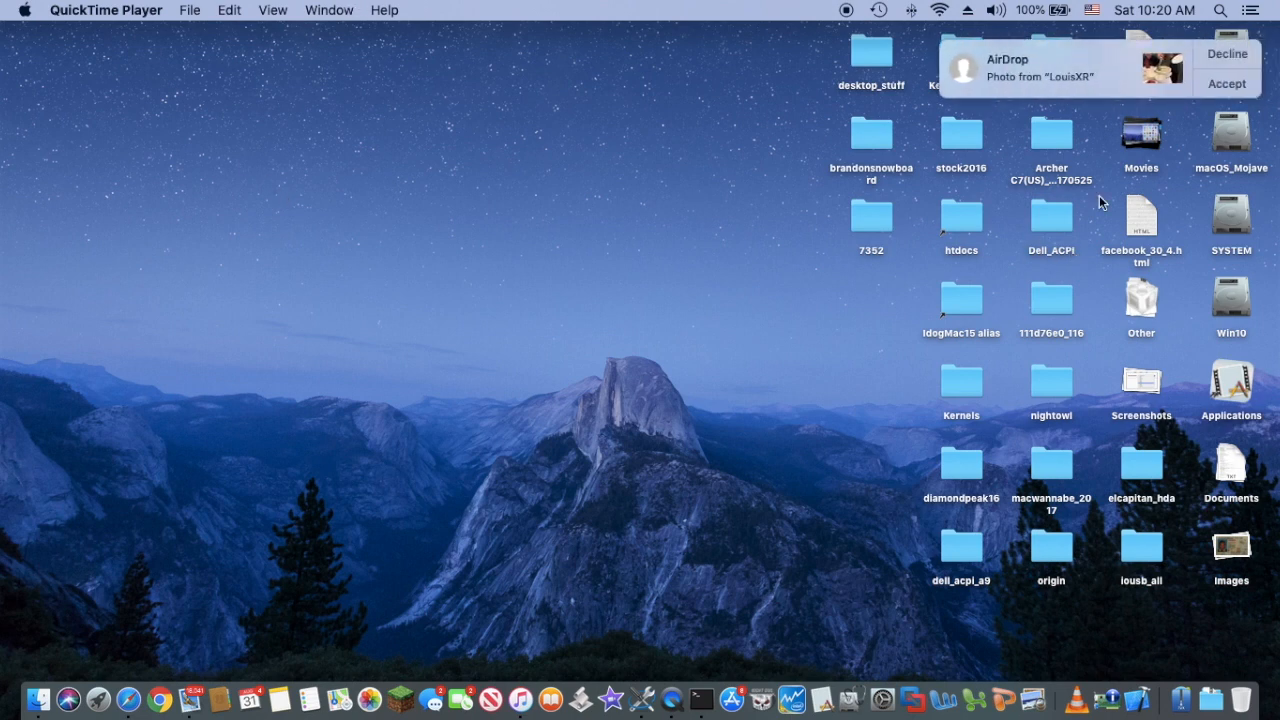
click(1252, 84)
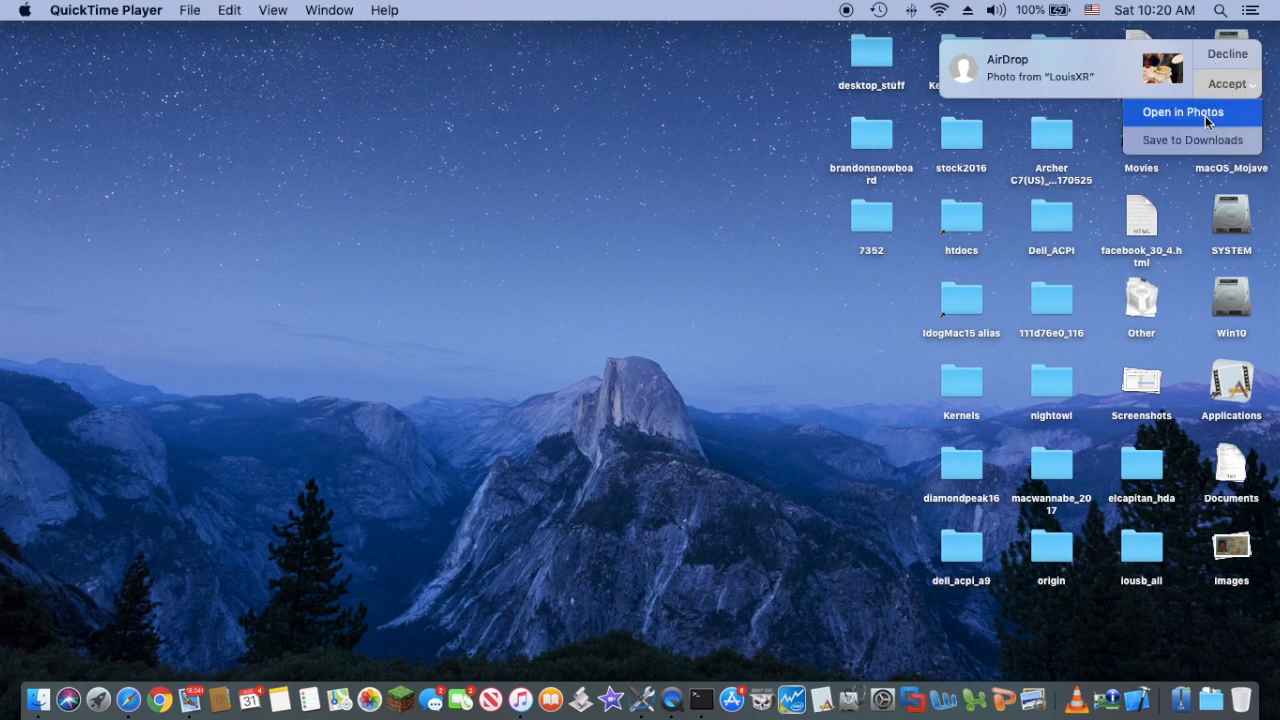
click(1182, 112)
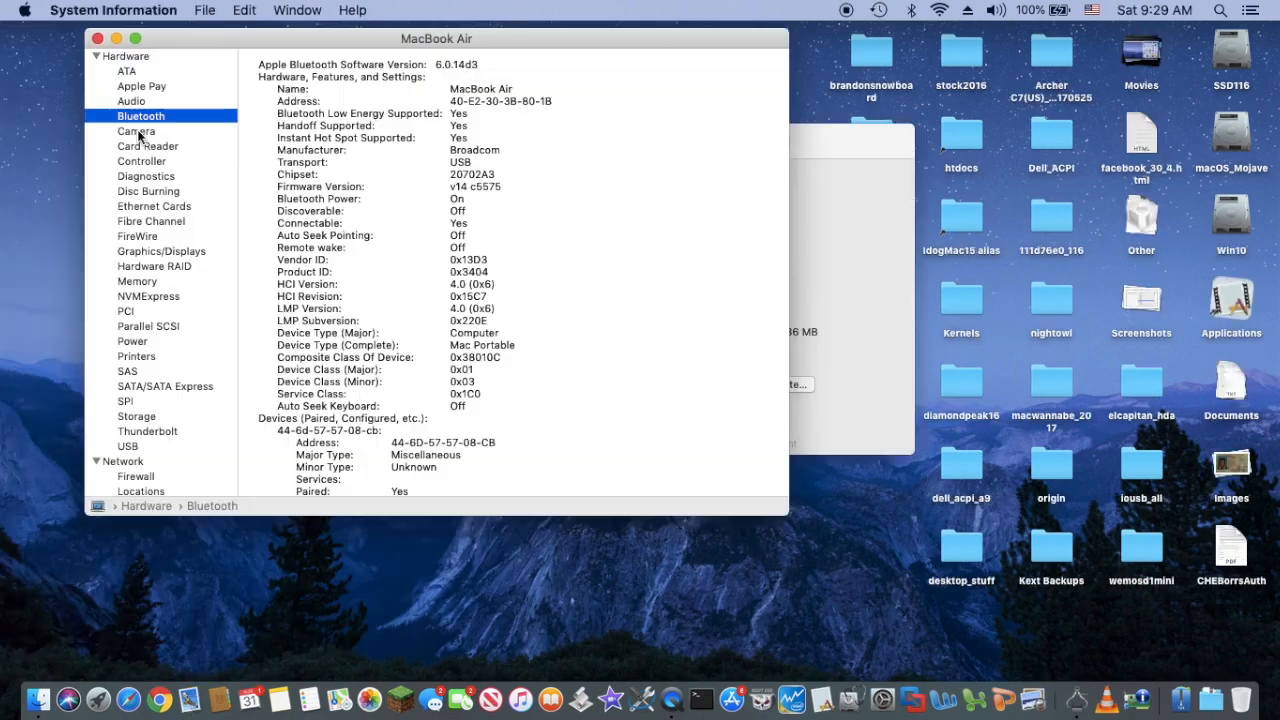
- Review the Ethernet Cards, Memory and Graphics/Displays reports, including Intel HD Graphics 4000
click(154, 206)
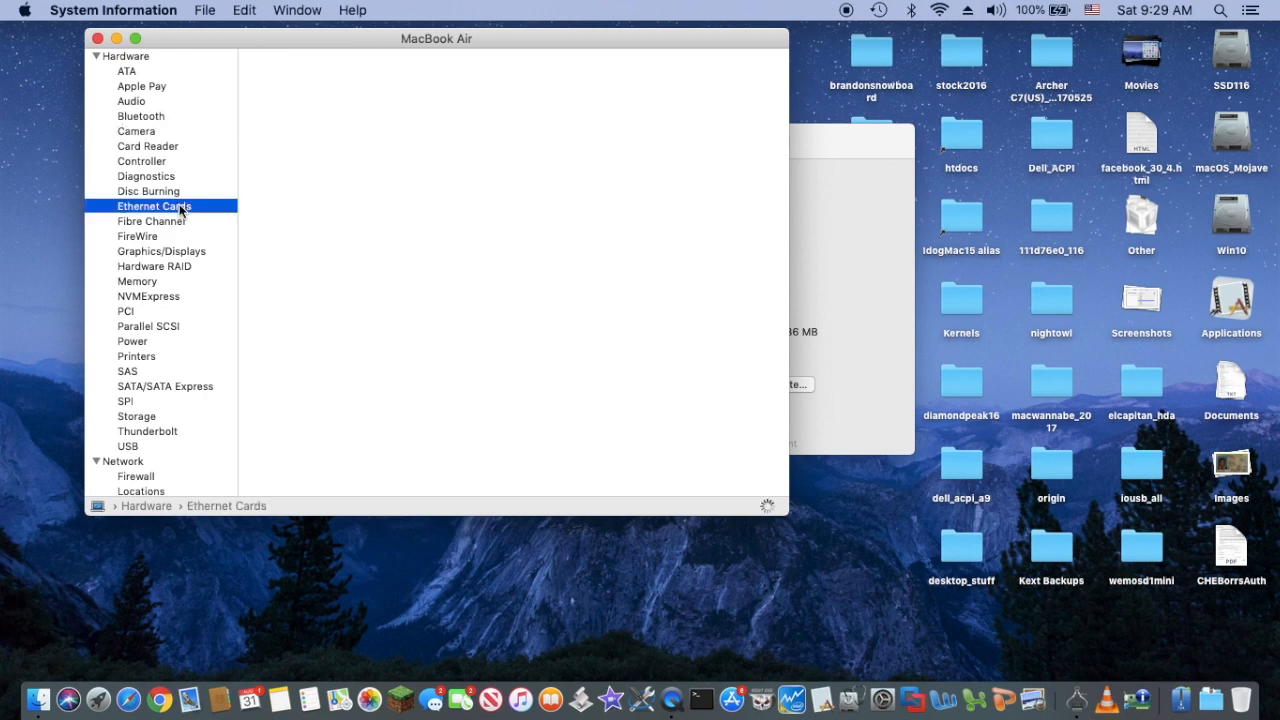
click(154, 206)
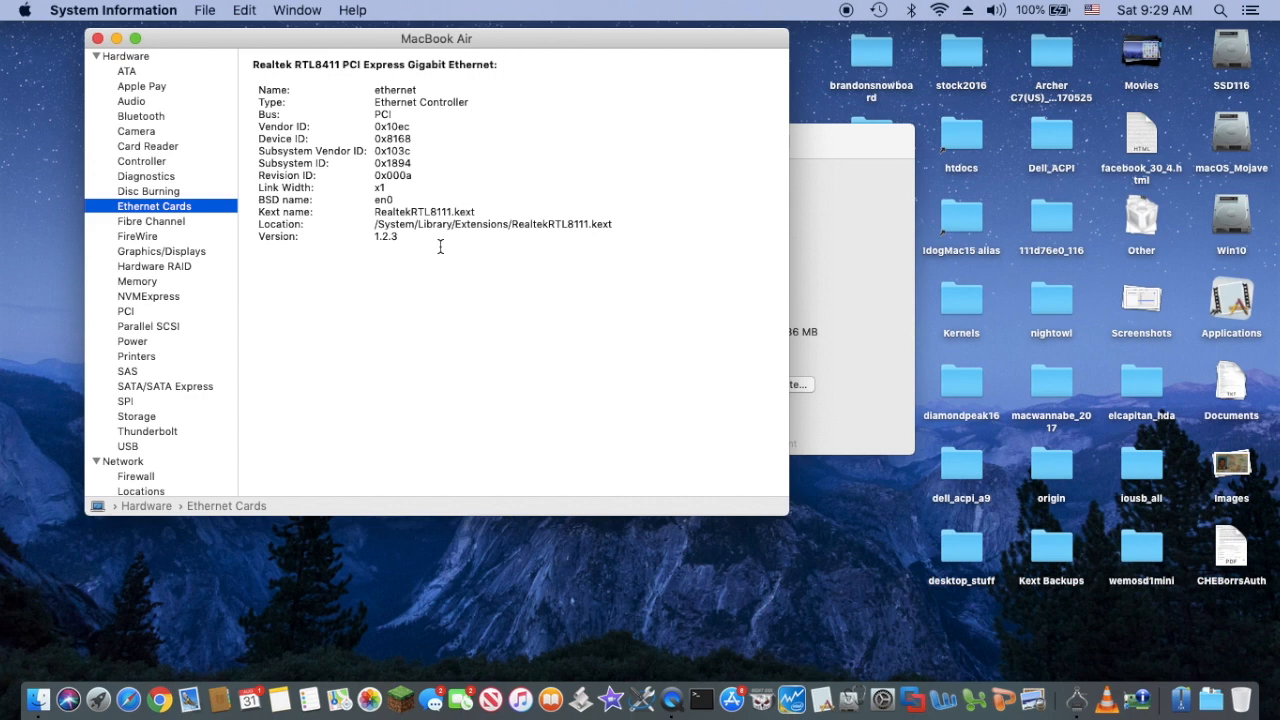
click(136, 280)
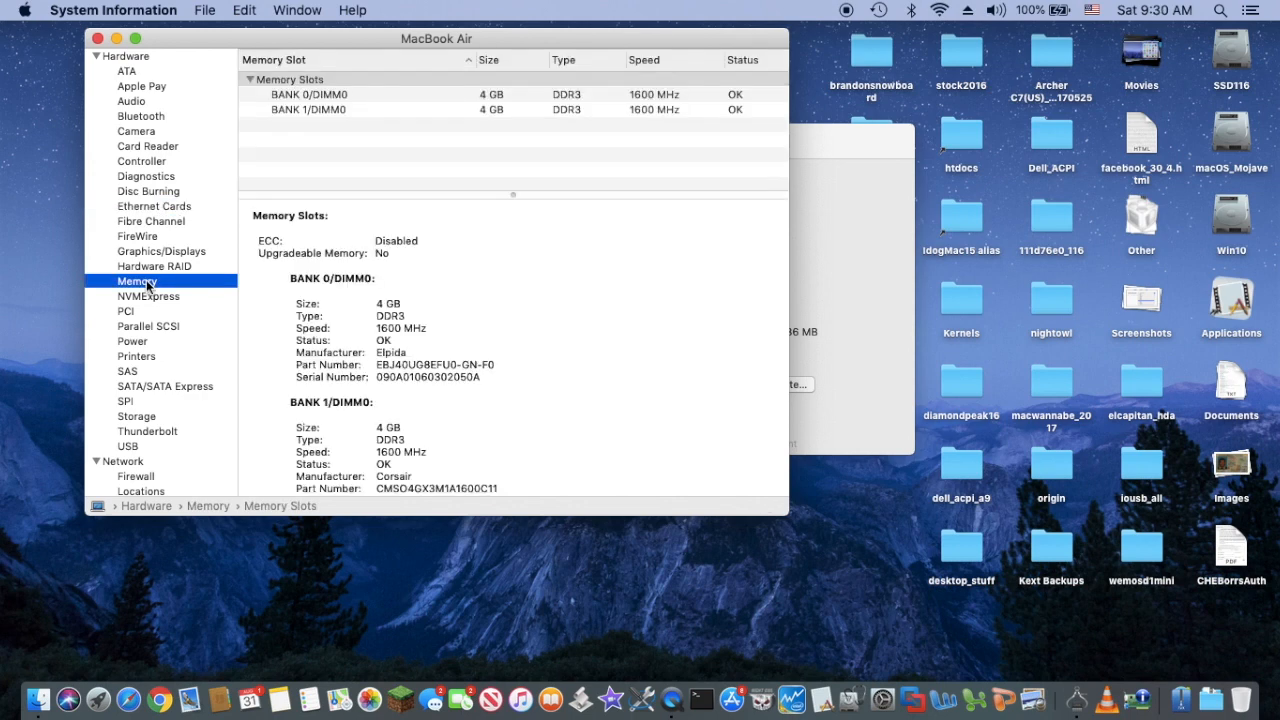
click(160, 252)
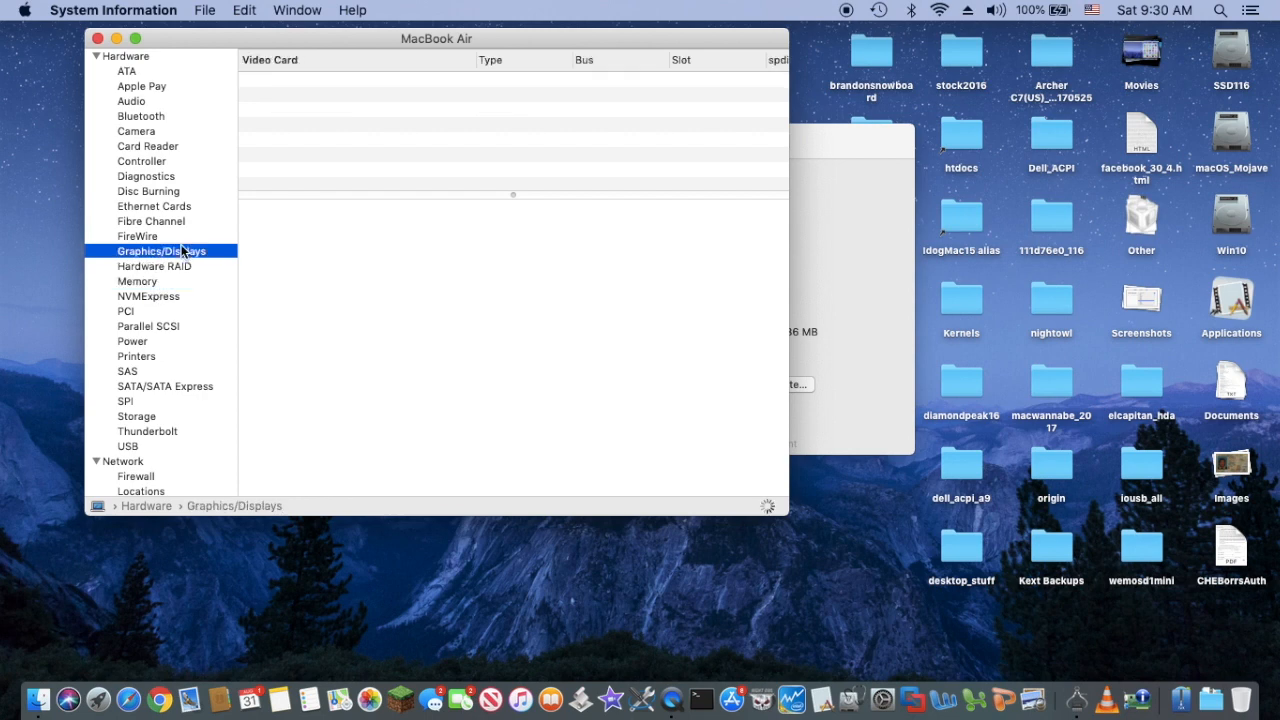
click(162, 252)
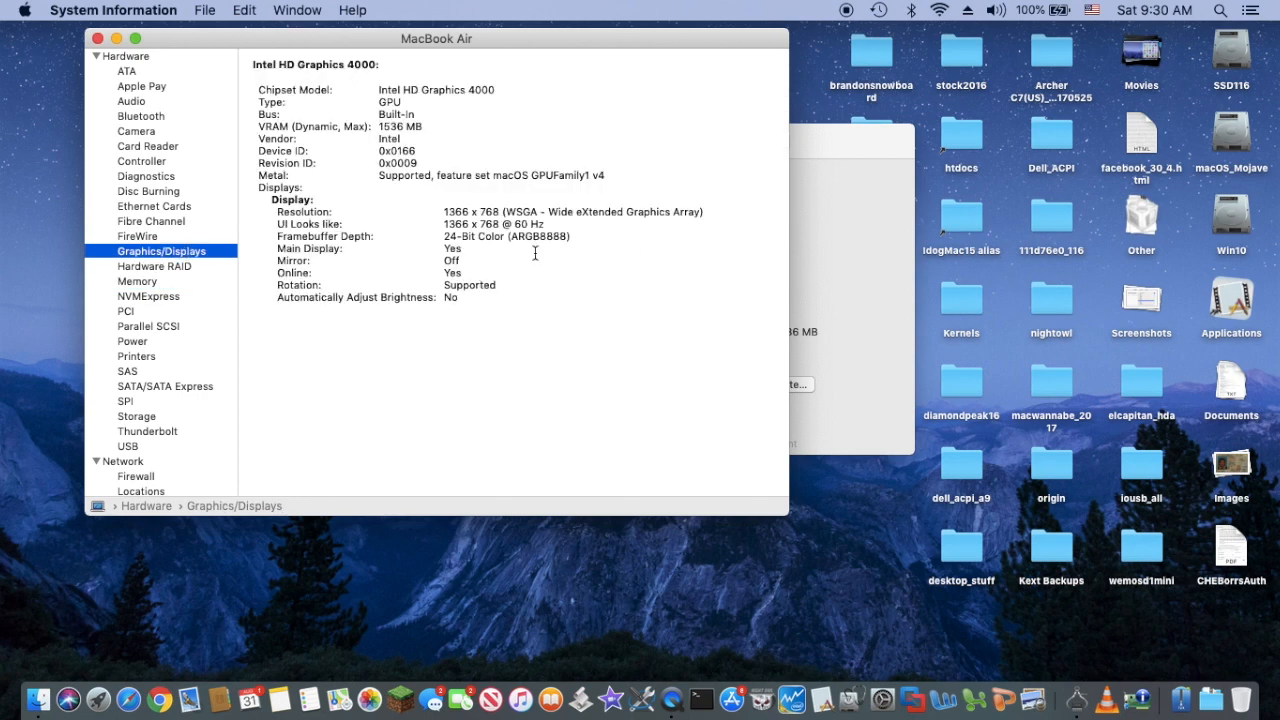
mouse_move(470, 224)
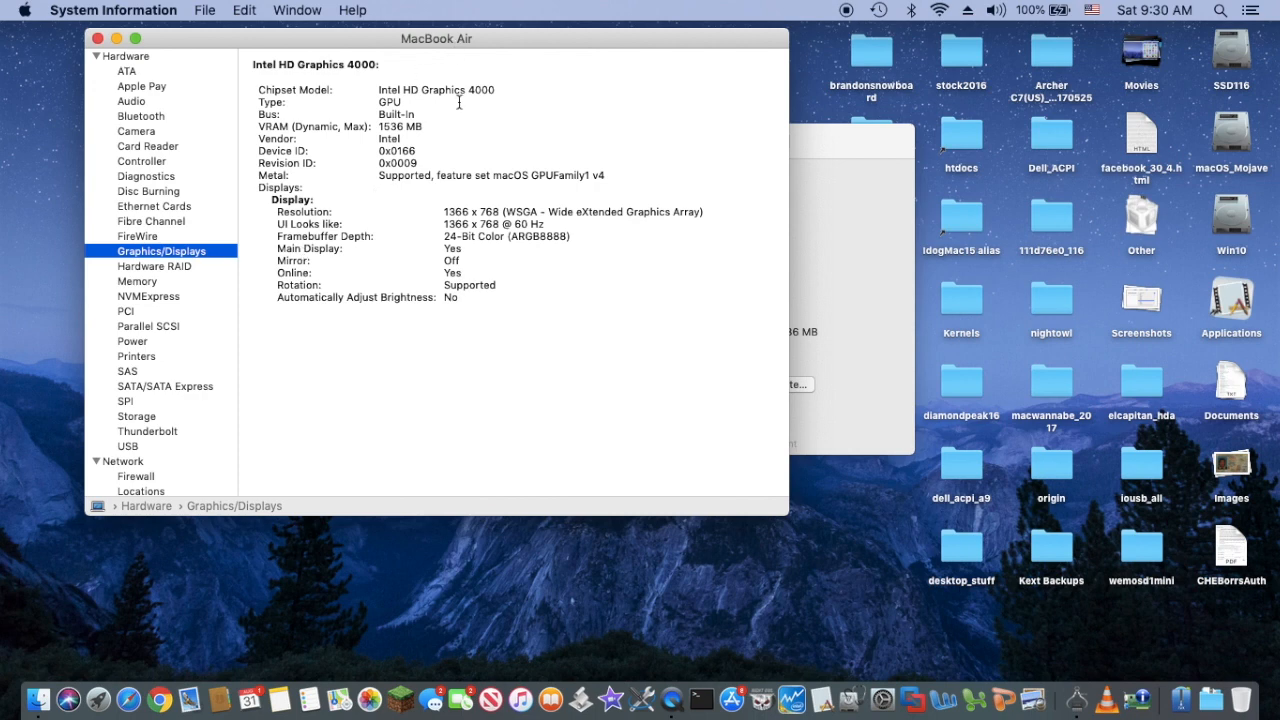
mouse_move(140, 356)
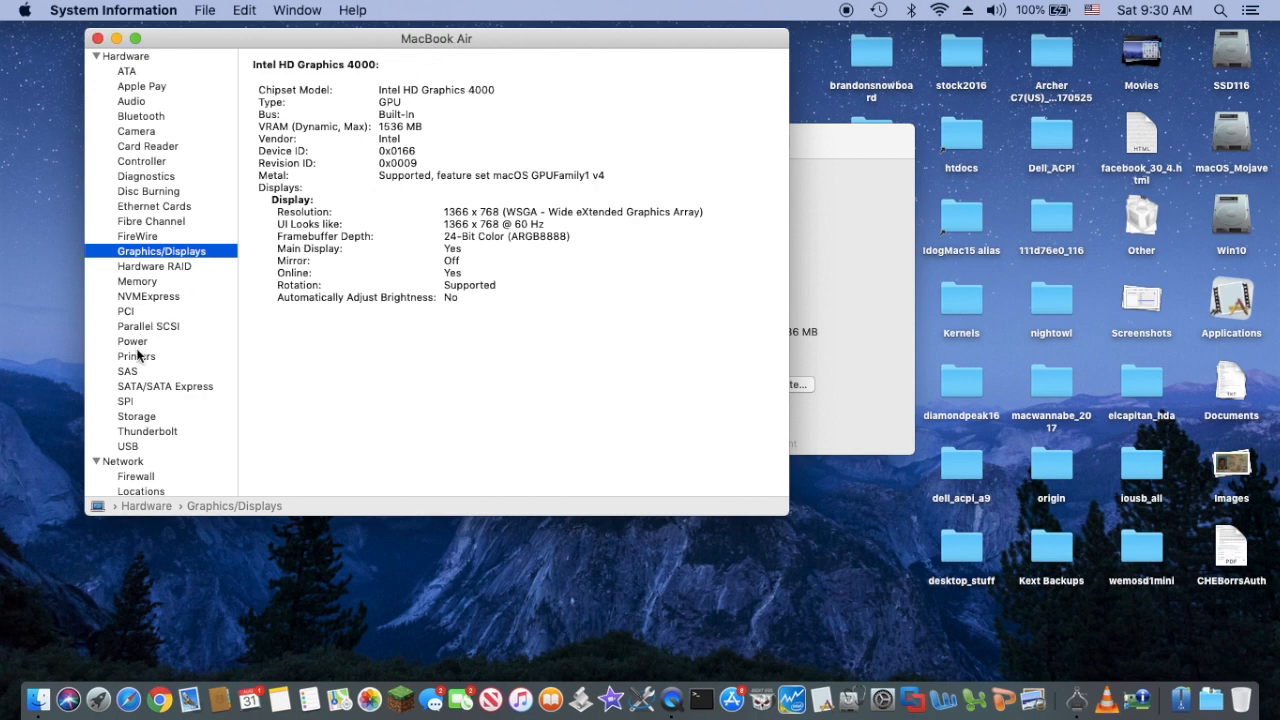
- Review the Storage report with the SSD116 volume, then the USB device tree
click(136, 416)
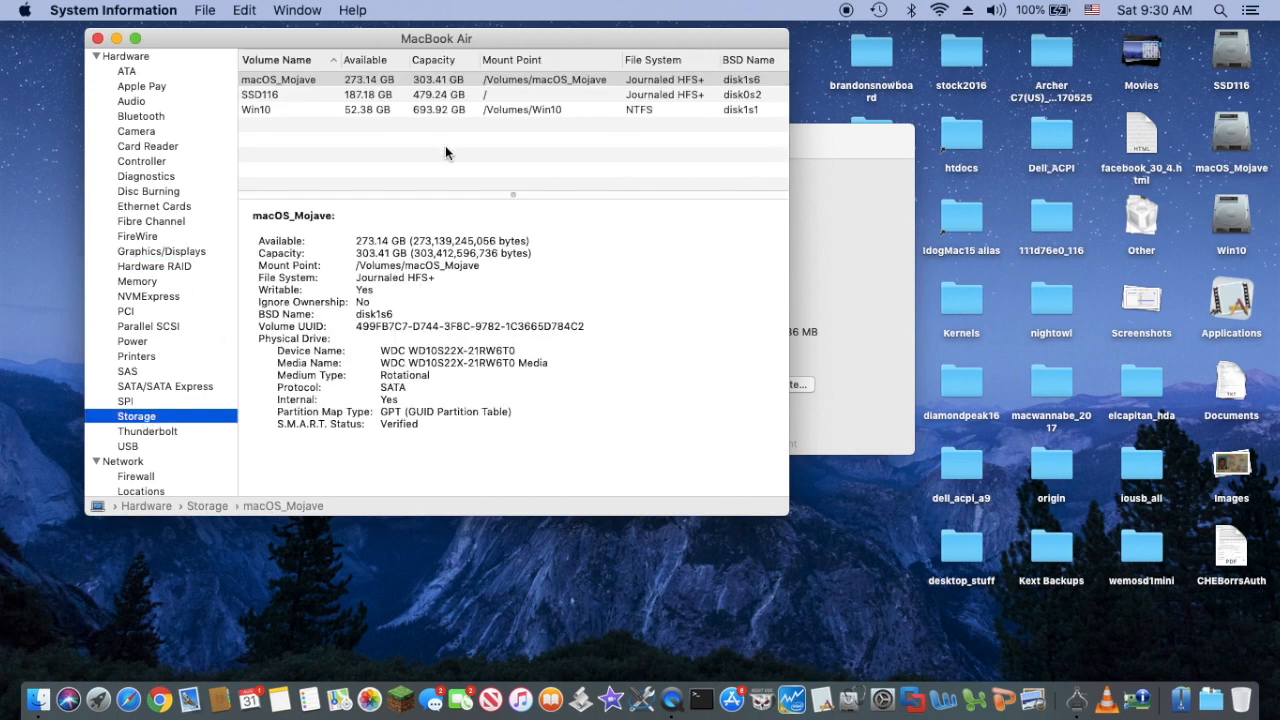
mouse_move(448, 88)
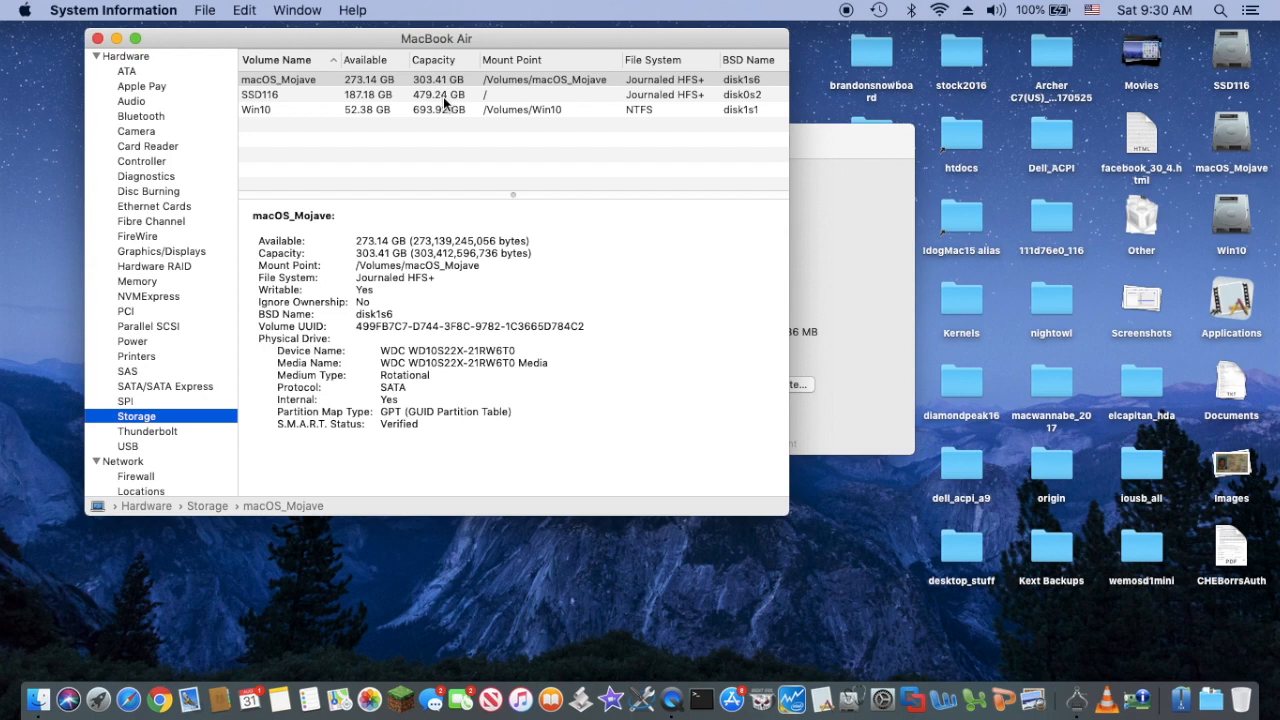
click(280, 94)
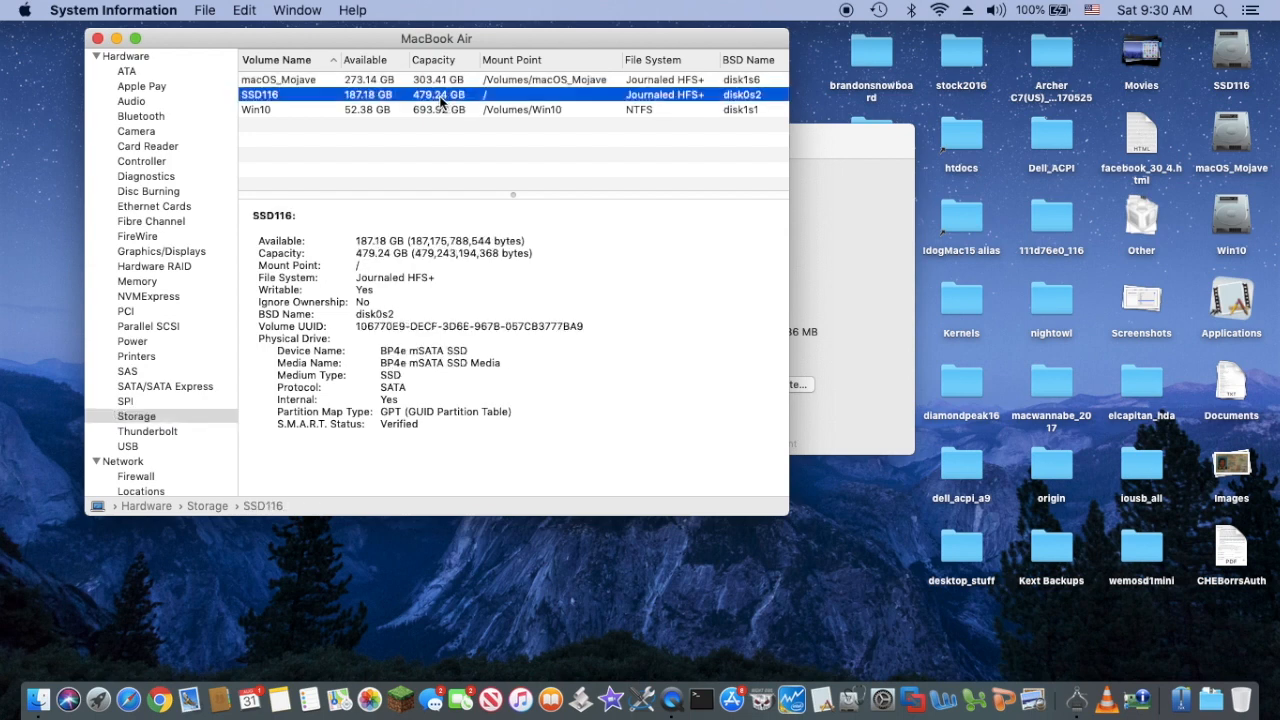
click(128, 446)
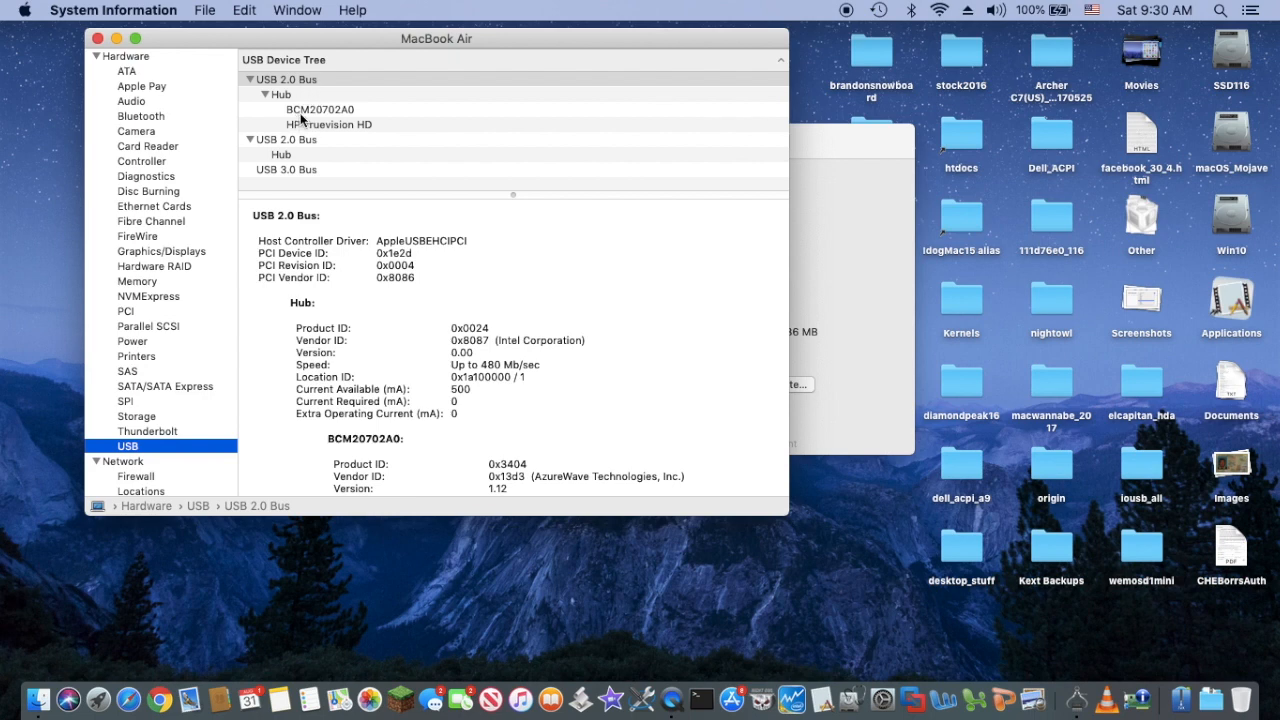
mouse_move(344, 124)
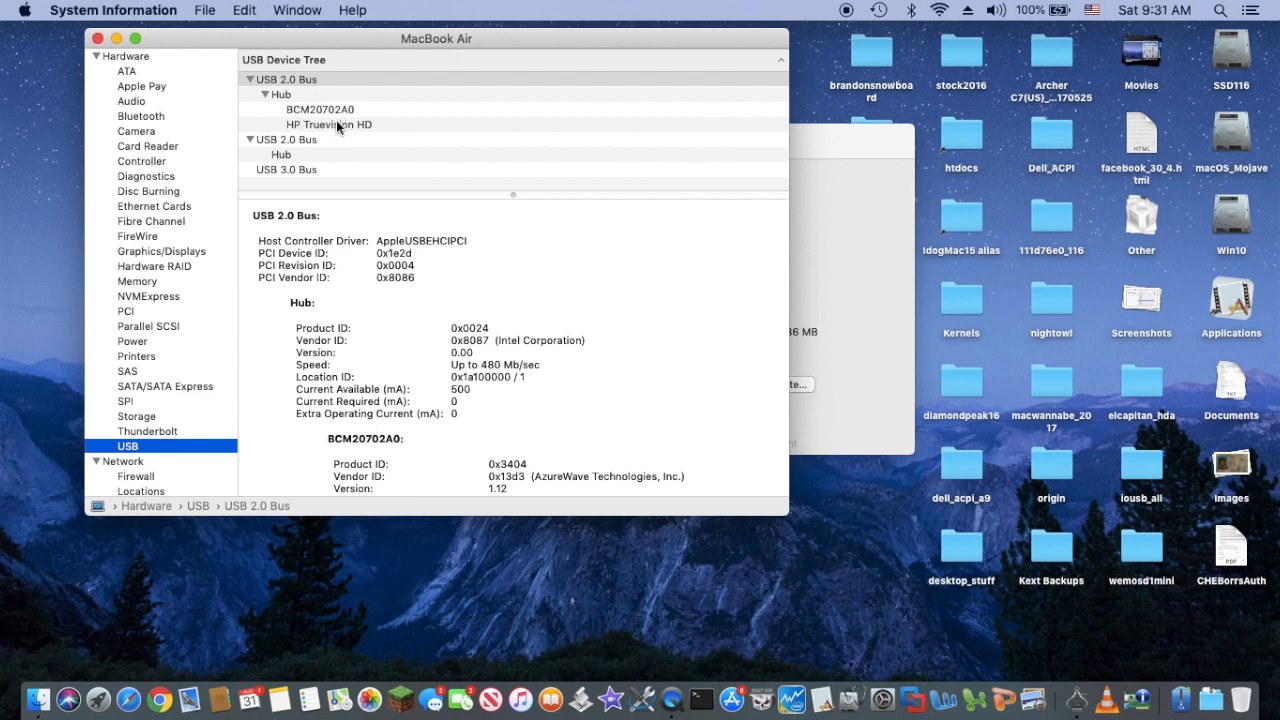
mouse_move(938, 20)
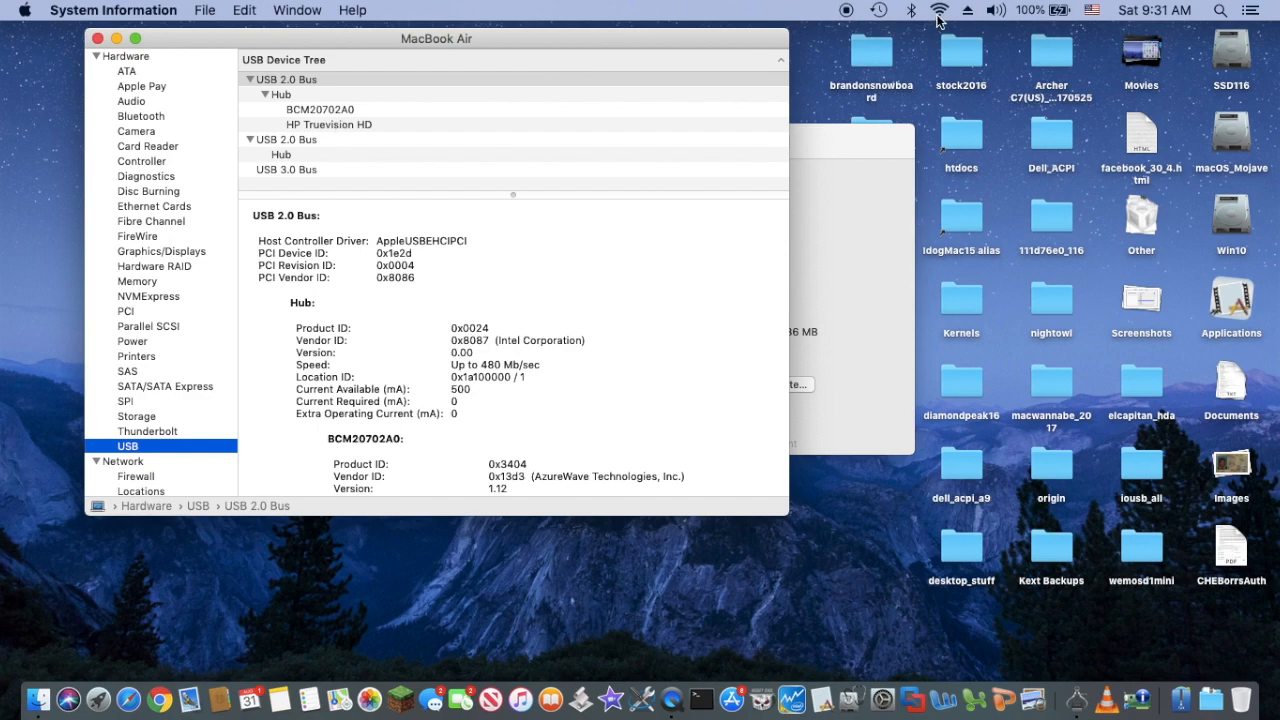
click(940, 10)
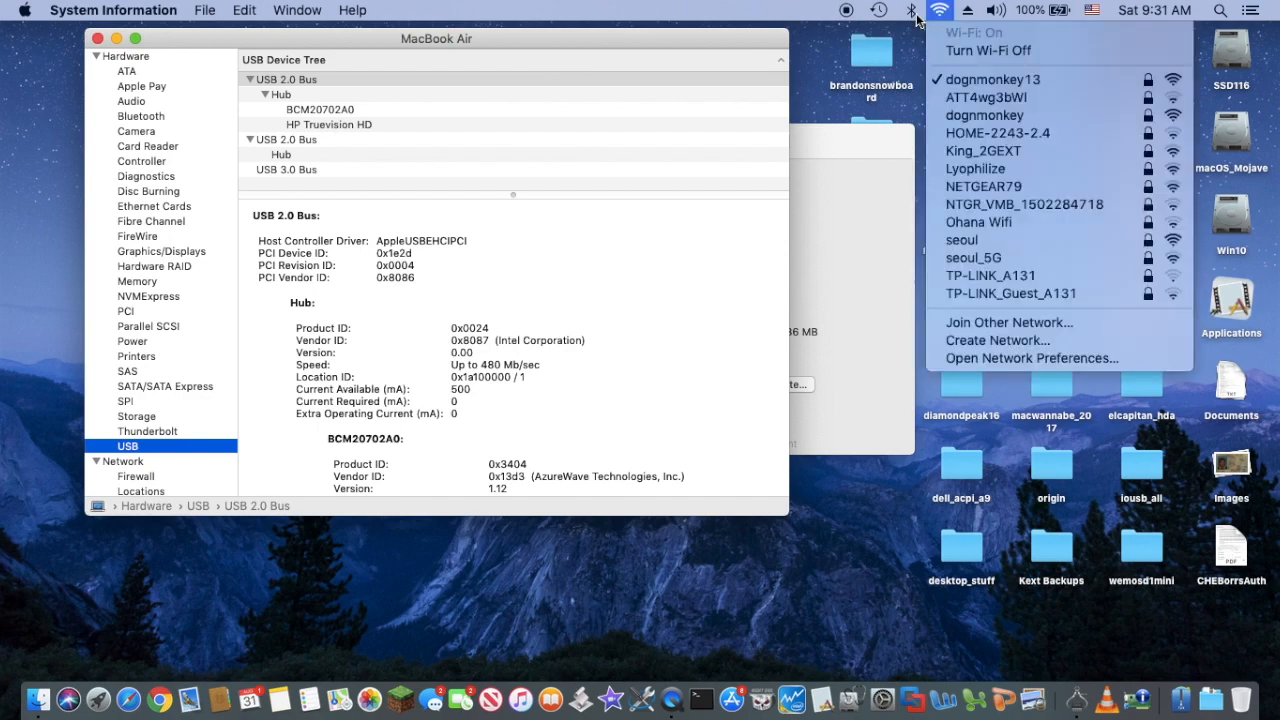
click(912, 10)
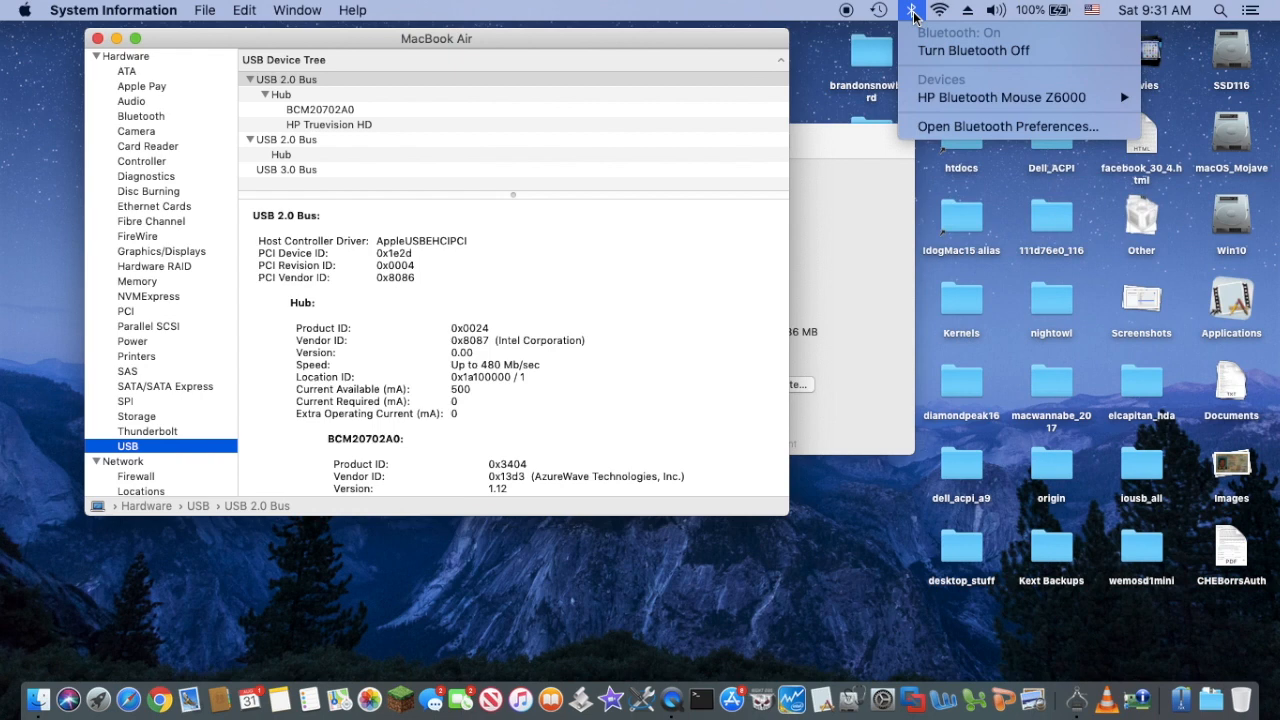
click(994, 10)
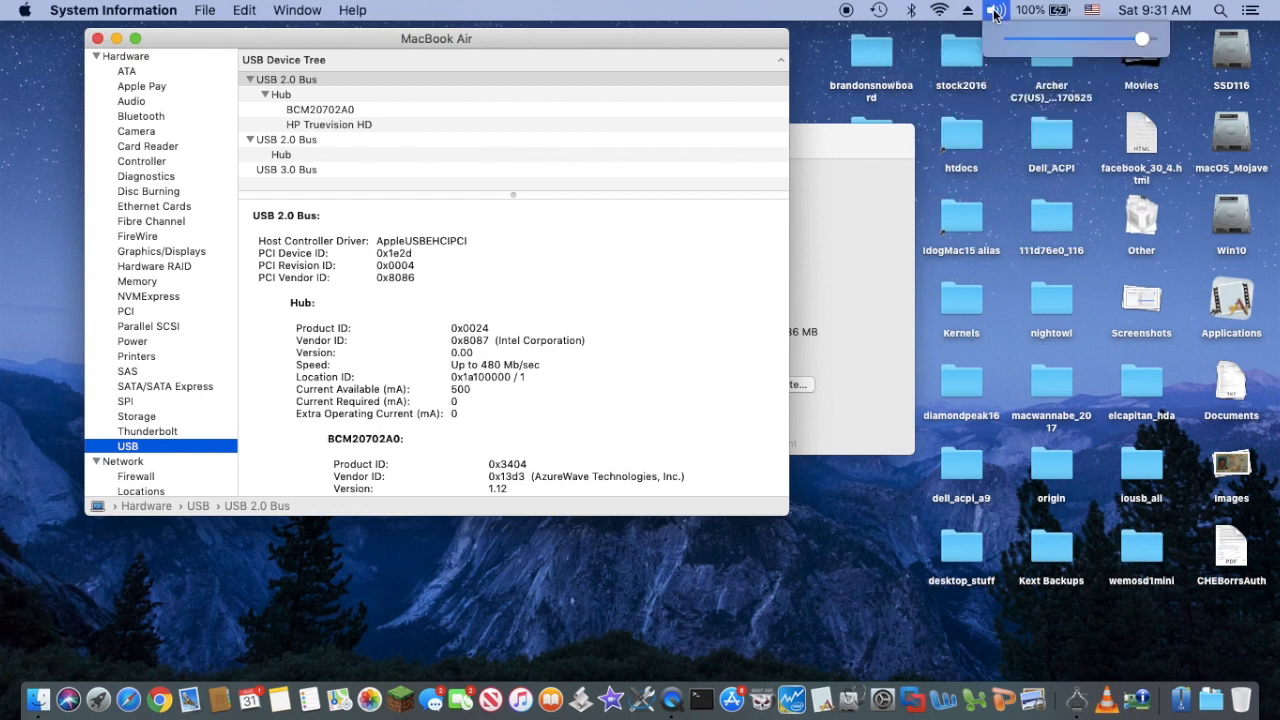
click(1032, 10)
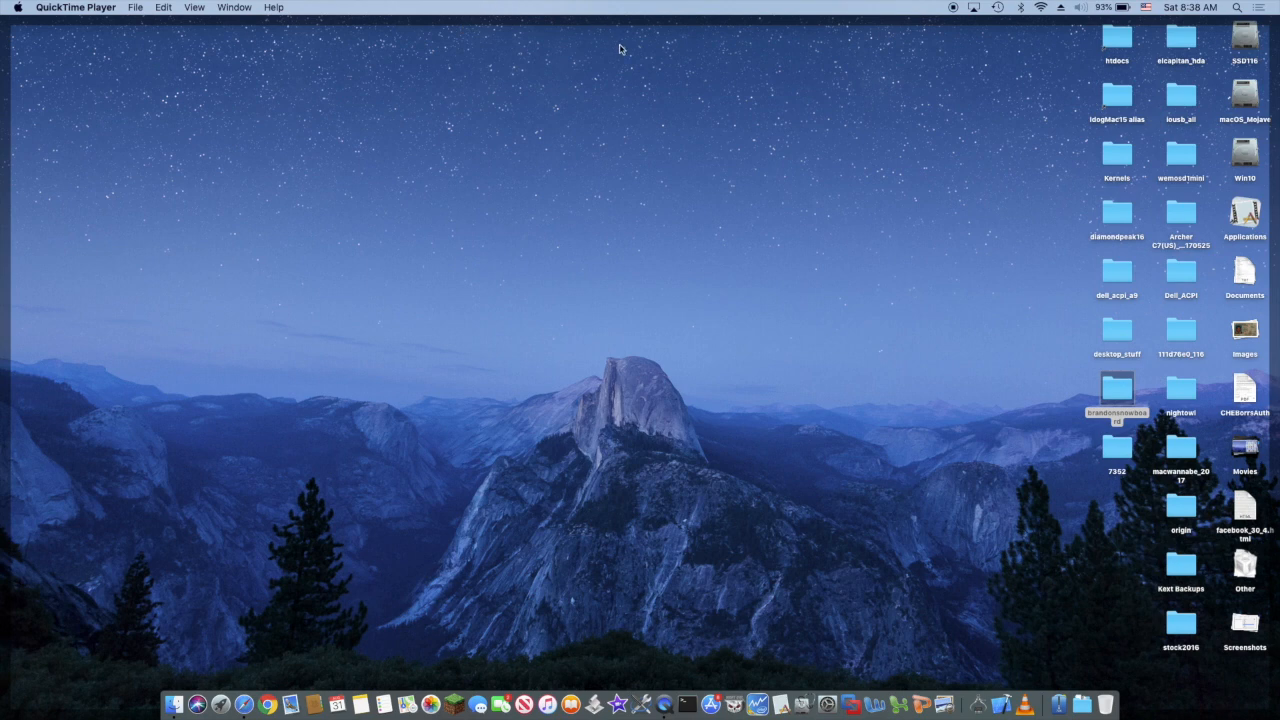
- Close the About This Mac window to return to the desktop
click(1080, 8)
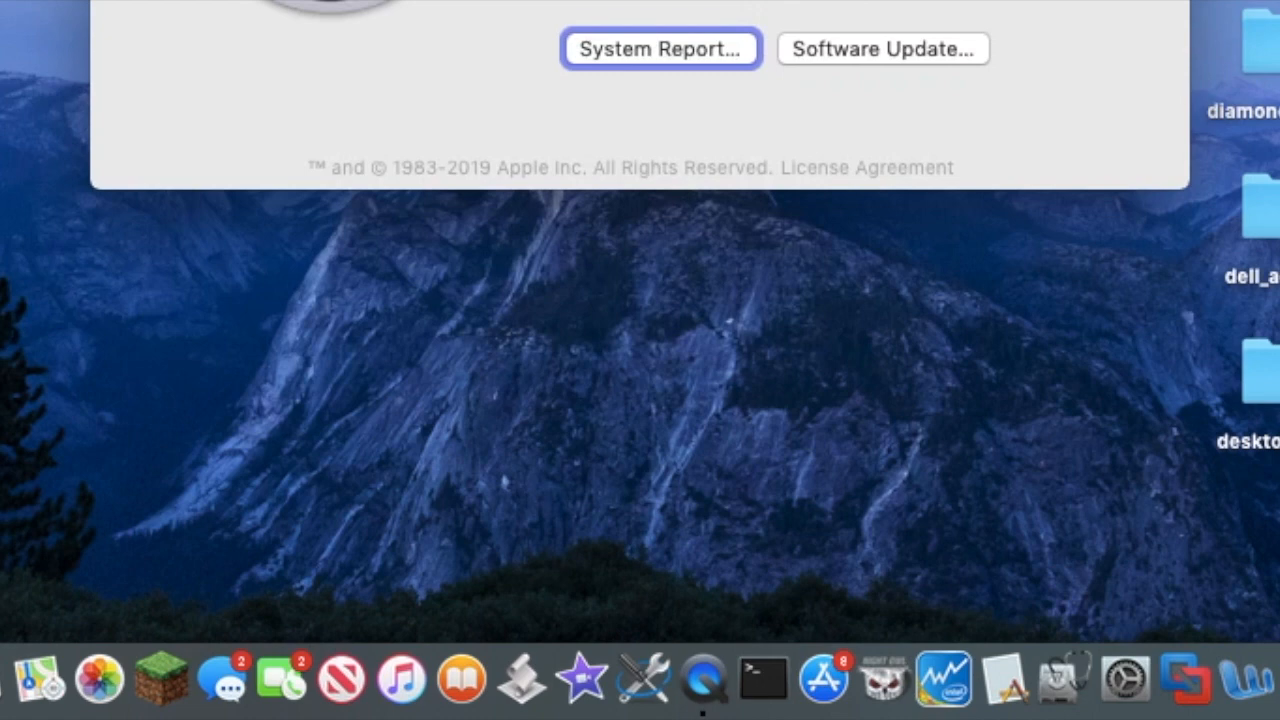
mouse_move(222, 678)
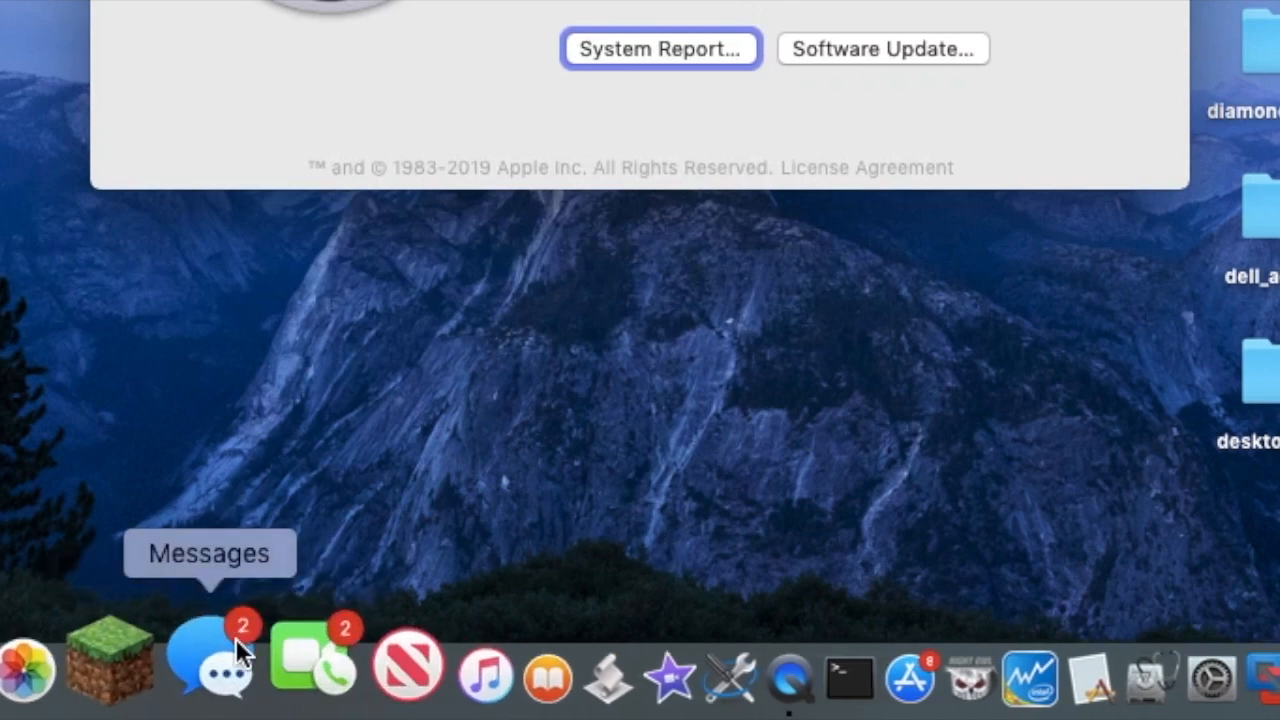
mouse_move(270, 664)
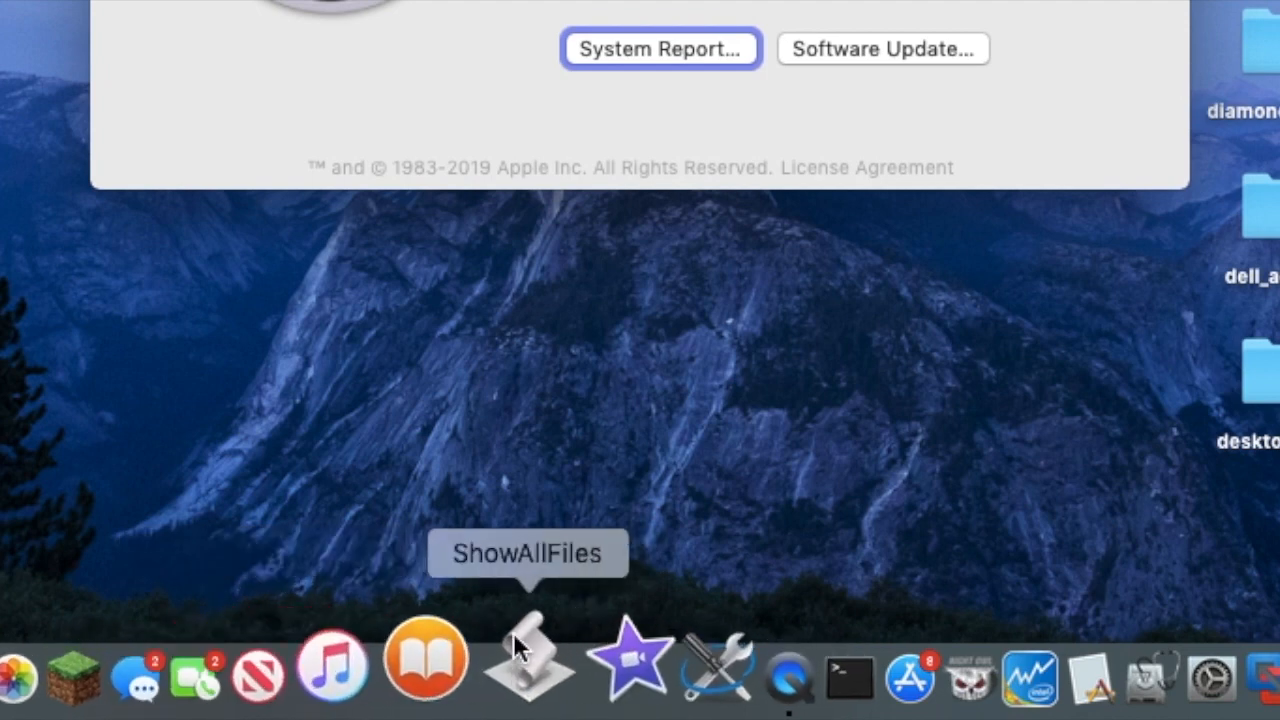
mouse_move(420, 658)
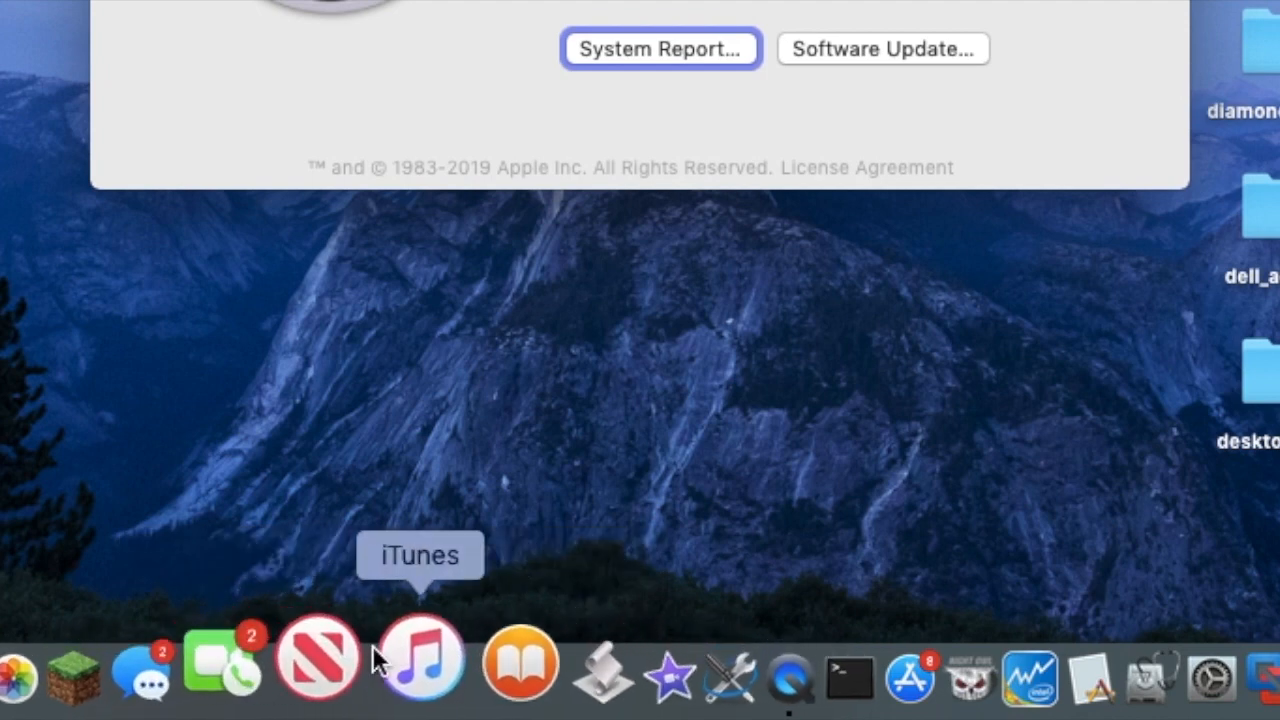
mouse_move(700, 660)
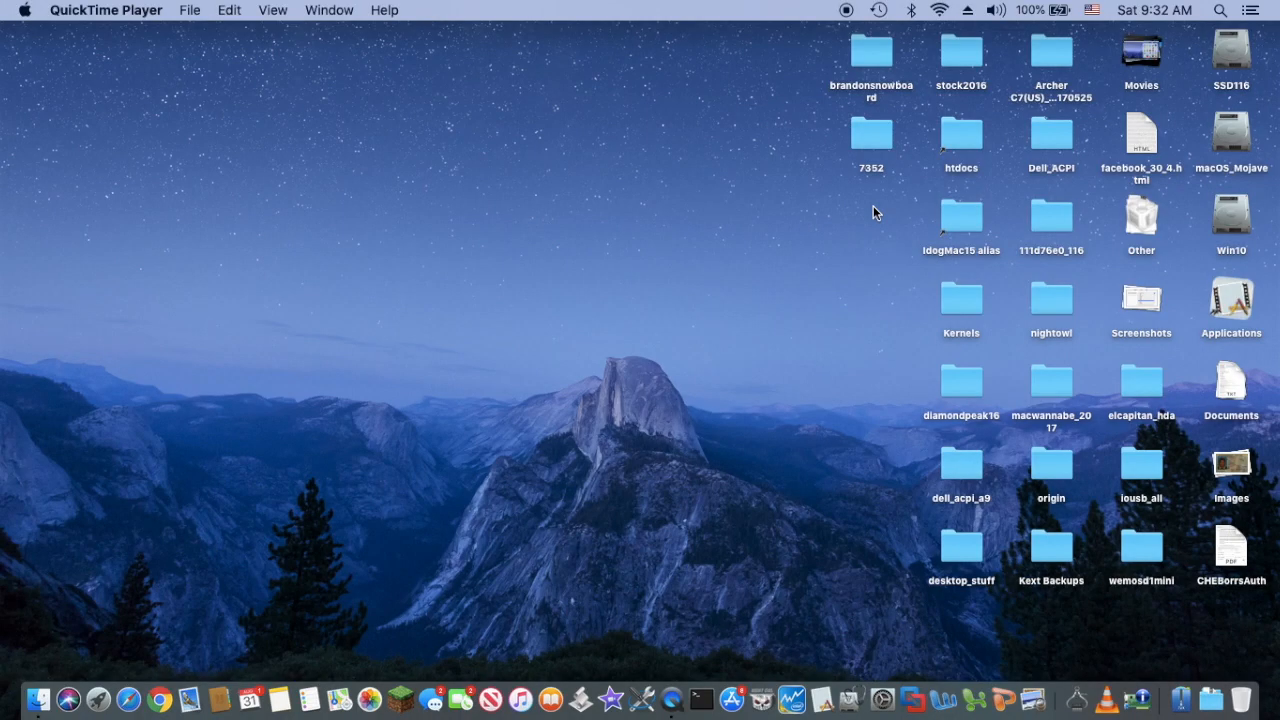
mouse_move(808, 364)
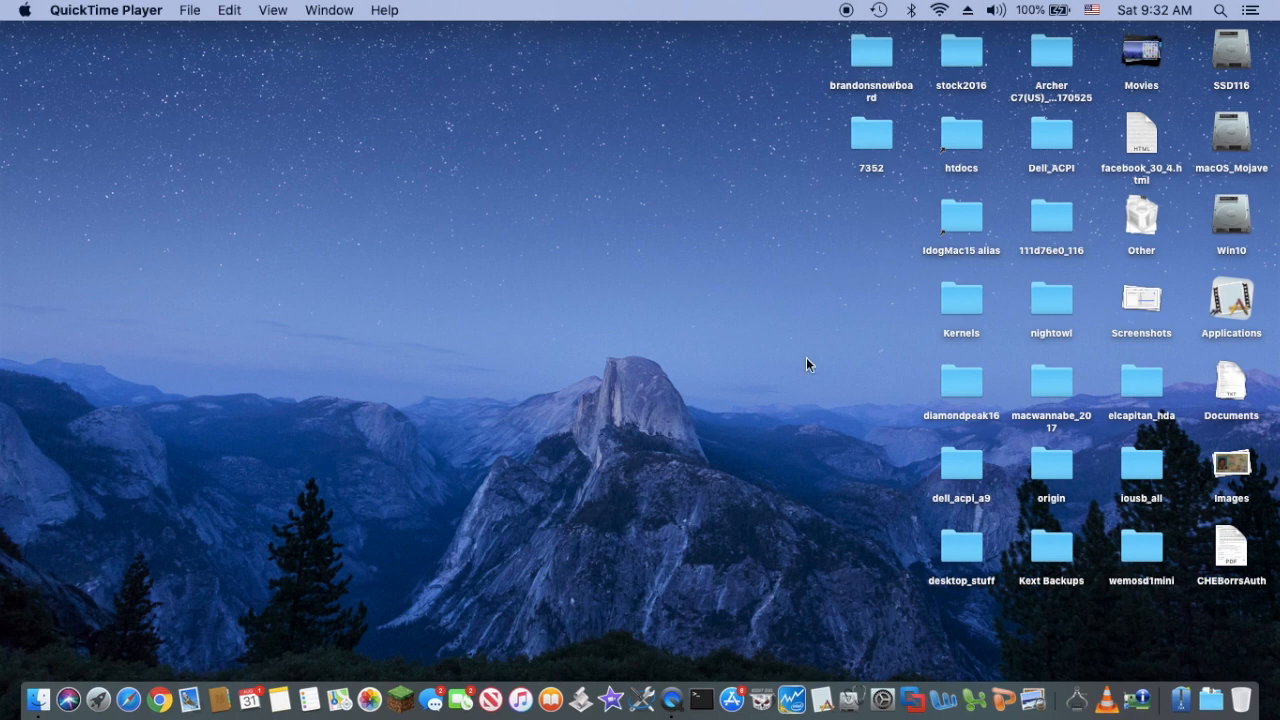
mouse_move(124, 690)
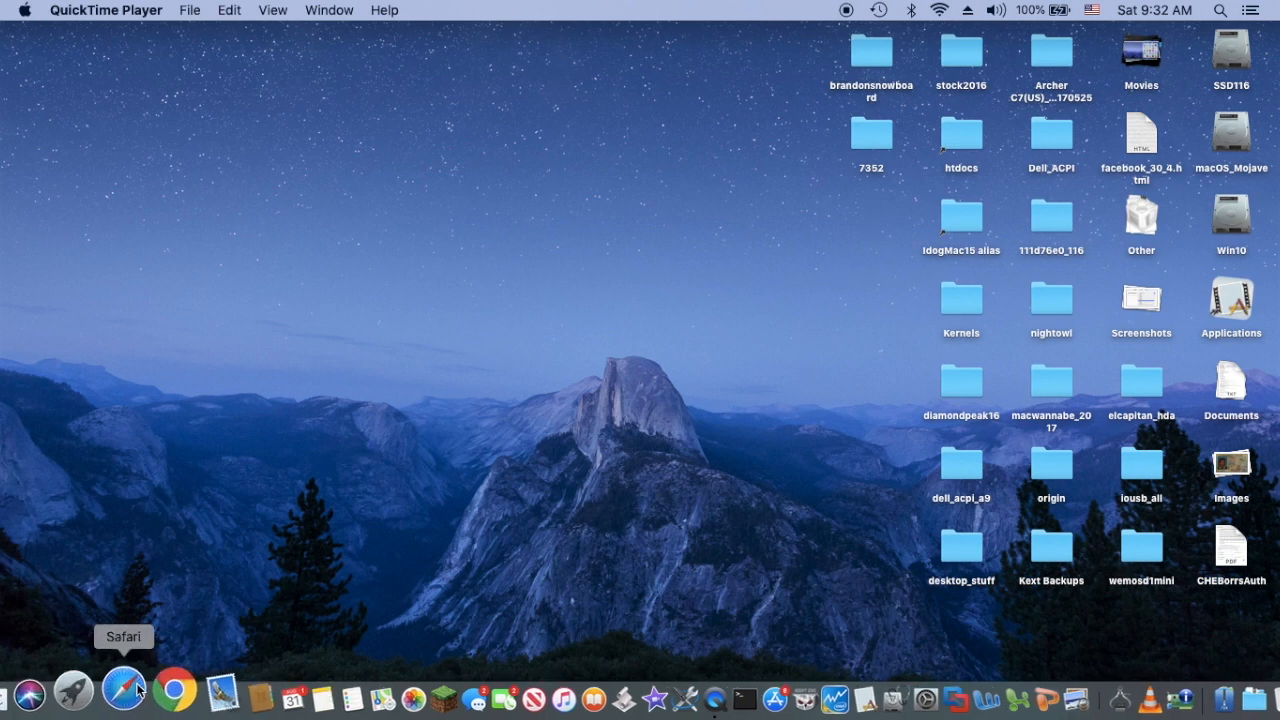
- Run sudo diskutil mount /dev/disk1s2 in Terminal and select the mounted SYSTEM volume
click(700, 692)
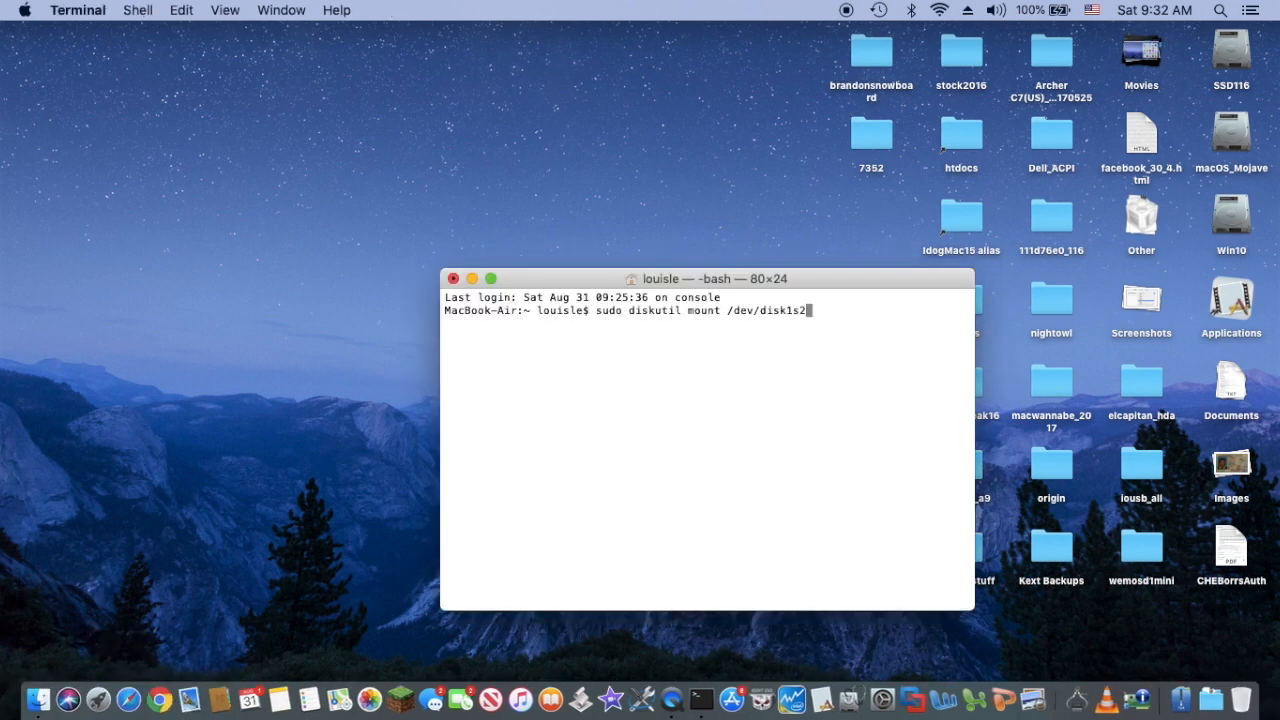
key(Return)
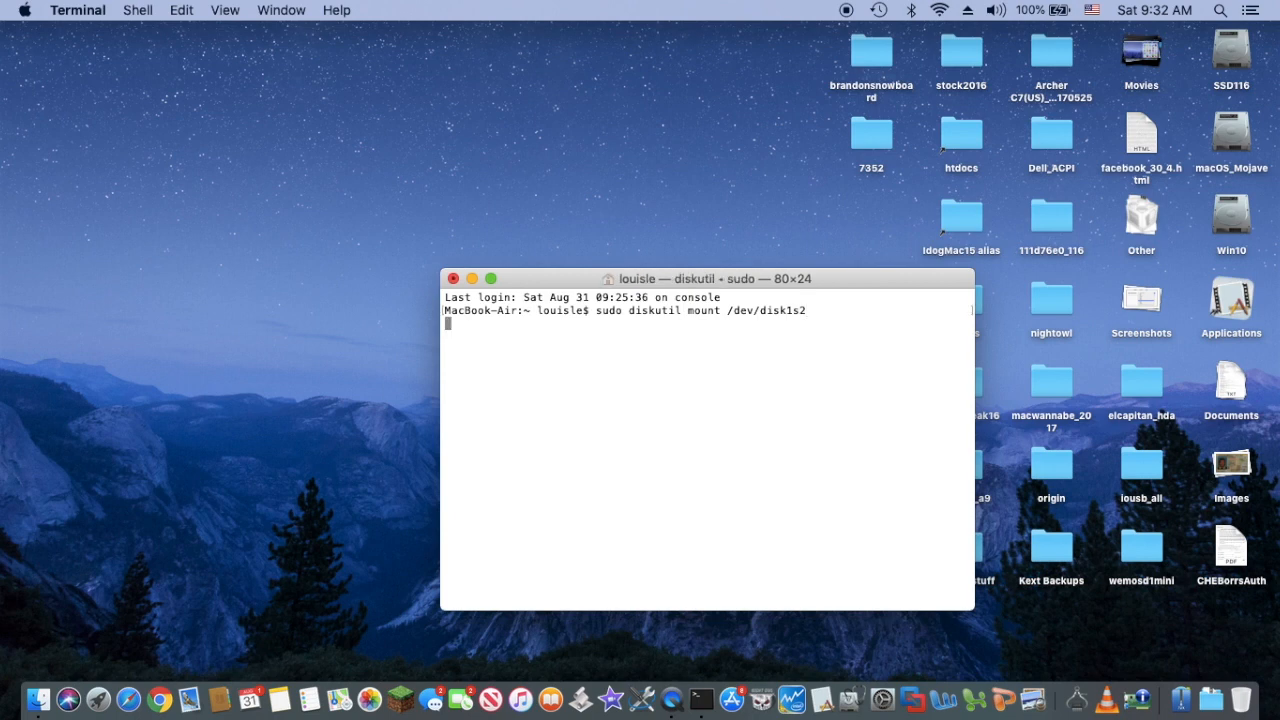
key(Return)
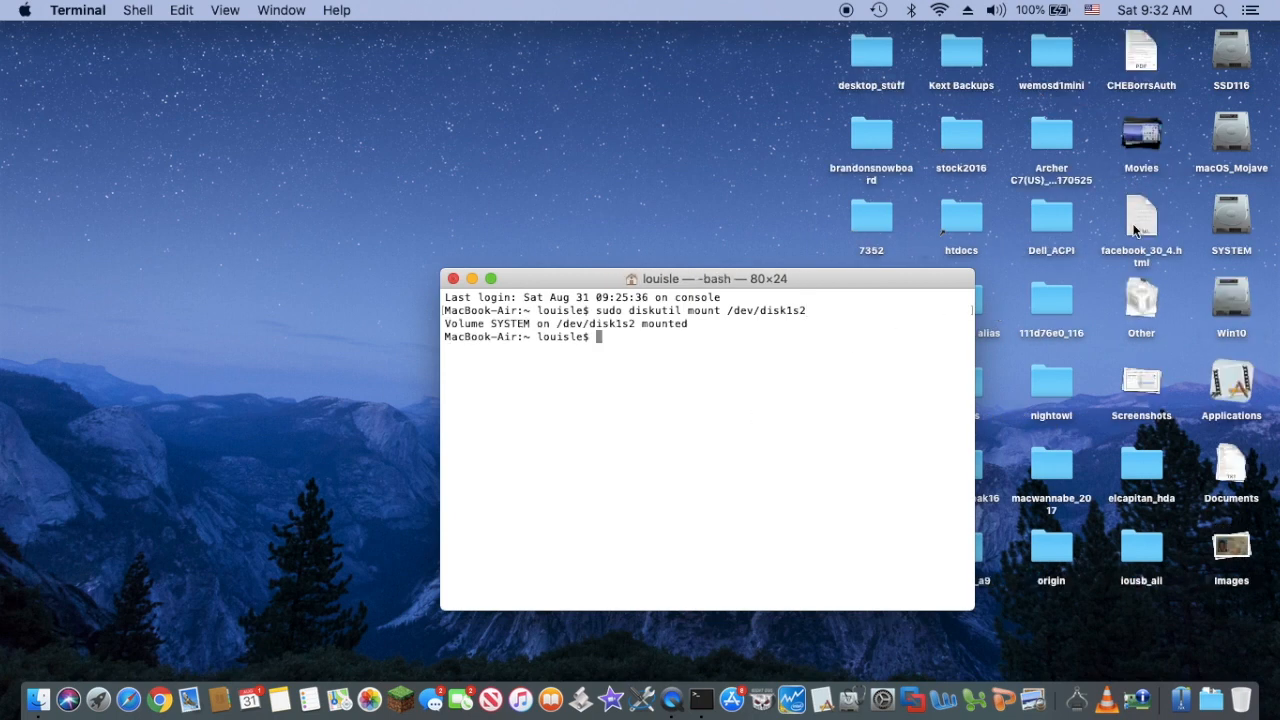
click(1232, 214)
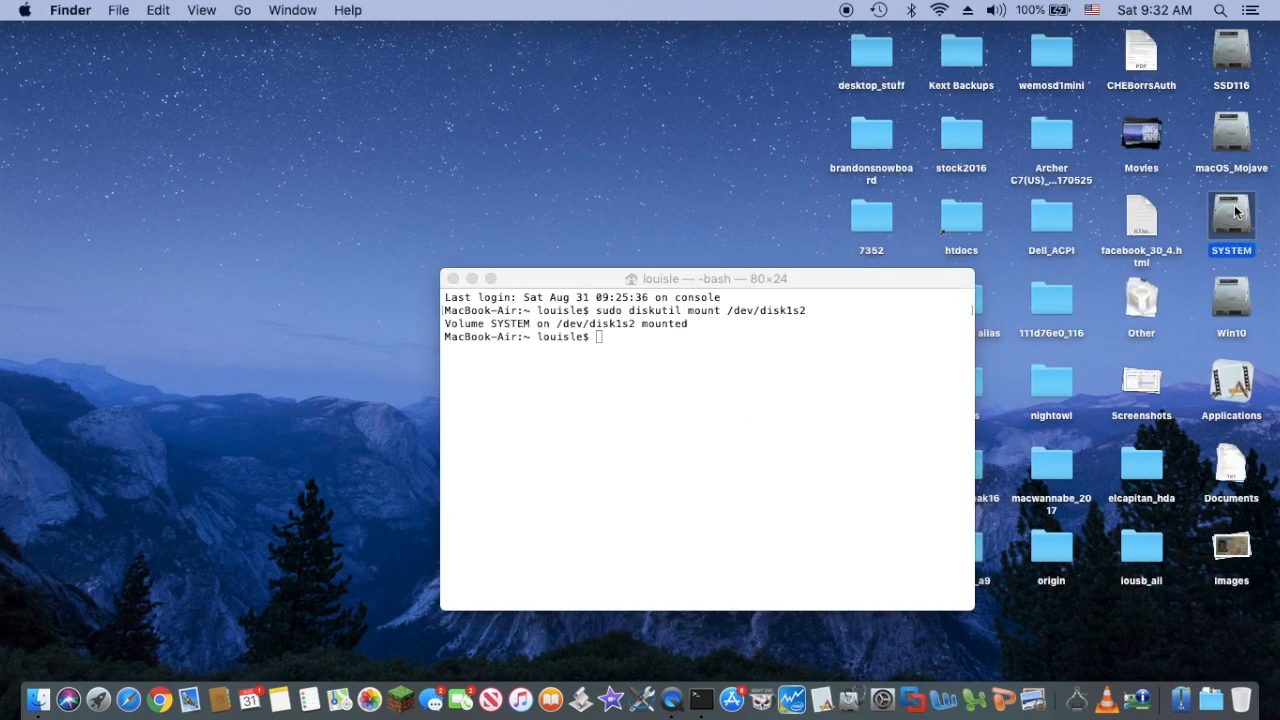
- Browse SYSTEM > EFI > CLOVER > drivers64UEFI to list its EFI drivers
double_click(1232, 214)
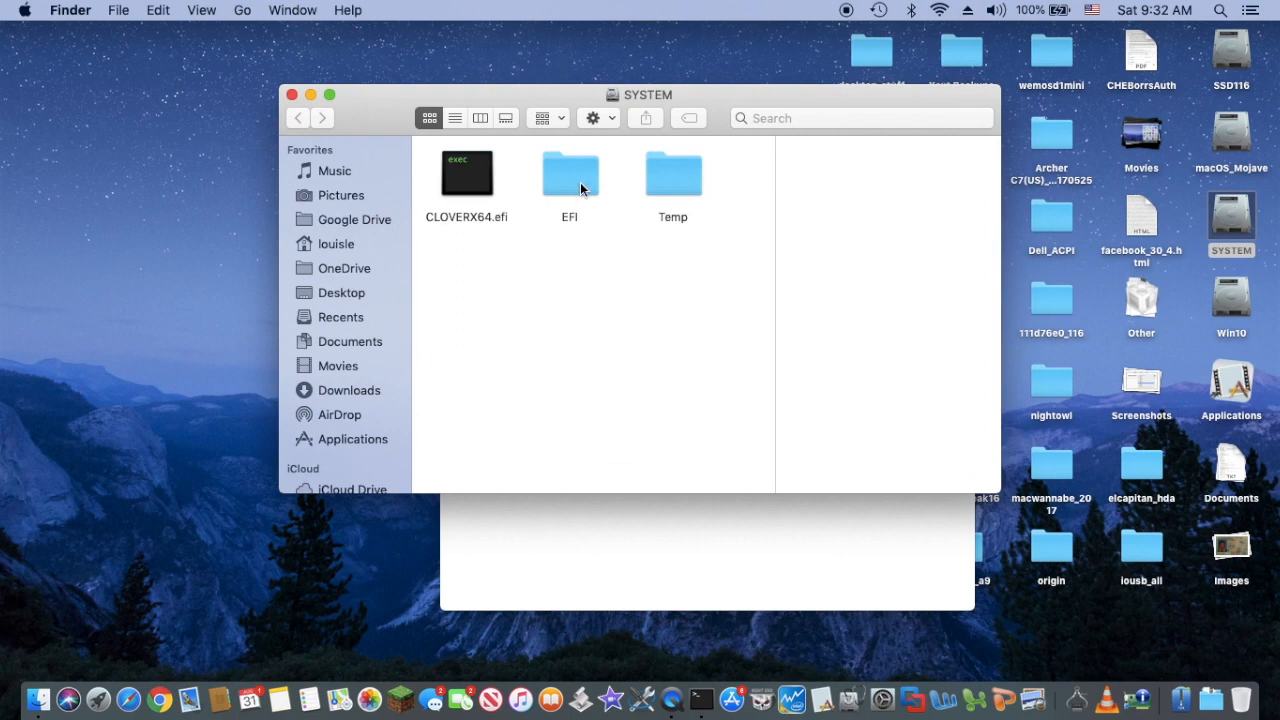
double_click(570, 172)
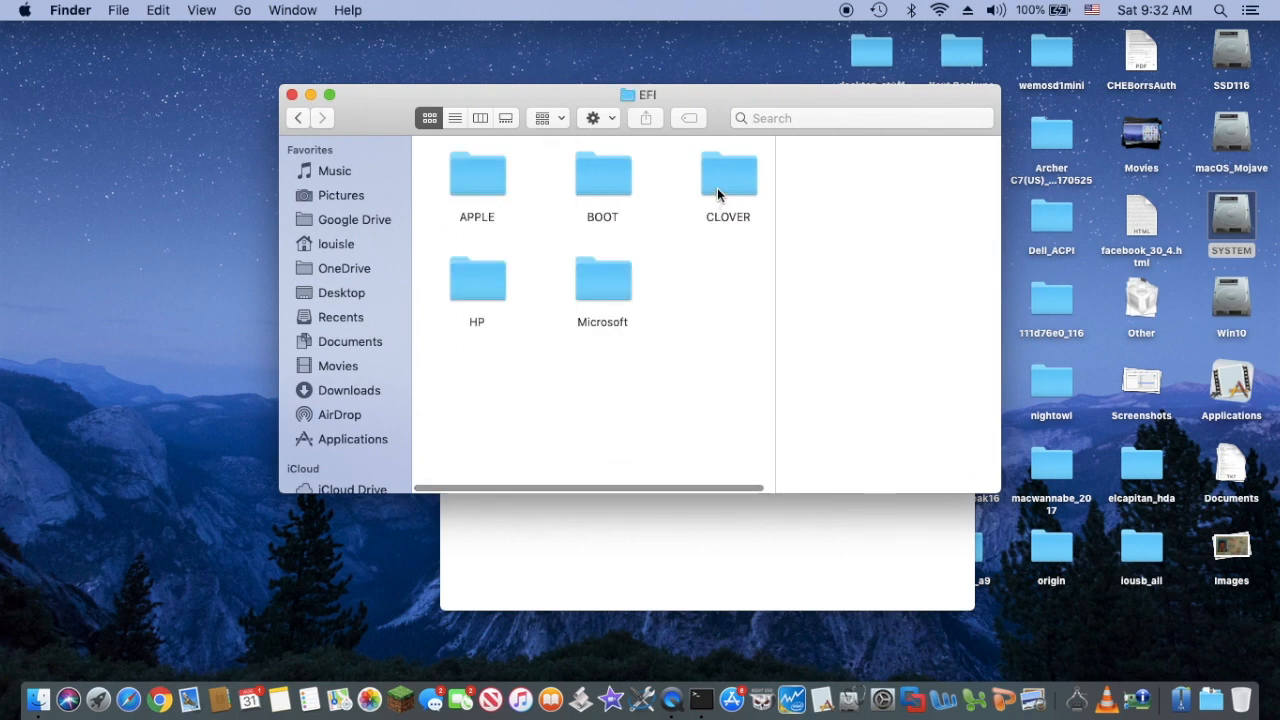
double_click(728, 172)
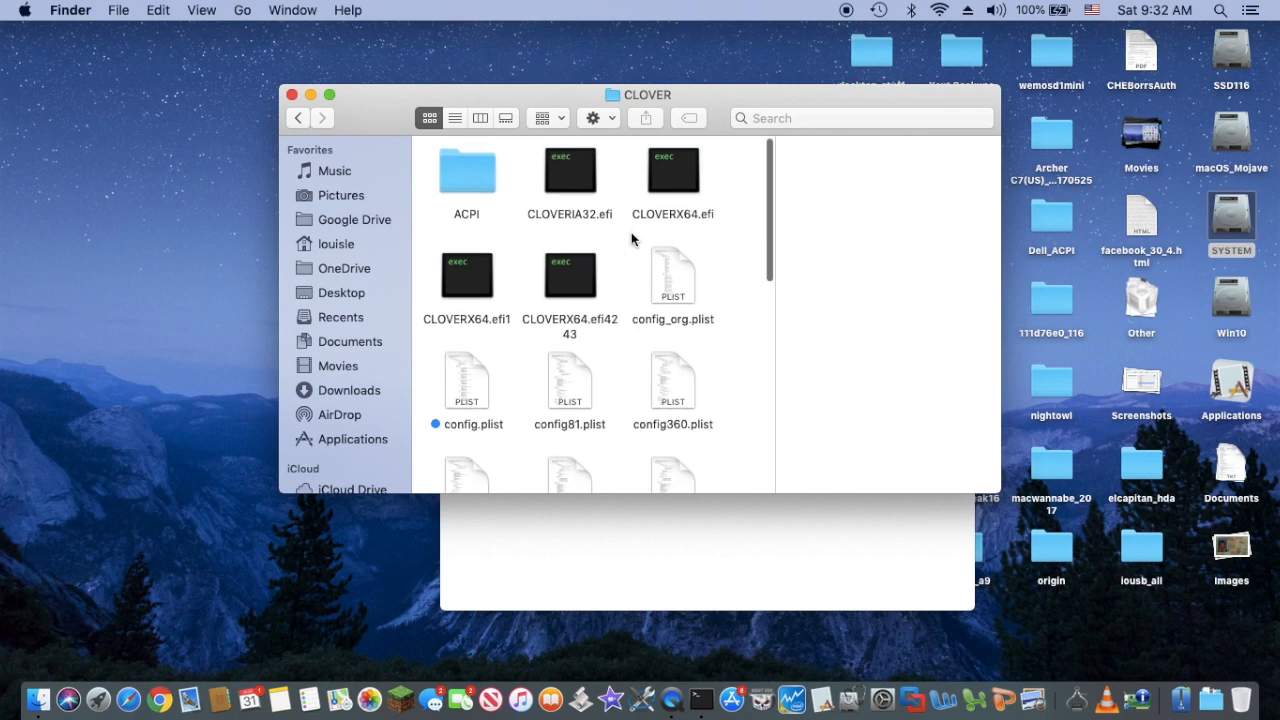
scroll(down, 3)
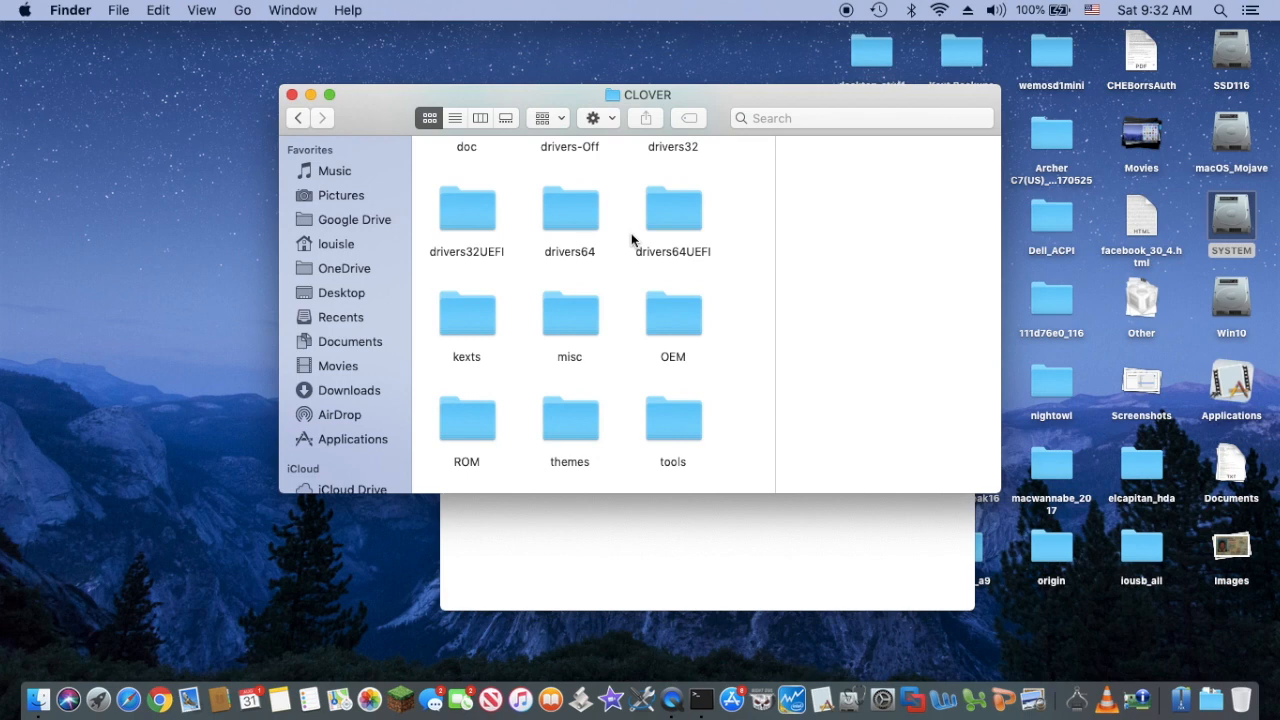
double_click(672, 210)
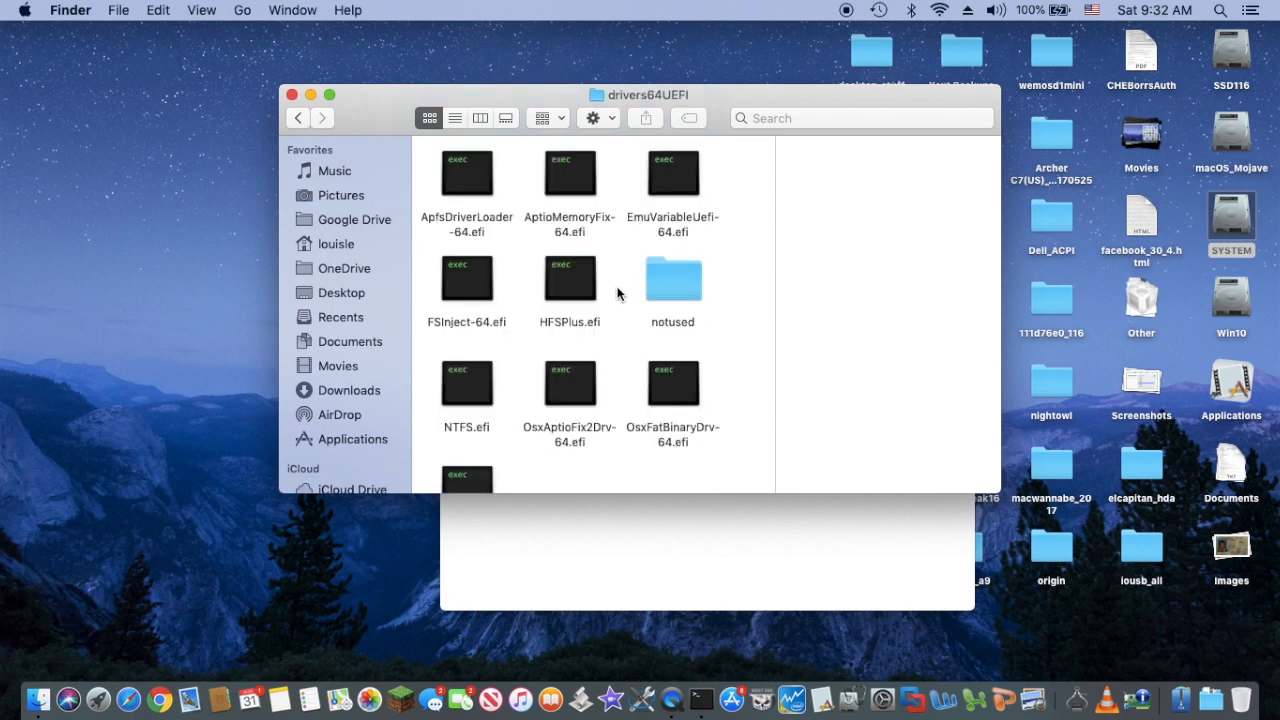
mouse_move(608, 238)
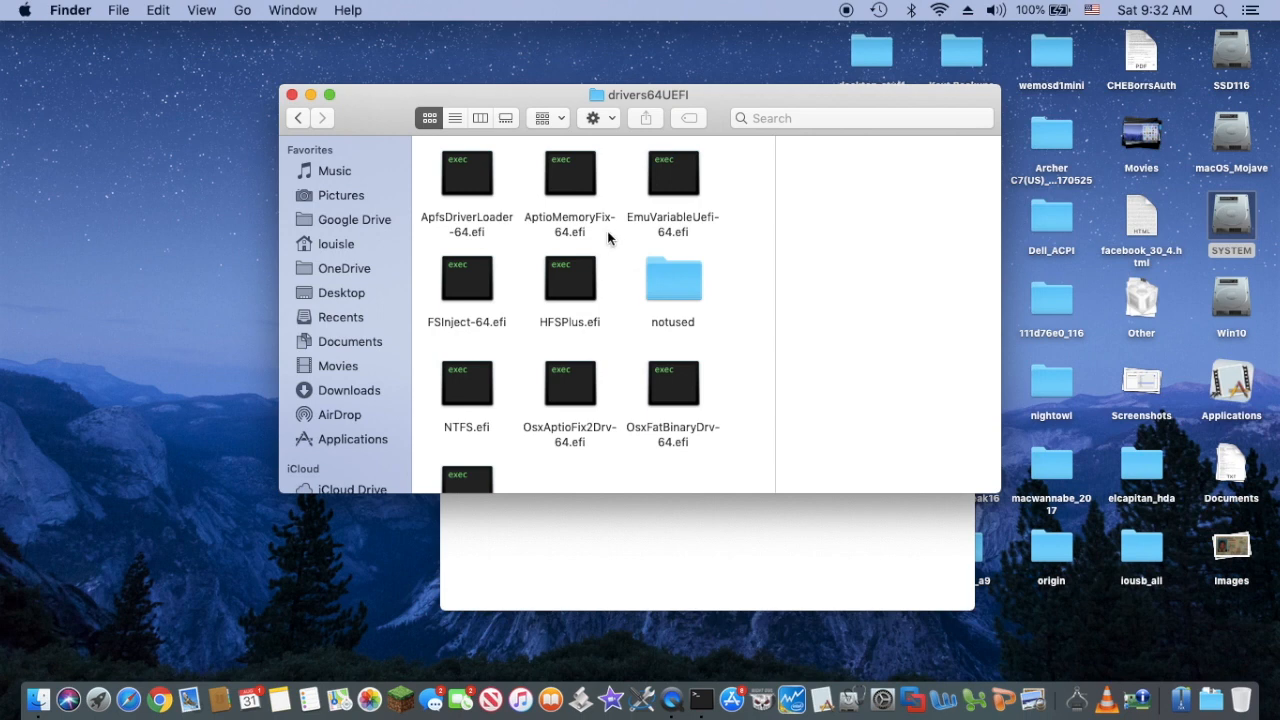
mouse_move(584, 228)
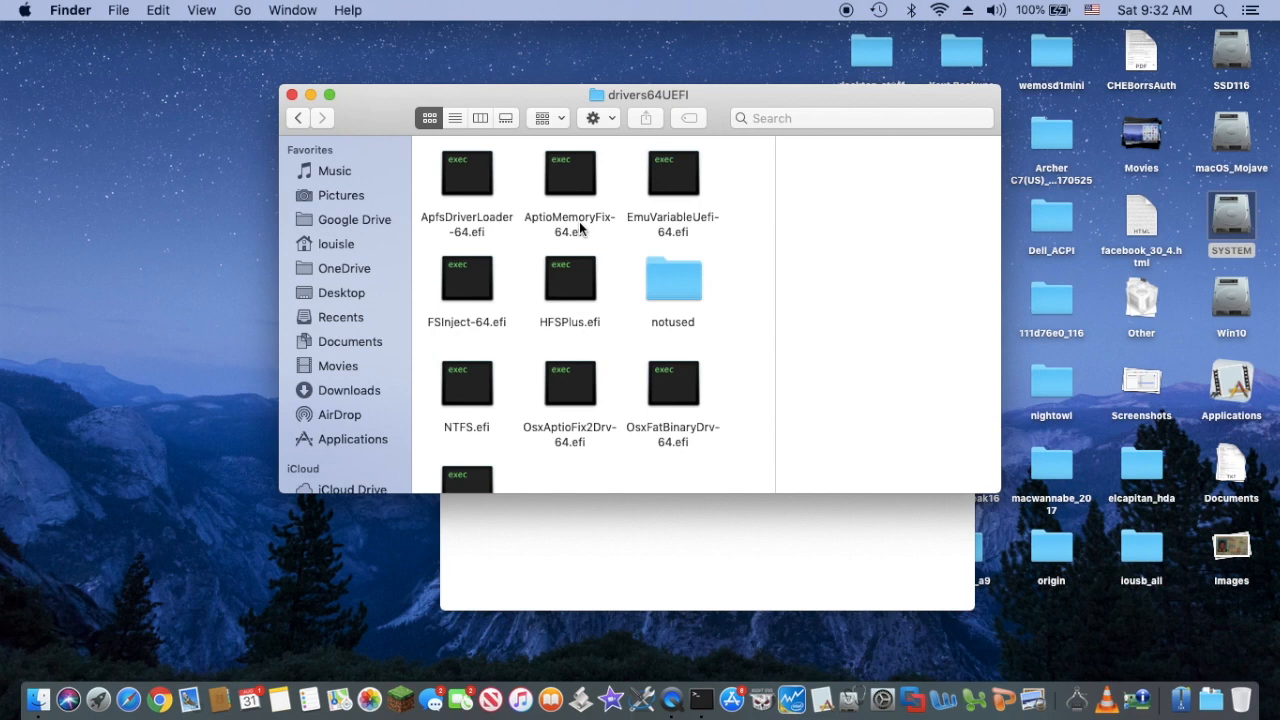
mouse_move(576, 408)
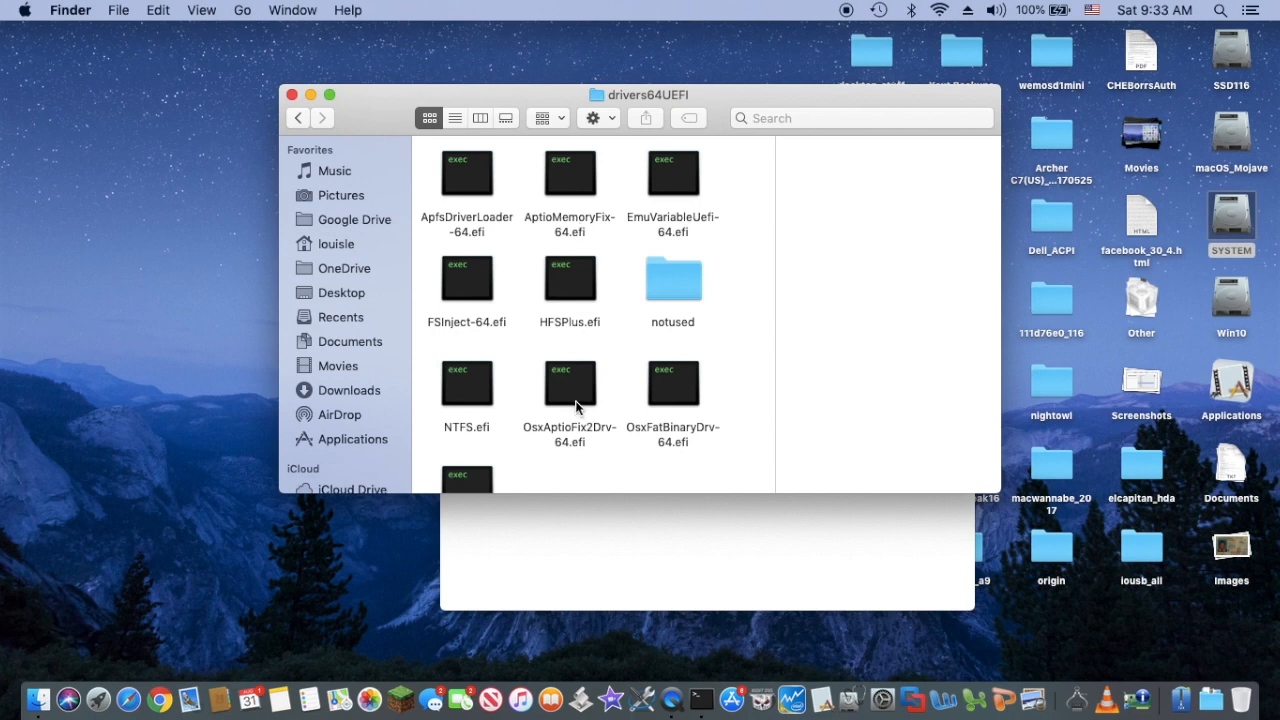
mouse_move(528, 428)
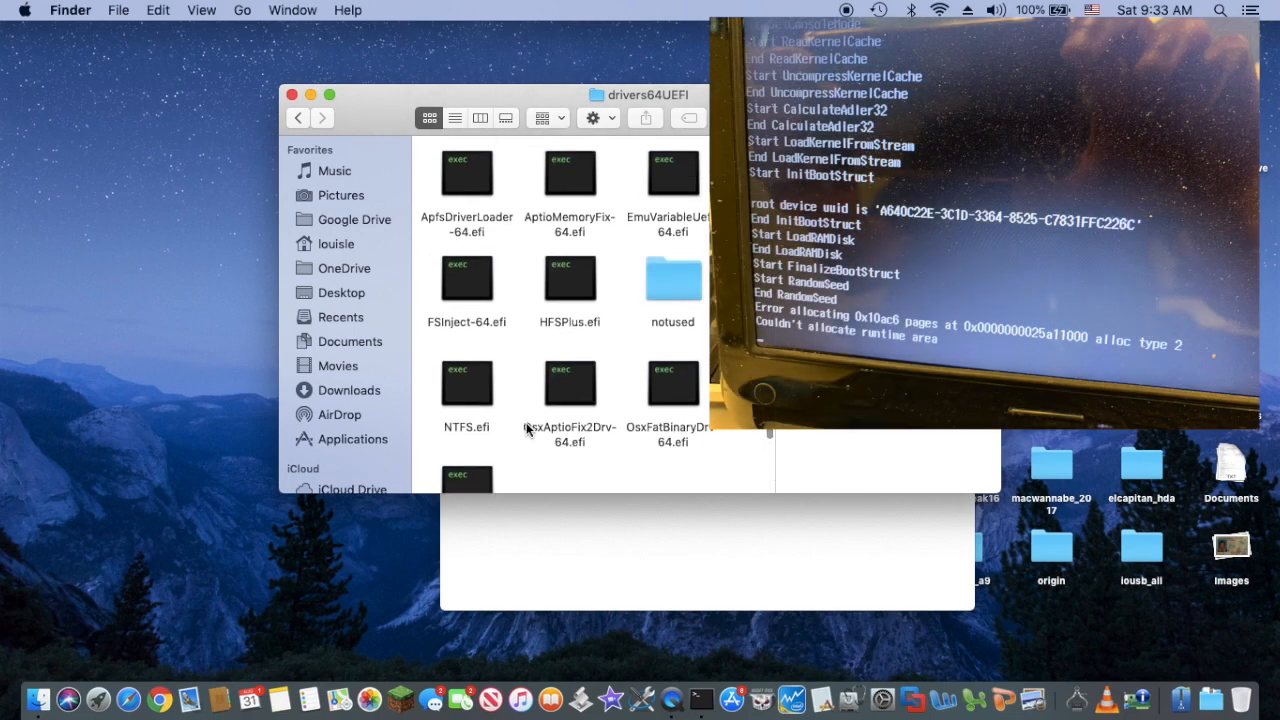
mouse_move(512, 296)
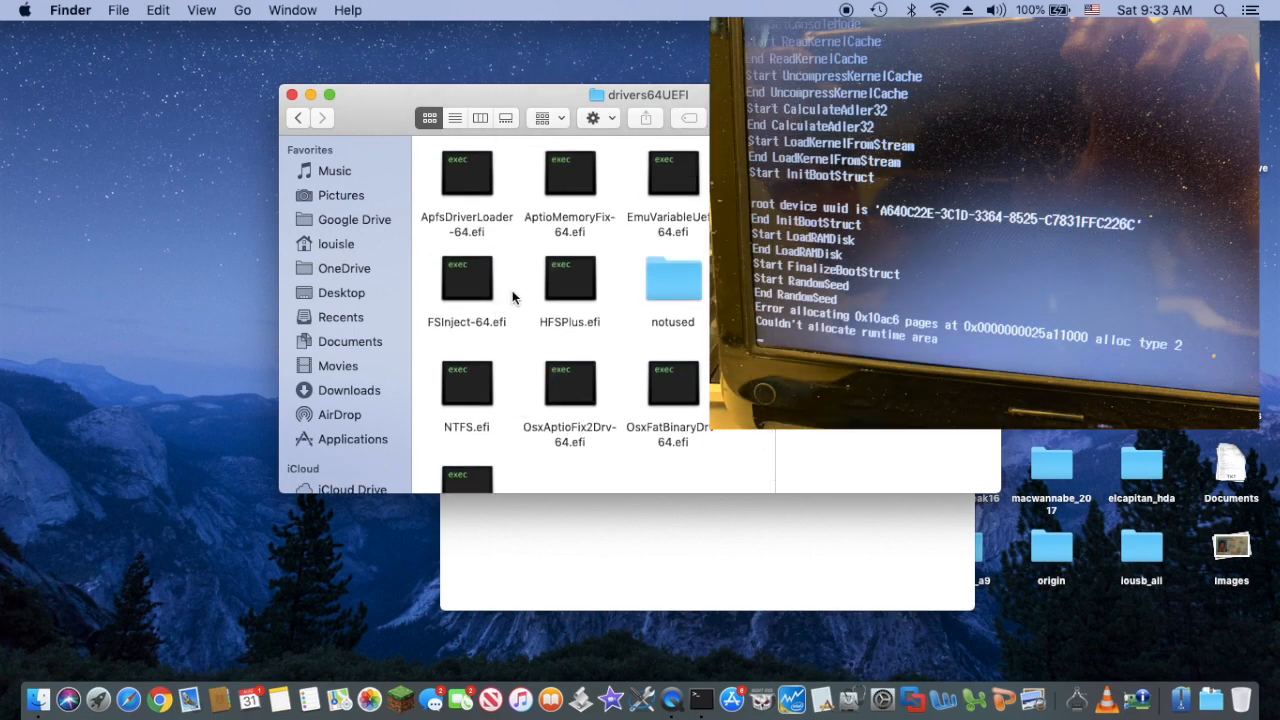
- Go back to CLOVER and into kexts/Other with FakeSMC, Lilu, AppleALC and other kexts
click(298, 116)
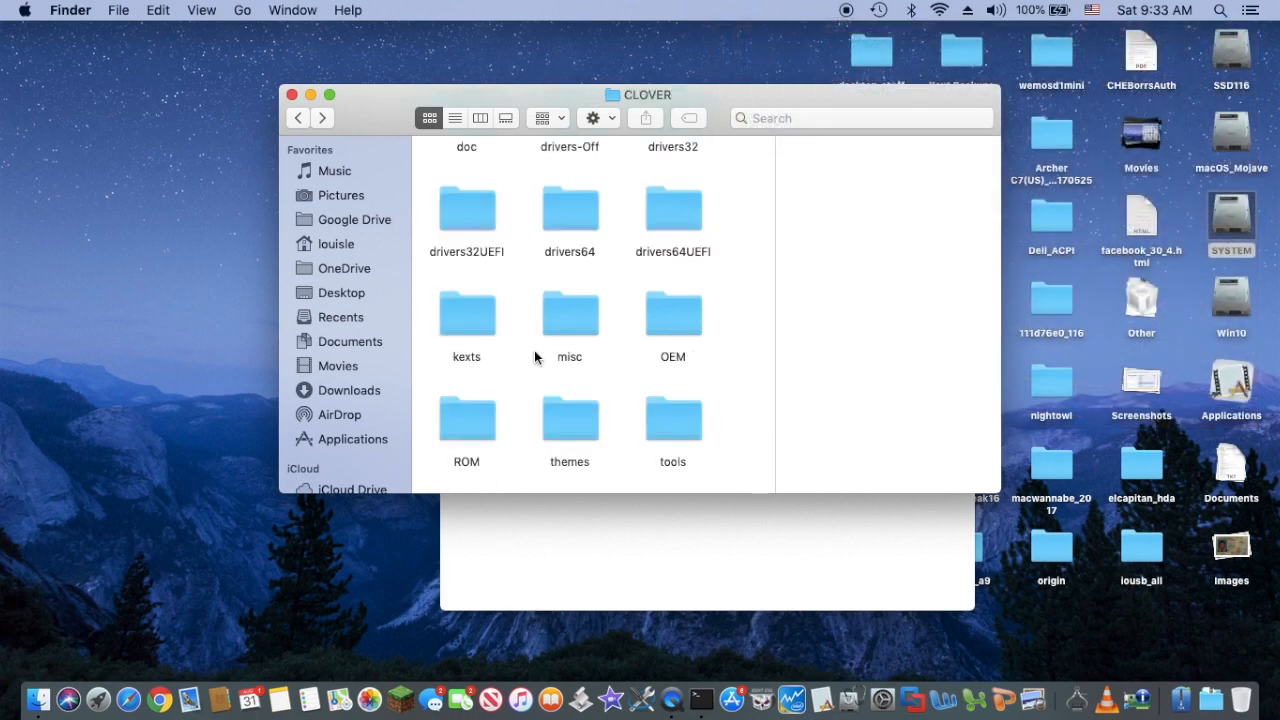
double_click(466, 312)
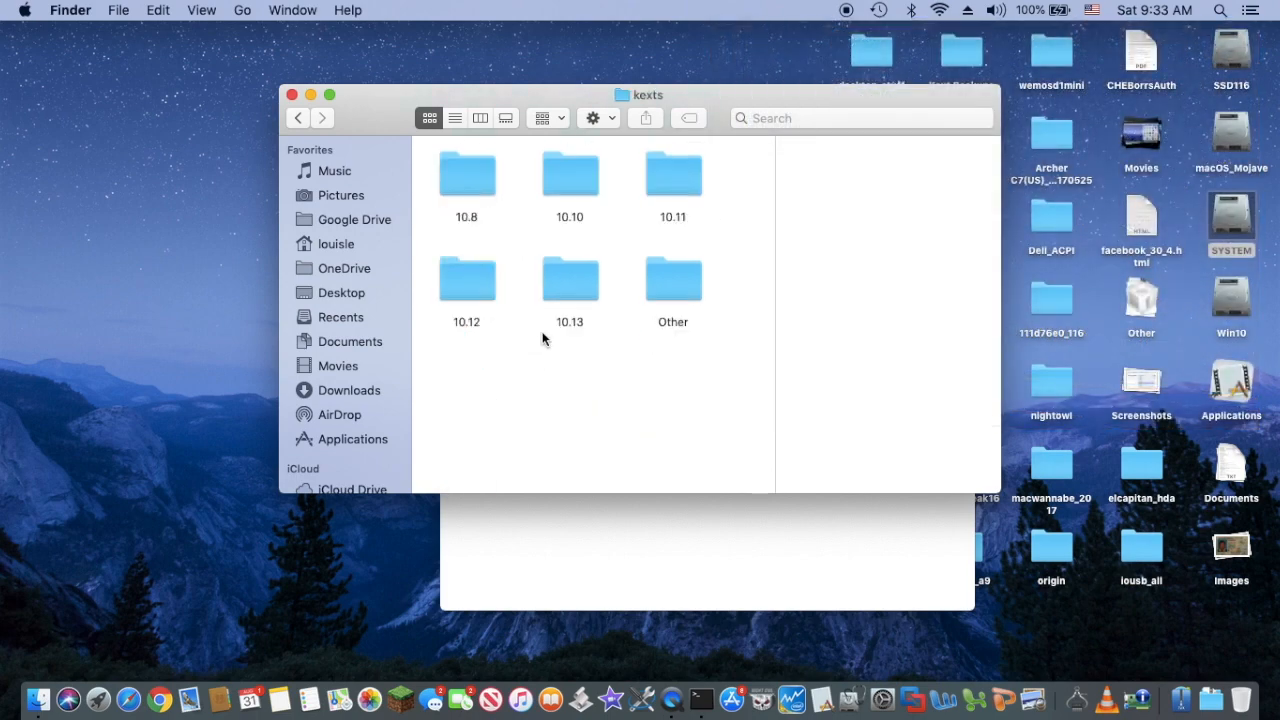
double_click(672, 278)
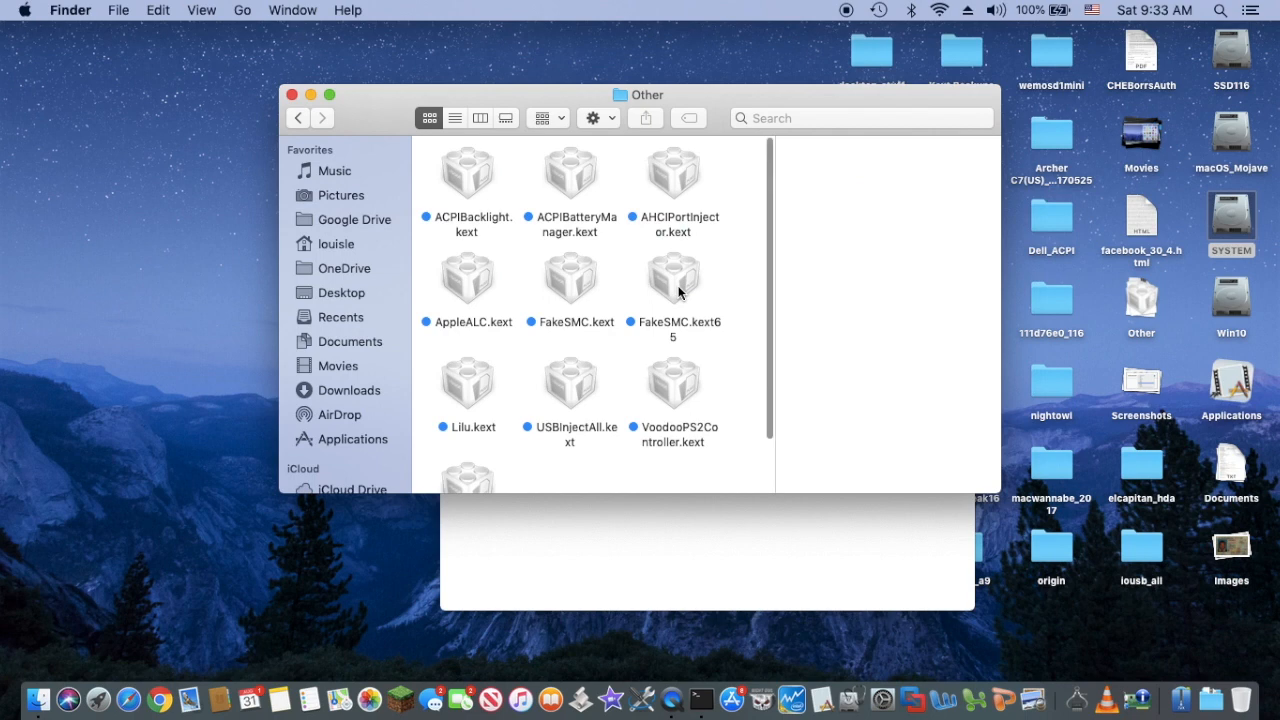
mouse_move(660, 370)
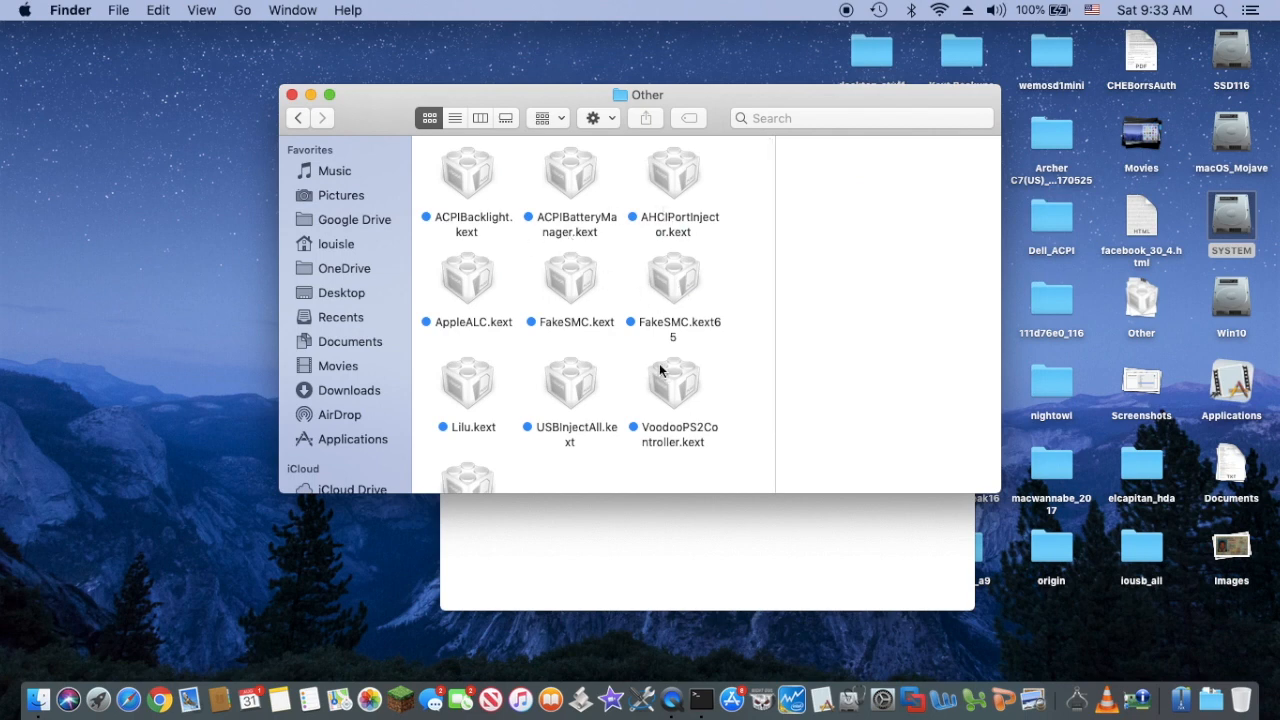
mouse_move(618, 340)
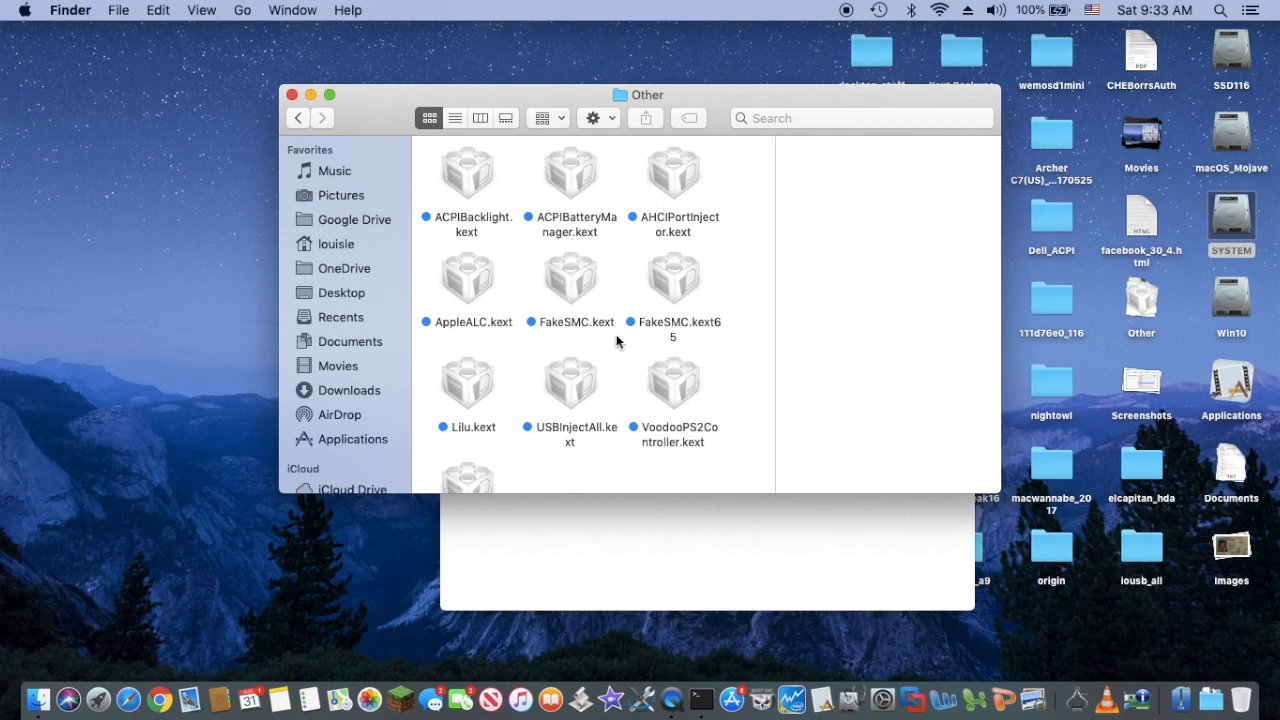
mouse_move(588, 384)
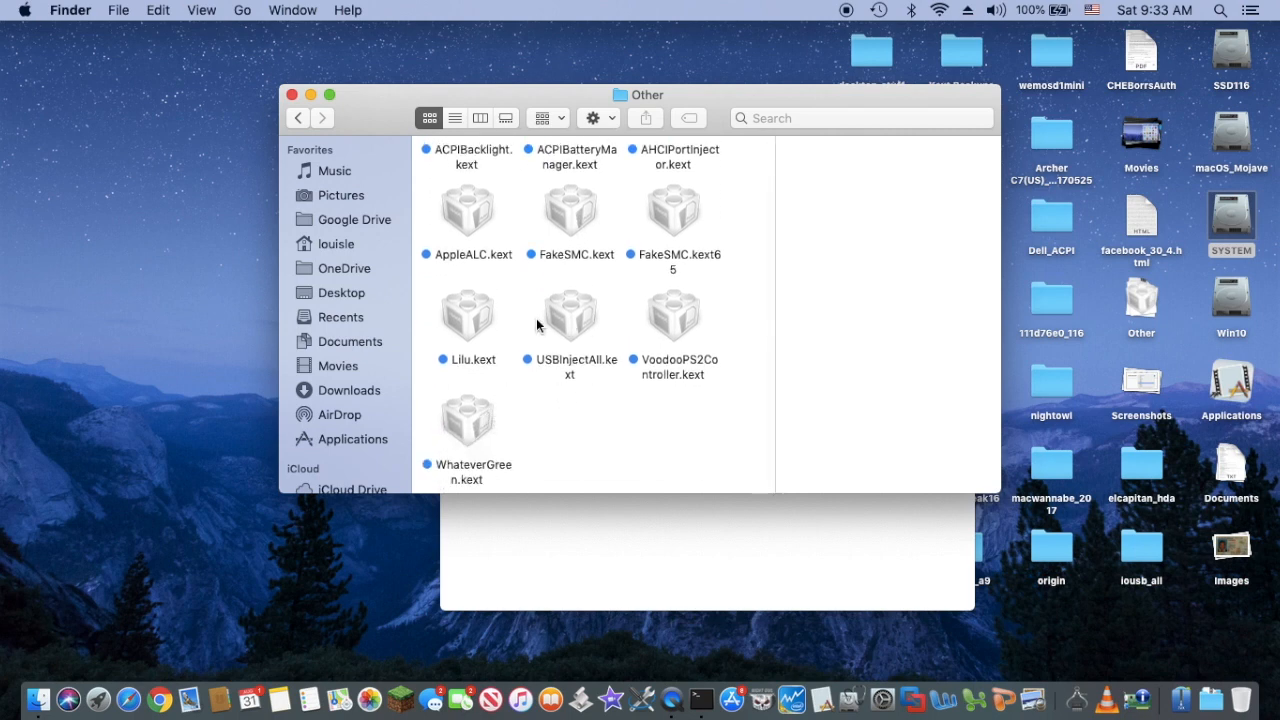
mouse_move(472, 228)
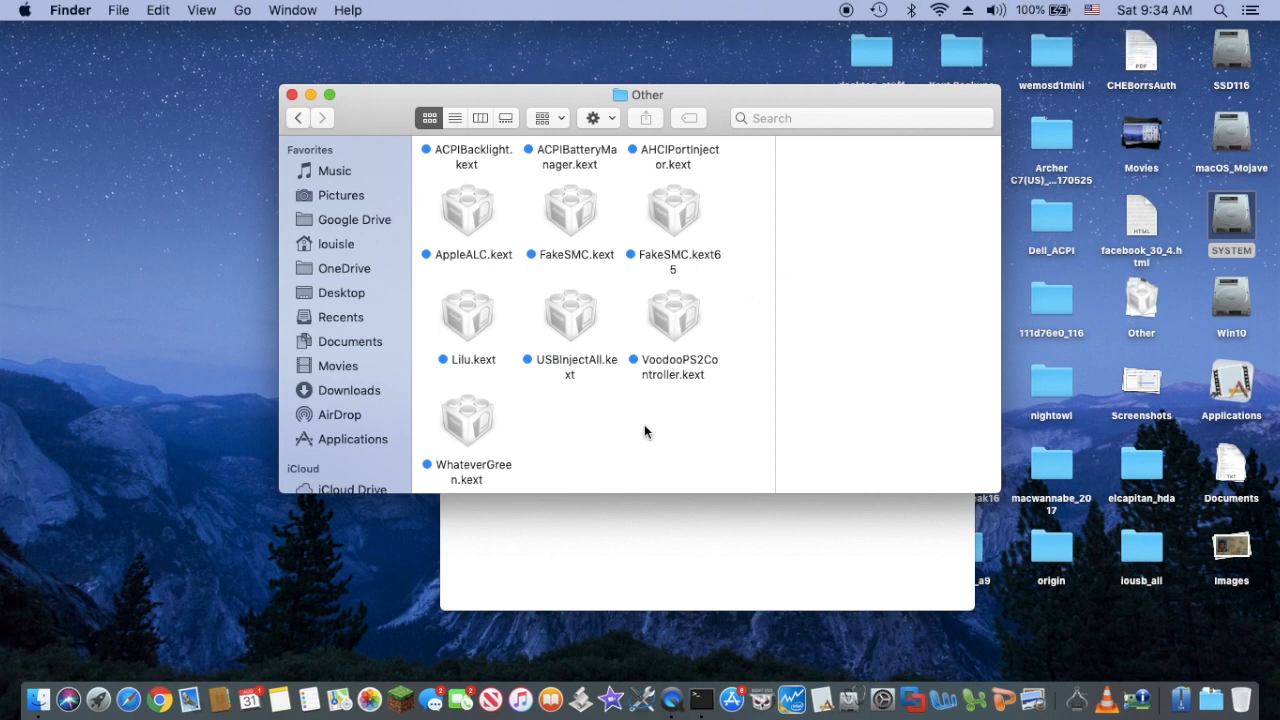
mouse_move(572, 318)
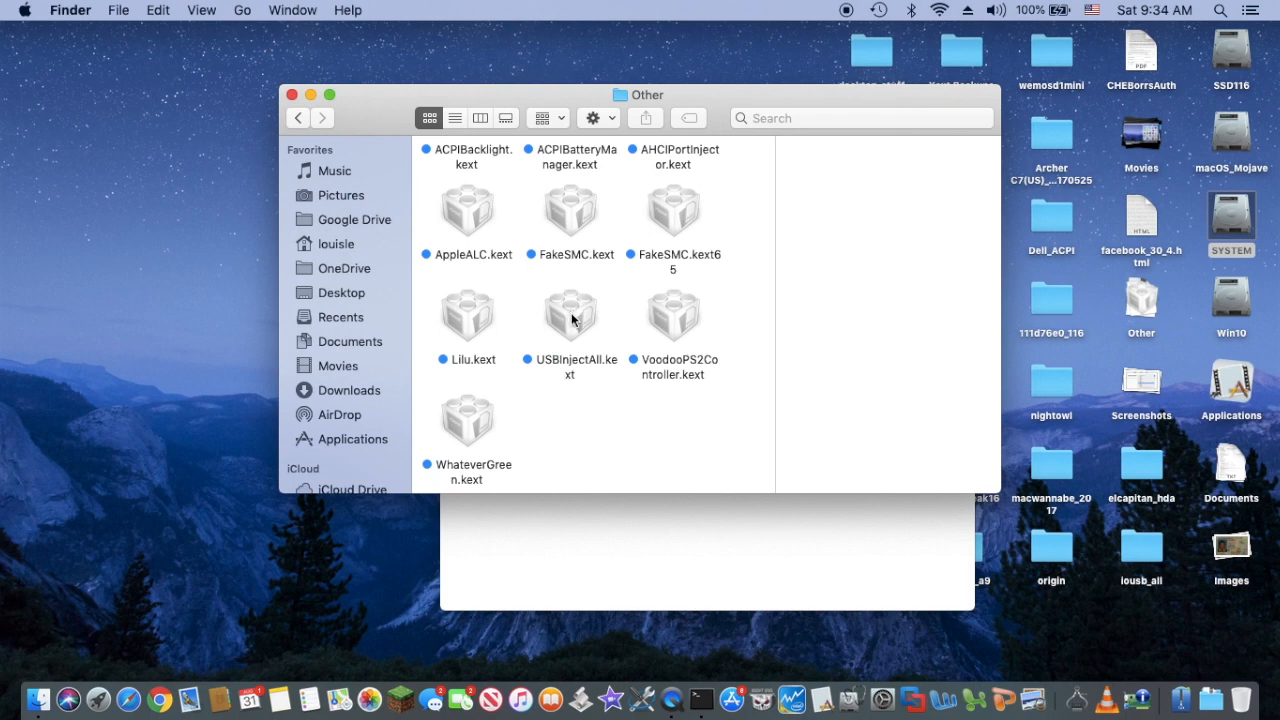
mouse_move(750, 262)
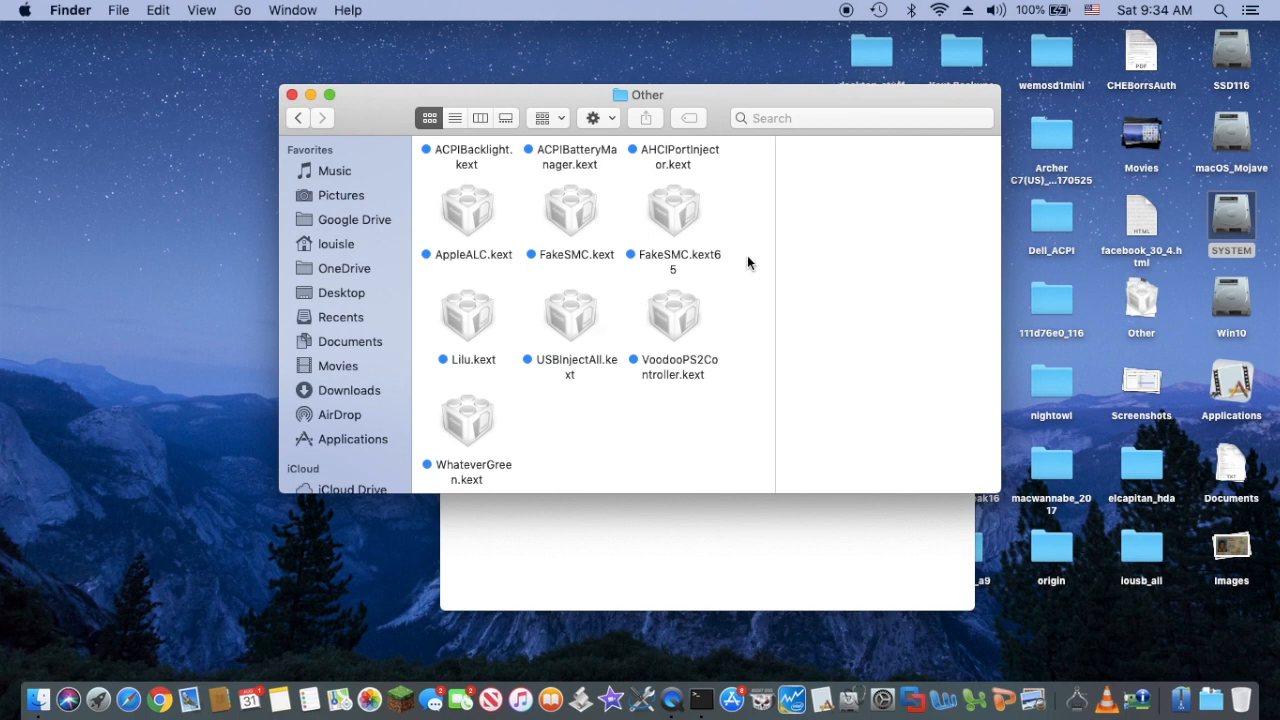
mouse_move(492, 384)
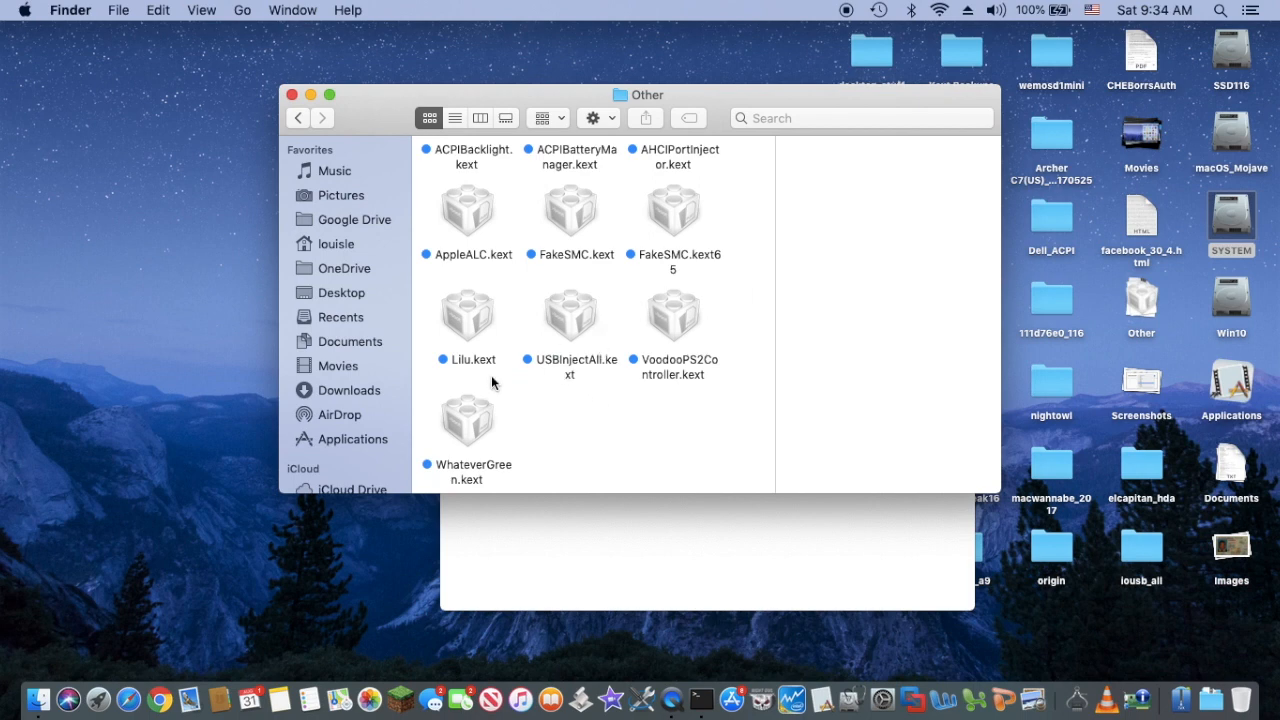
mouse_move(384, 160)
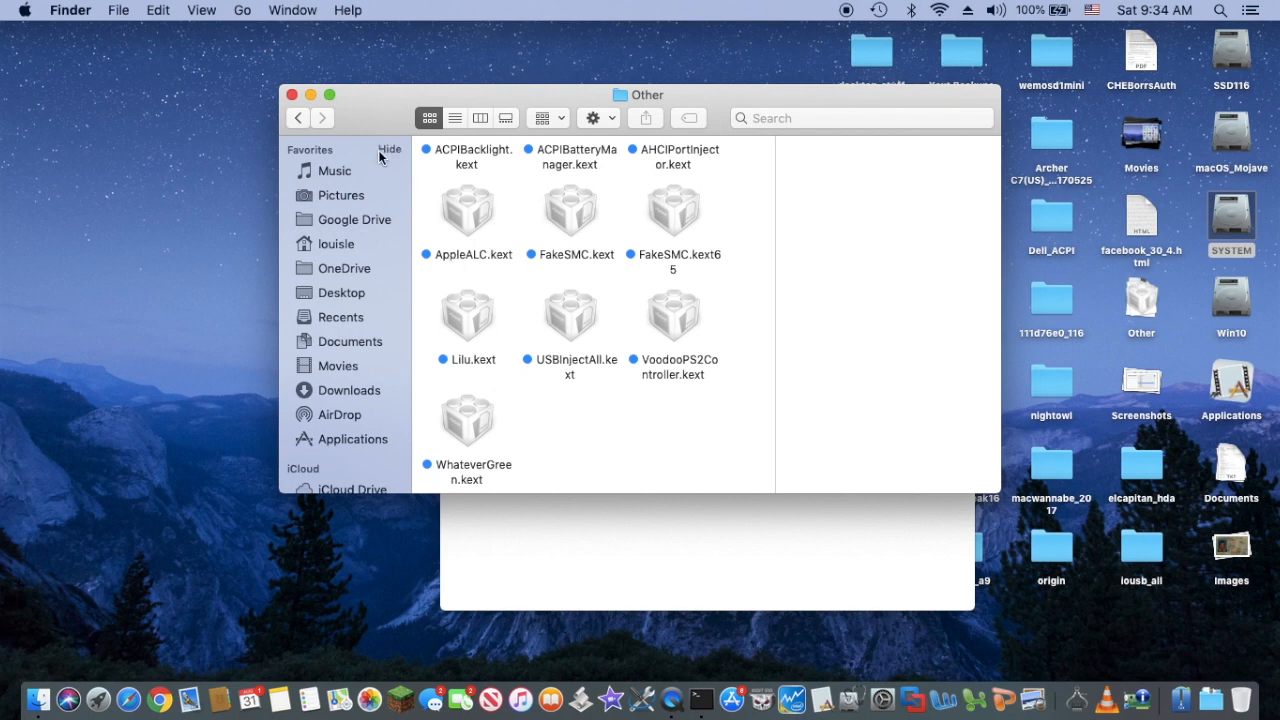
- Return to the CLOVER folder and open config.plist in Xcode's property list editor
click(298, 118)
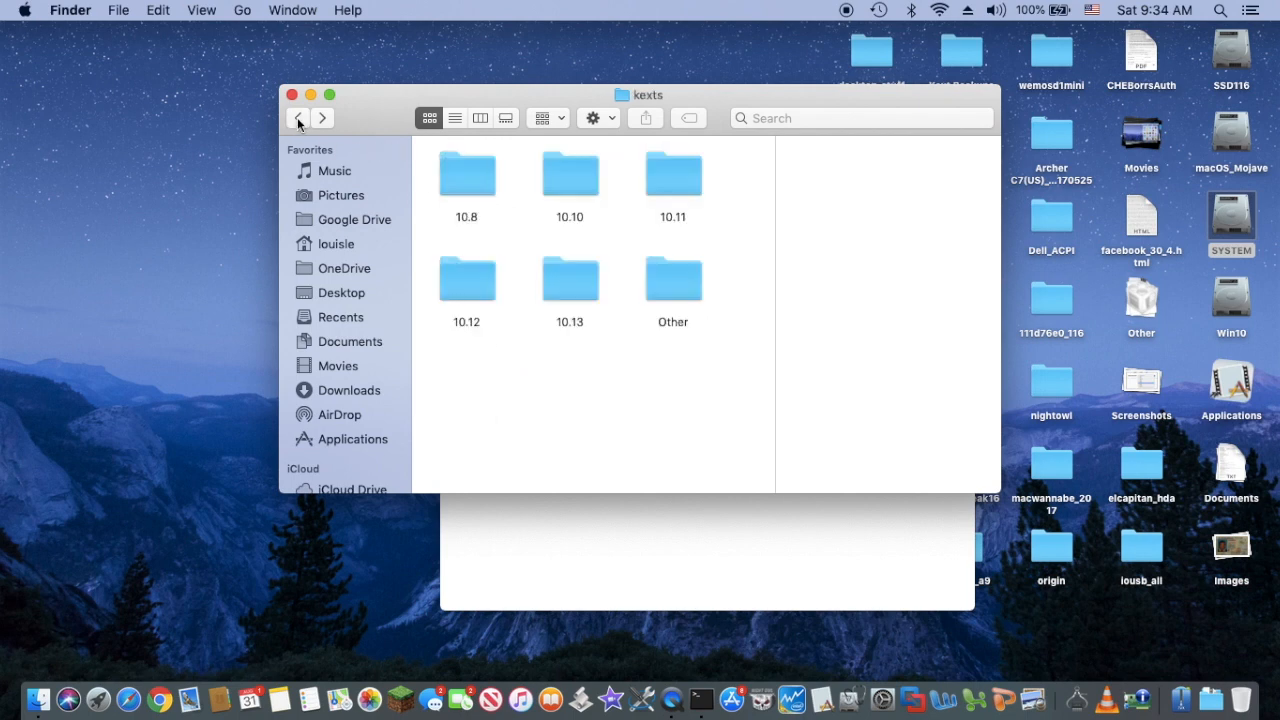
click(298, 118)
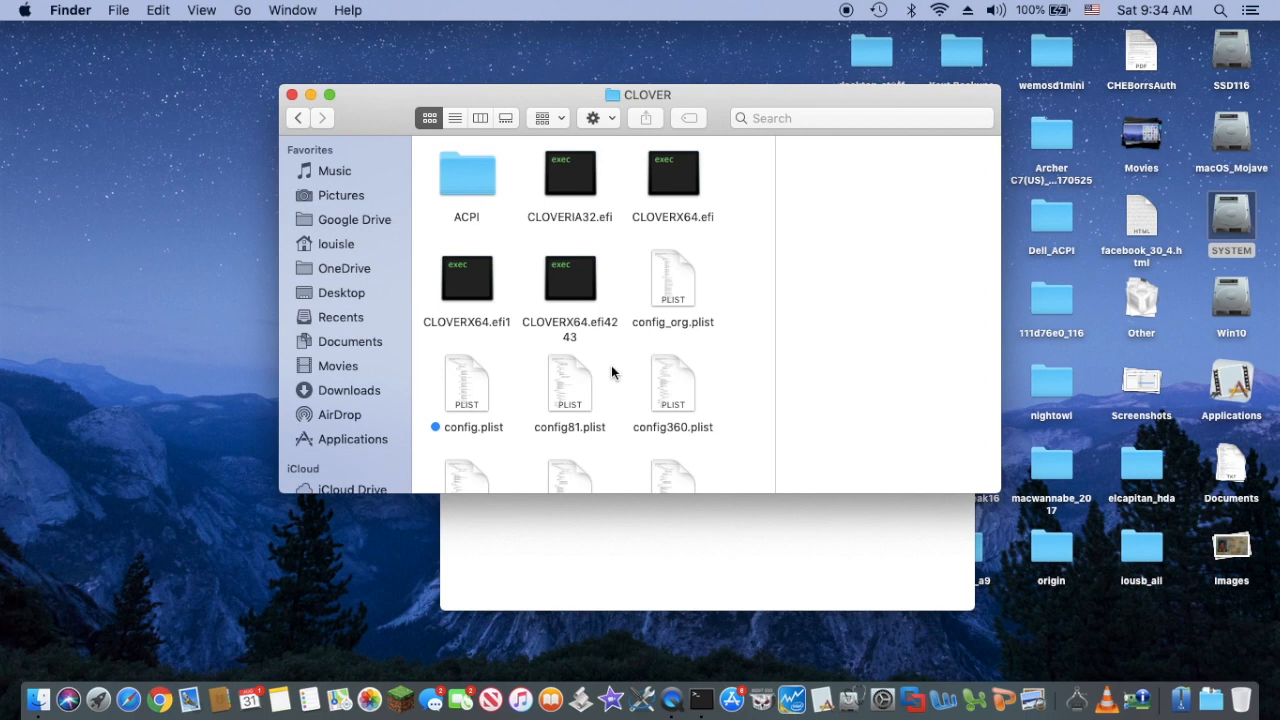
click(468, 384)
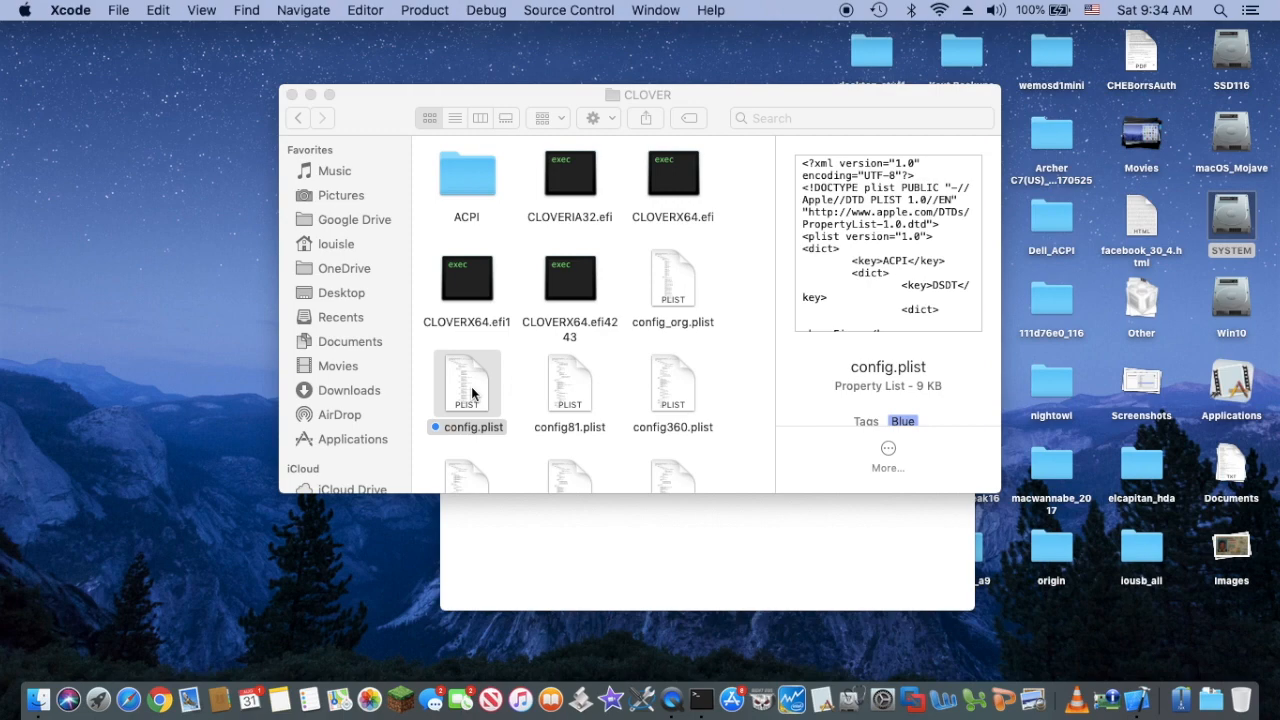
double_click(466, 384)
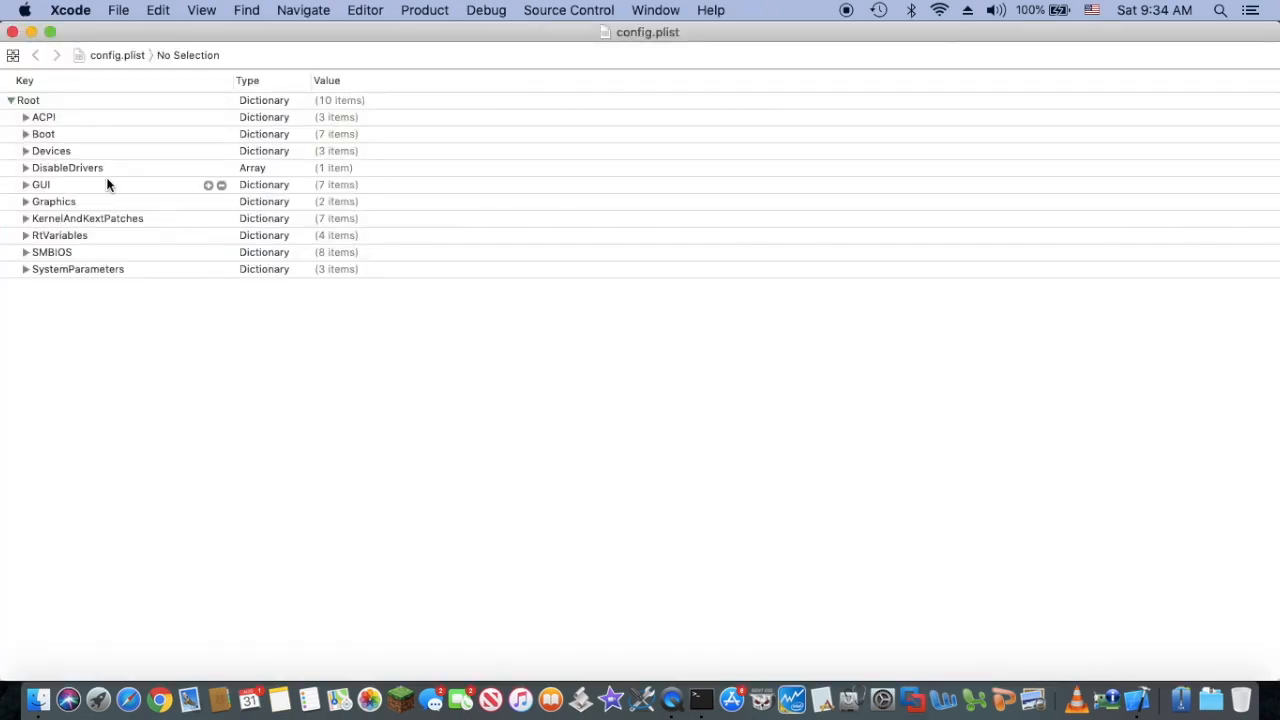
mouse_move(24, 116)
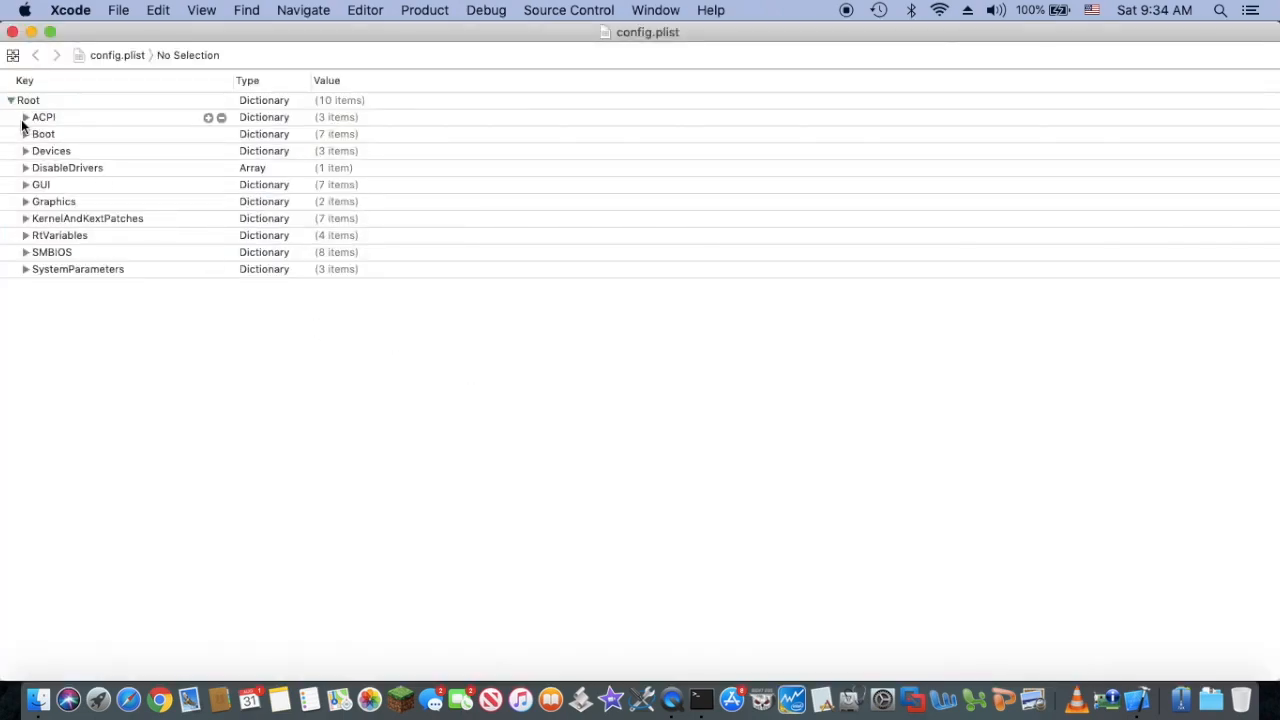
- Expand the ACPI and Boot sections of config.plist to show their entries
click(24, 116)
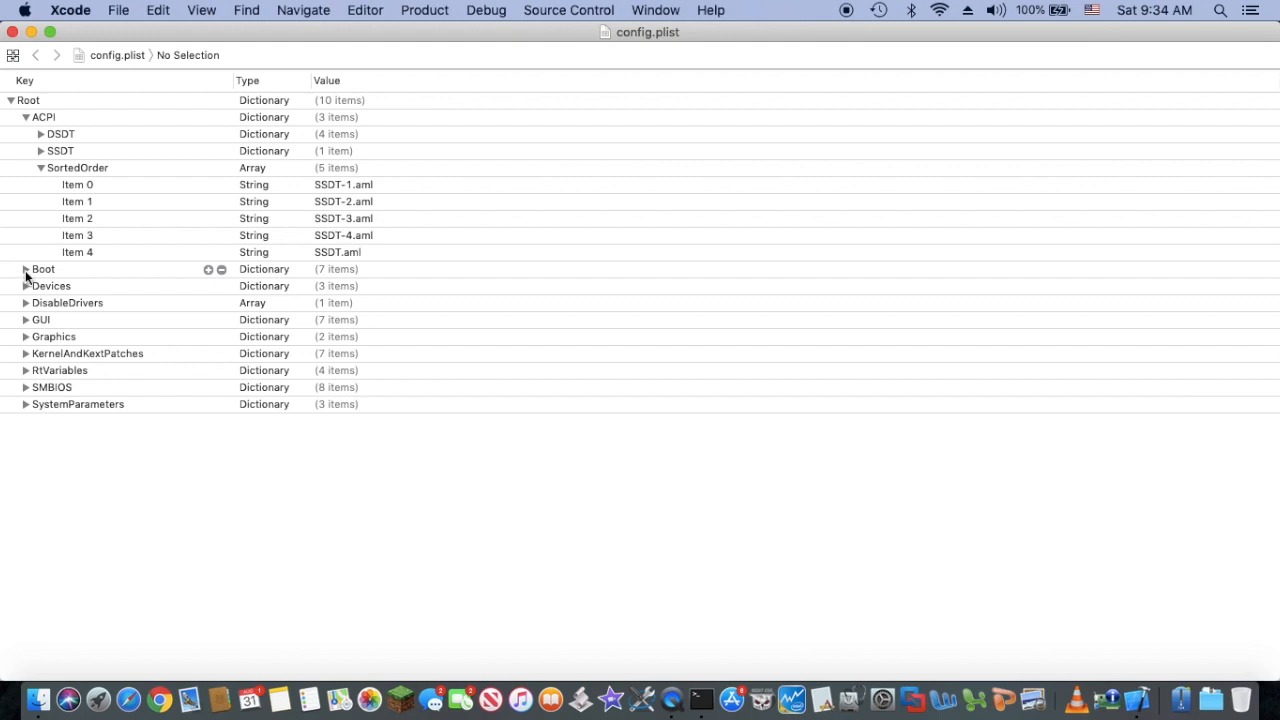
click(24, 268)
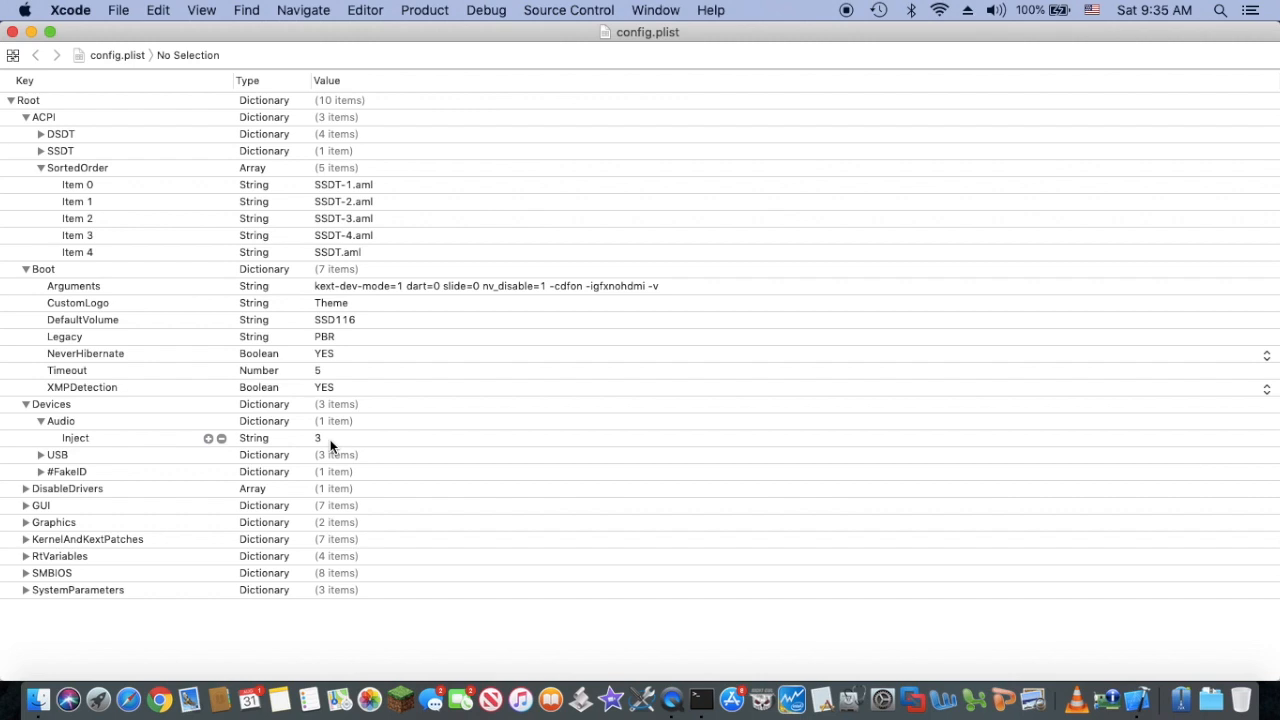
mouse_move(1136, 696)
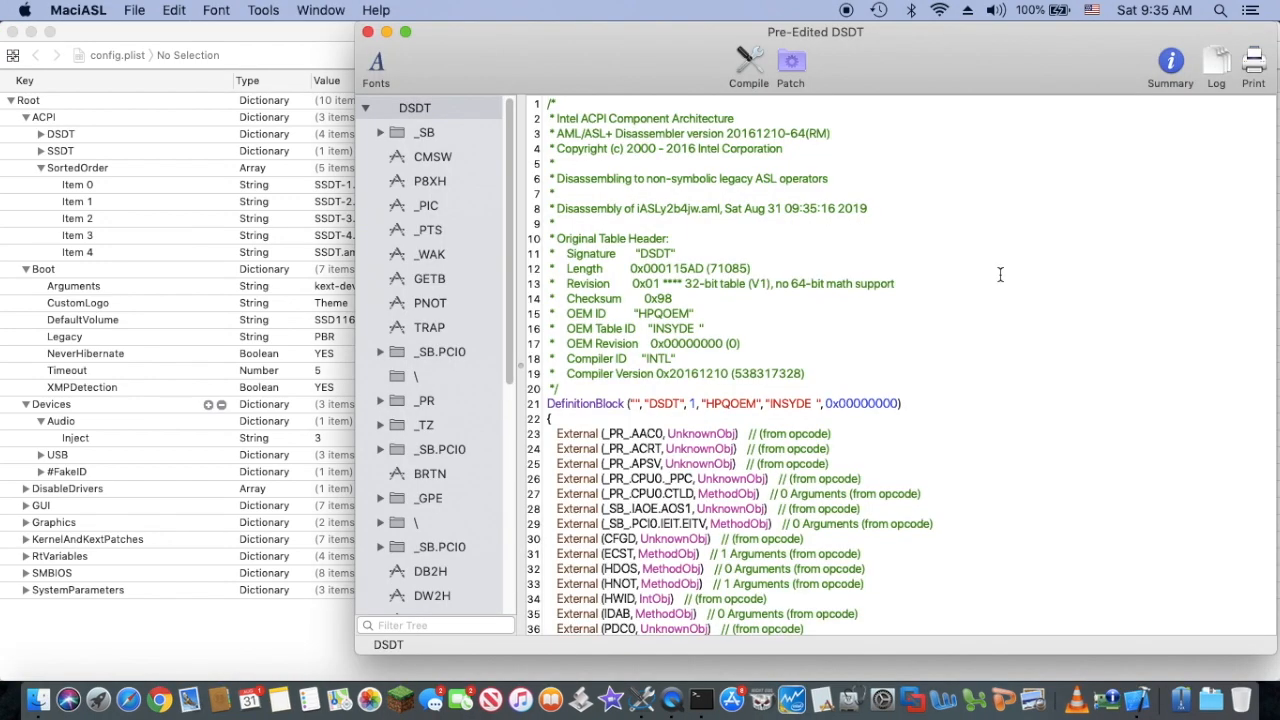
- Search the pre-edited DSDT in MaciASL for 'lay'
key(cmd+f)
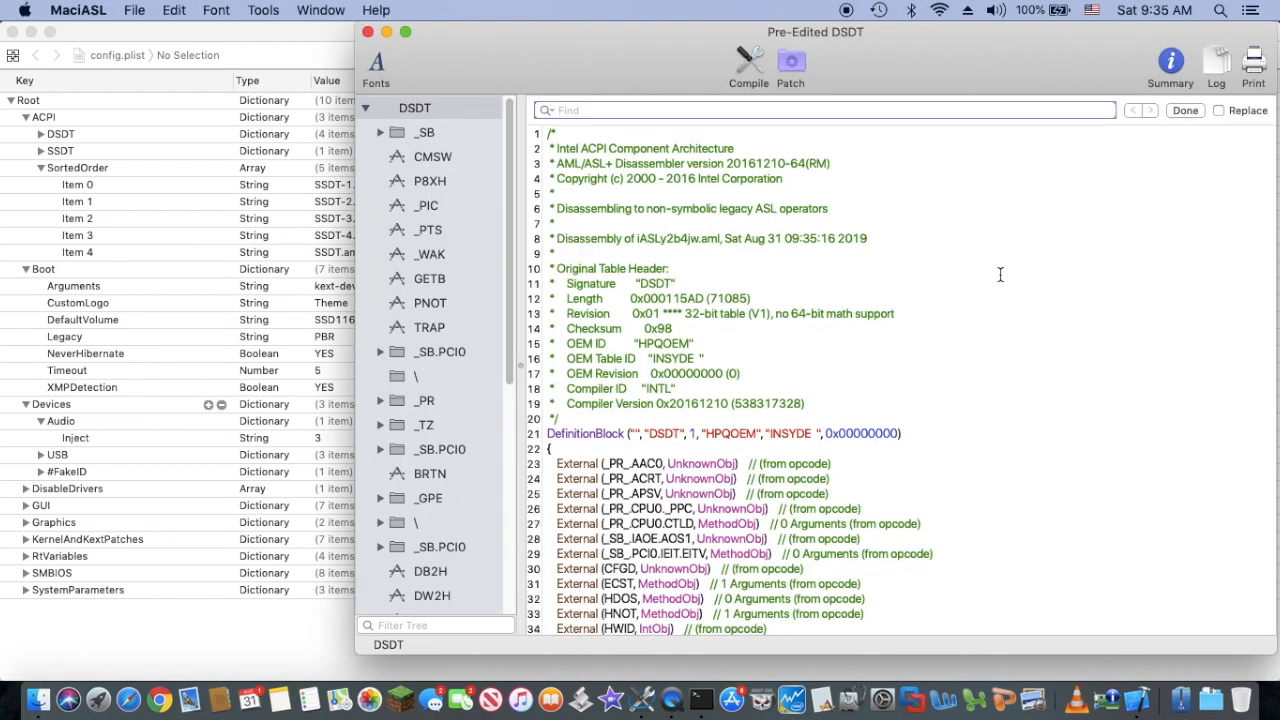
text(lay)
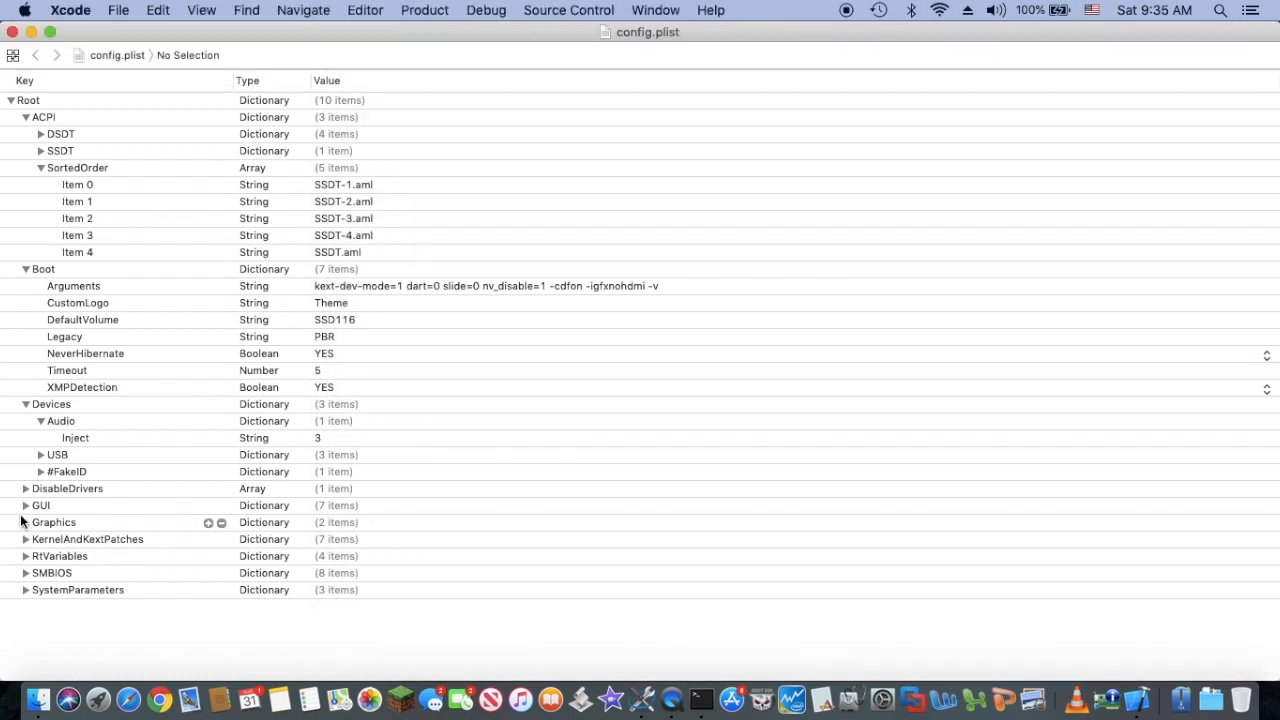
- Expand Graphics in config.plist to show ig-platform-id 0x01660003 and review the entries
click(24, 522)
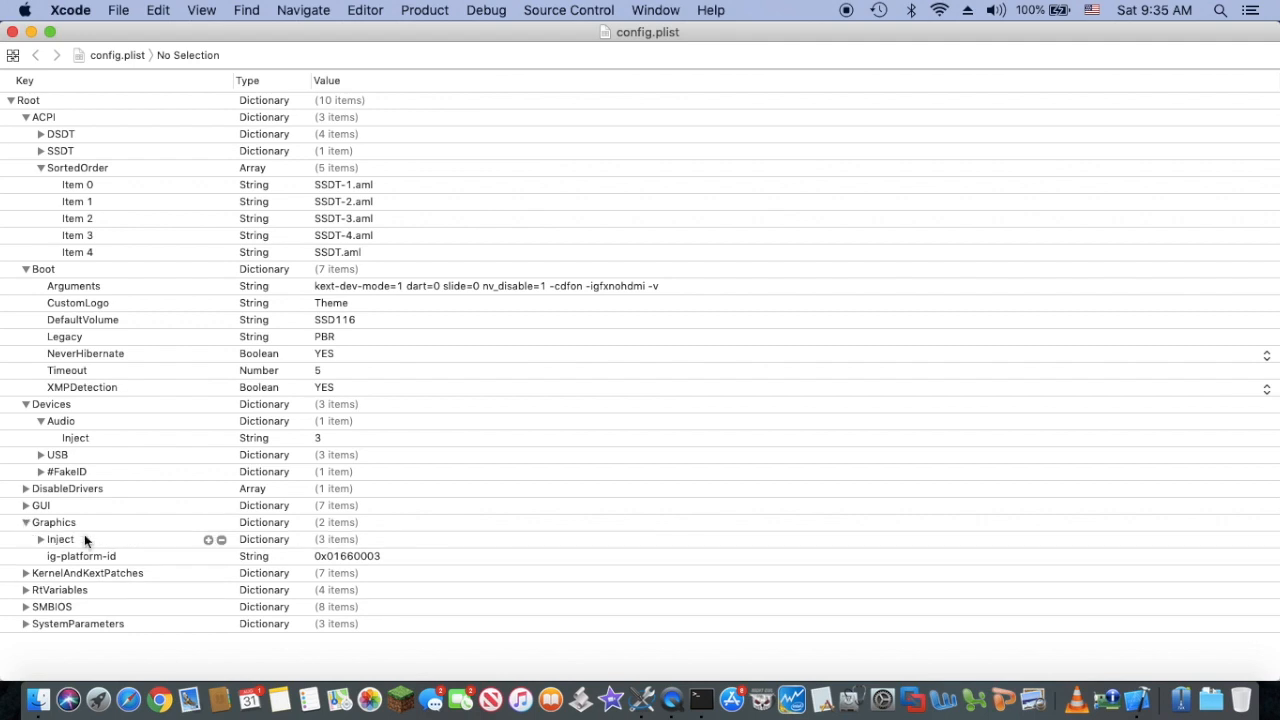
mouse_move(166, 560)
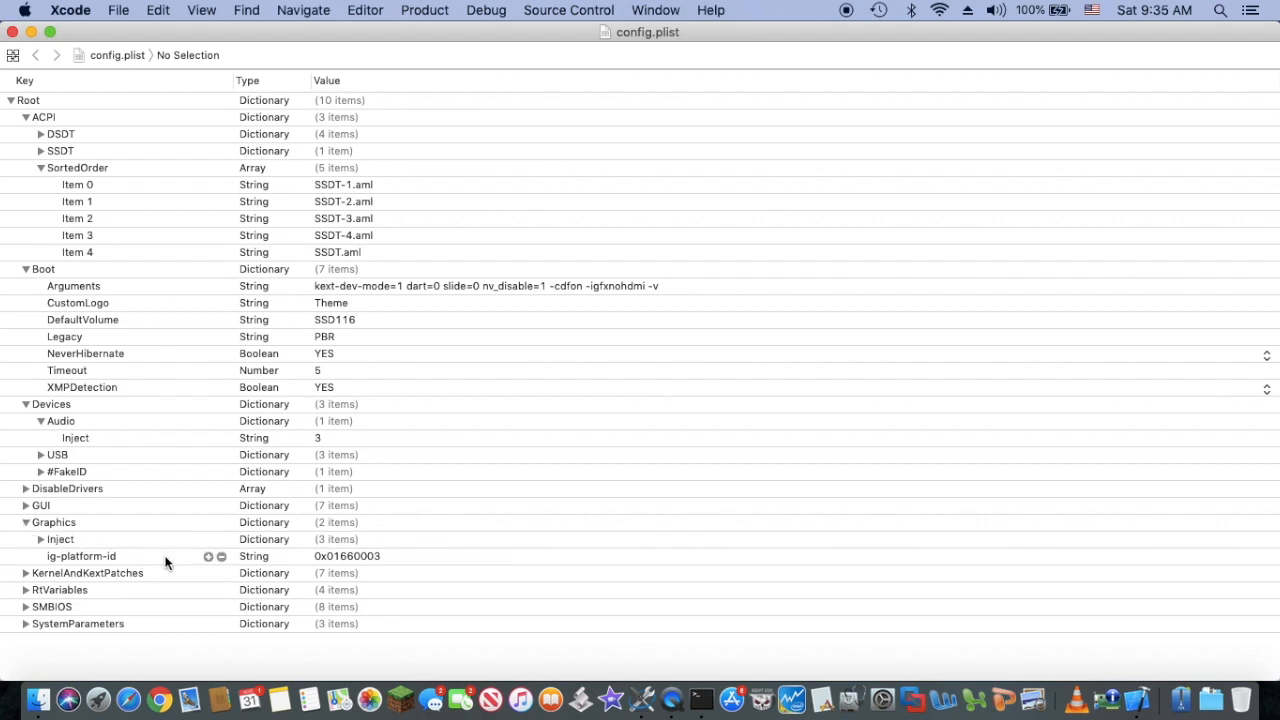
mouse_move(394, 568)
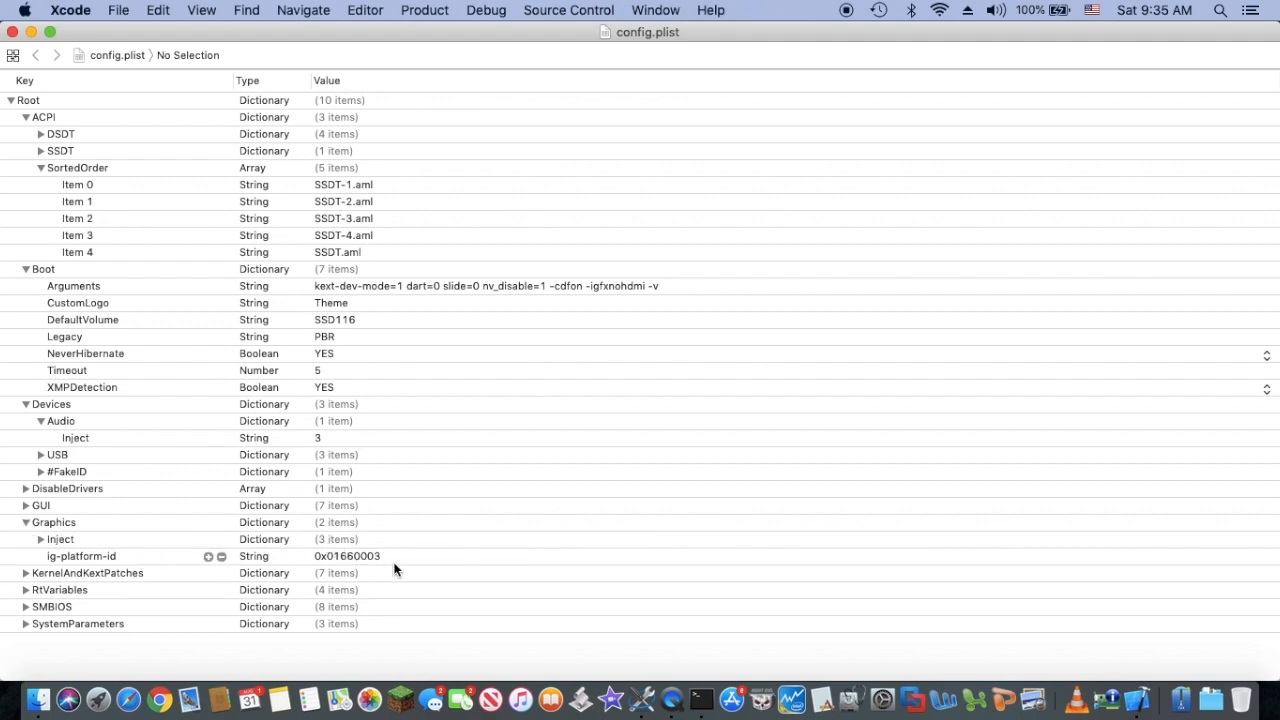
mouse_move(436, 560)
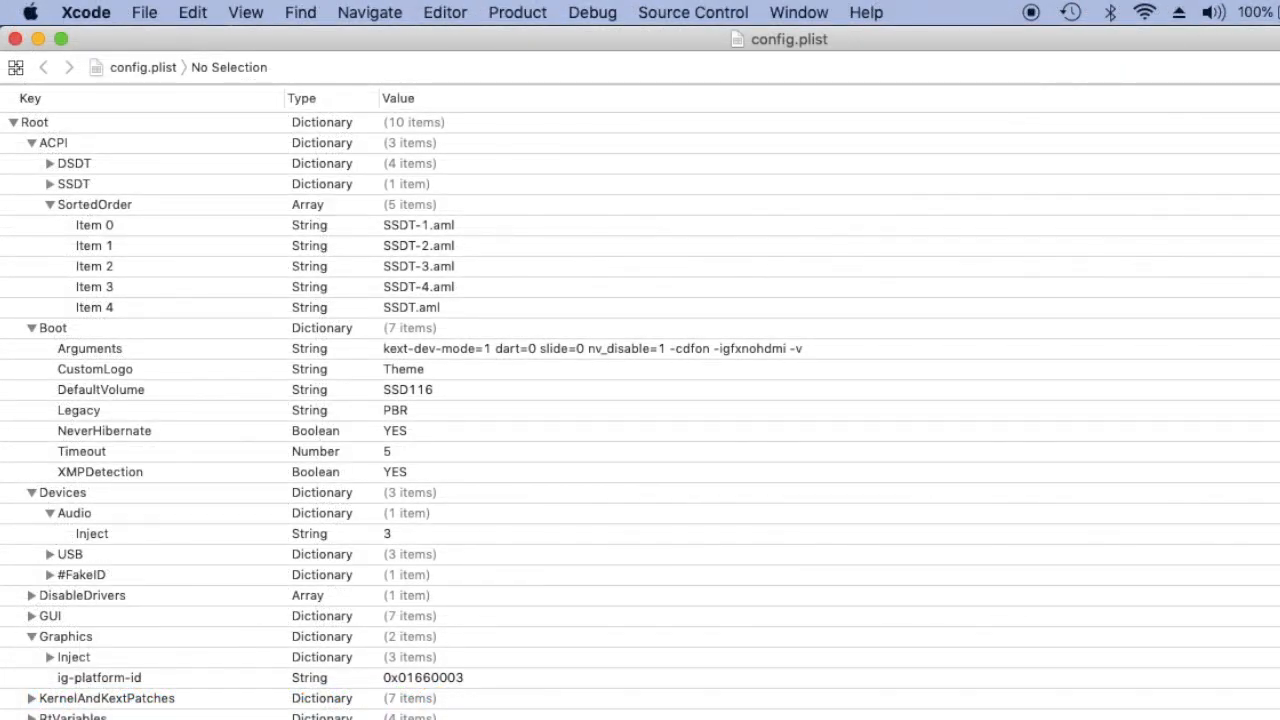
scroll(down, 3)
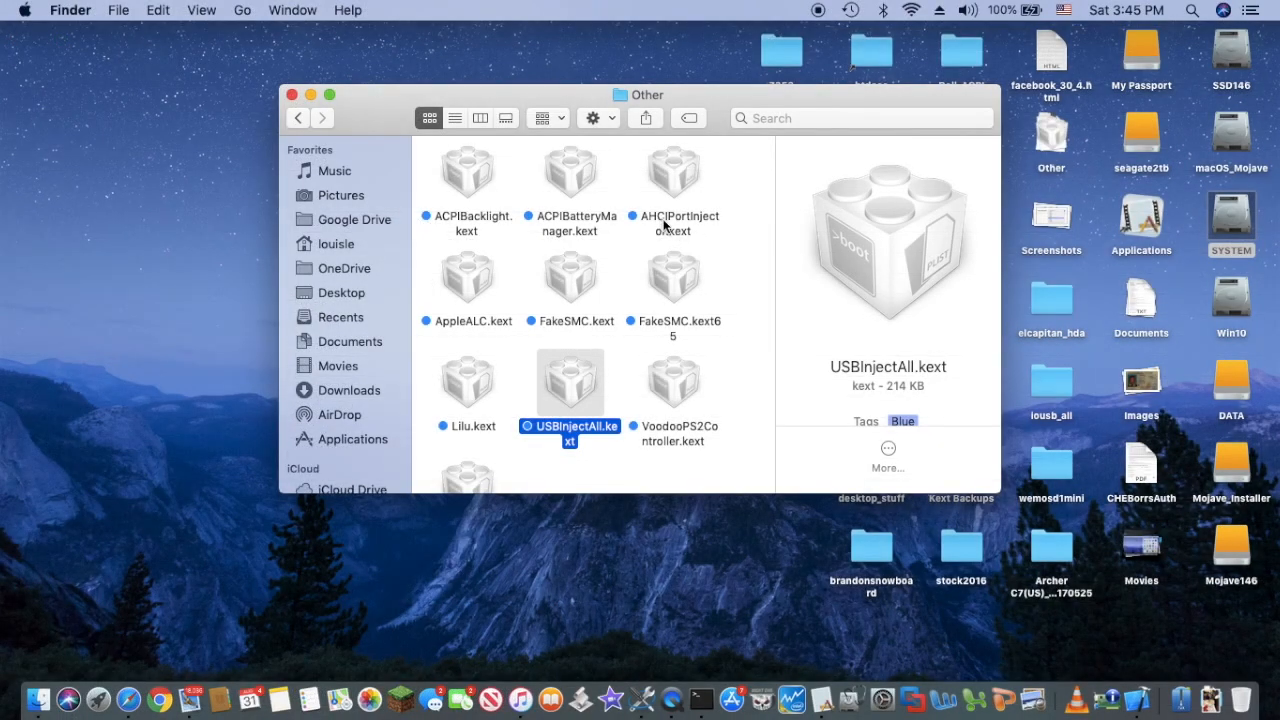
mouse_move(670, 222)
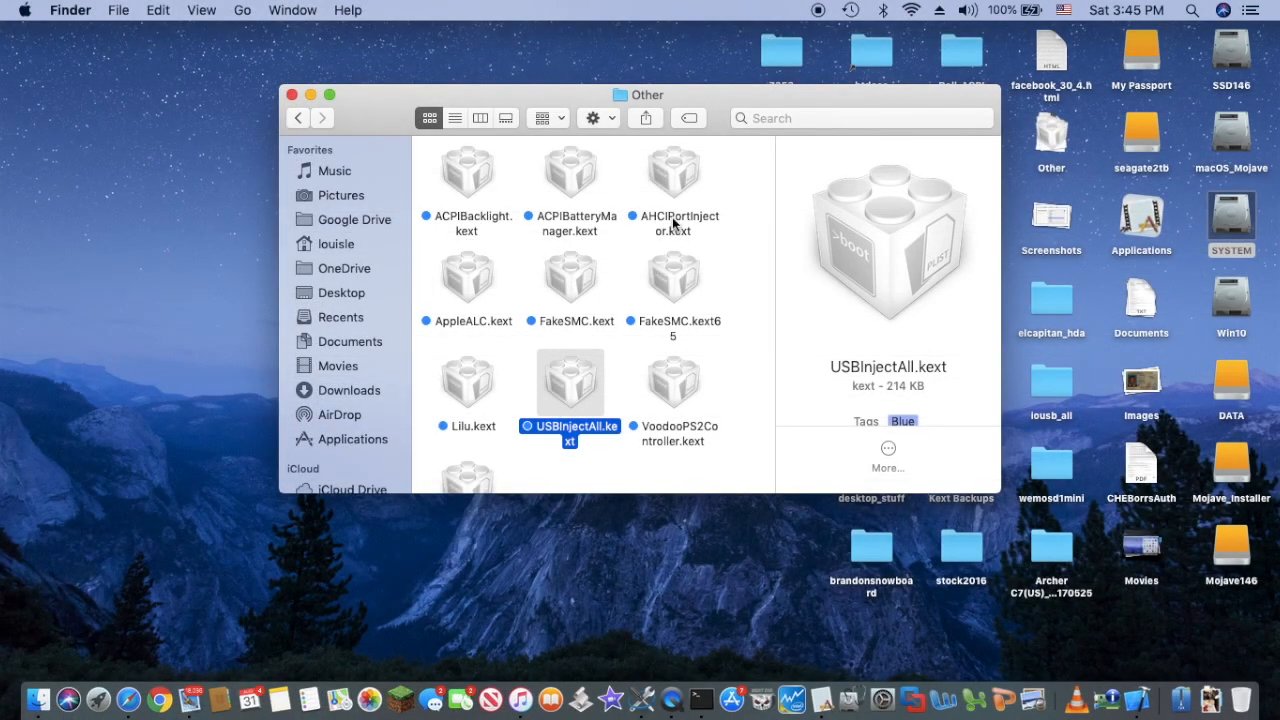
mouse_move(676, 188)
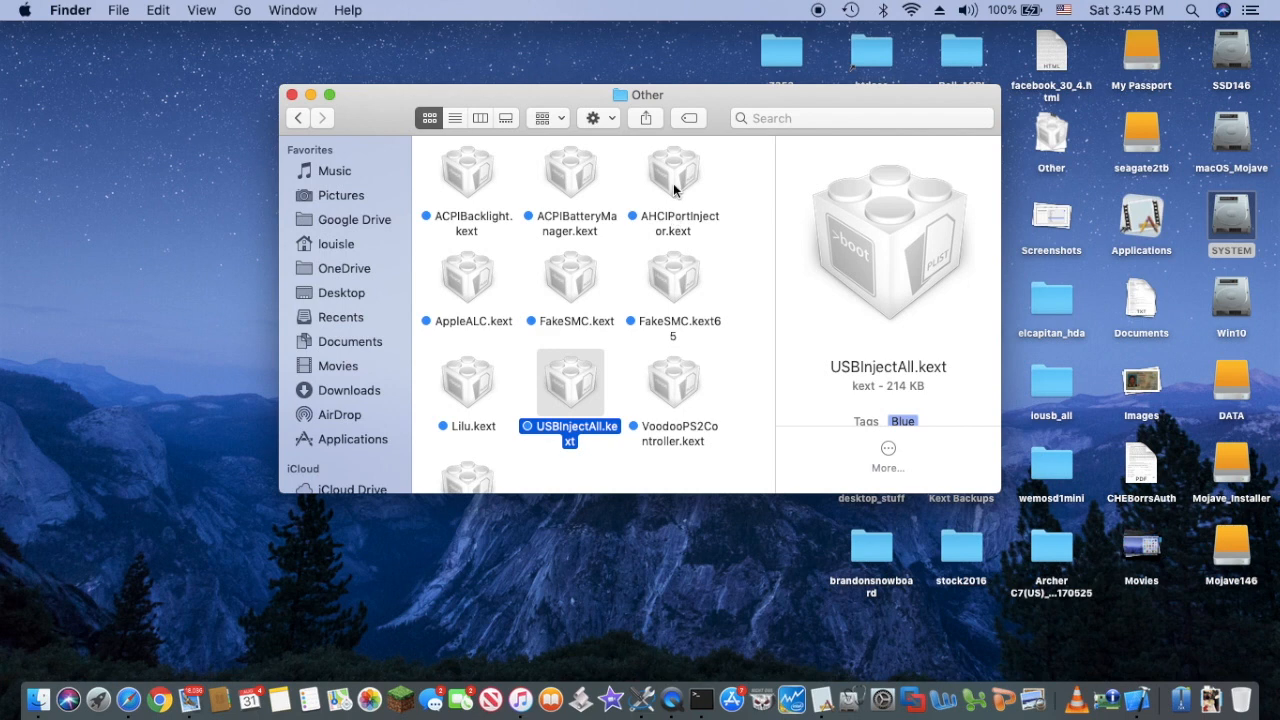
mouse_move(564, 190)
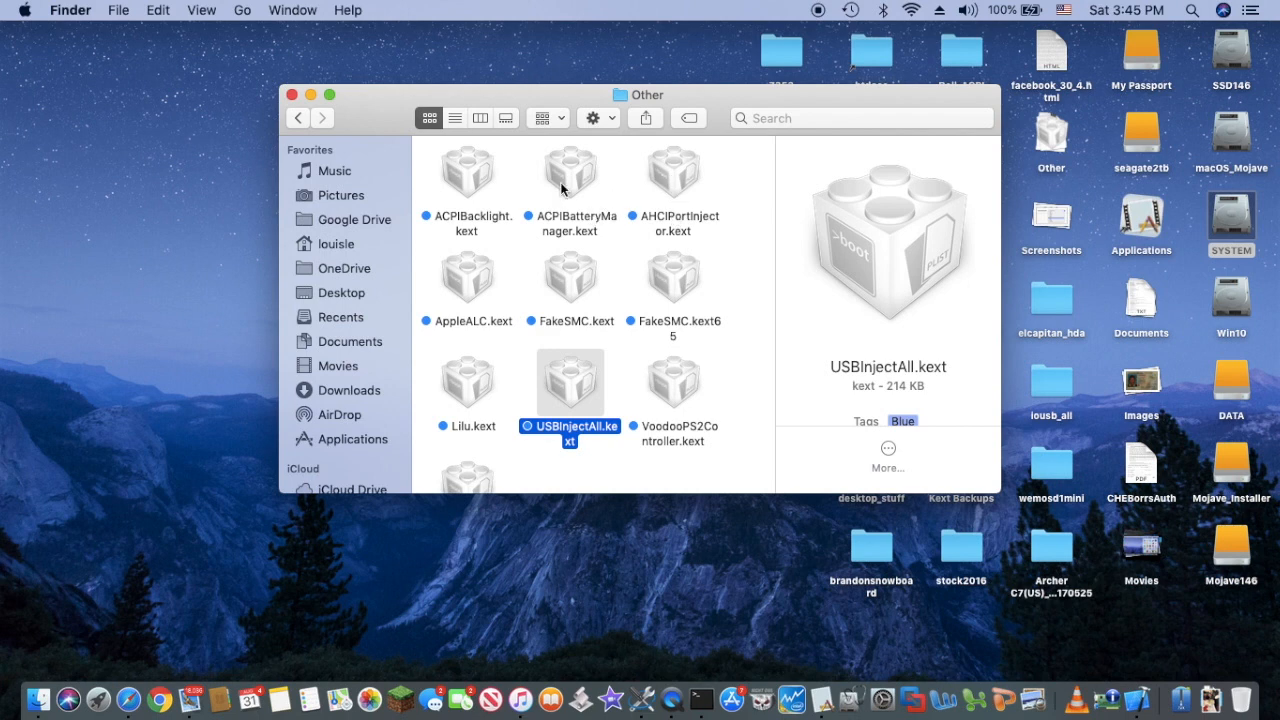
- Preview ACPIBatteryManager, ACPIBacklight and VoodooPS2Controller kexts, showing info for the last (320 KB)
click(570, 176)
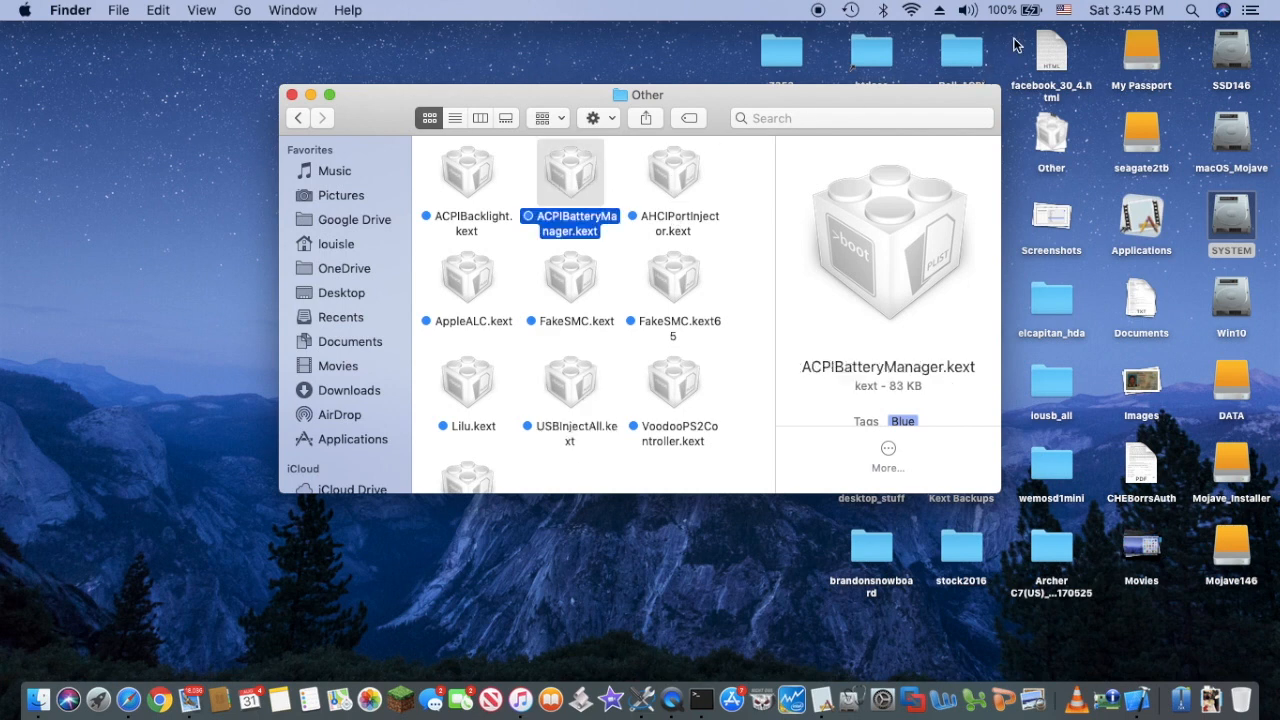
click(1002, 10)
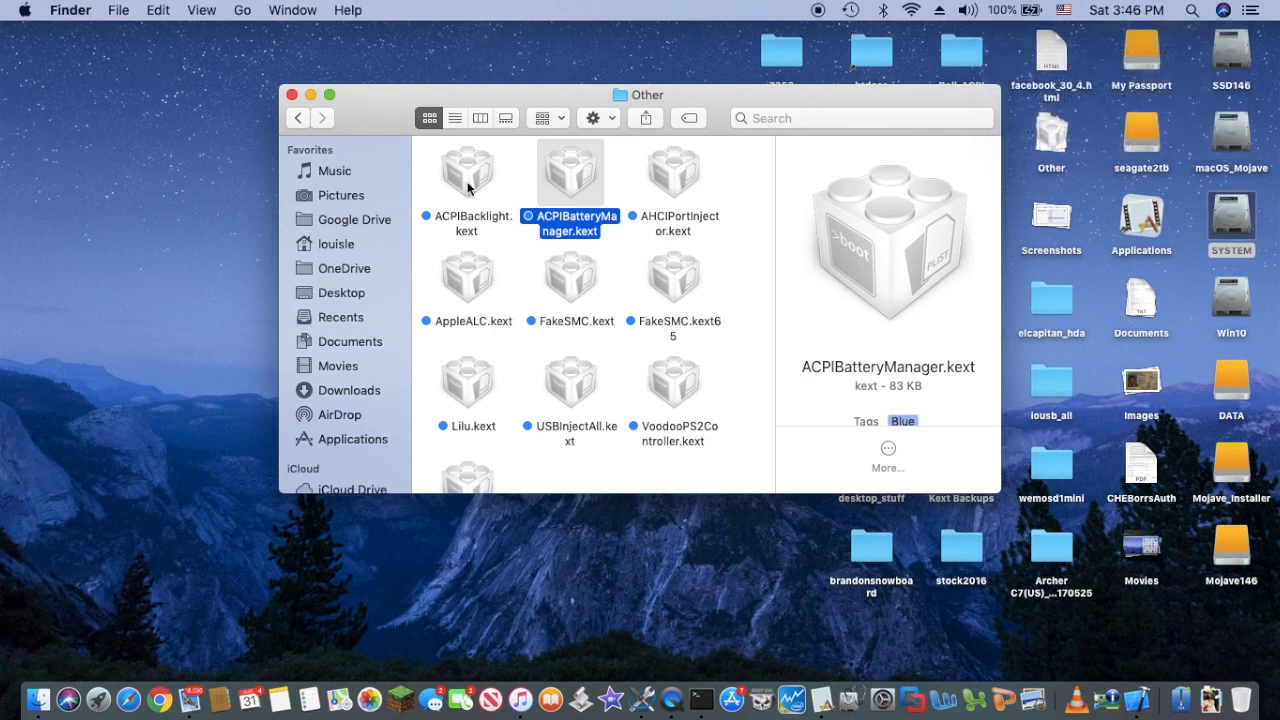
click(466, 172)
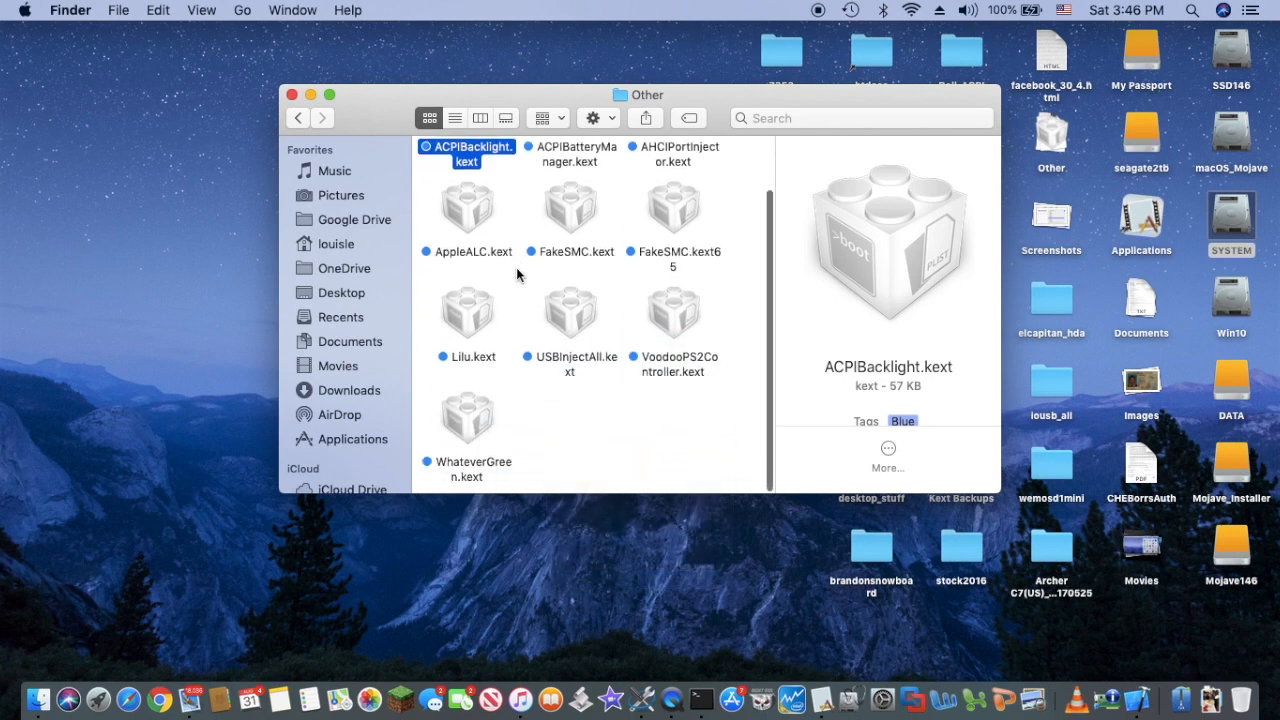
click(672, 312)
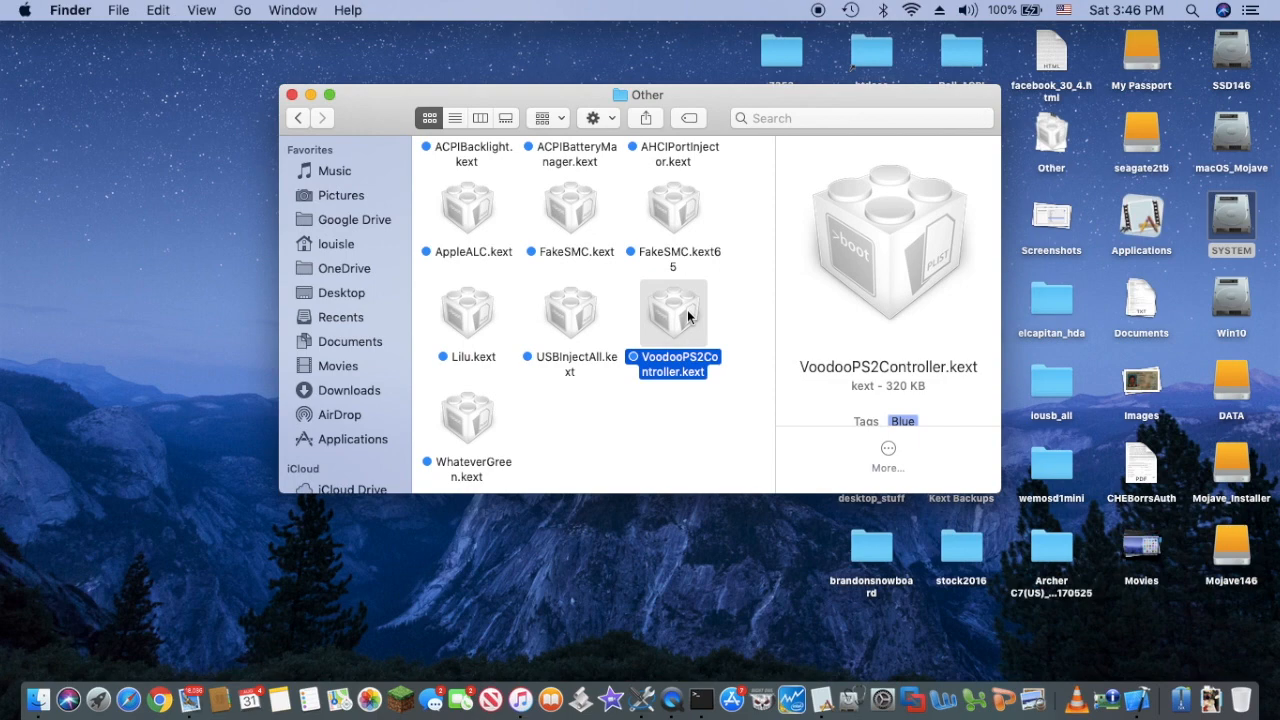
key(cmd+i)
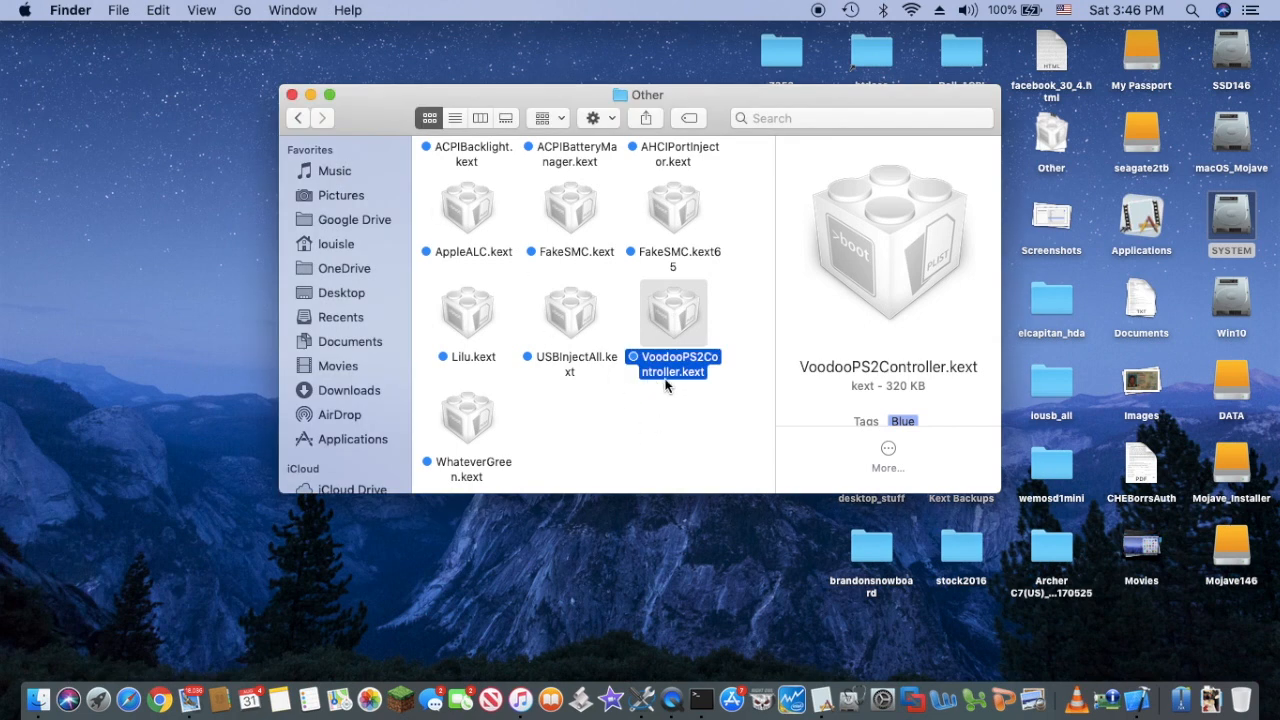
mouse_move(656, 396)
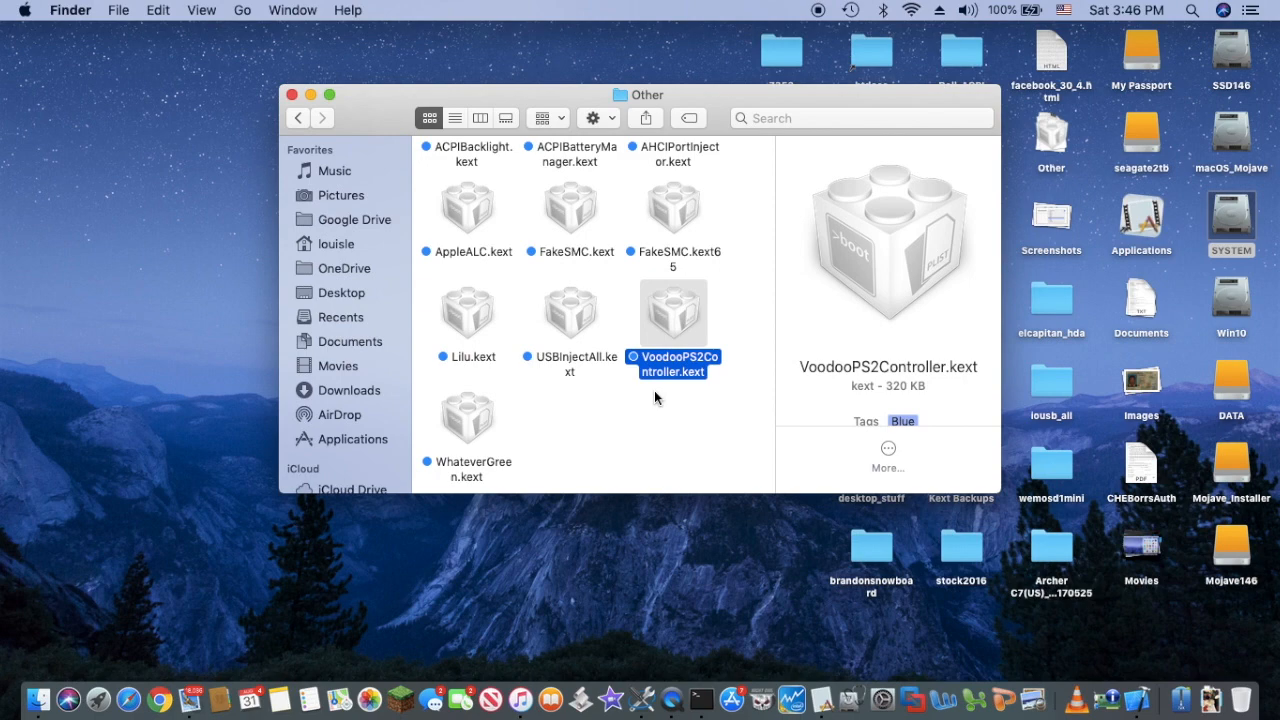
mouse_move(668, 440)
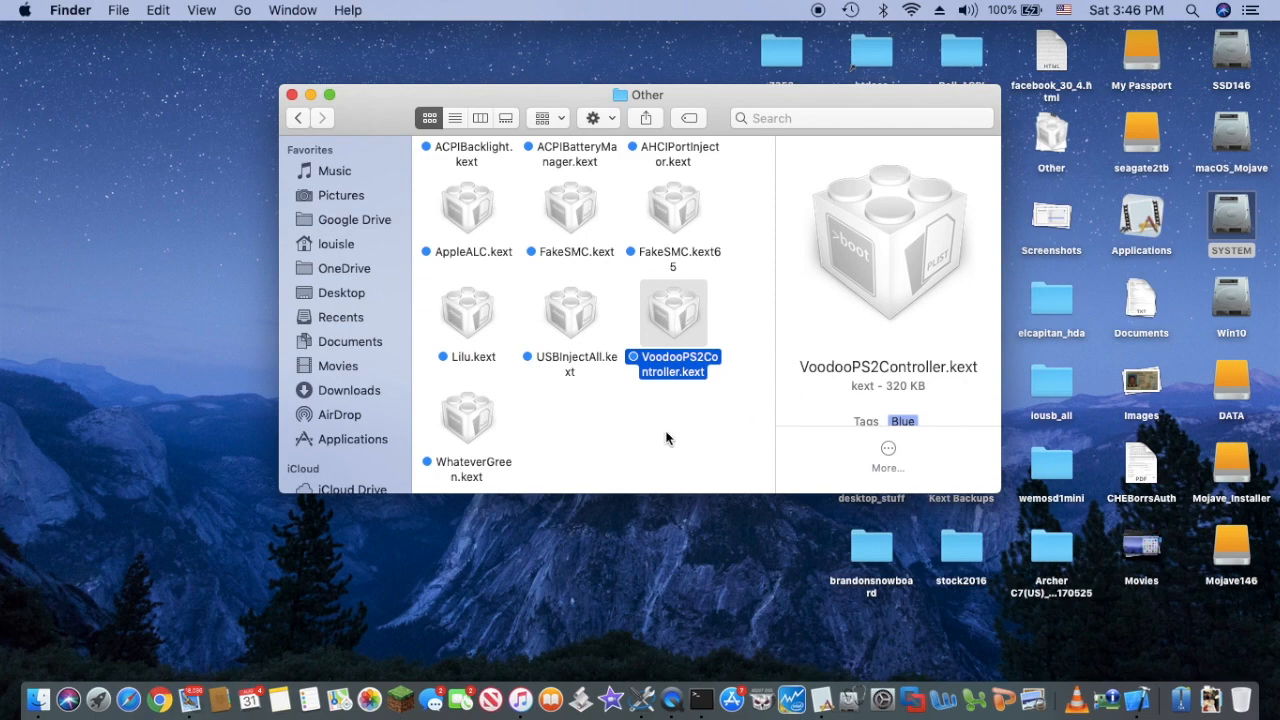
mouse_move(864, 684)
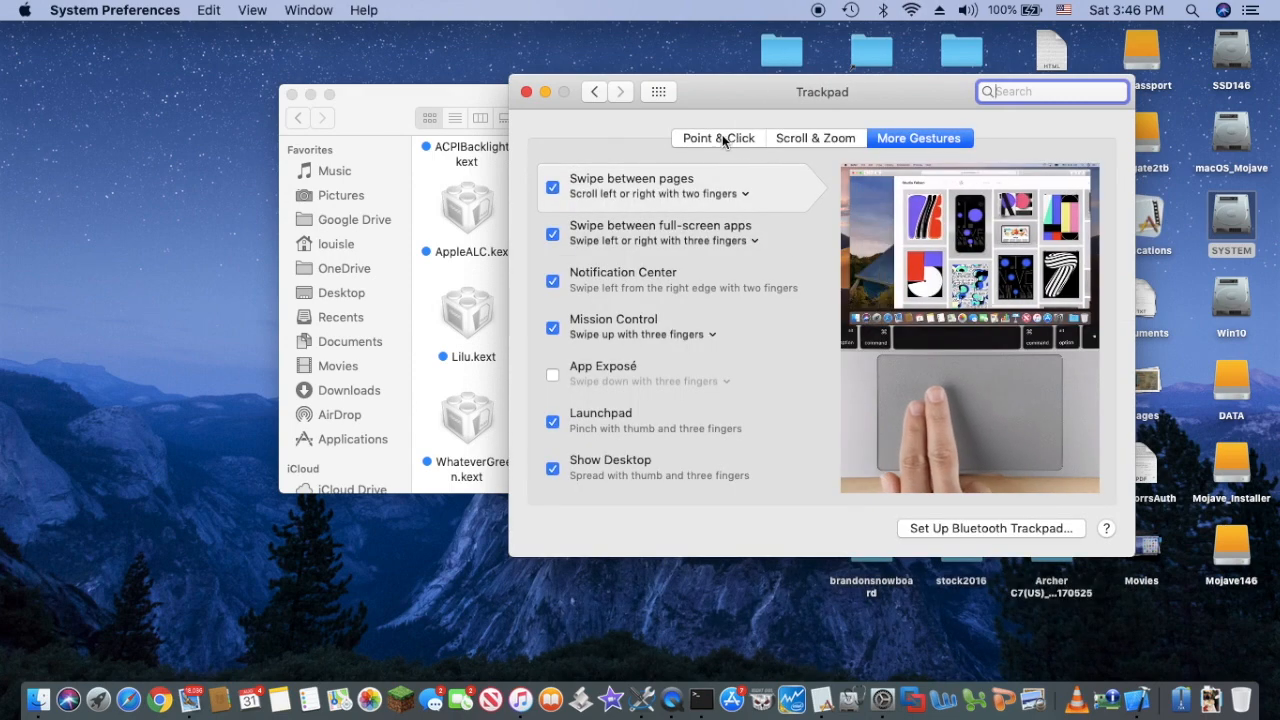
- Dismiss the Trackpad settings and step back to the EFI folder with APPLE, BOOT, CLOVER, HP, Microsoft
click(718, 138)
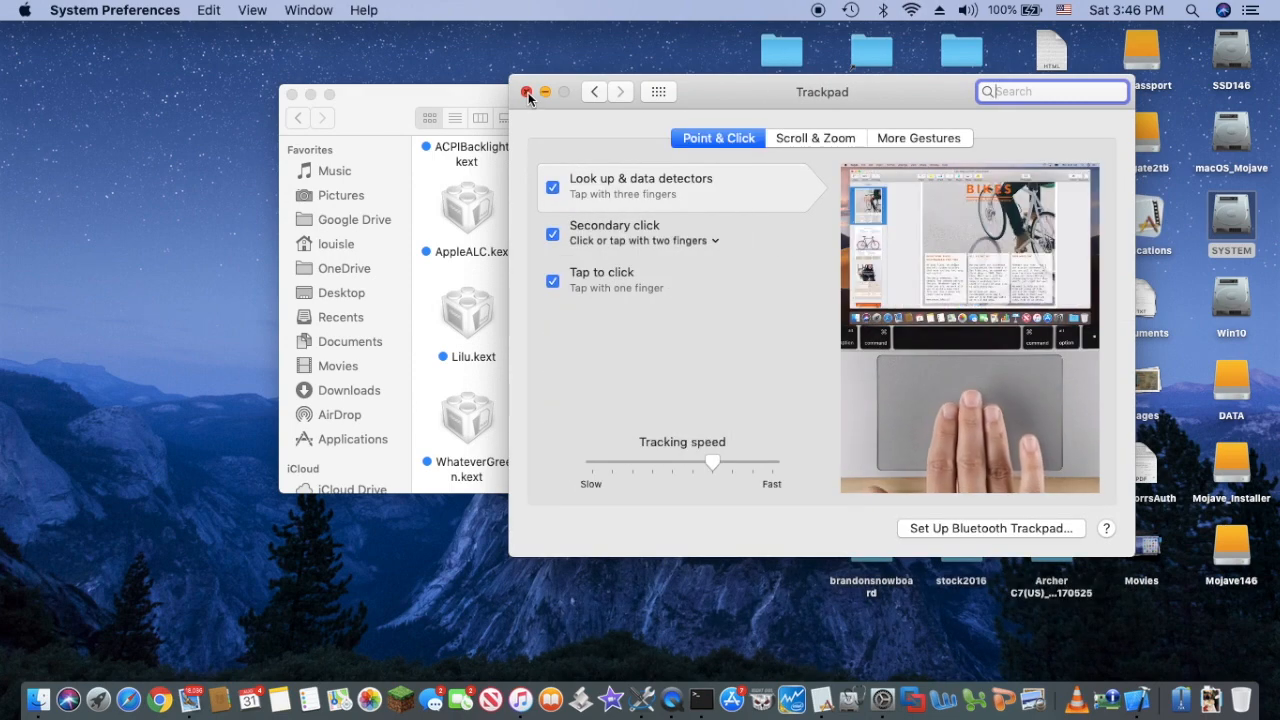
click(526, 92)
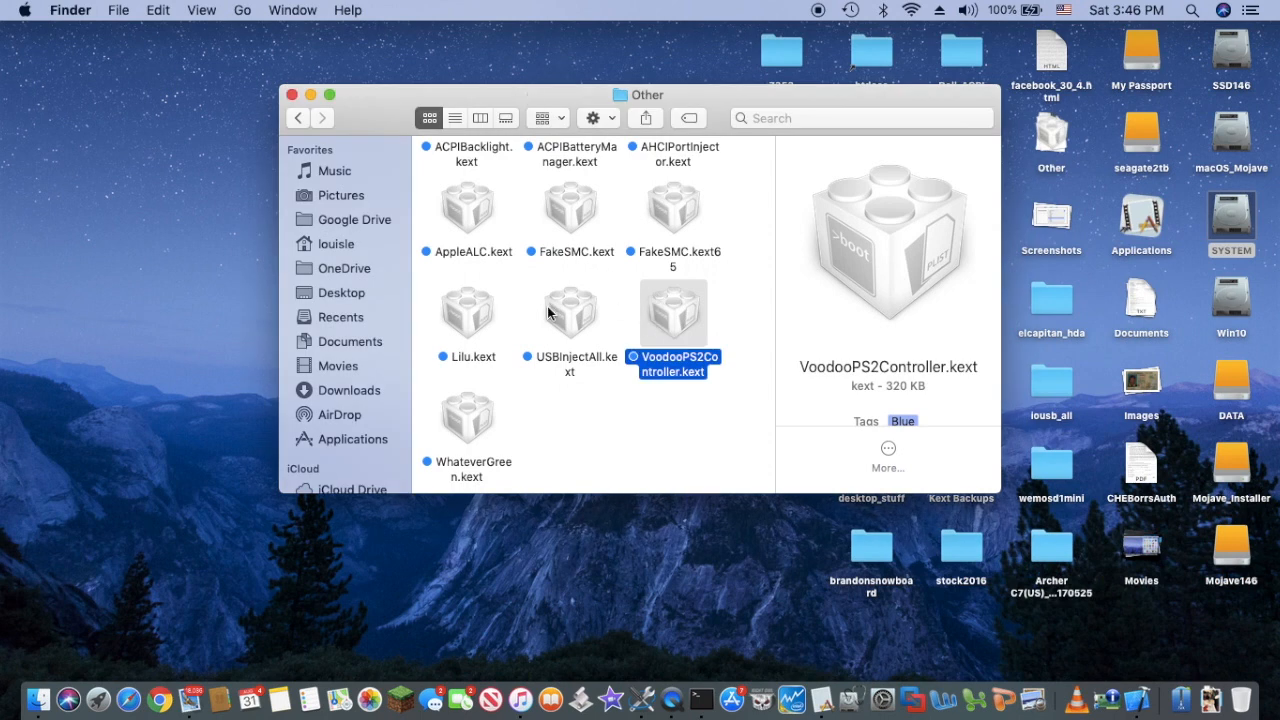
mouse_move(582, 352)
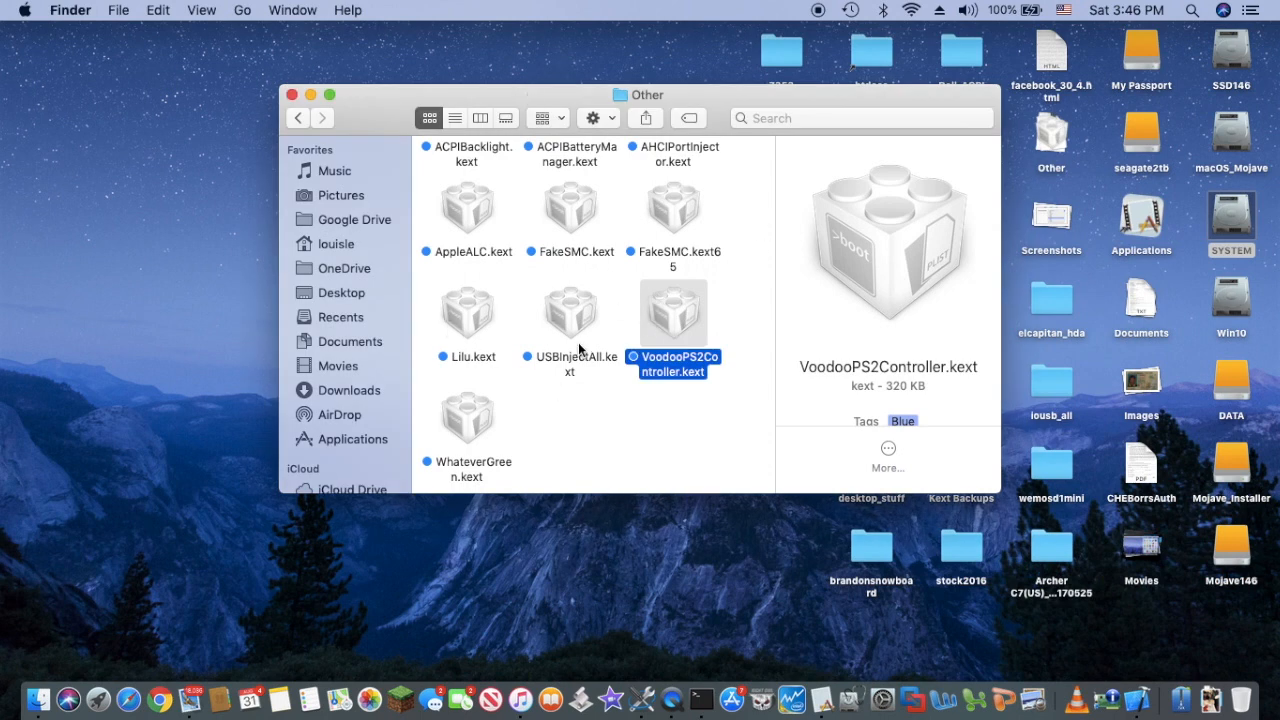
mouse_move(570, 388)
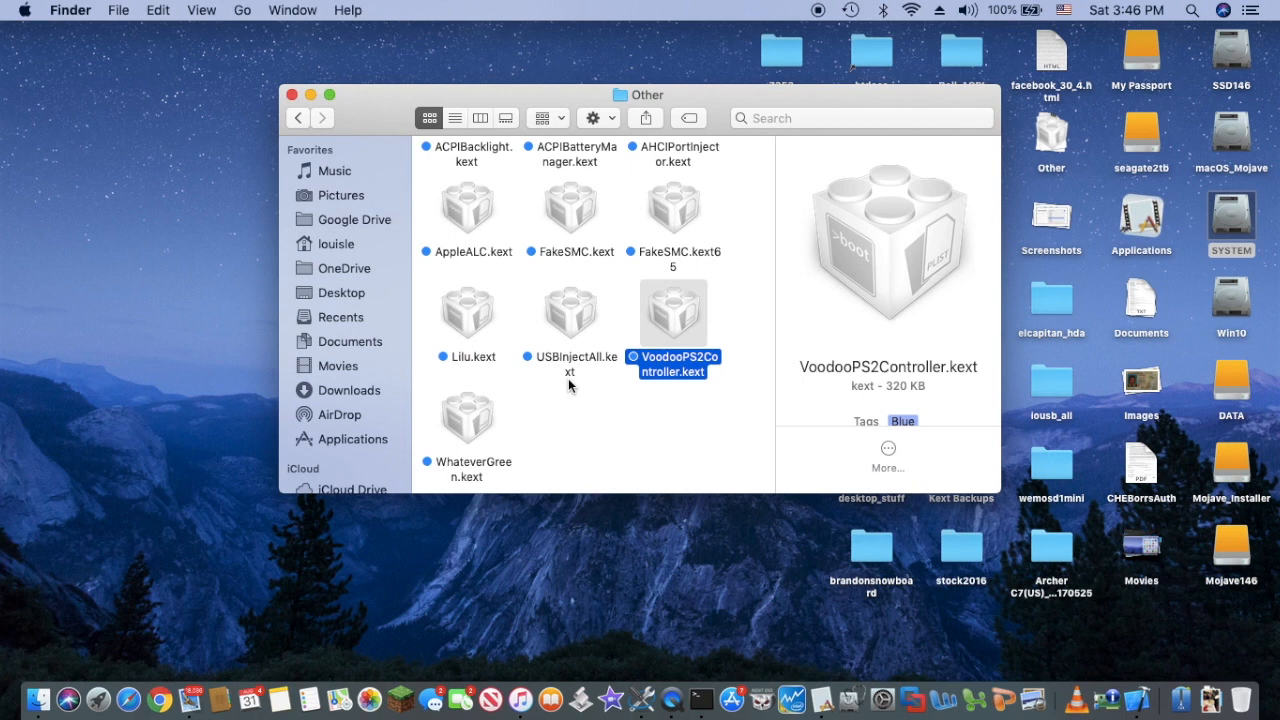
mouse_move(450, 176)
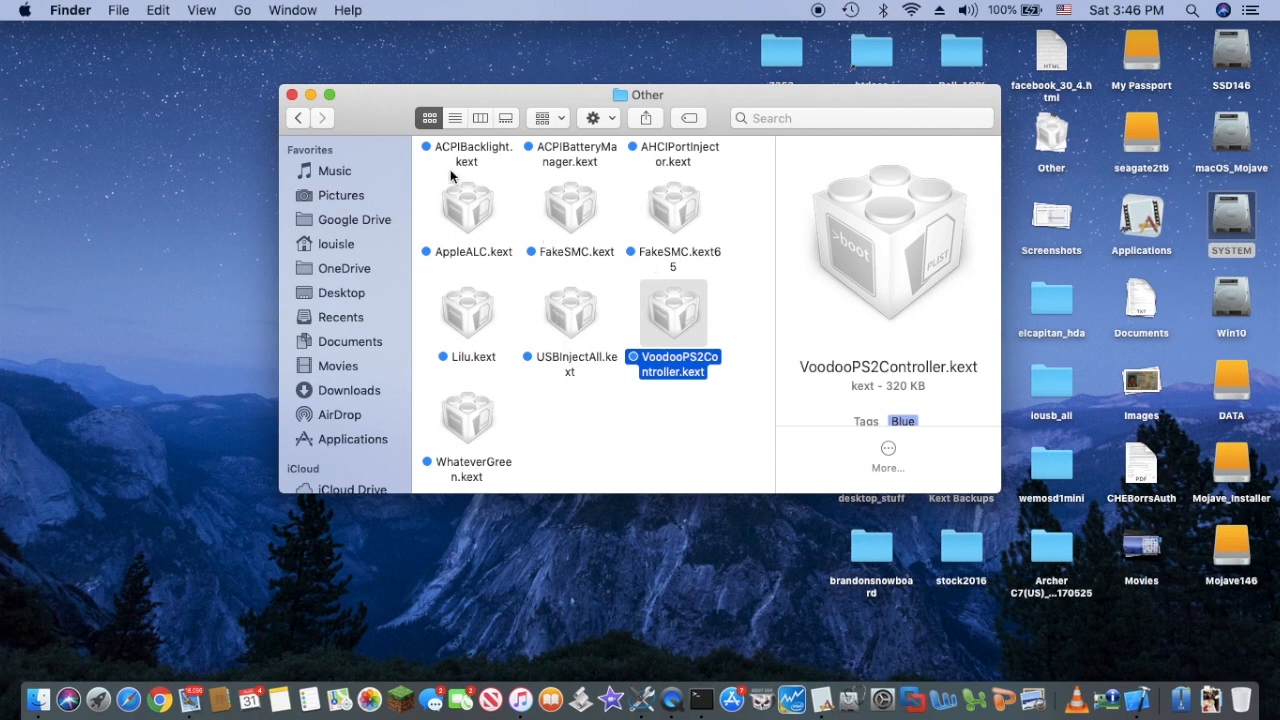
mouse_move(296, 118)
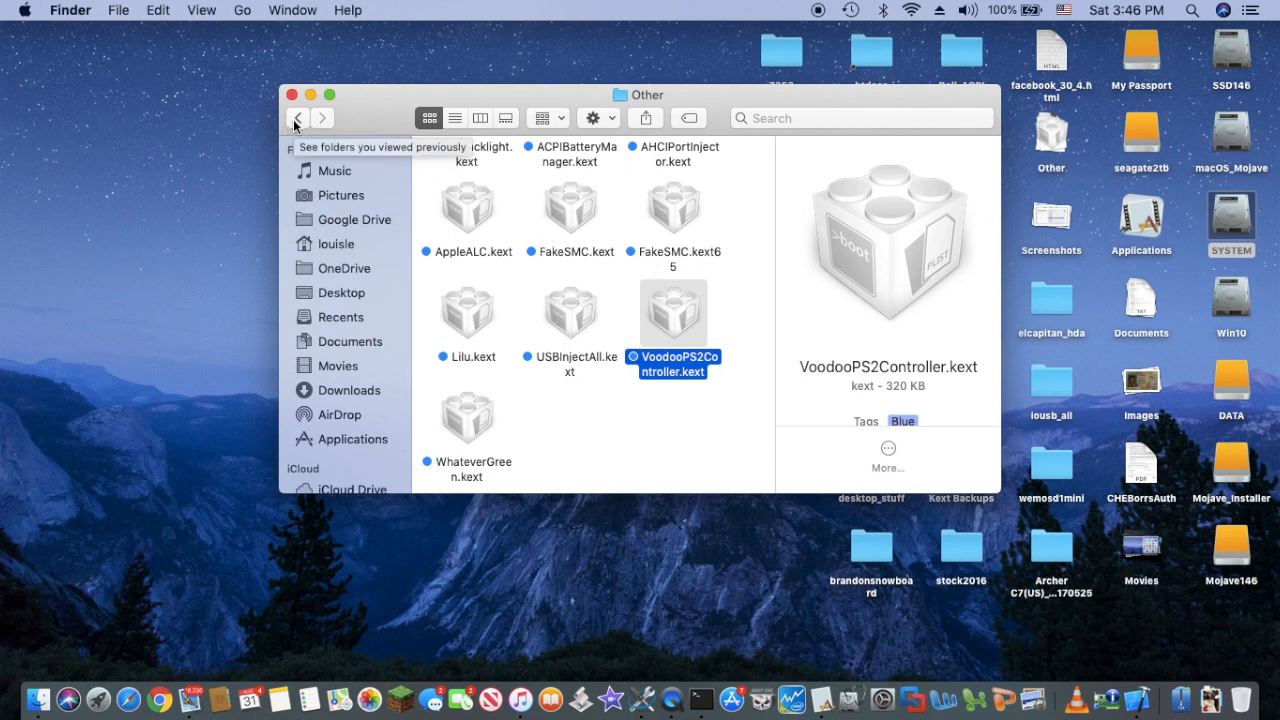
click(296, 118)
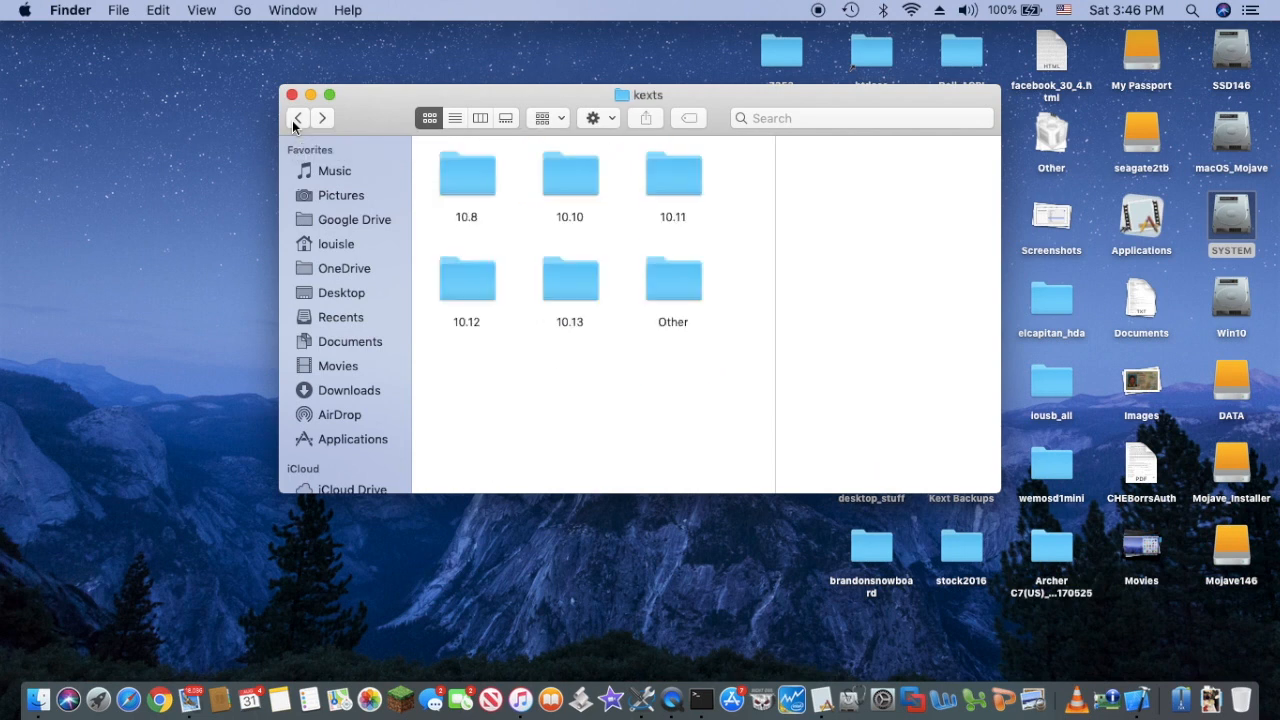
click(296, 118)
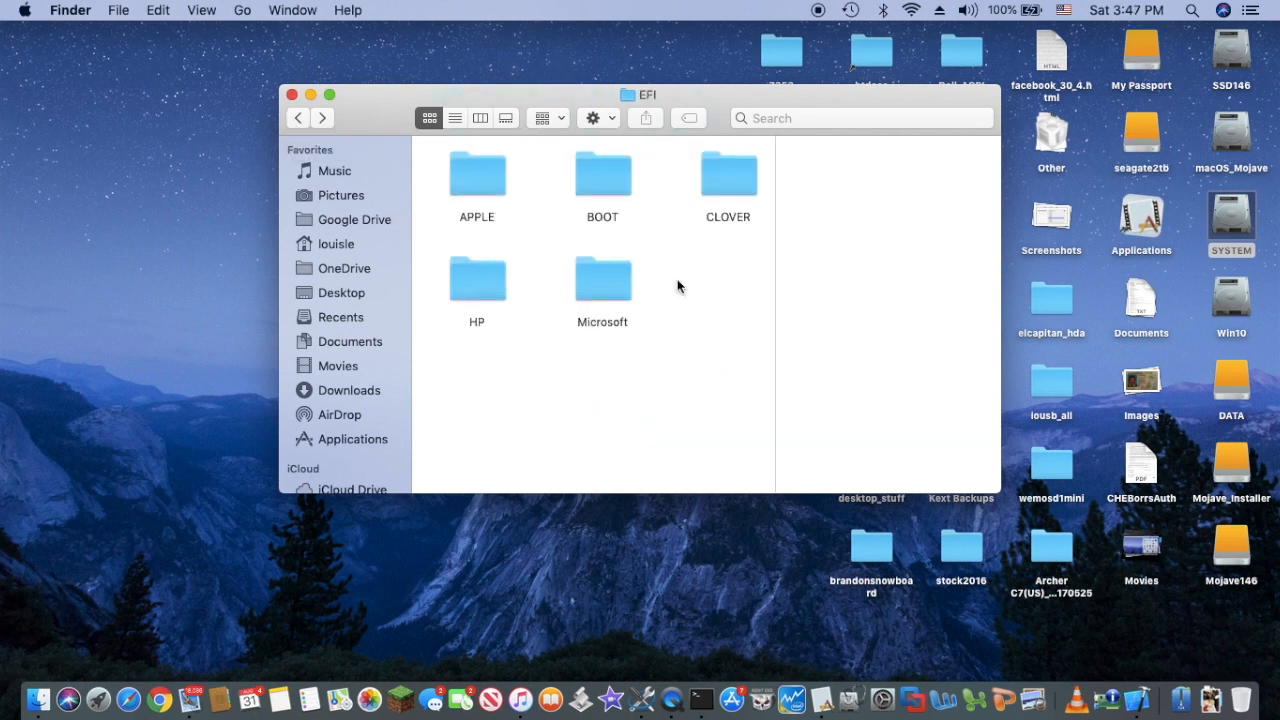
mouse_move(1076, 222)
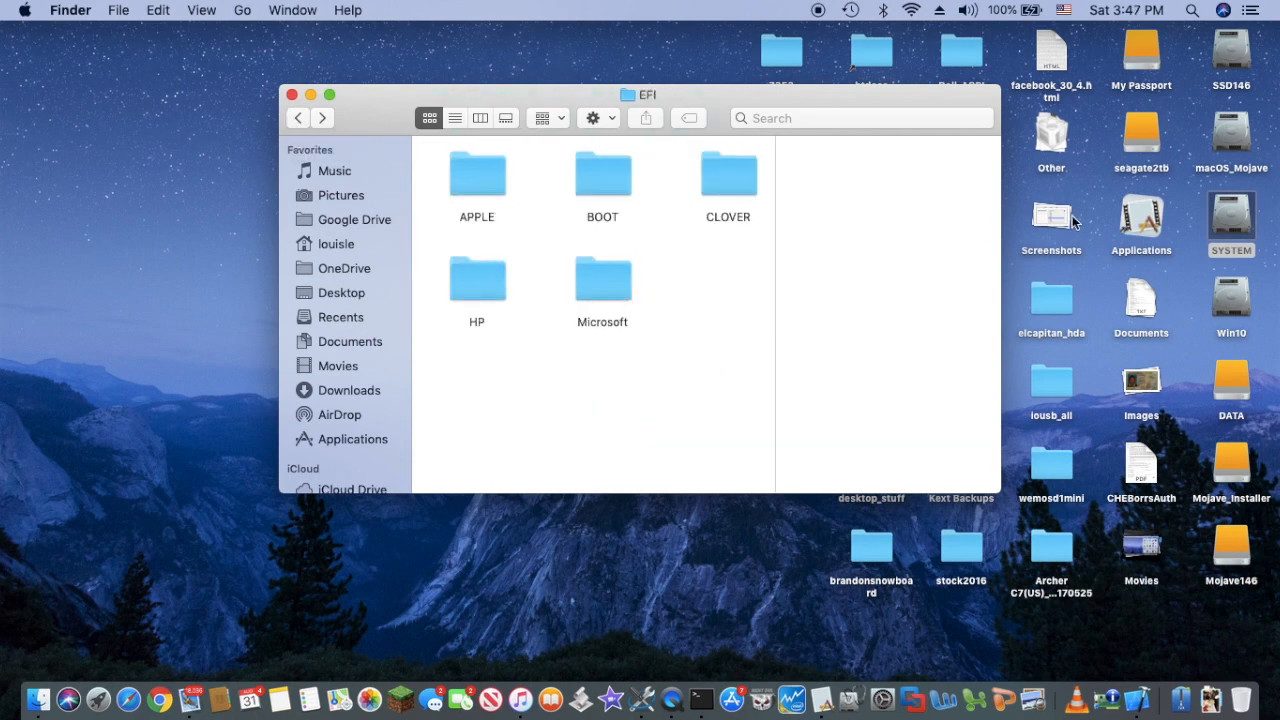
mouse_move(1240, 220)
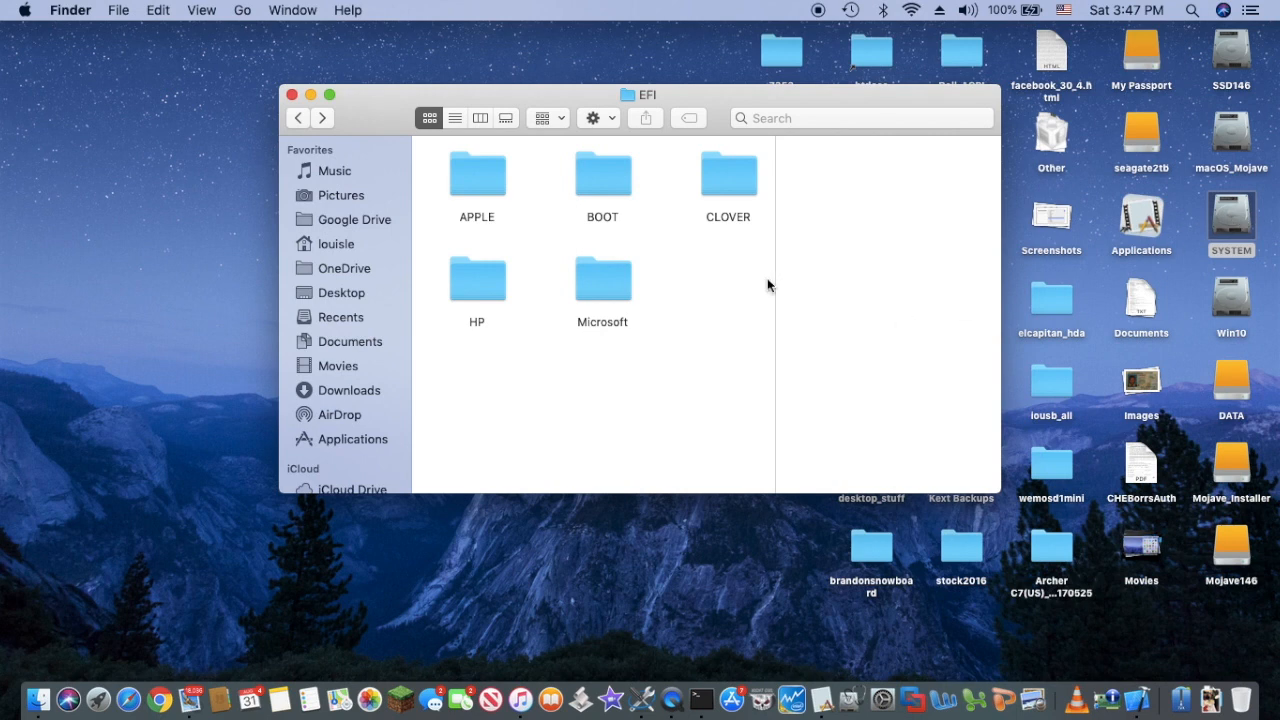
mouse_move(604, 286)
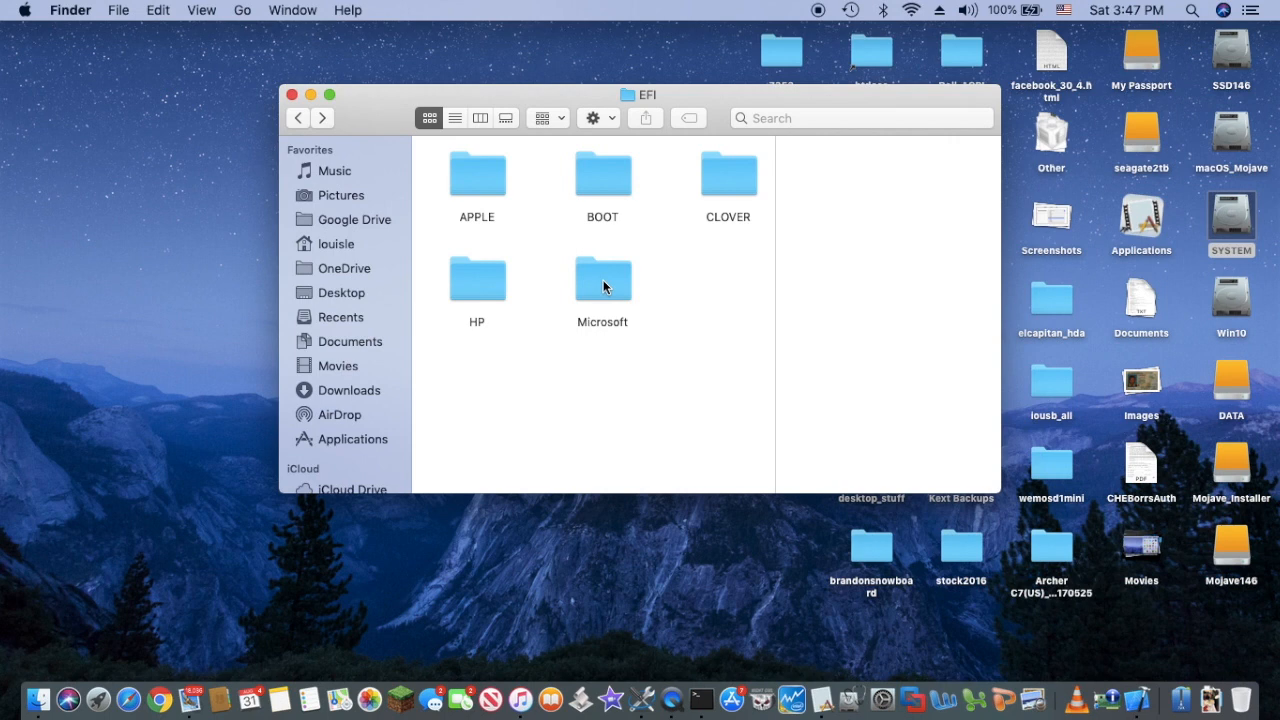
- Browse Microsoft › Boot for the BCD and bootmgfw files, then go to the SSD146 drive
click(602, 280)
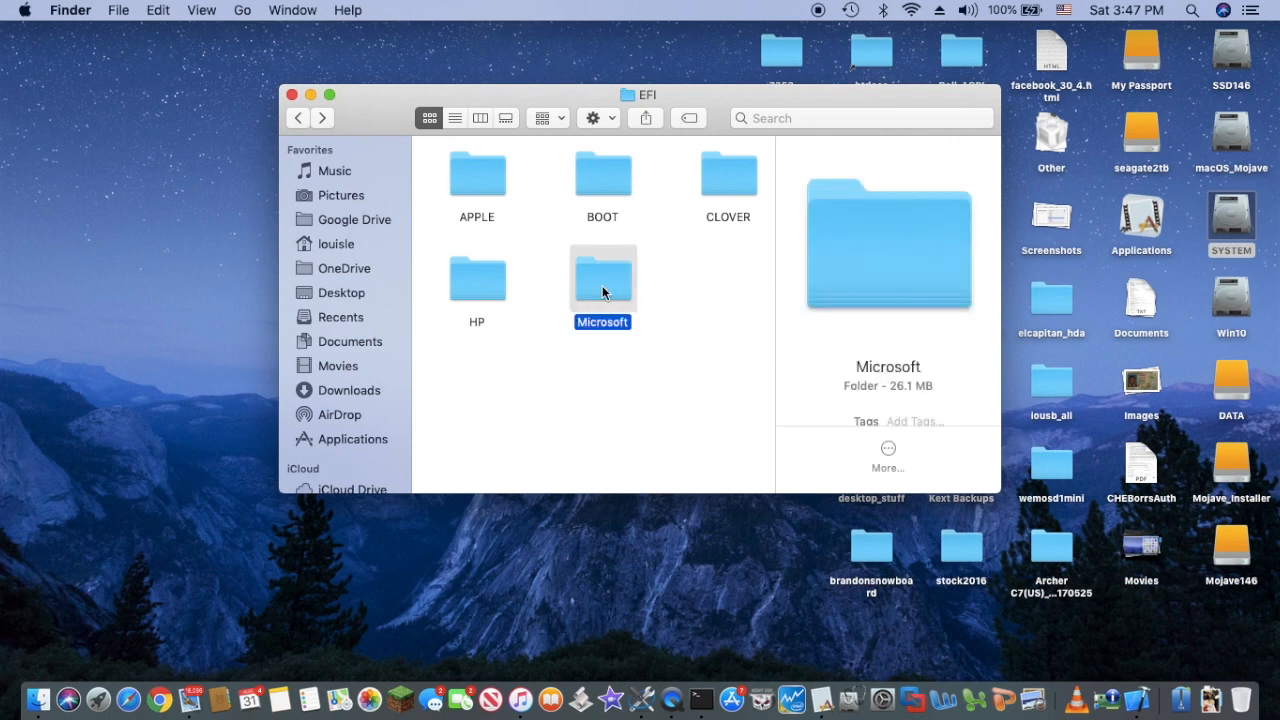
double_click(602, 278)
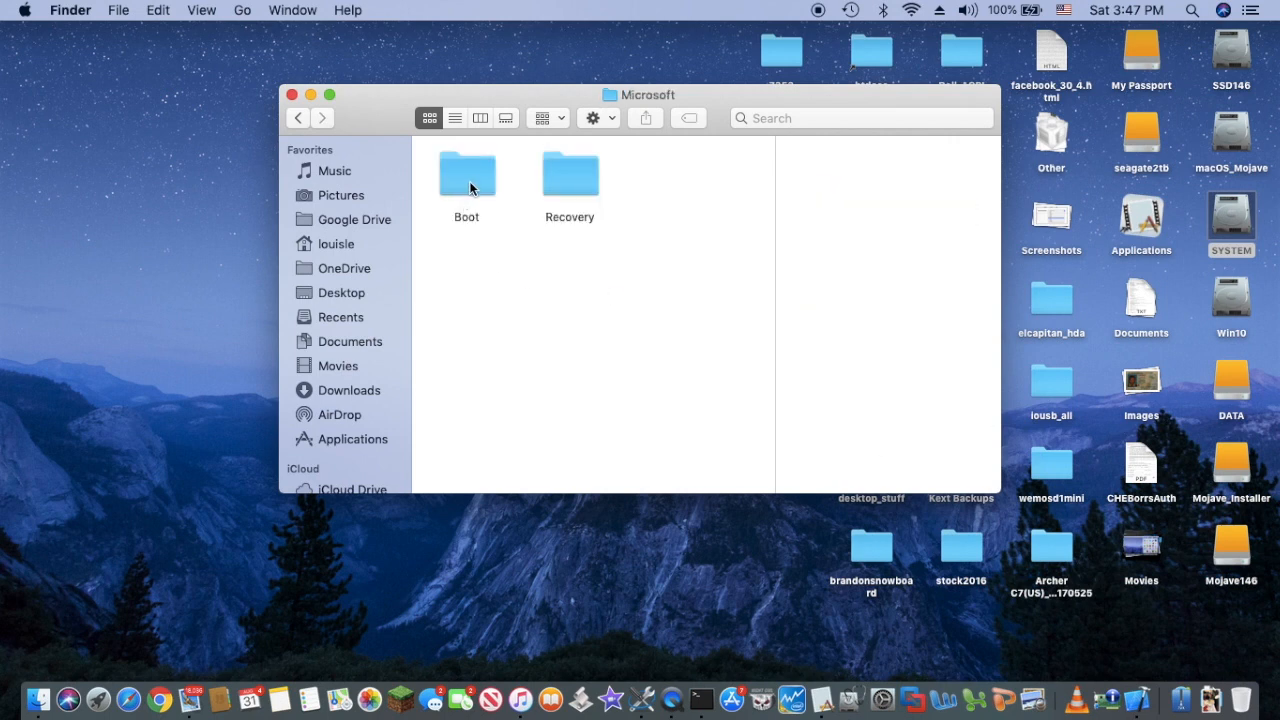
double_click(466, 174)
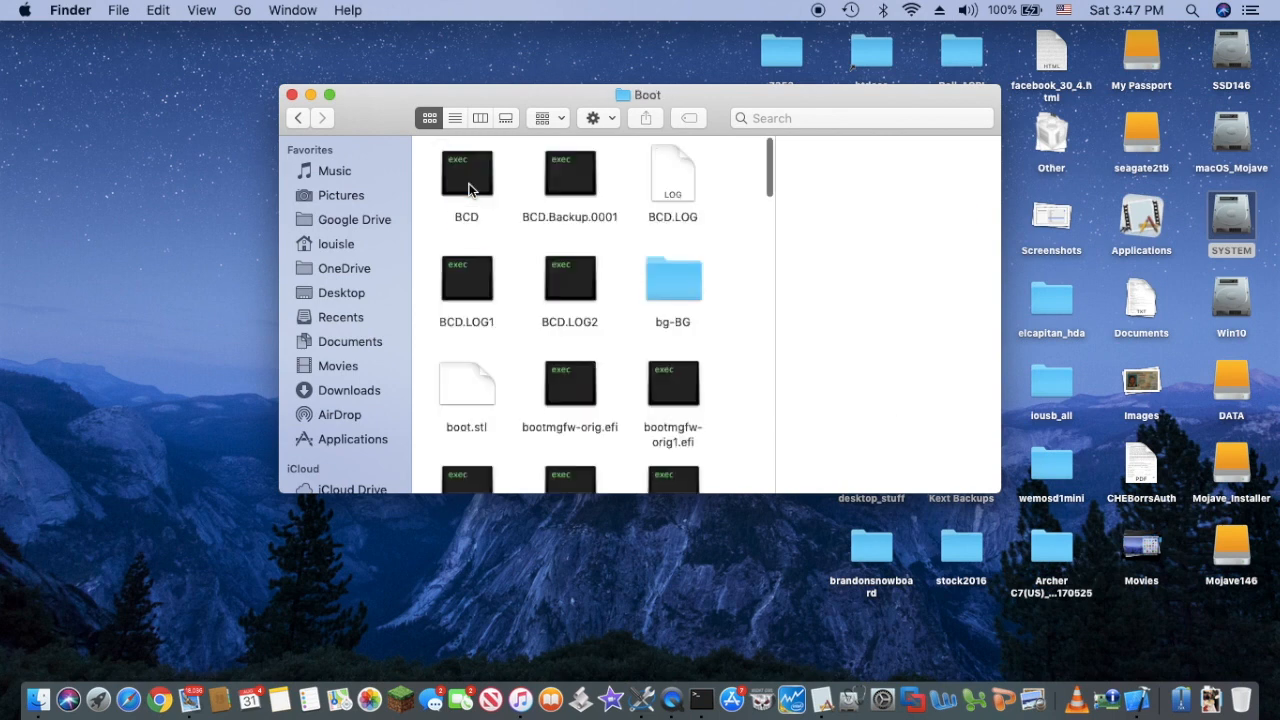
scroll(down, 3)
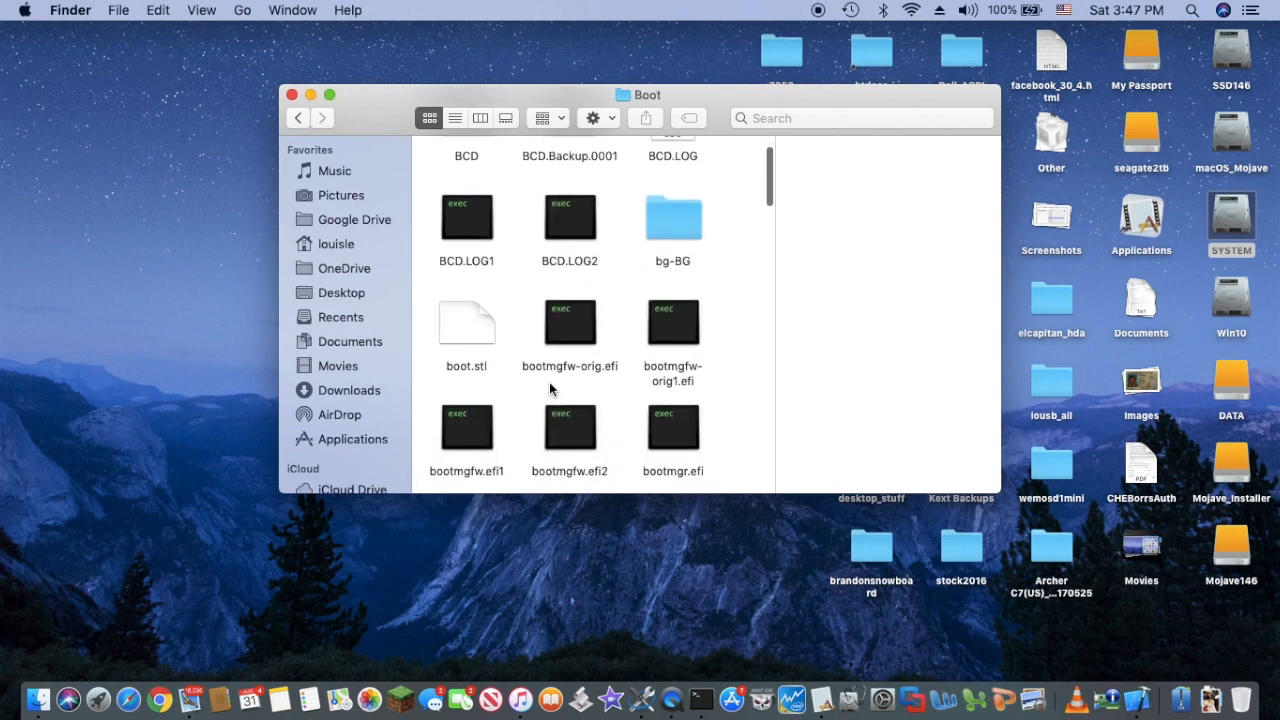
mouse_move(570, 384)
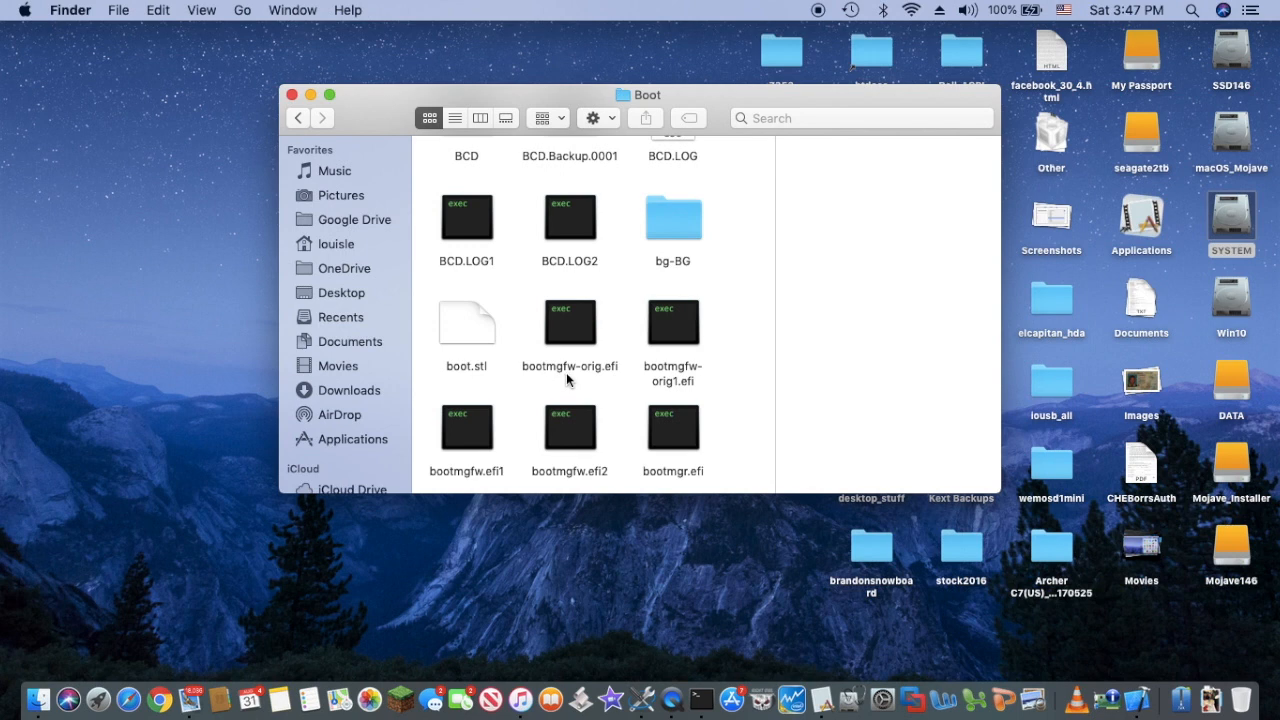
scroll(down, 3)
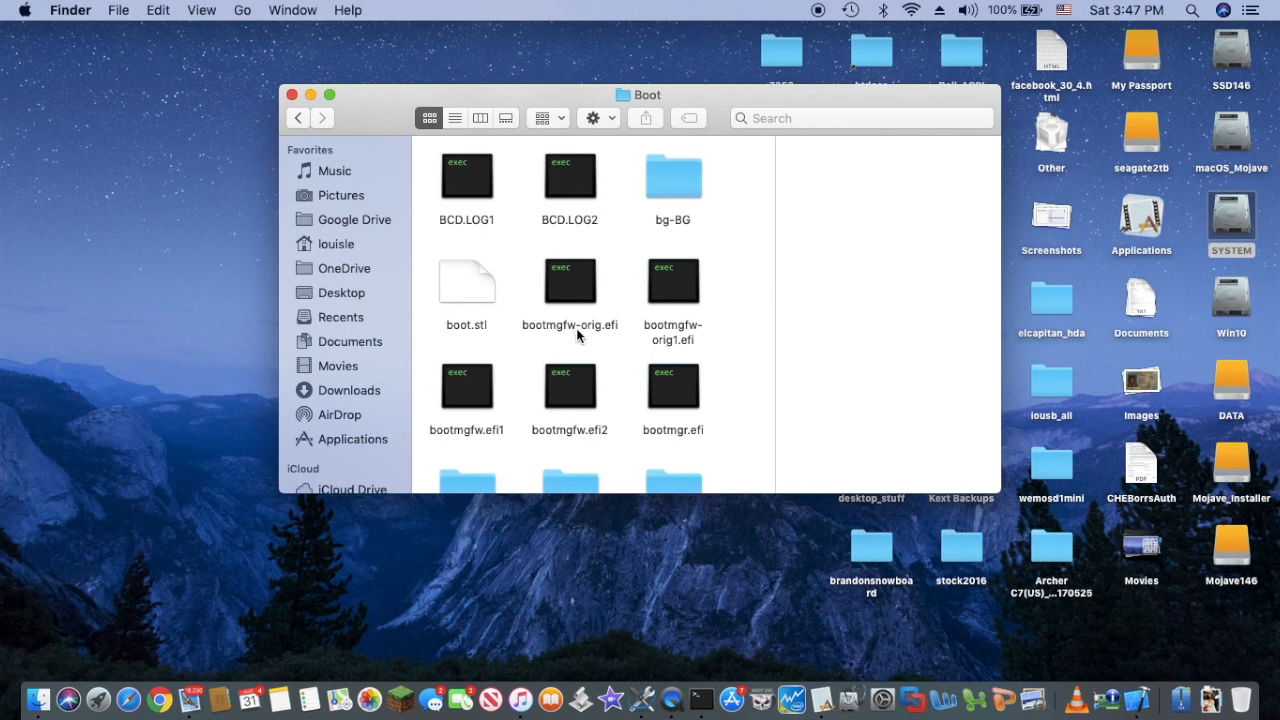
mouse_move(592, 336)
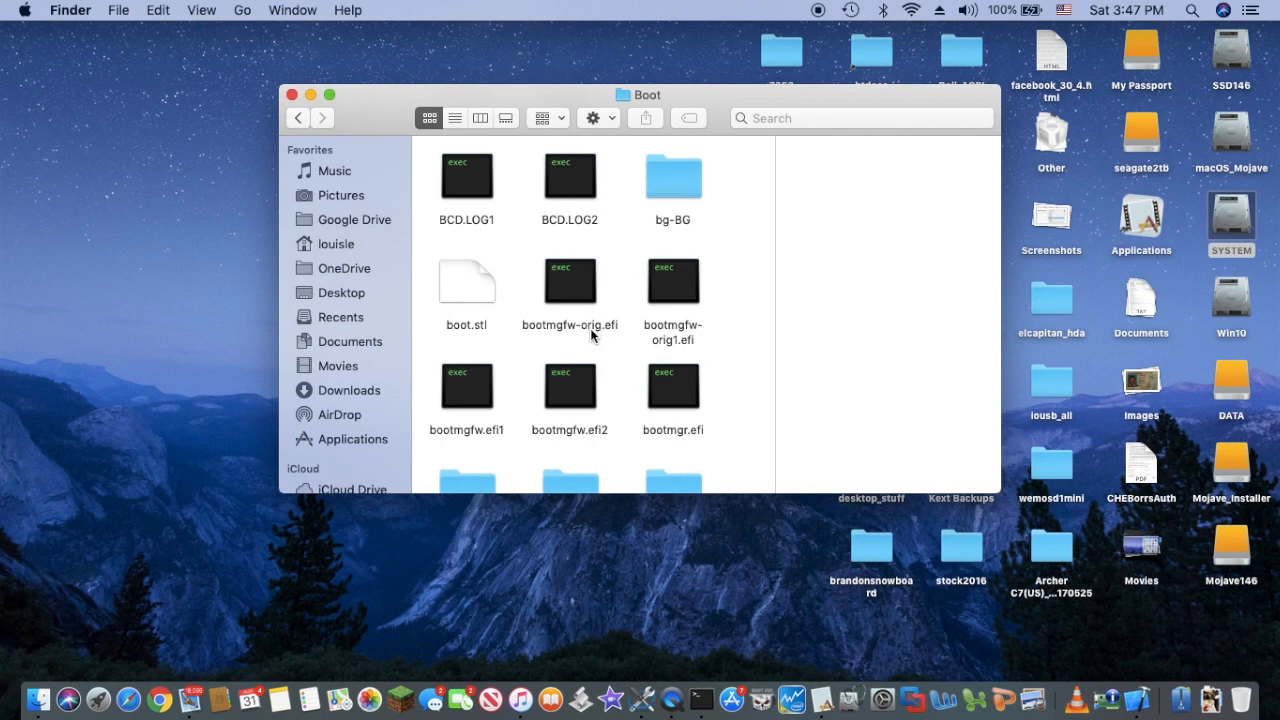
mouse_move(576, 300)
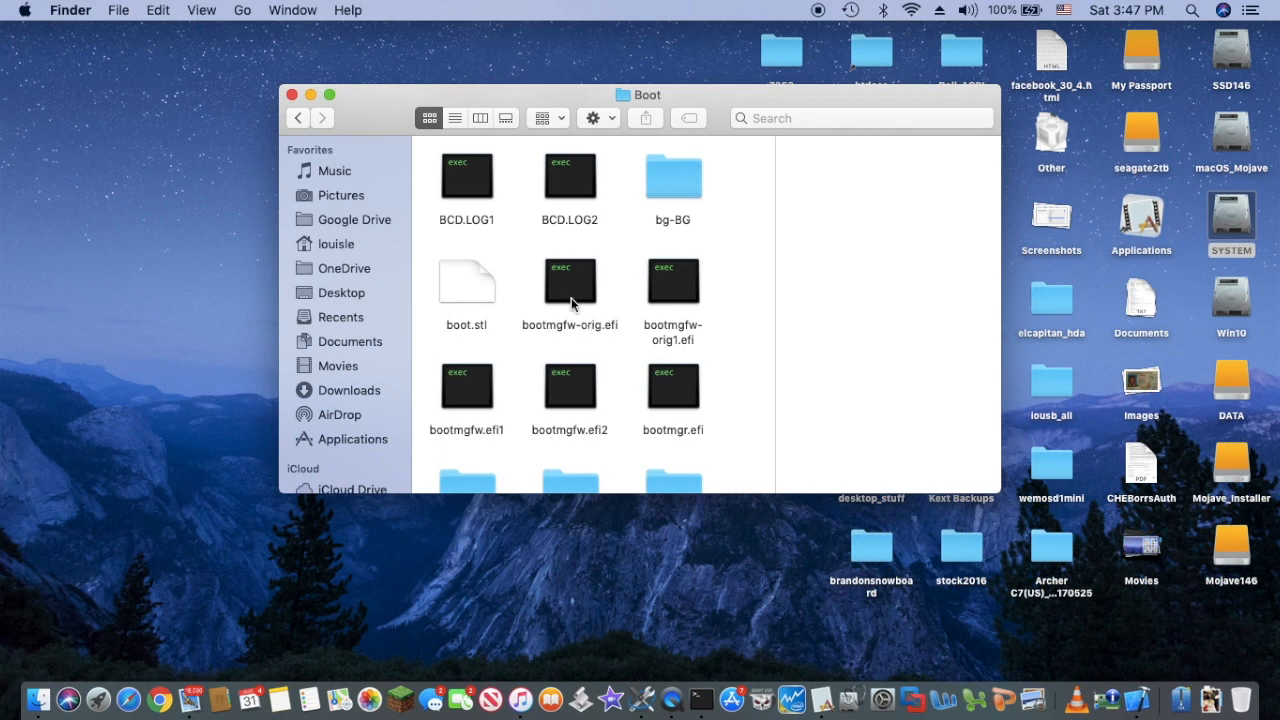
mouse_move(352, 148)
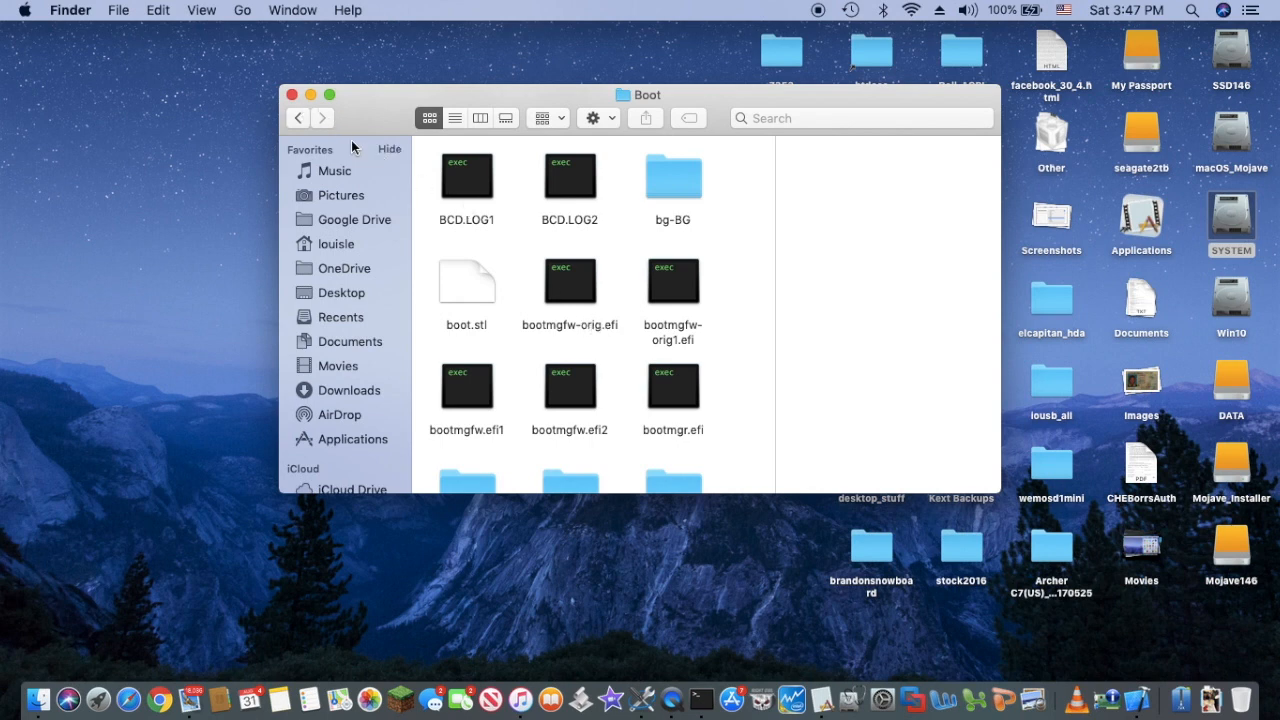
mouse_move(294, 94)
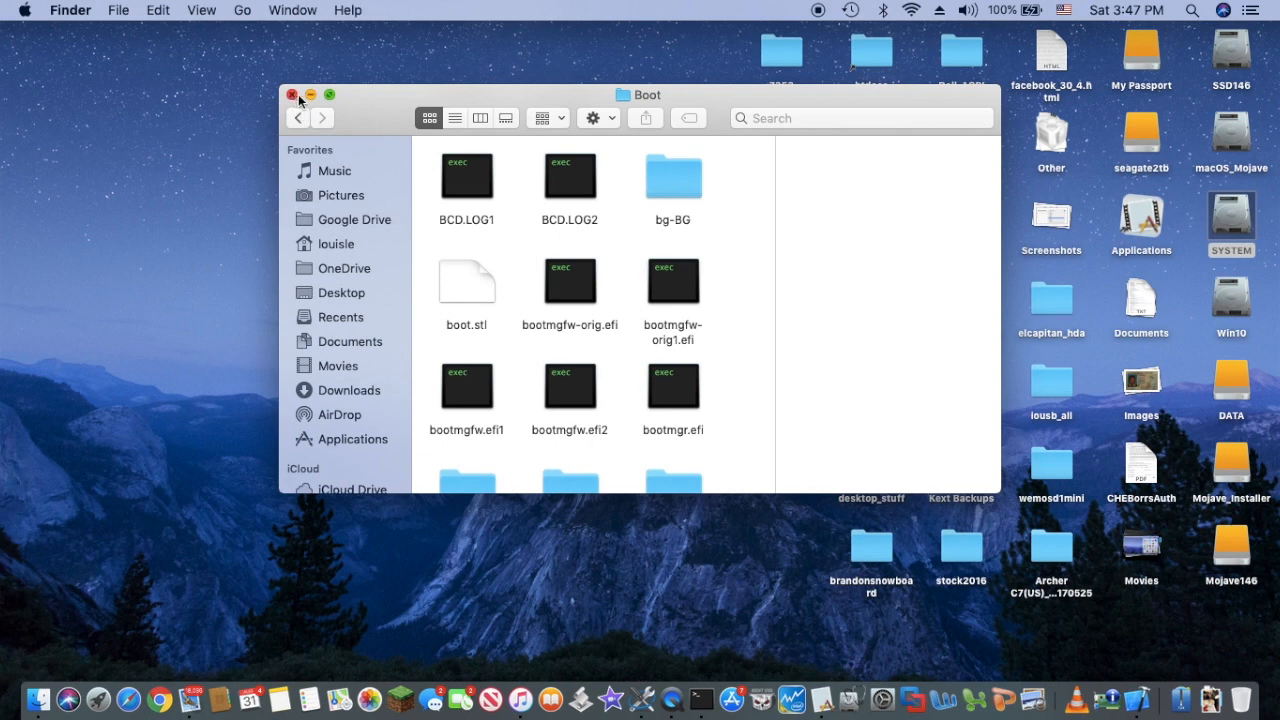
mouse_move(508, 252)
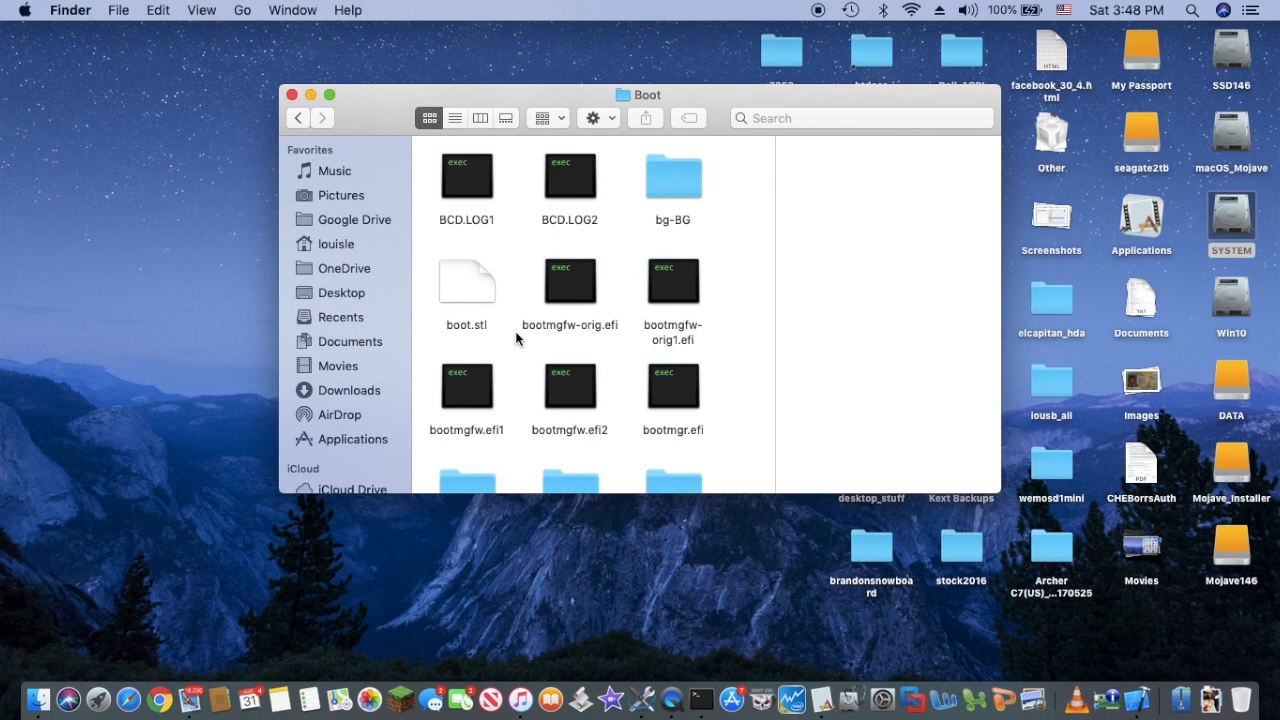
mouse_move(562, 440)
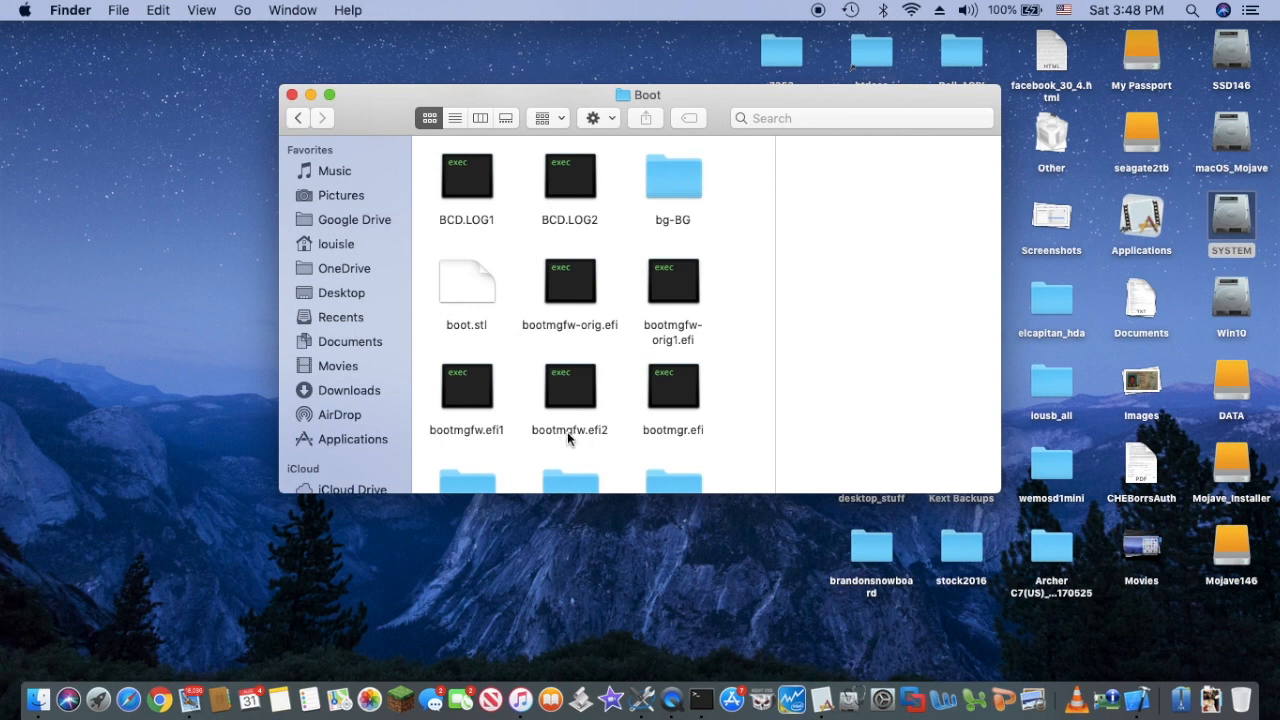
mouse_move(584, 442)
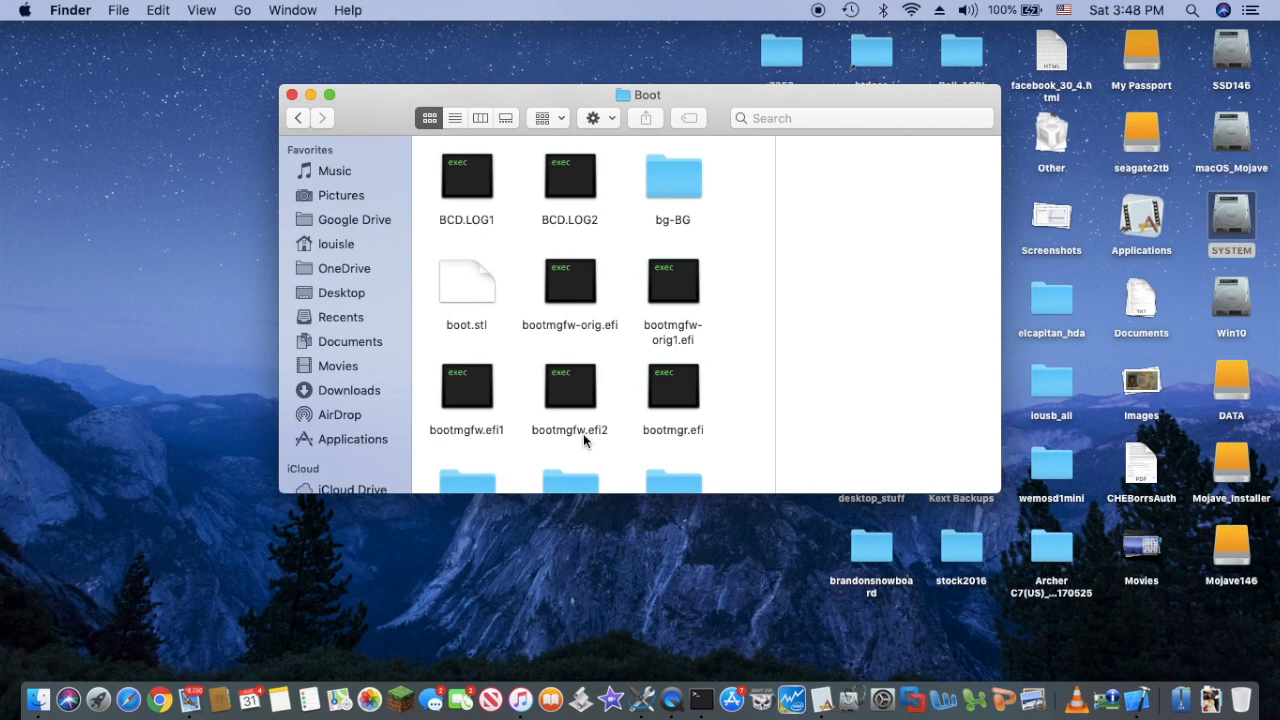
mouse_move(568, 380)
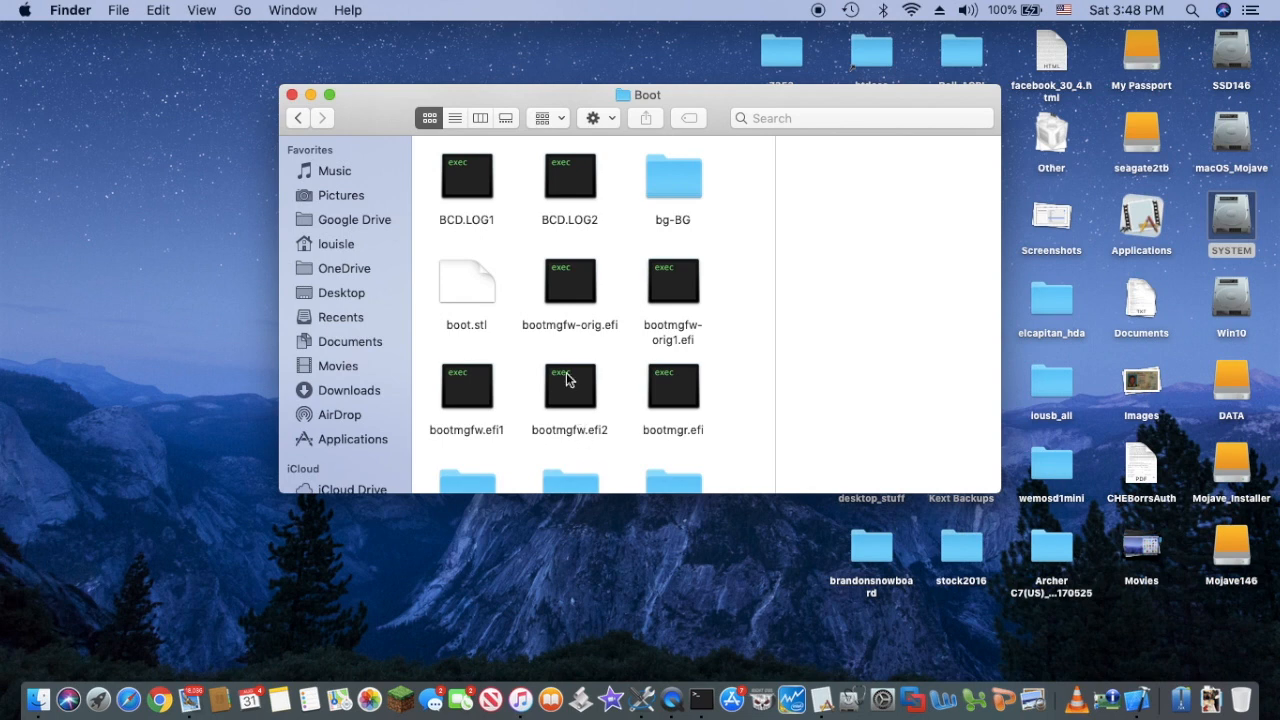
mouse_move(588, 328)
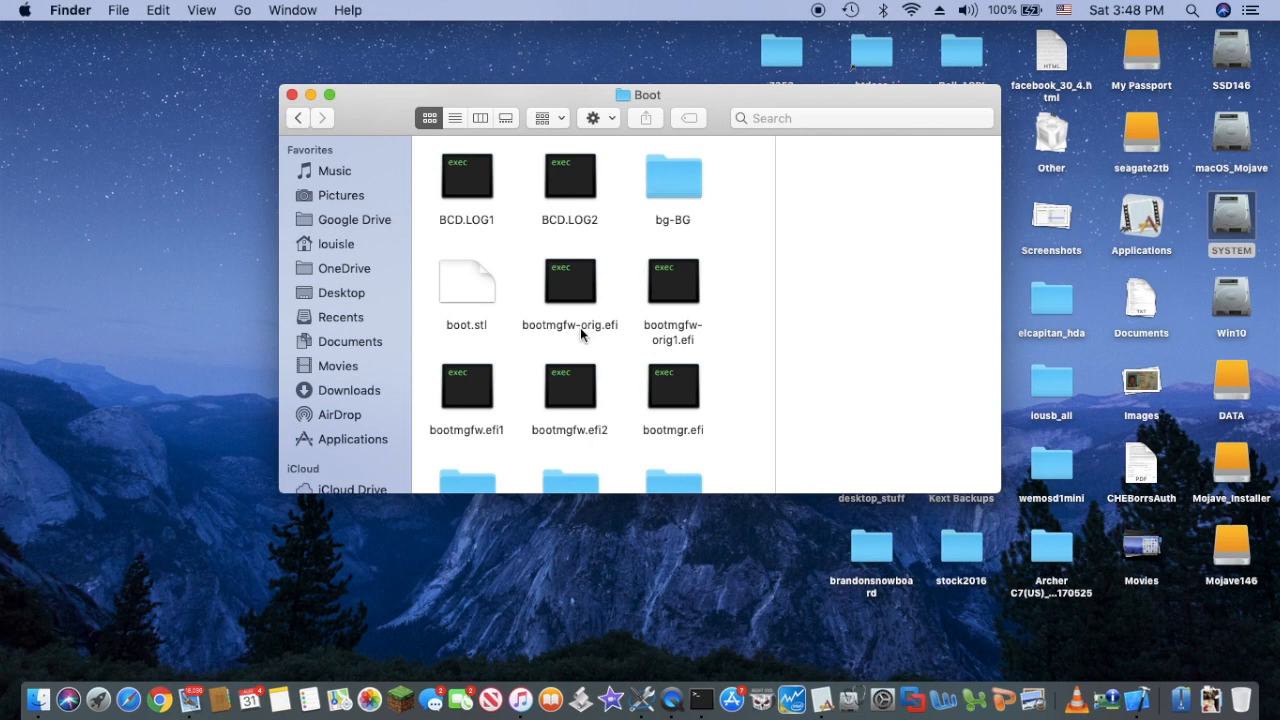
mouse_move(464, 256)
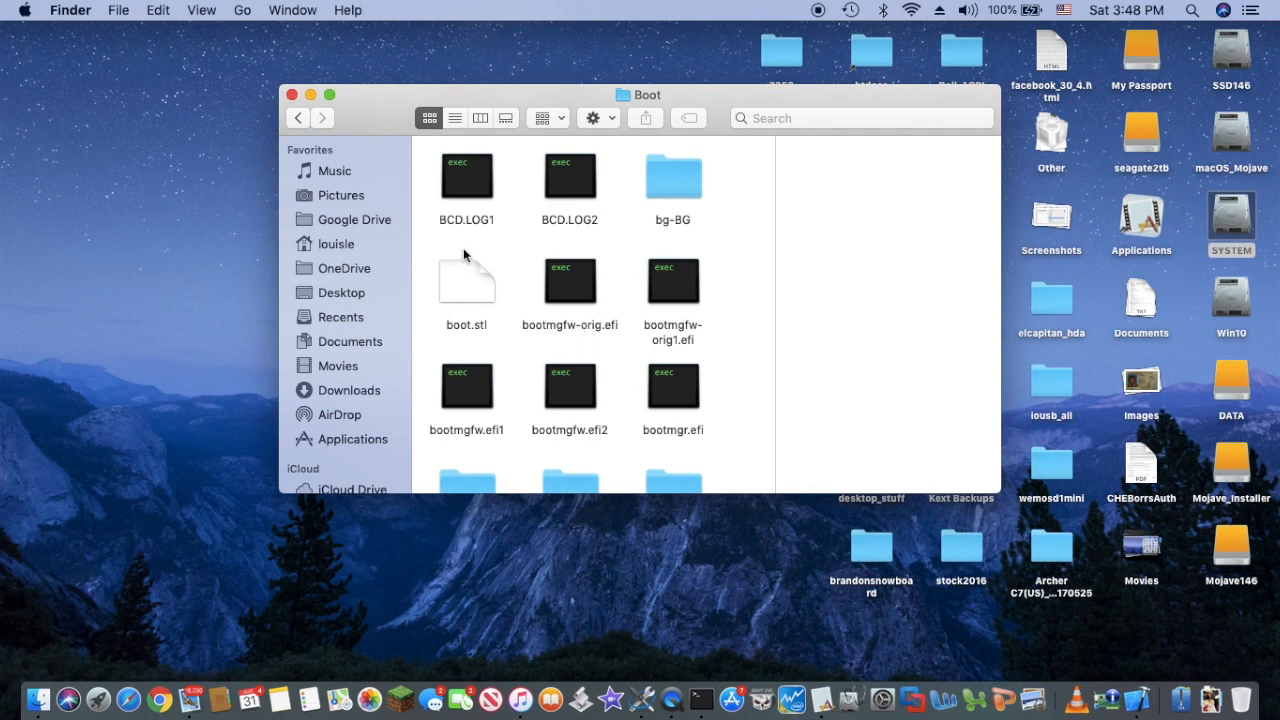
mouse_move(590, 438)
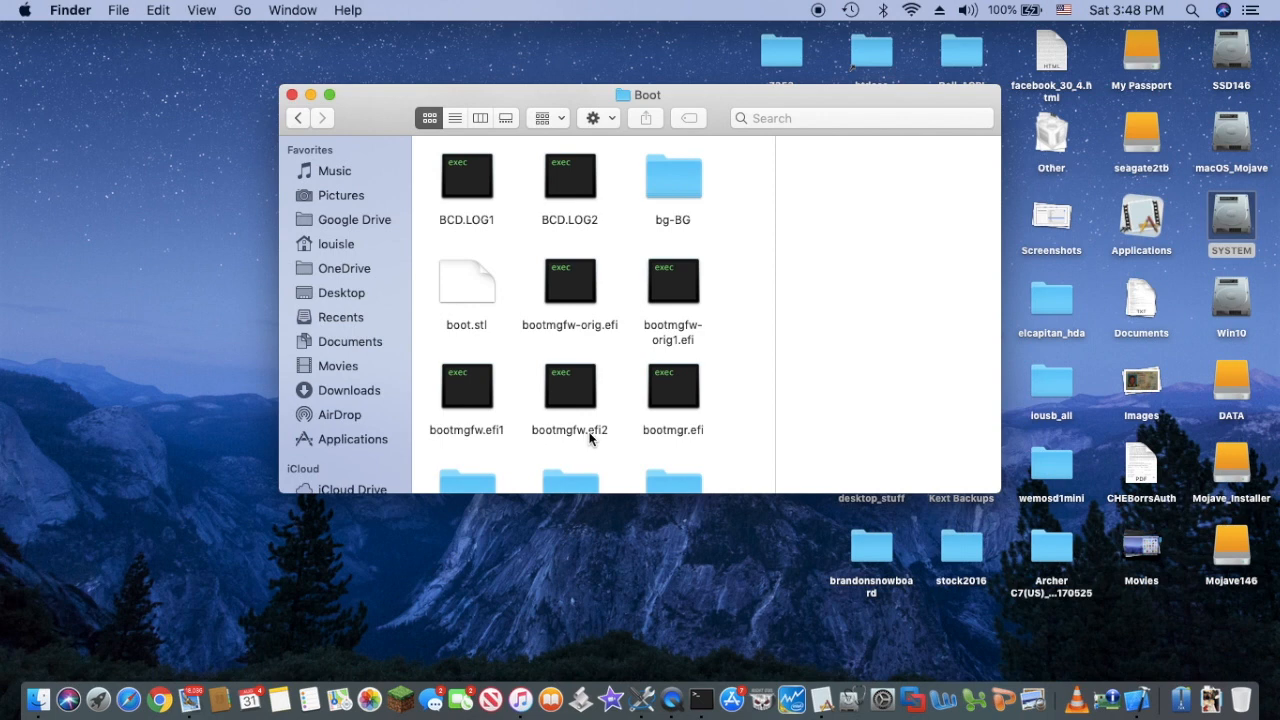
mouse_move(580, 328)
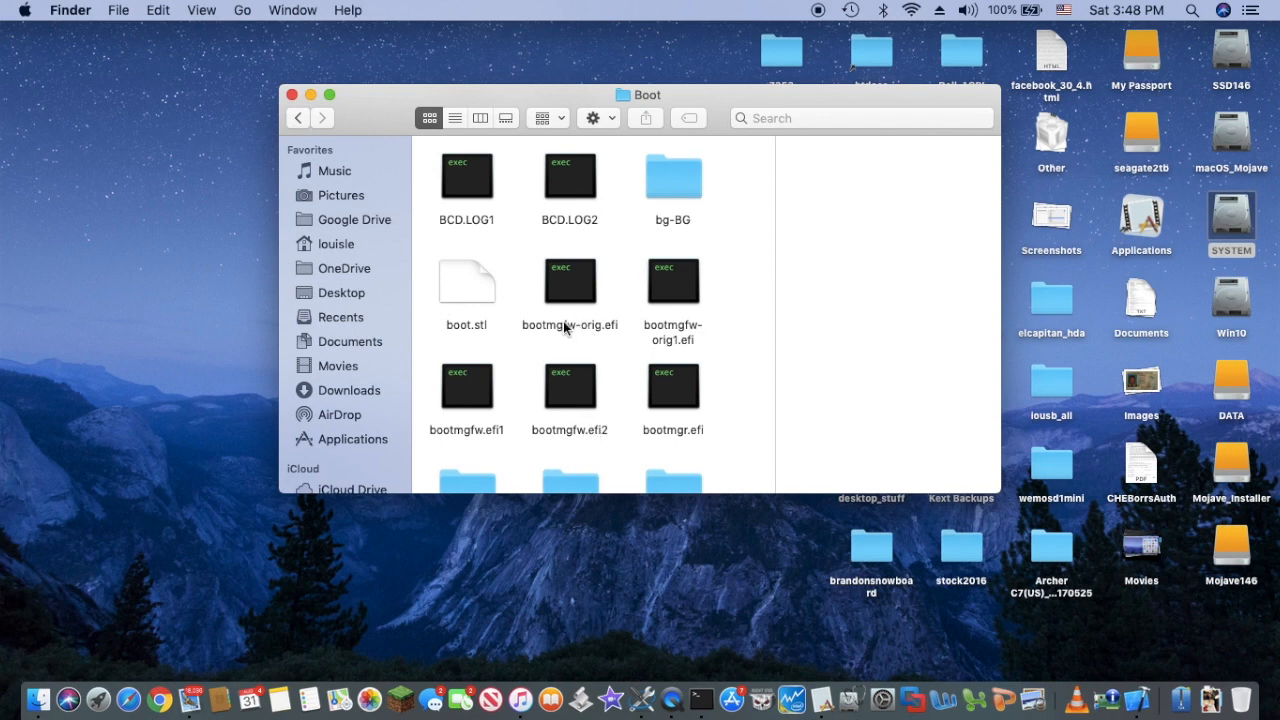
click(568, 280)
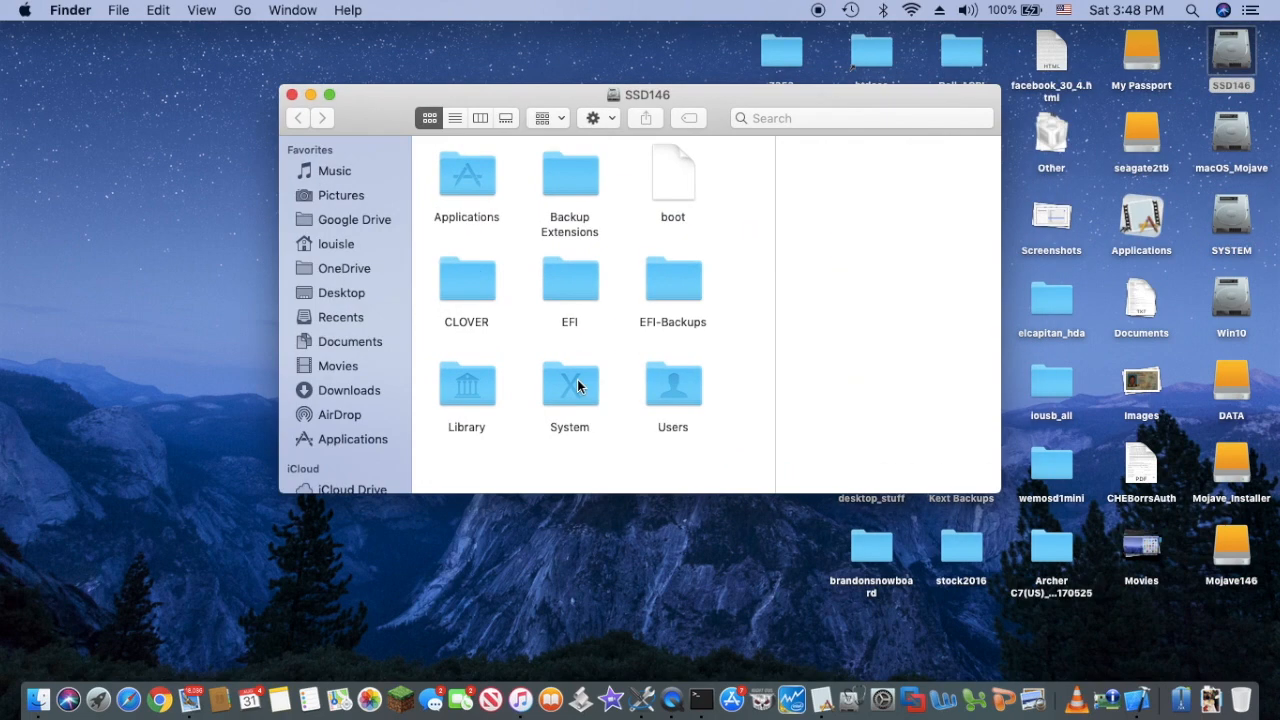
mouse_move(464, 384)
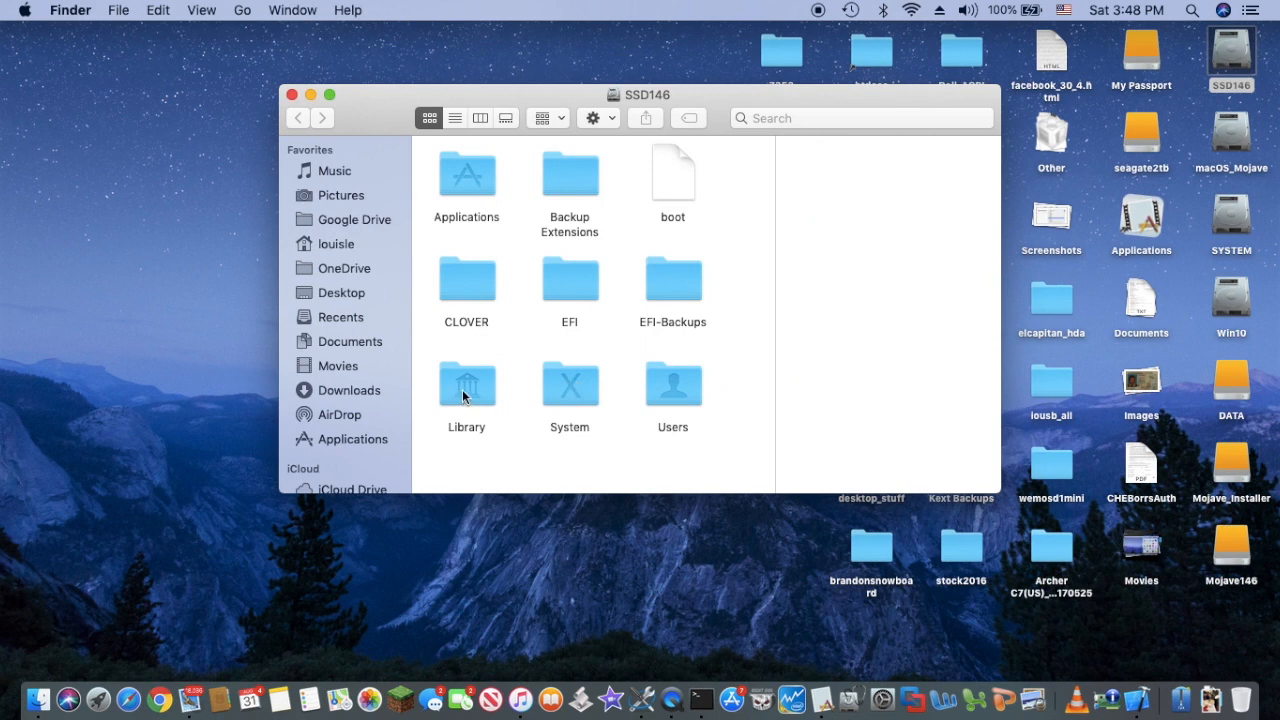
- Look into SSD146's Library › Extensions, return to the drive root and enter System
double_click(466, 384)
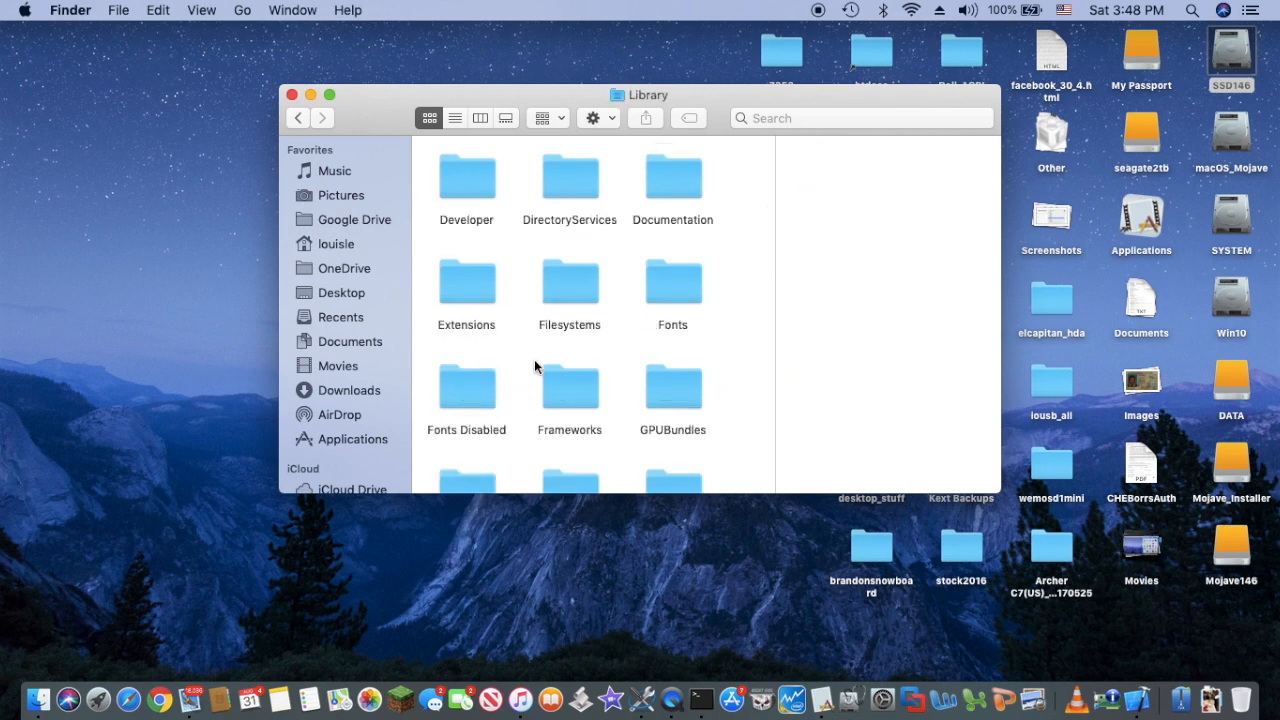
mouse_move(510, 348)
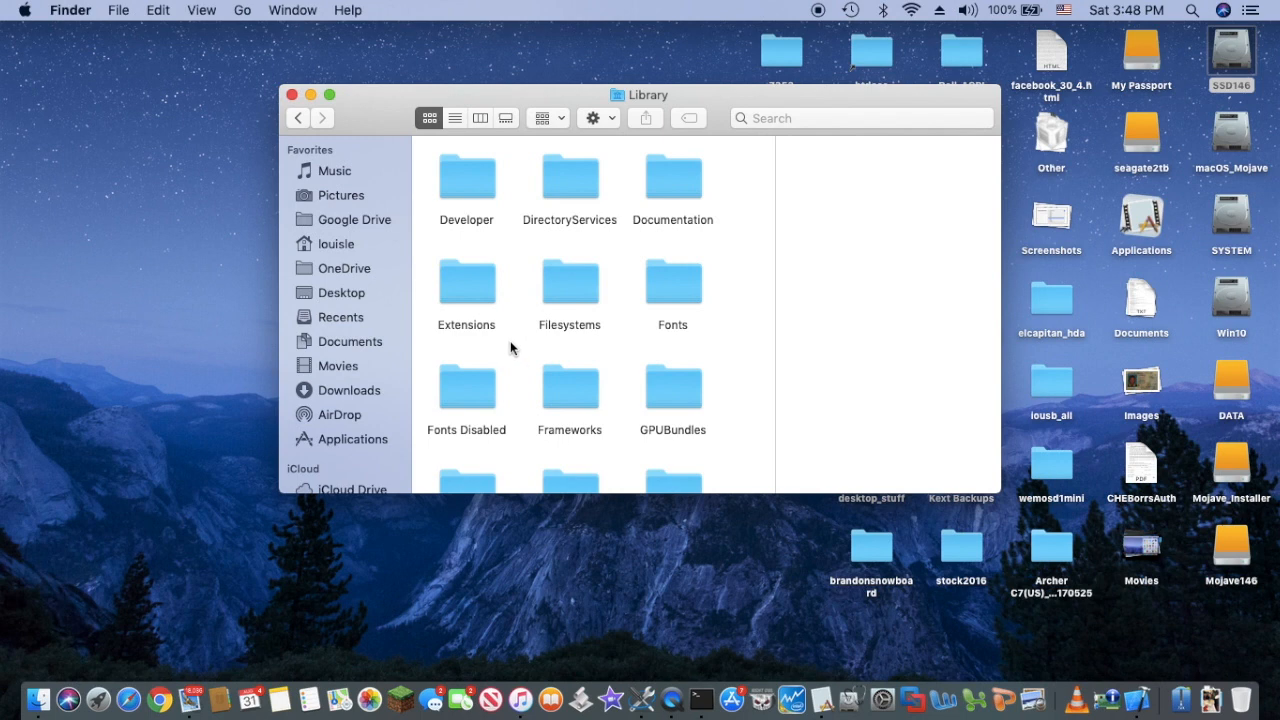
double_click(466, 282)
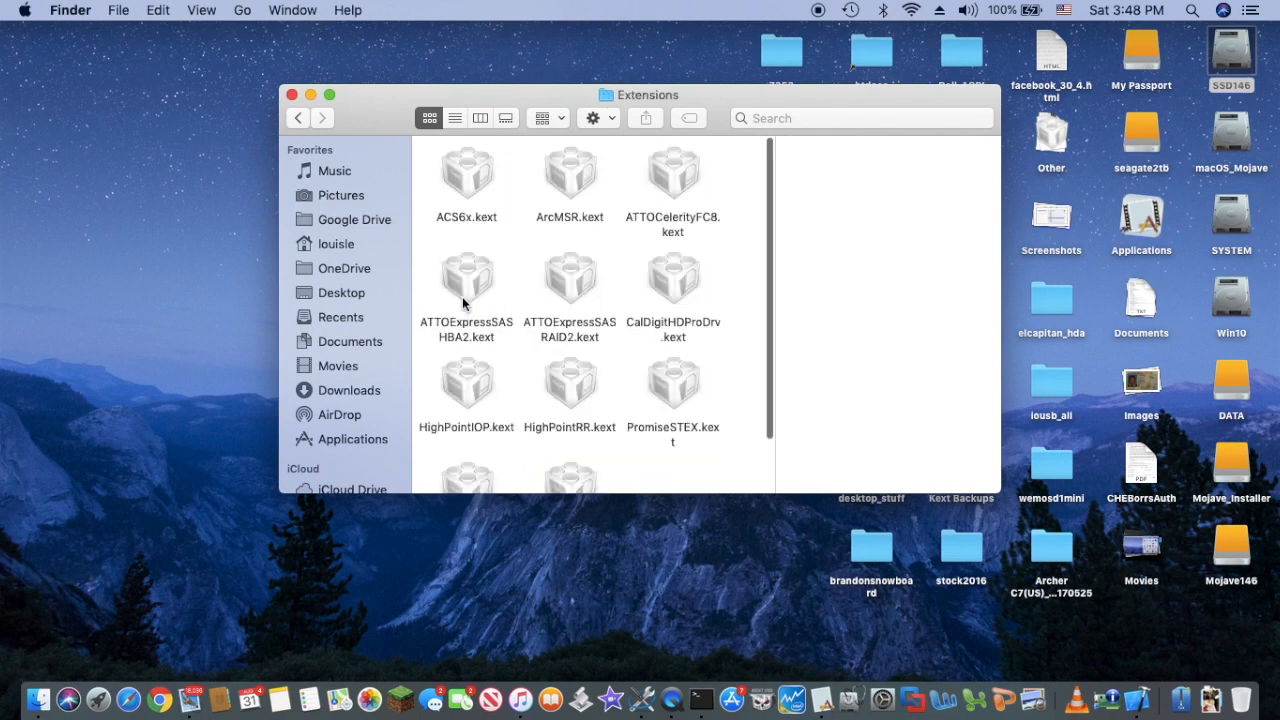
click(298, 118)
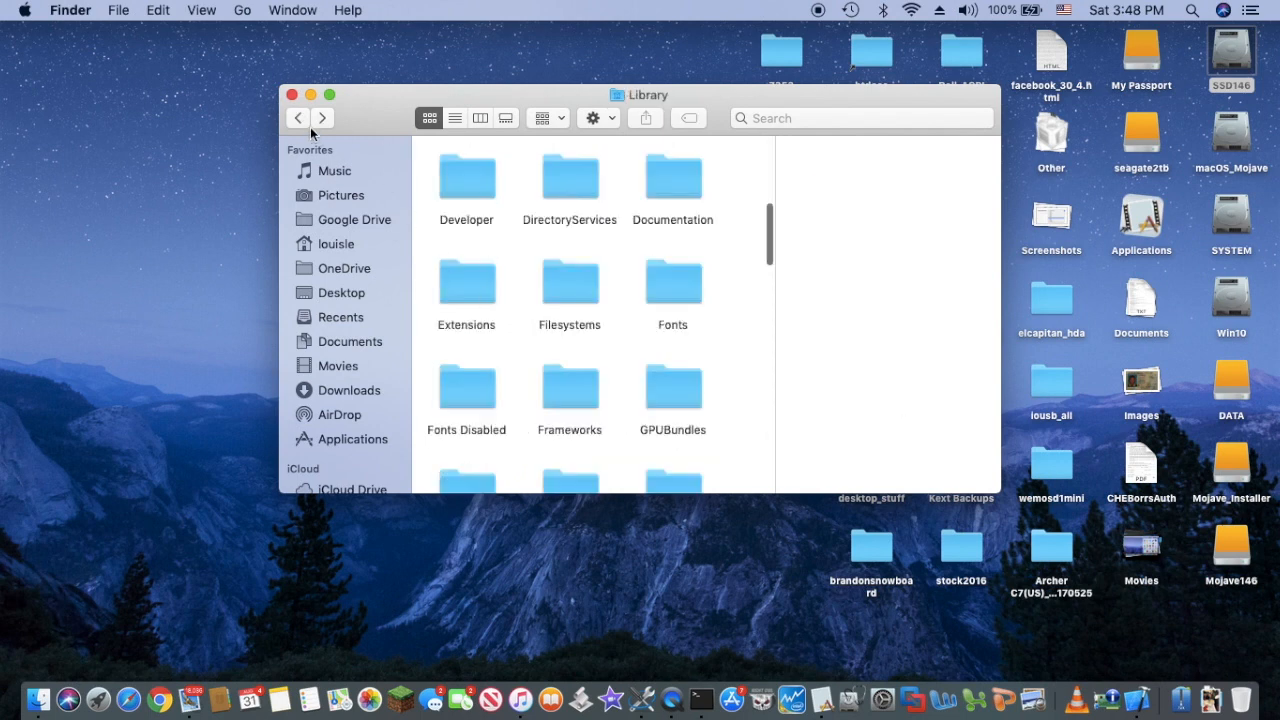
click(298, 116)
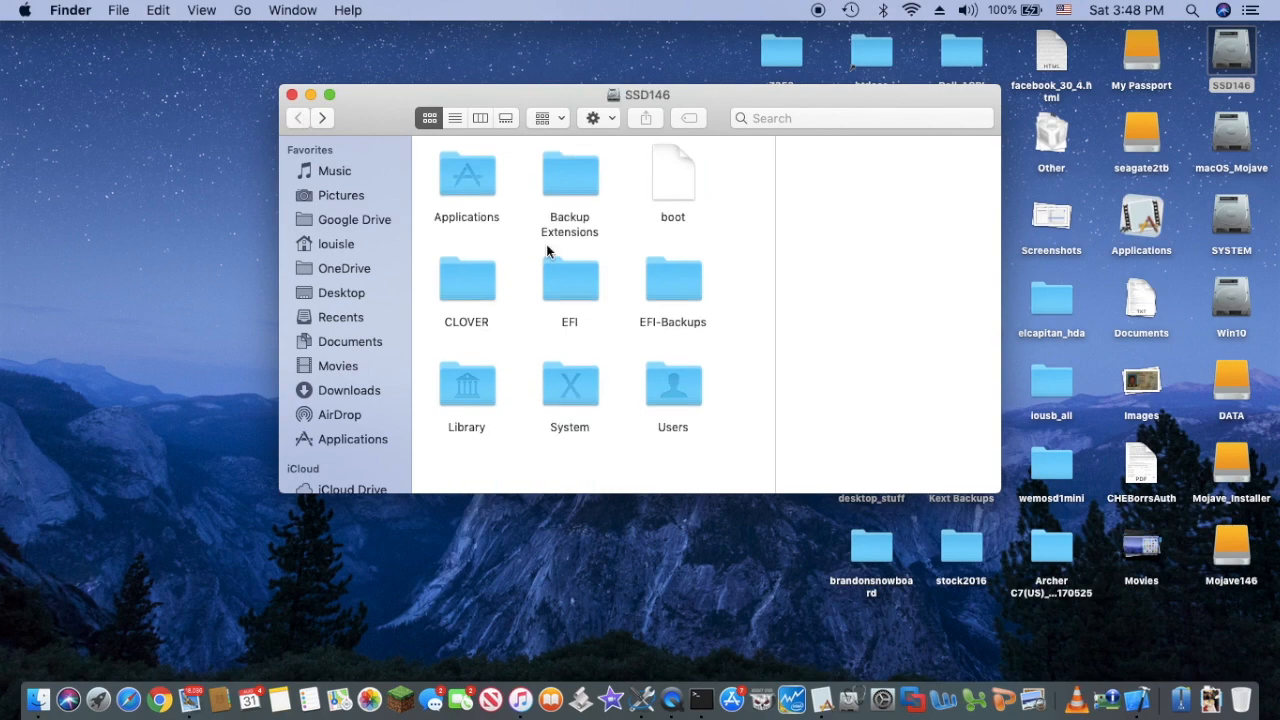
click(568, 384)
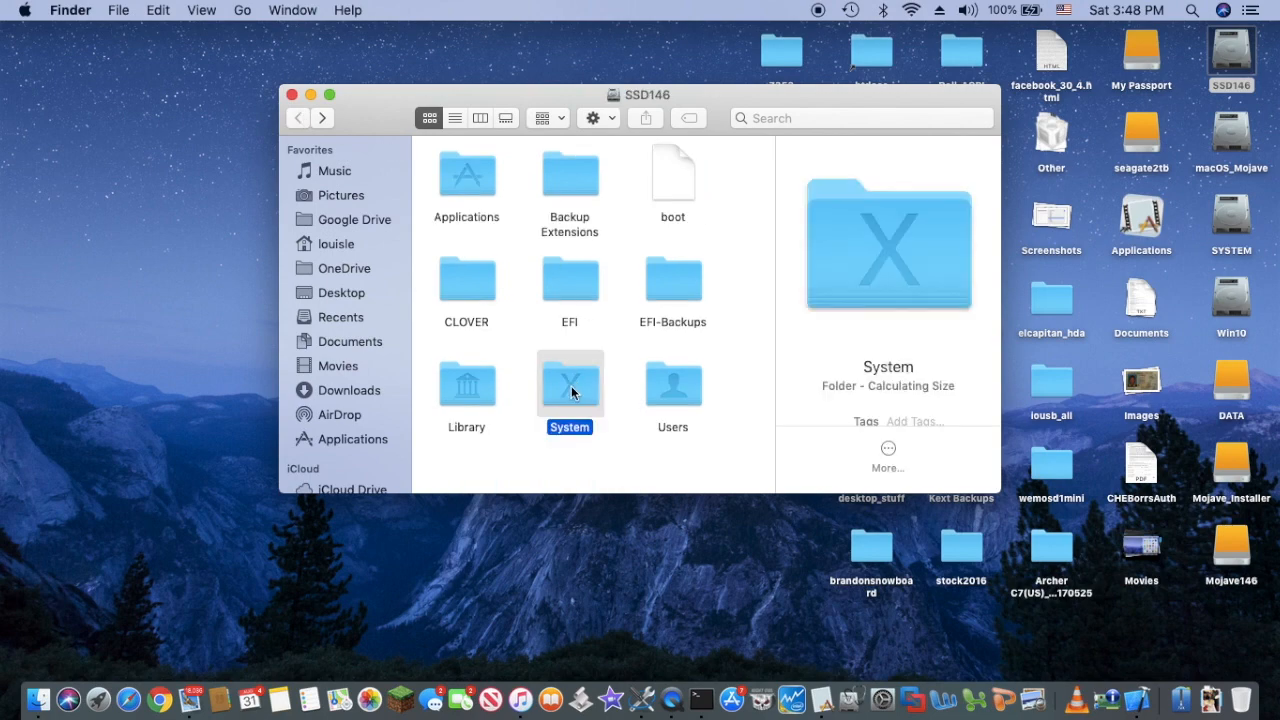
double_click(568, 384)
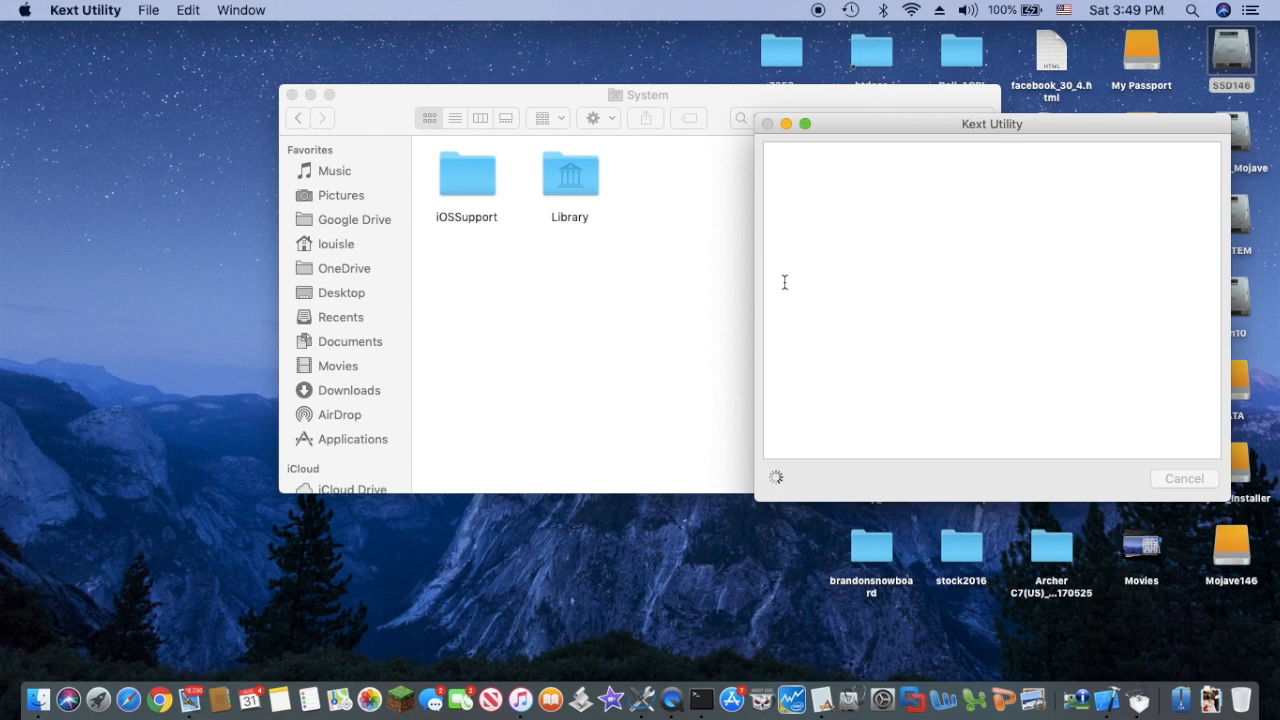
- After Kext Utility finishes, browse System › Library › Extensions and scroll through the installed kexts
click(84, 10)
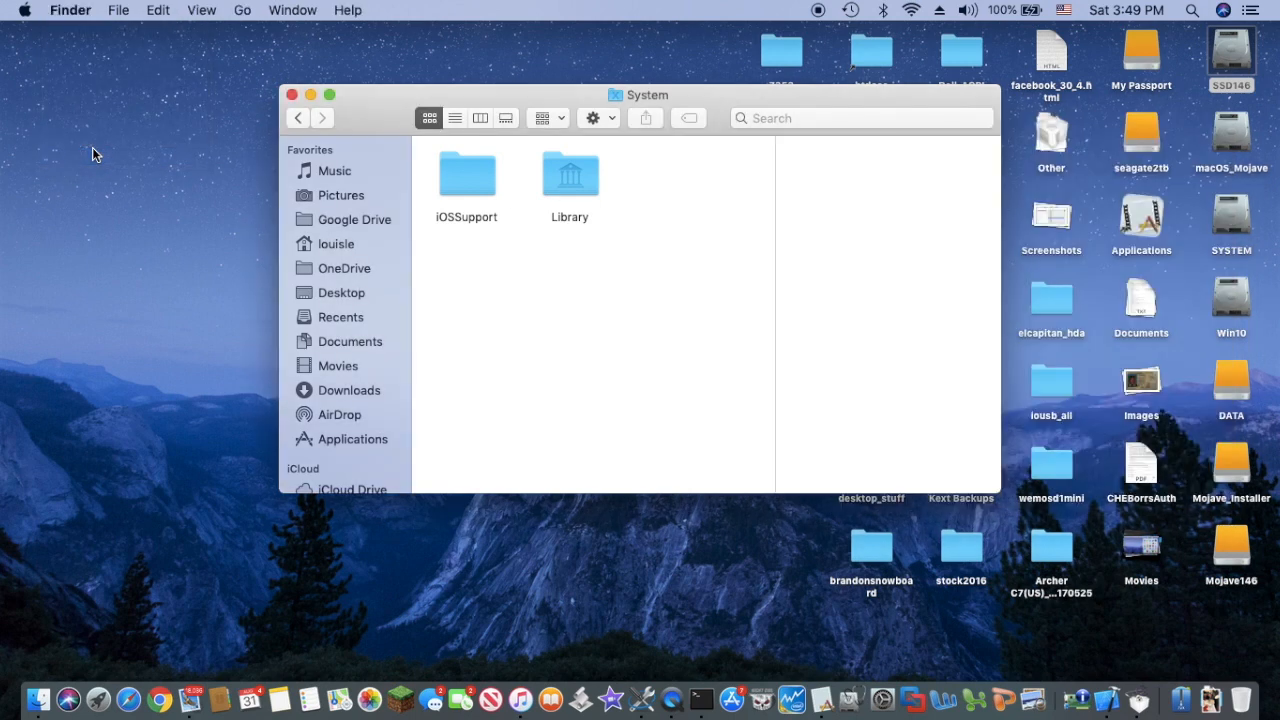
click(570, 174)
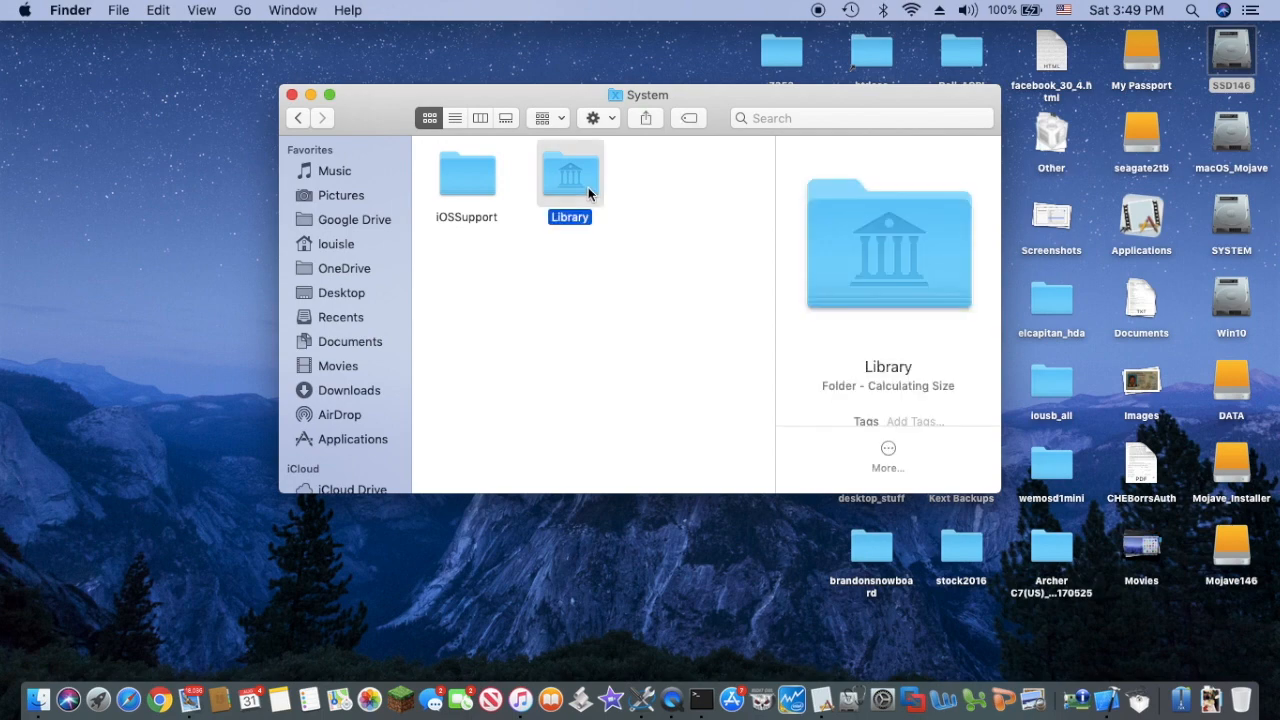
double_click(568, 170)
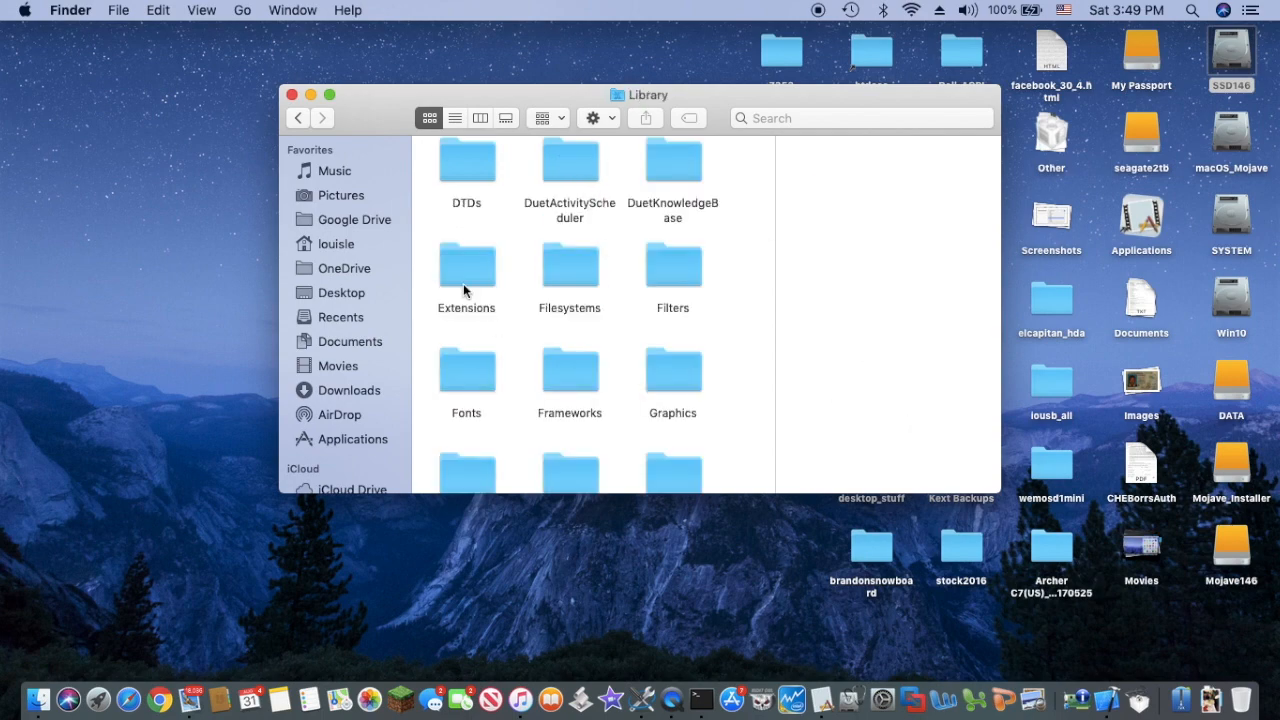
double_click(466, 264)
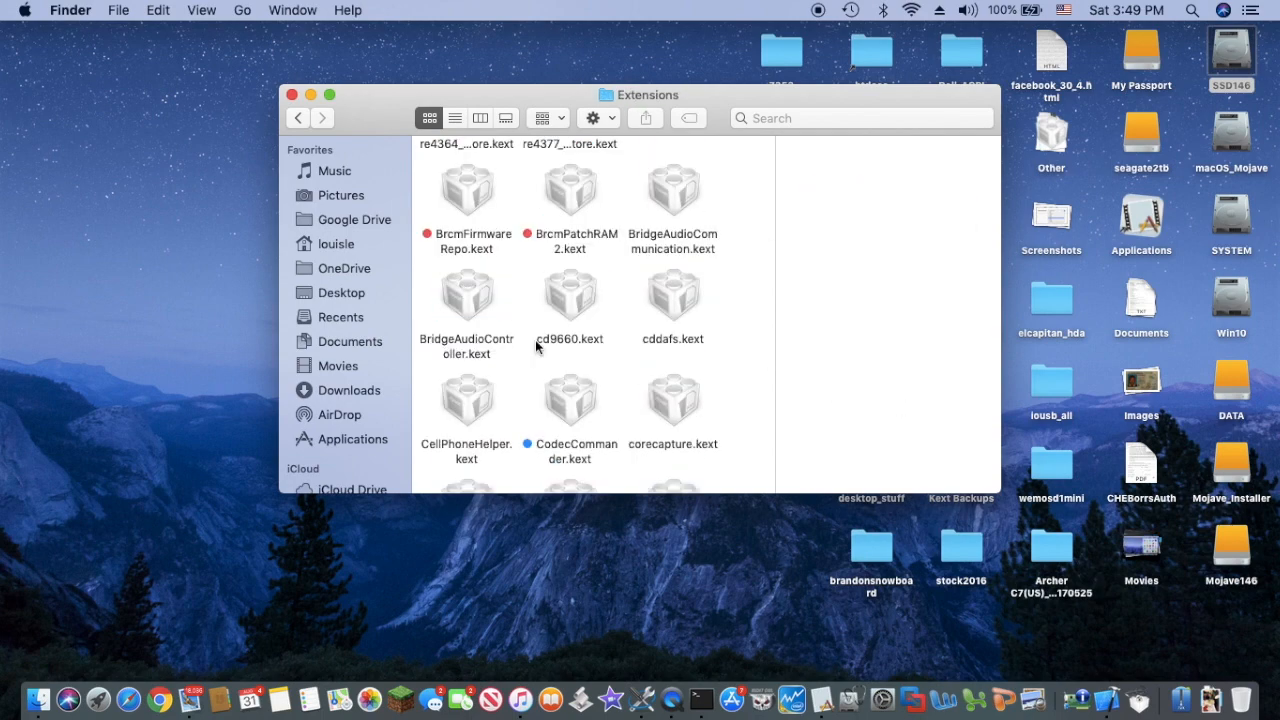
scroll(up, 3)
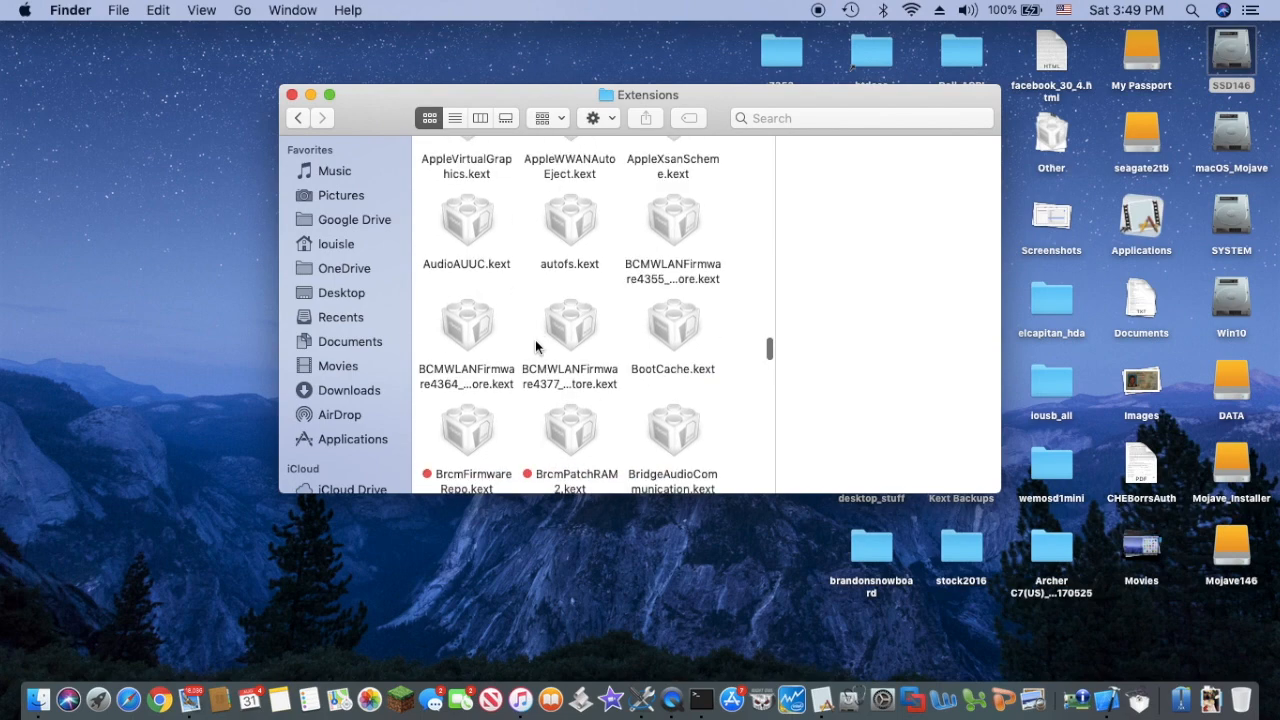
scroll(up, 3)
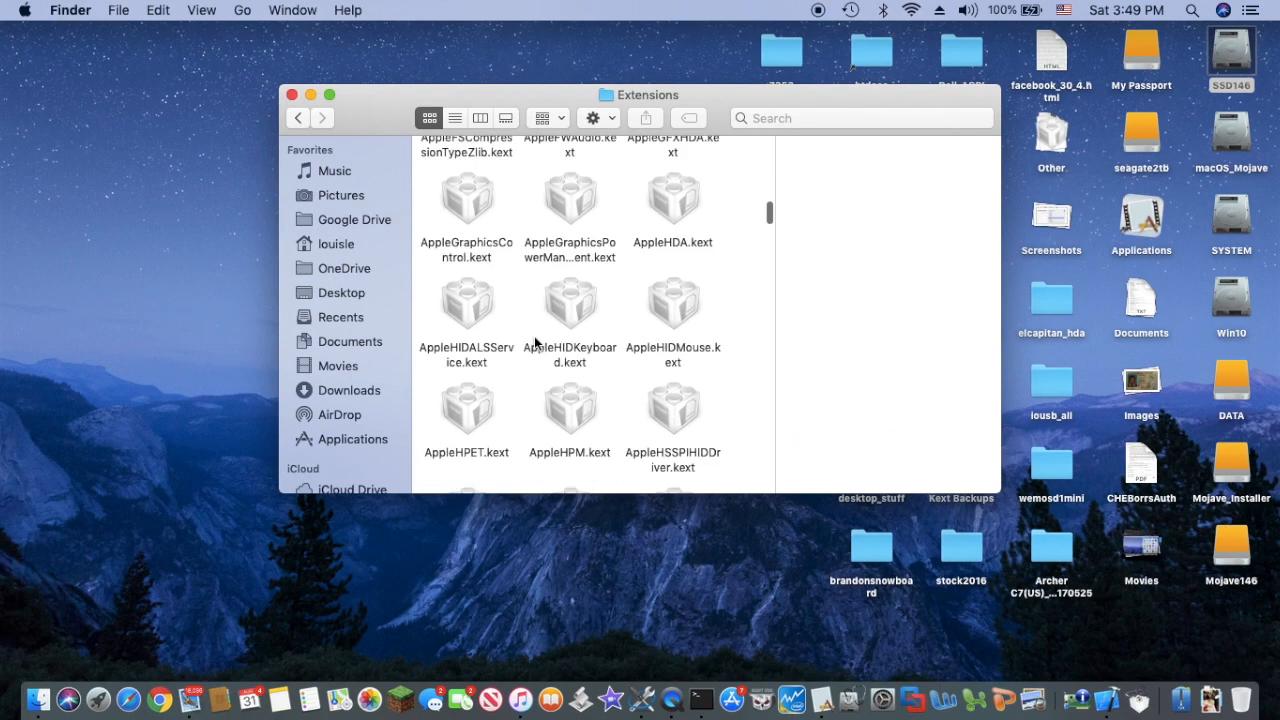
scroll(up, 3)
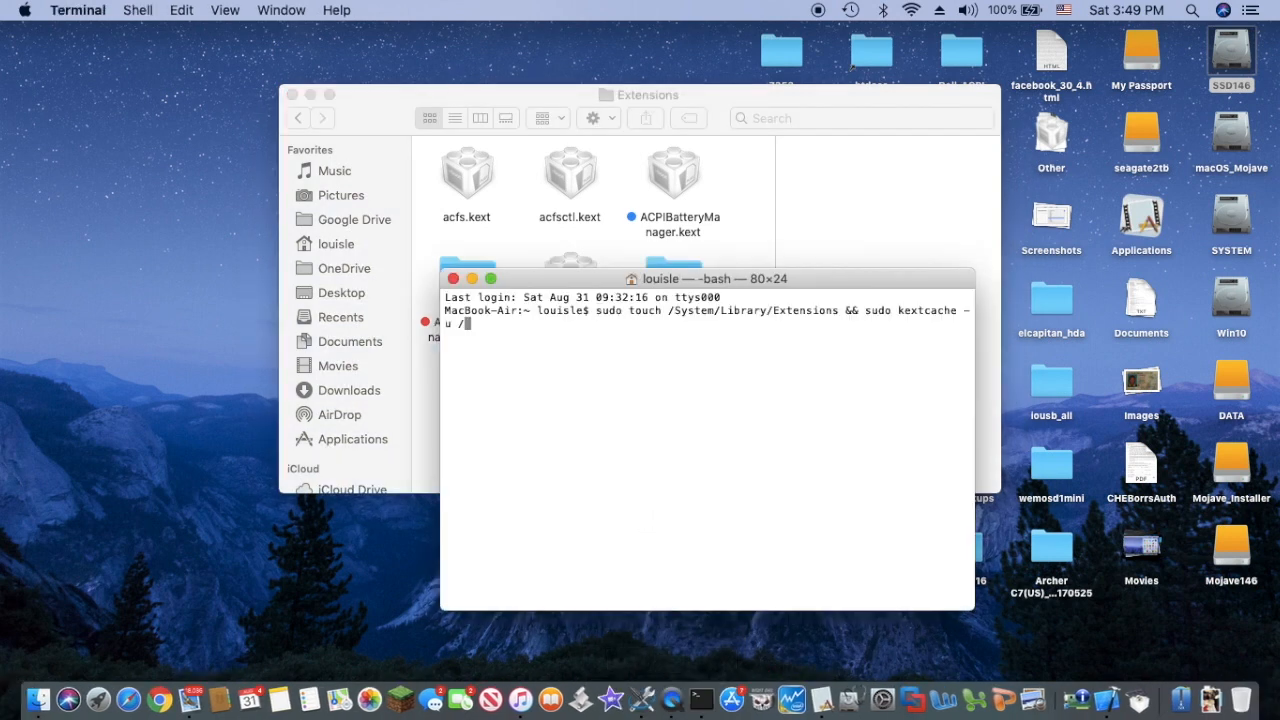
mouse_move(786, 322)
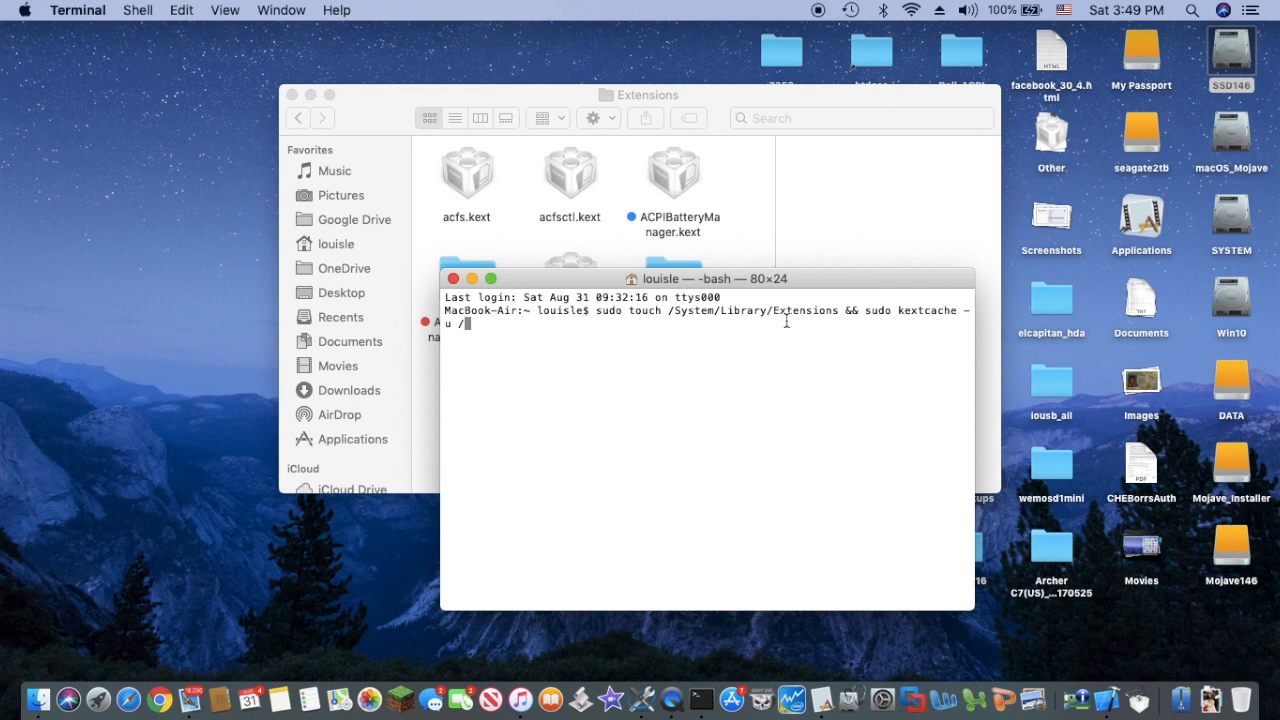
mouse_move(890, 316)
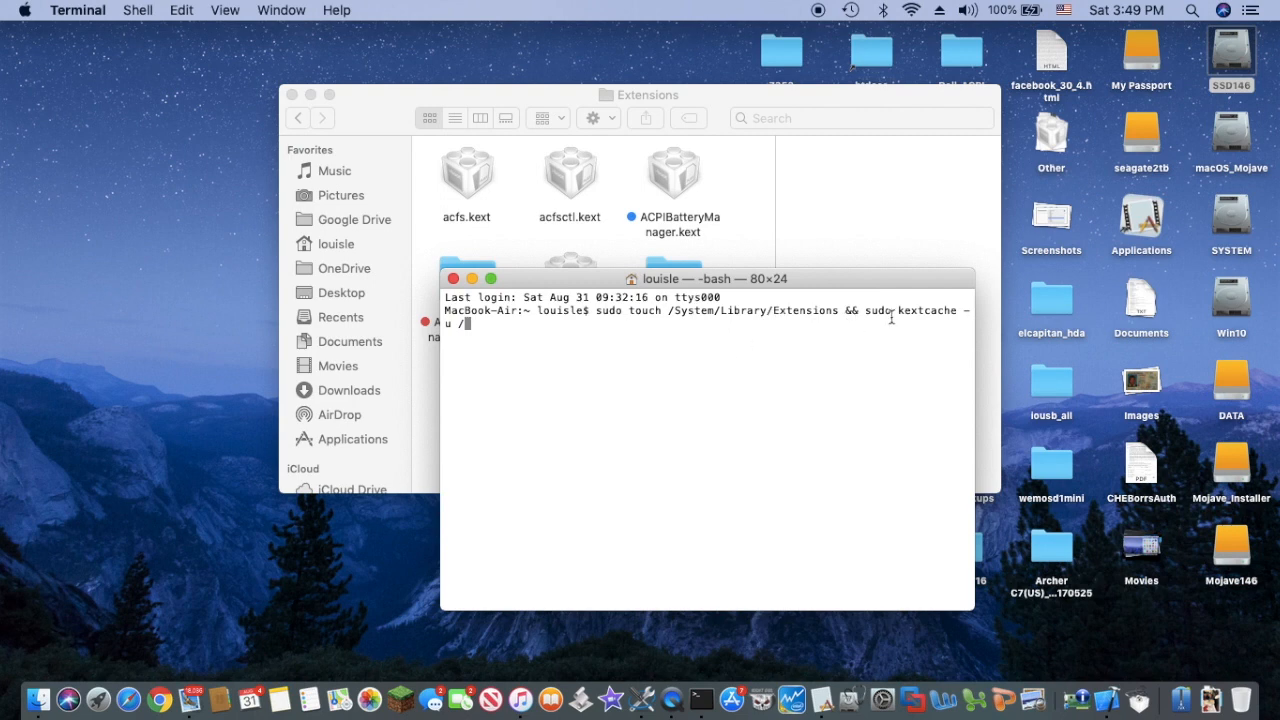
mouse_move(518, 360)
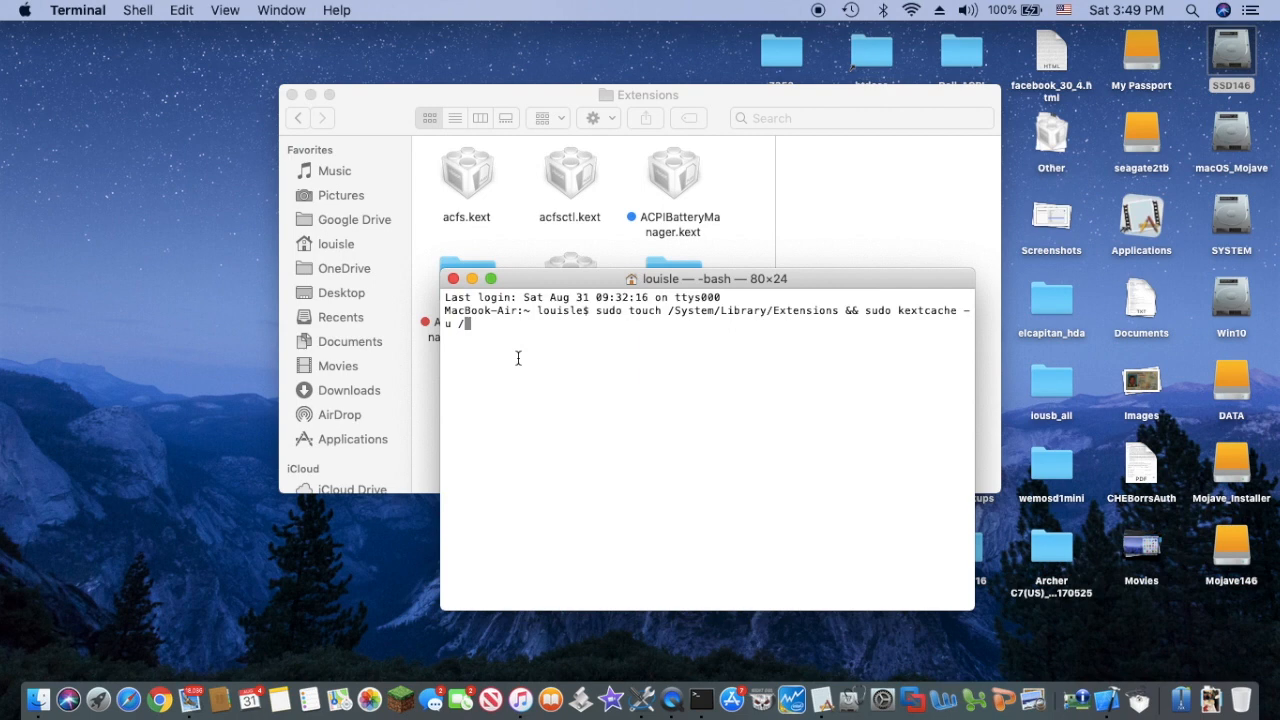
mouse_move(456, 288)
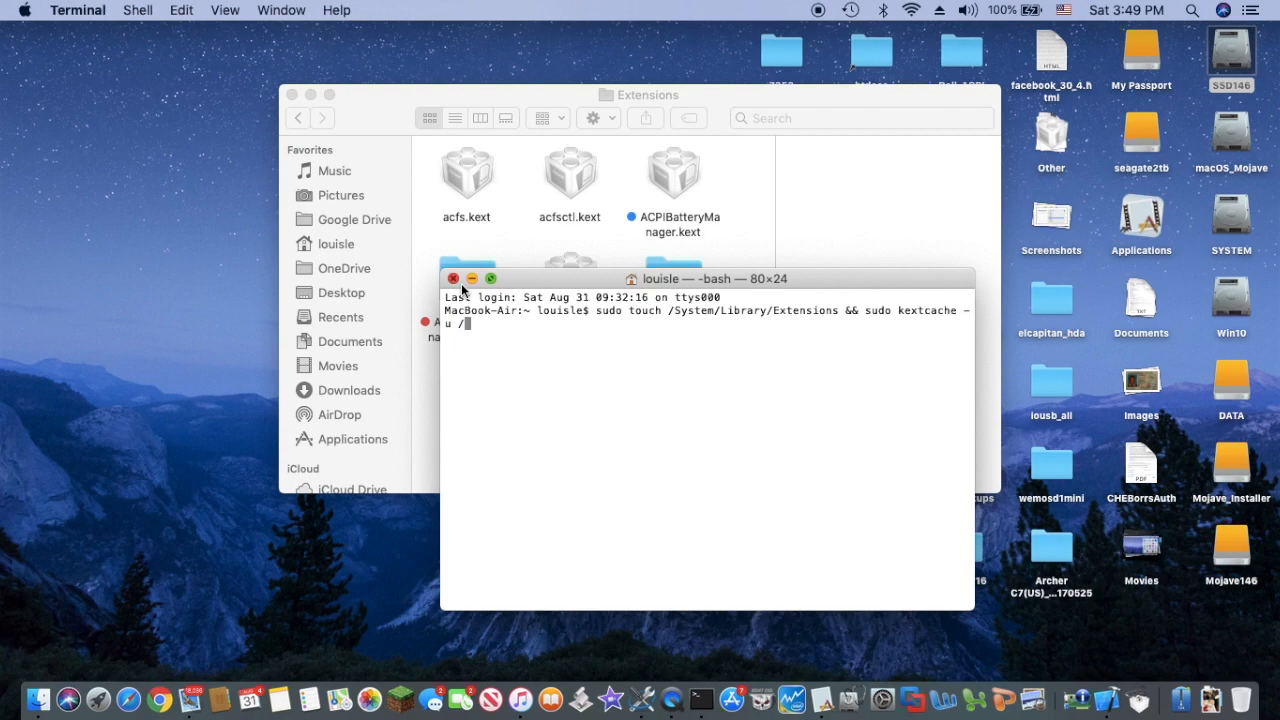
- Close the Terminal window holding the sudo touch && kextcache command
click(454, 278)
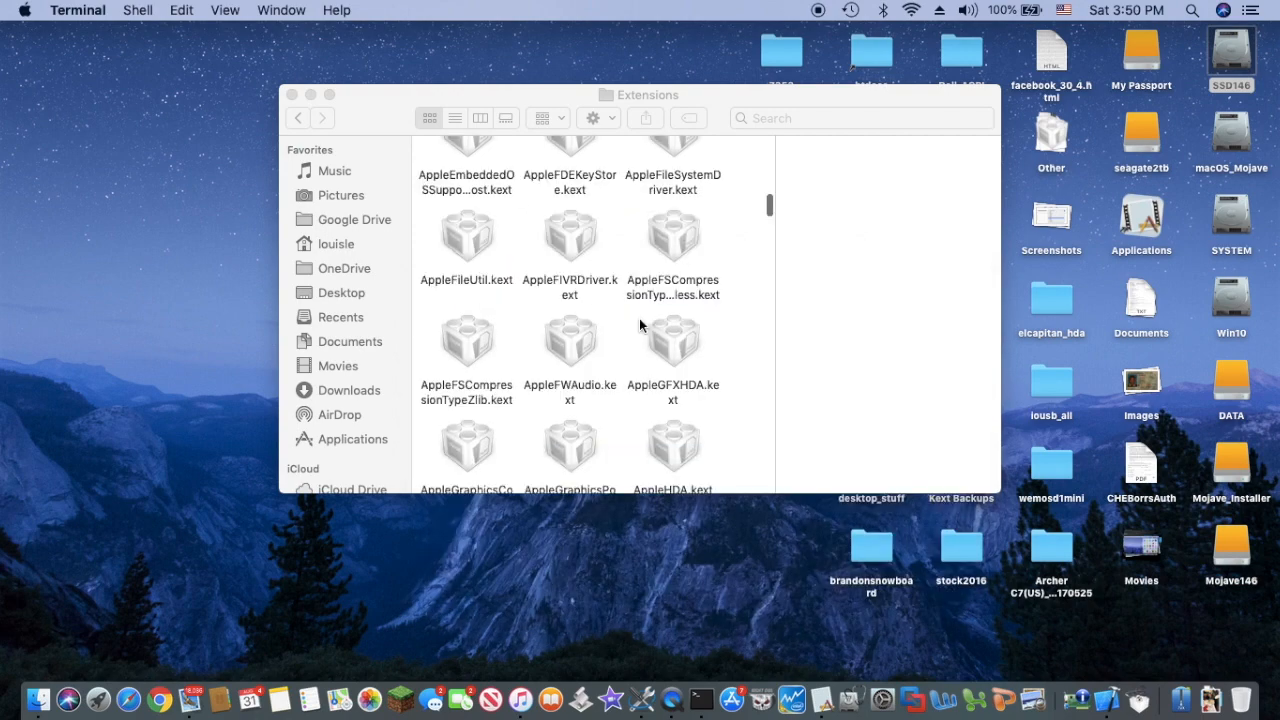
scroll(down, 3)
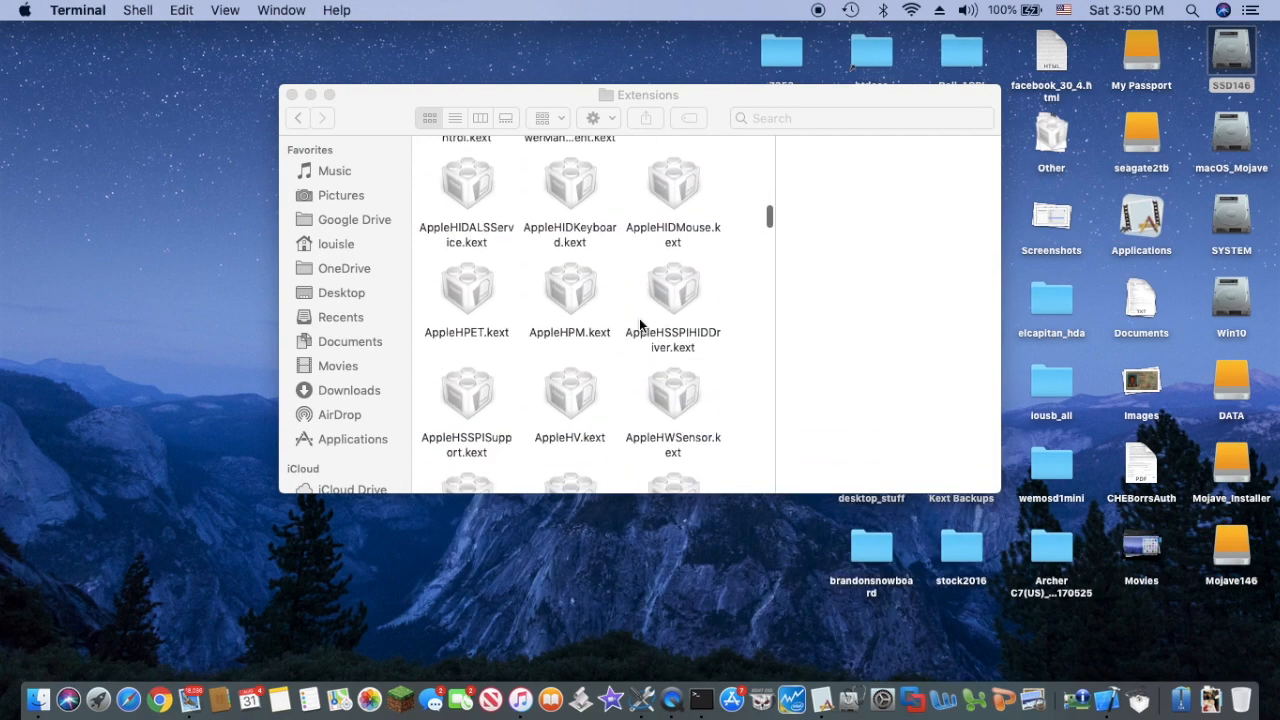
scroll(up, 3)
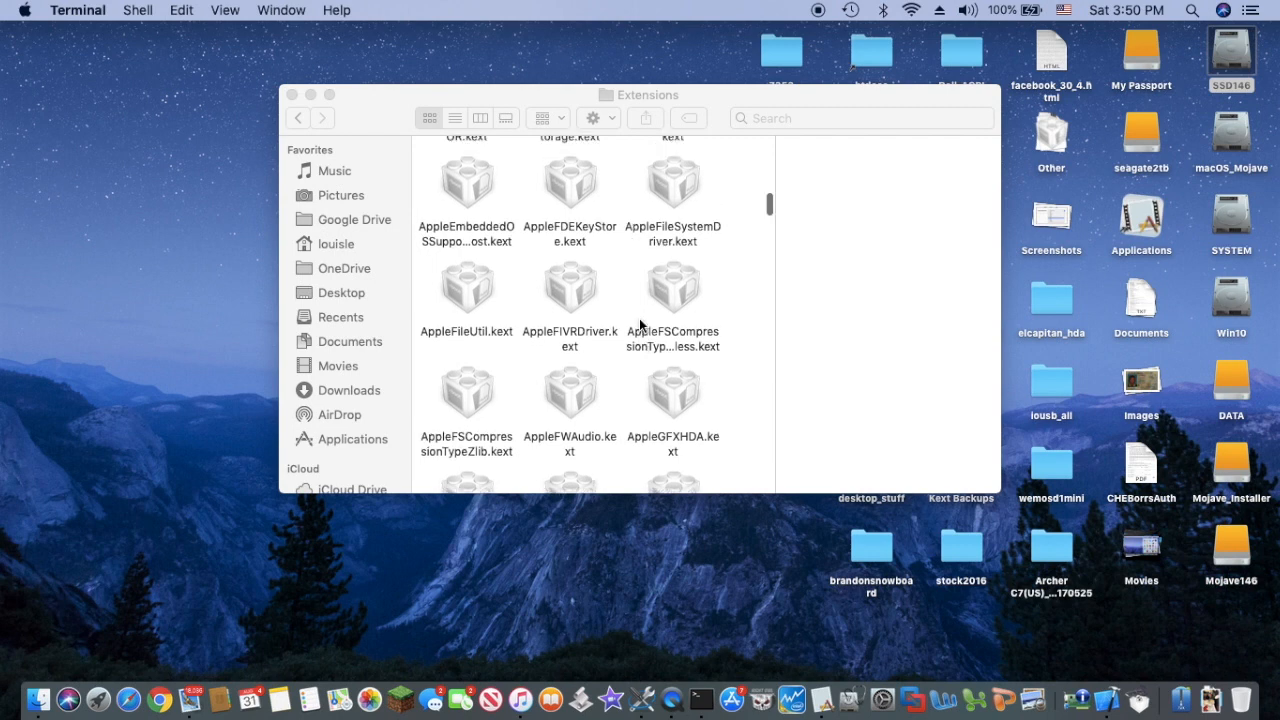
scroll(up, 3)
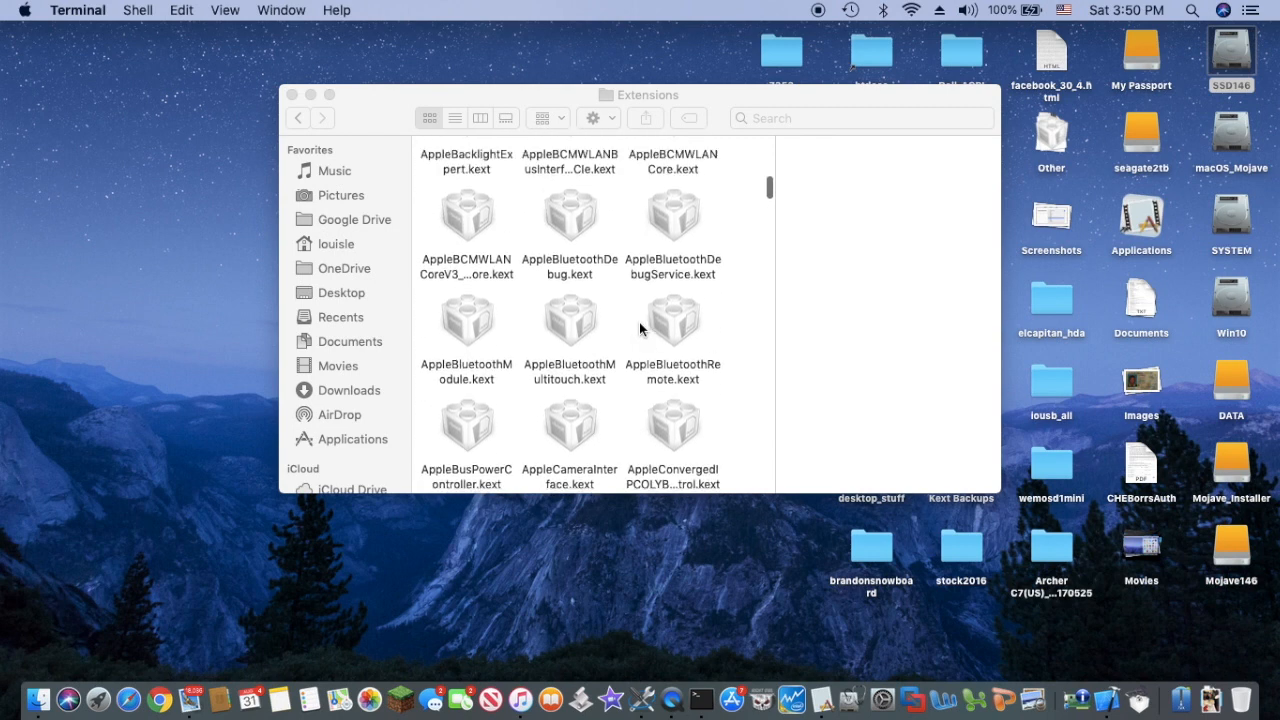
scroll(up, 3)
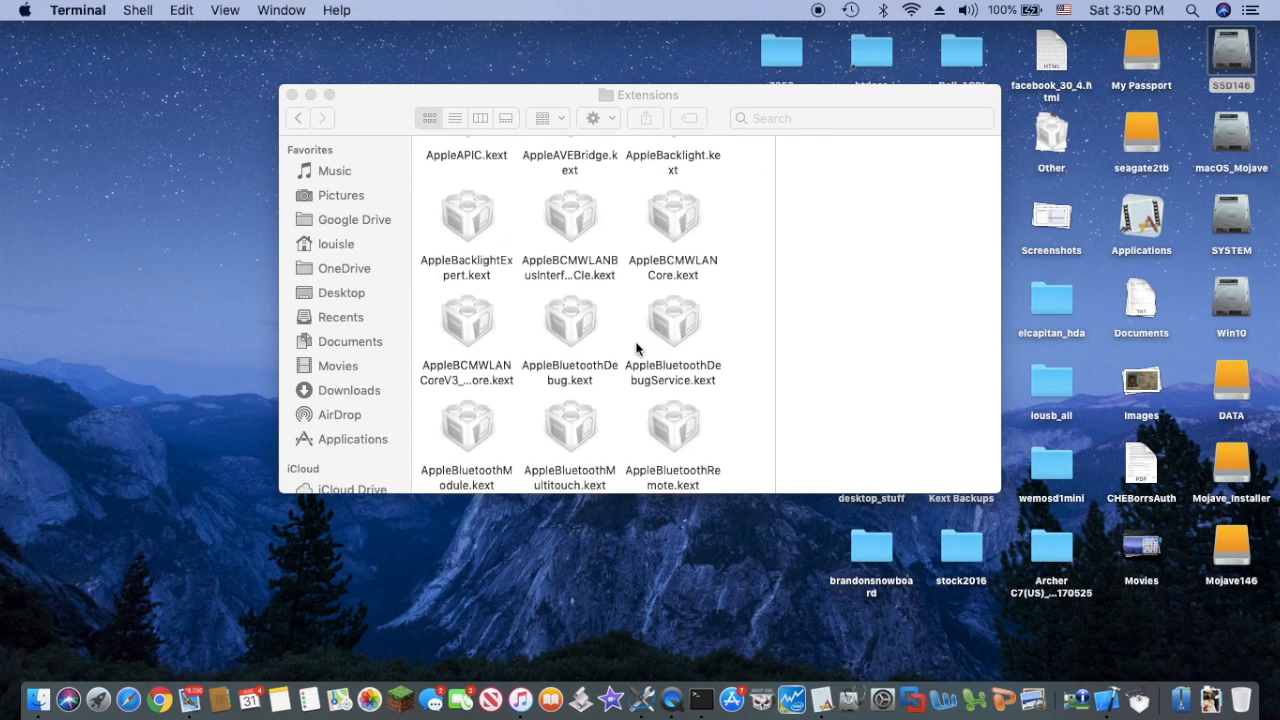
scroll(up, 3)
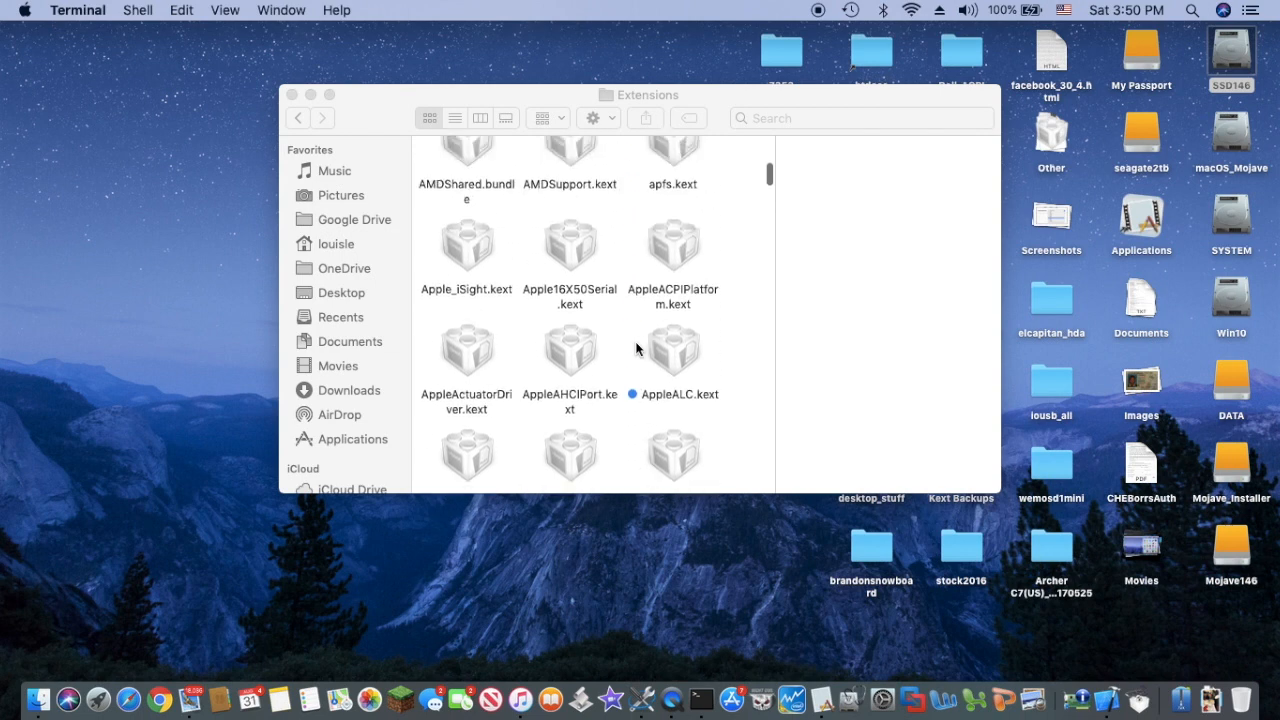
mouse_move(686, 362)
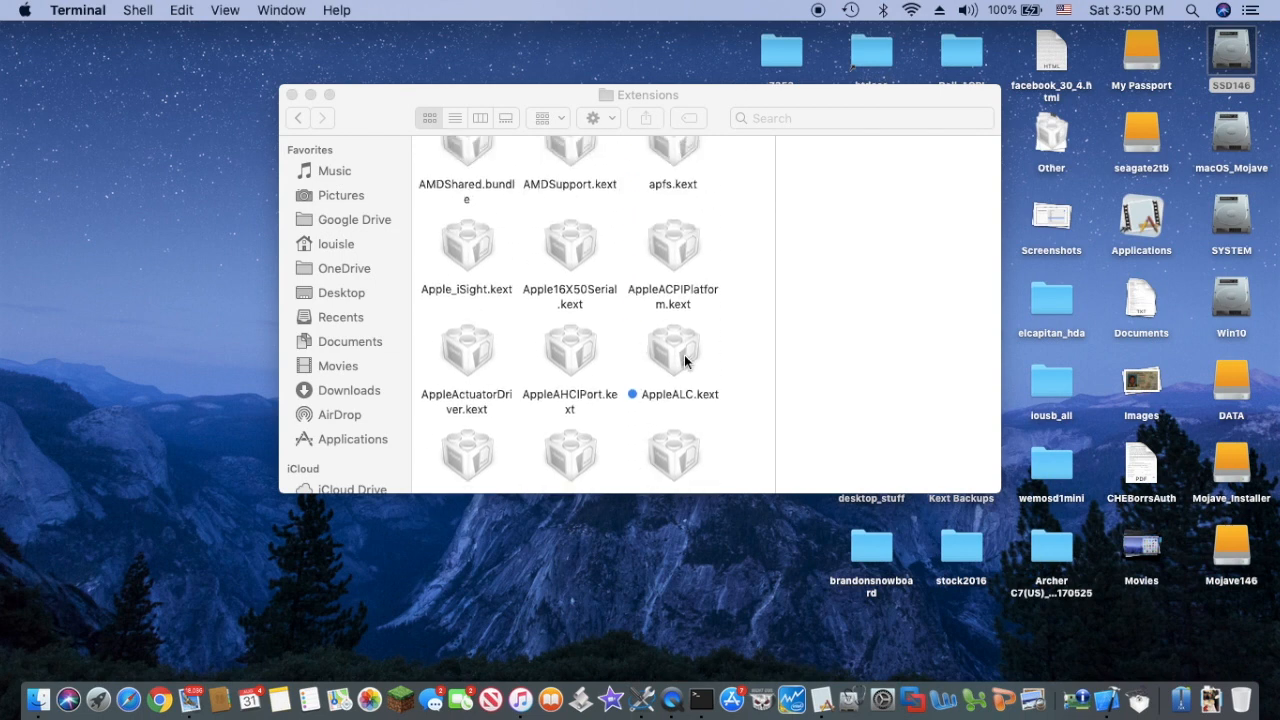
click(672, 350)
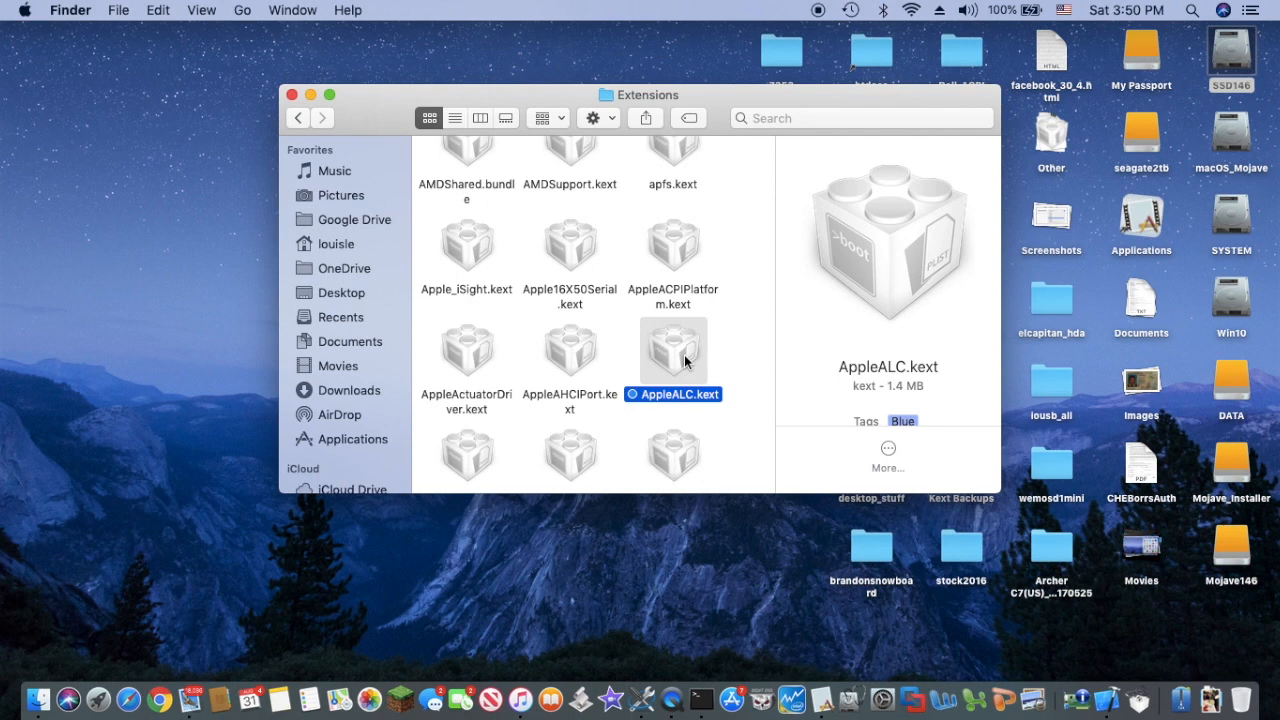
scroll(down, 3)
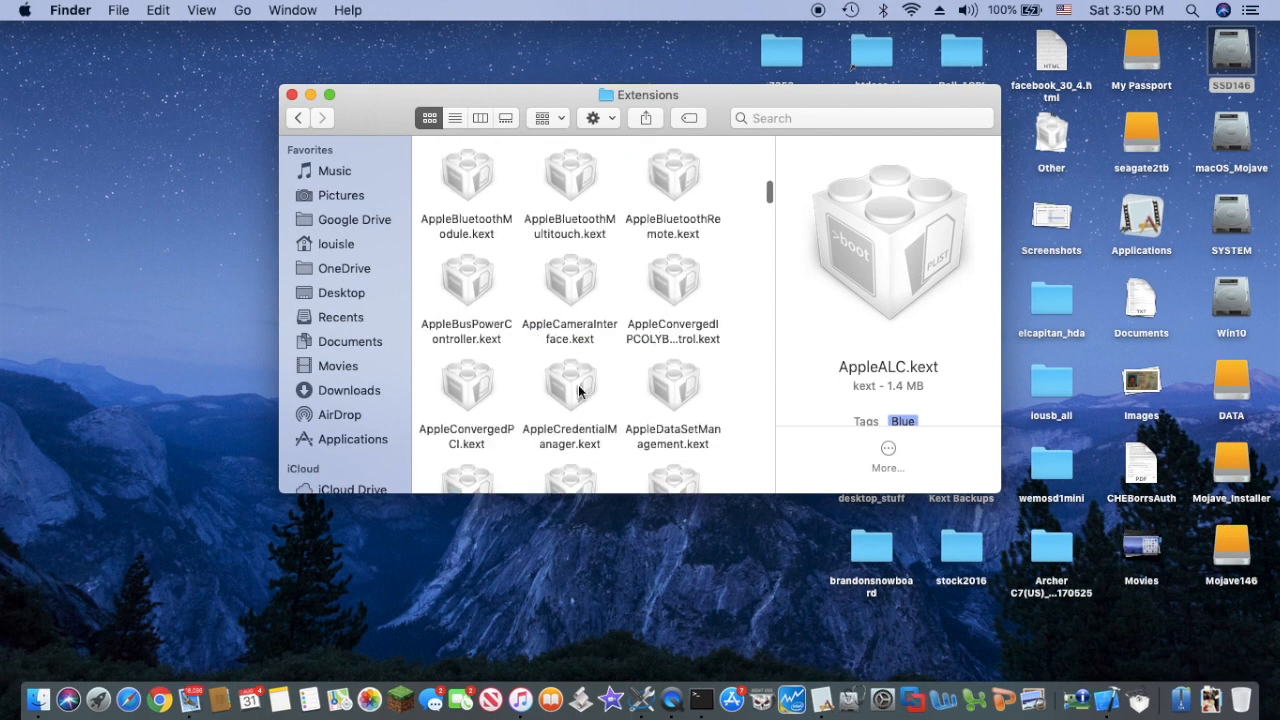
click(968, 10)
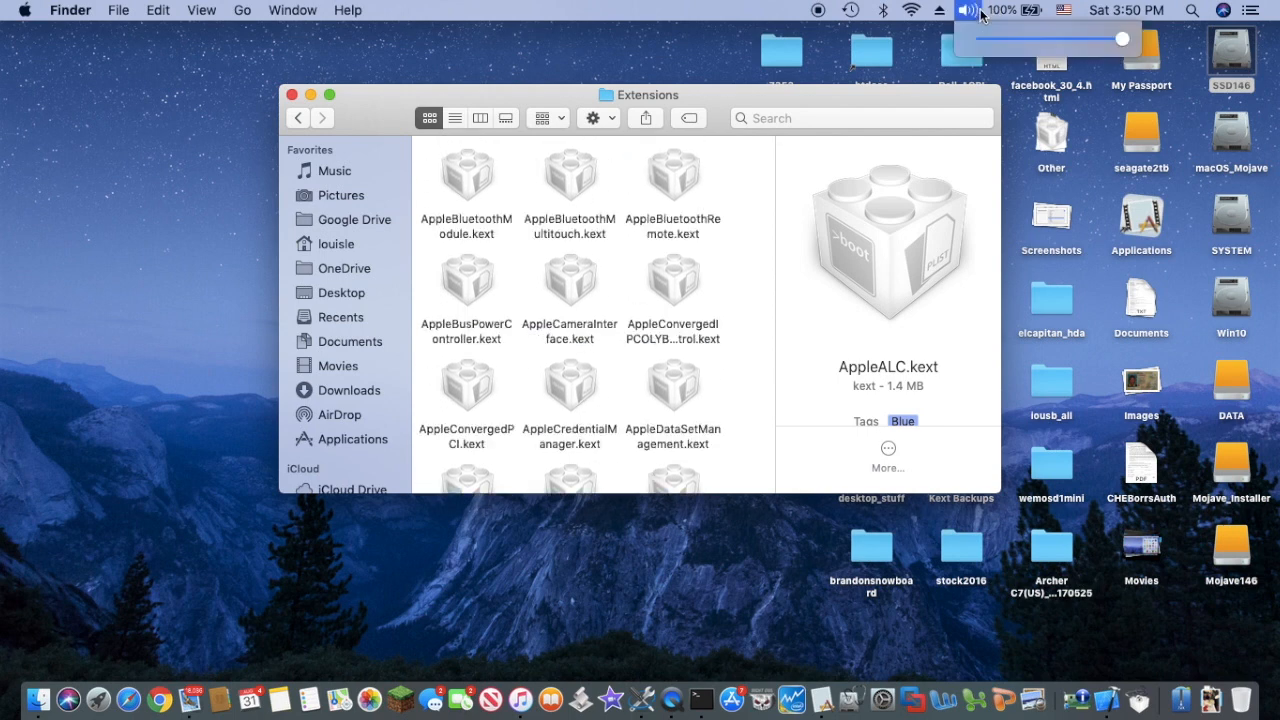
scroll(down, 3)
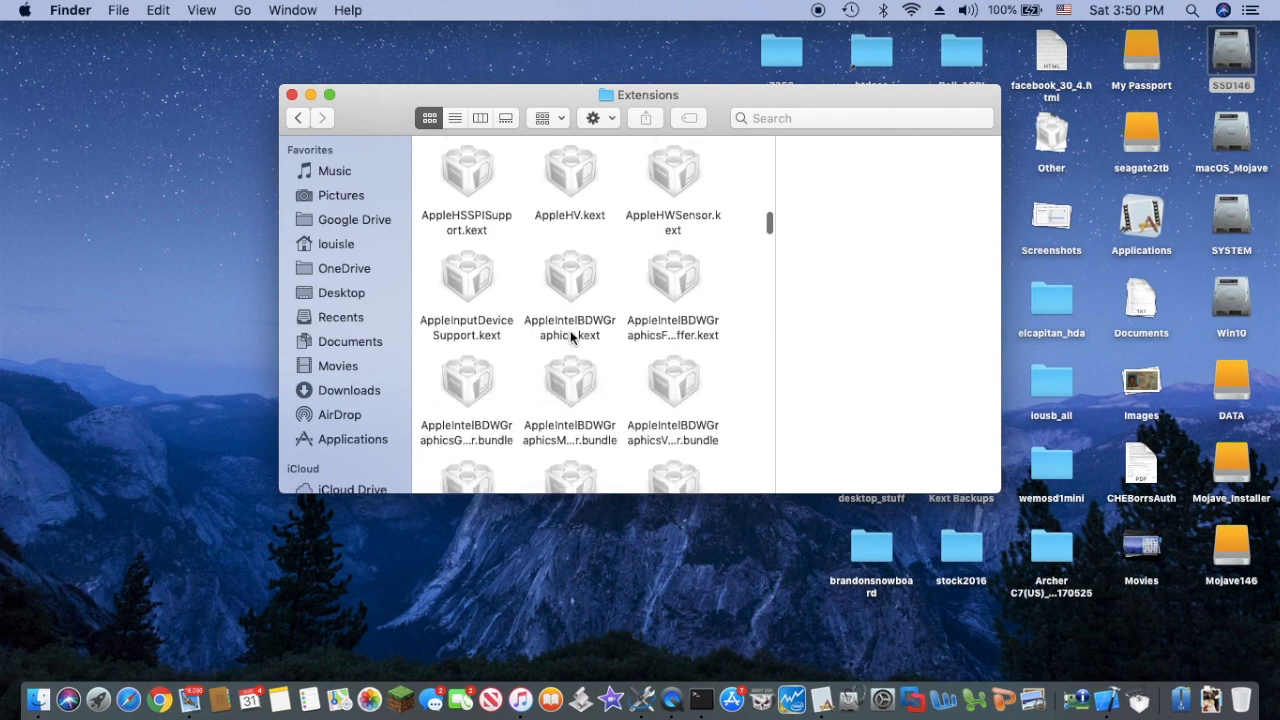
scroll(down, 3)
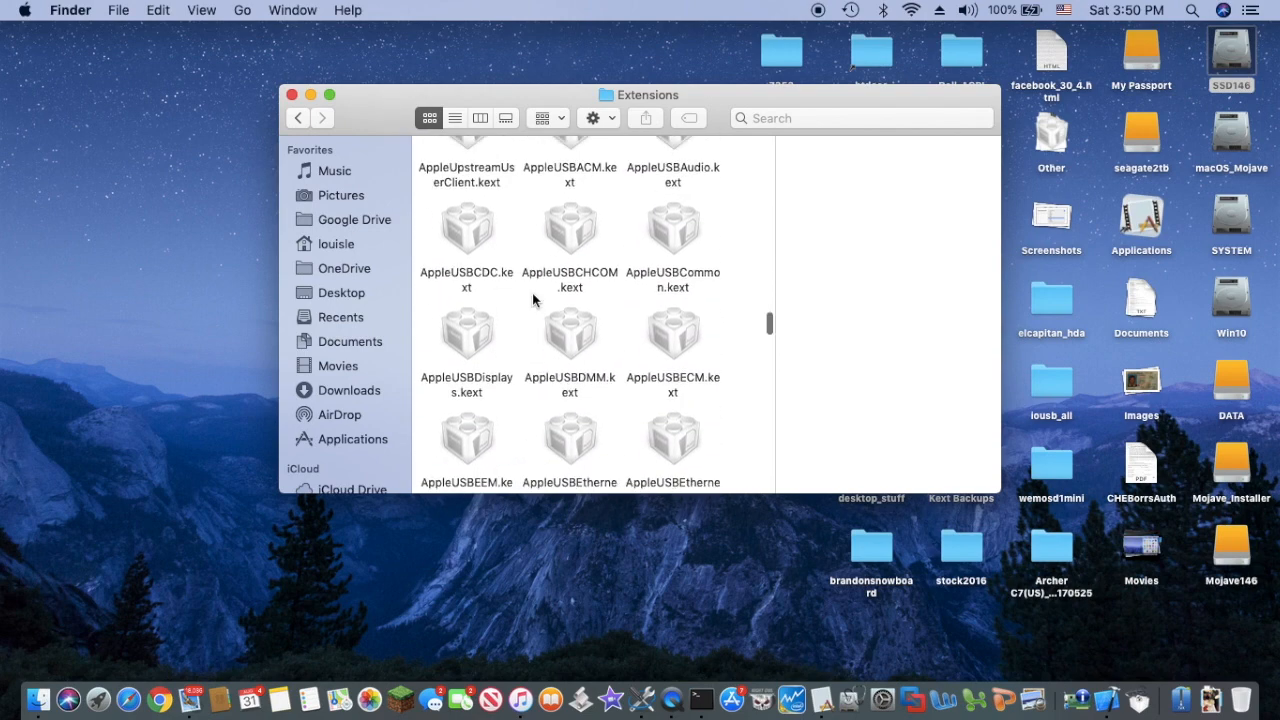
scroll(down, 3)
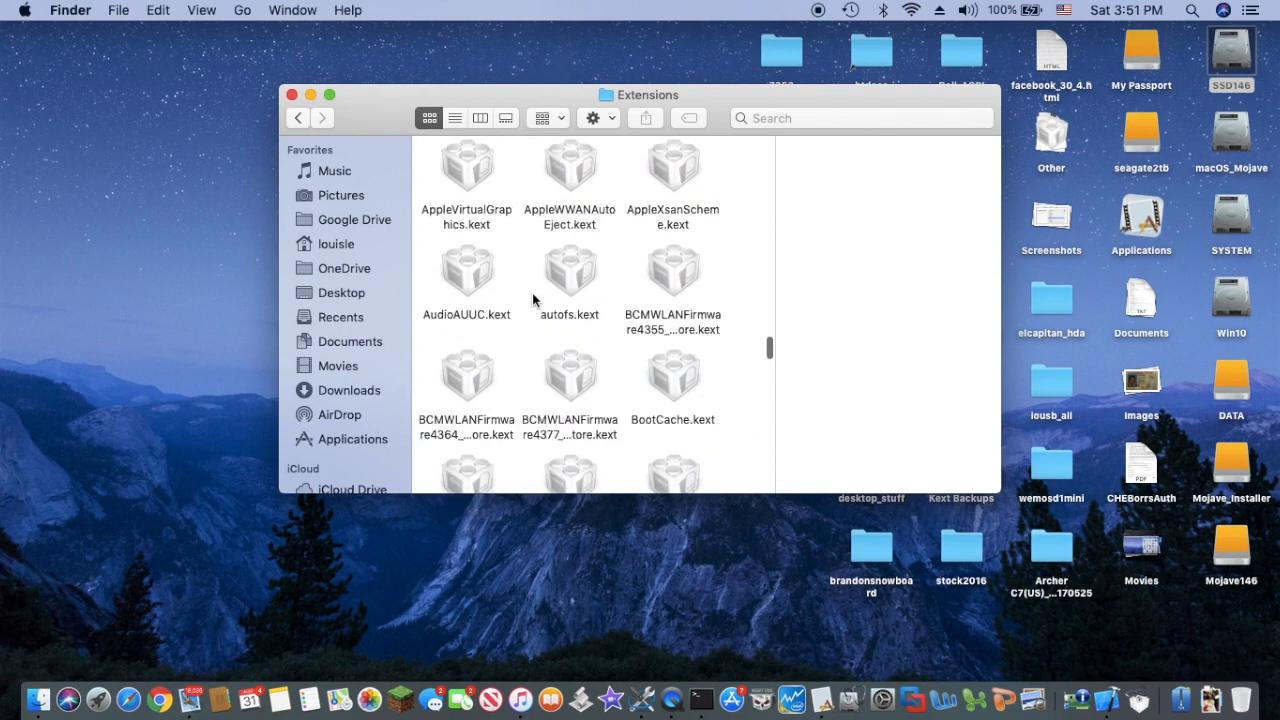
scroll(down, 3)
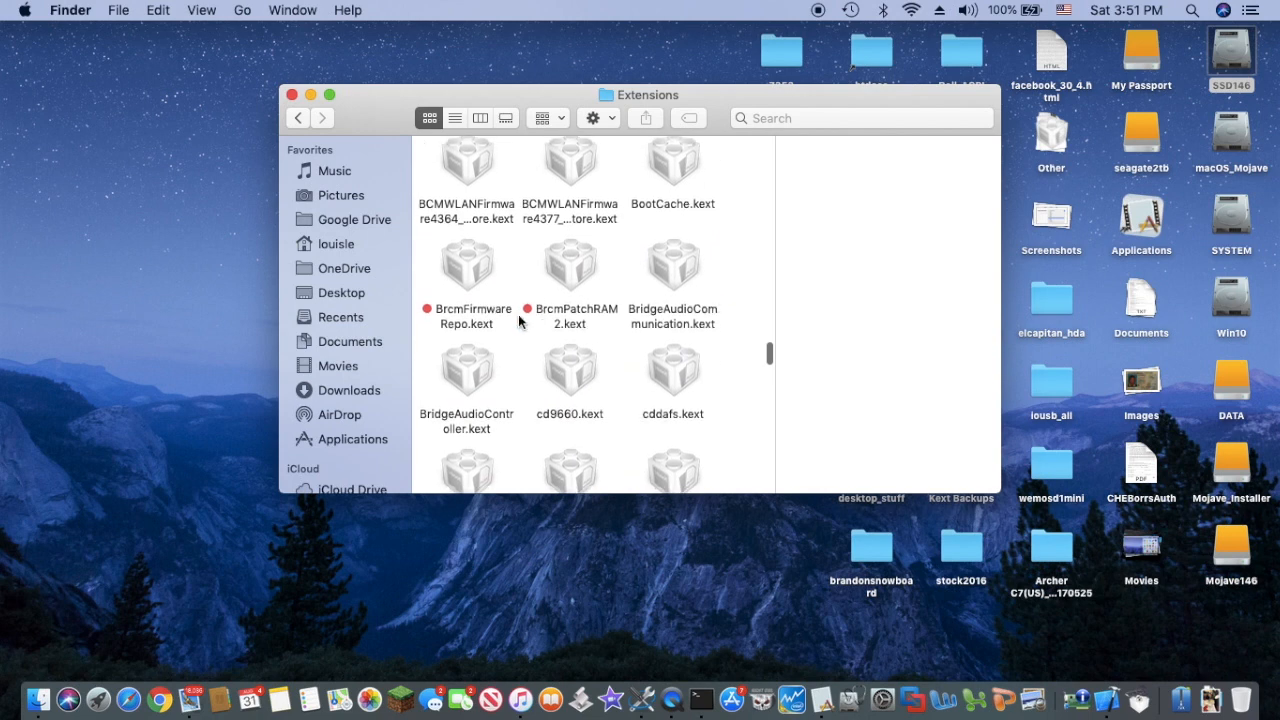
mouse_move(532, 338)
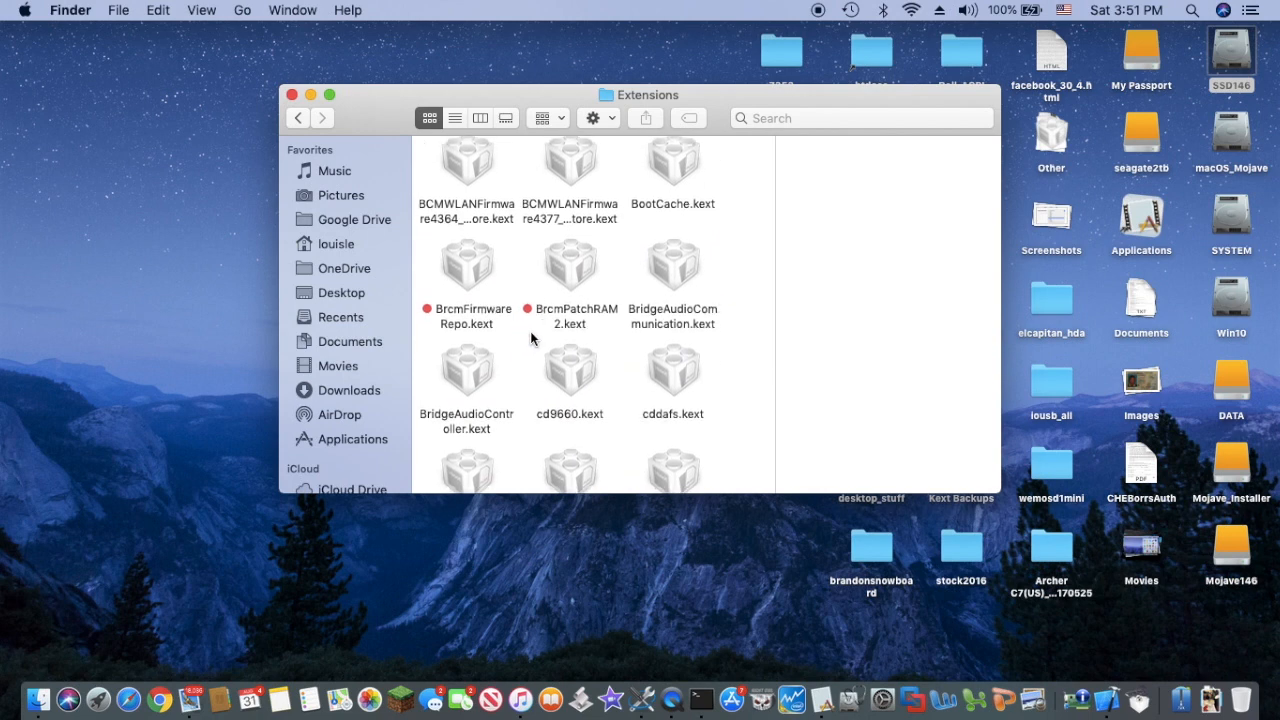
mouse_move(464, 300)
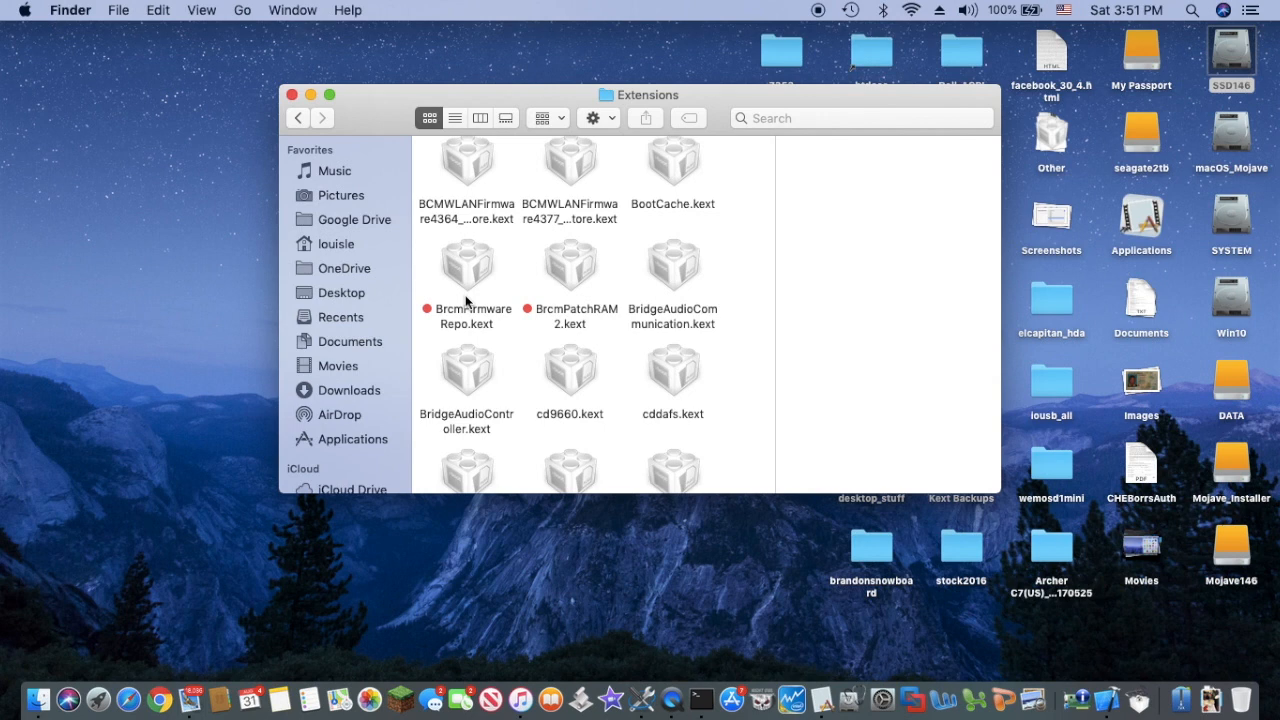
mouse_move(468, 312)
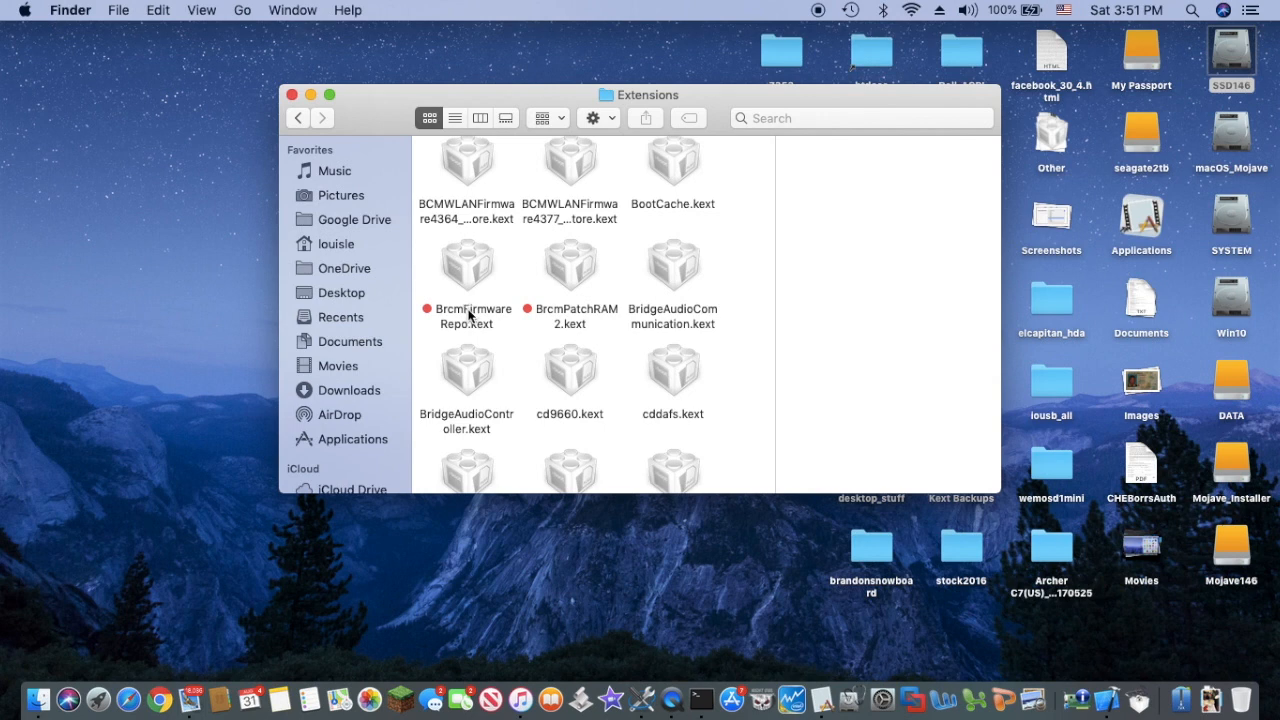
click(466, 264)
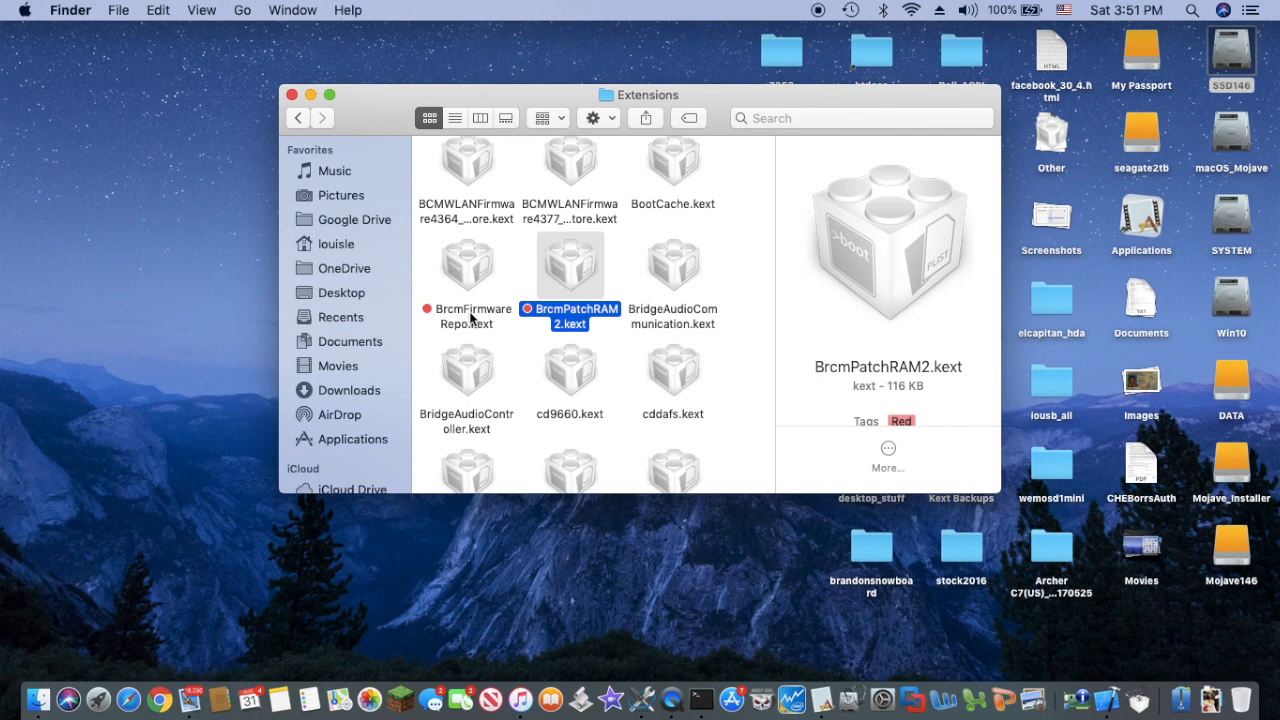
mouse_move(520, 312)
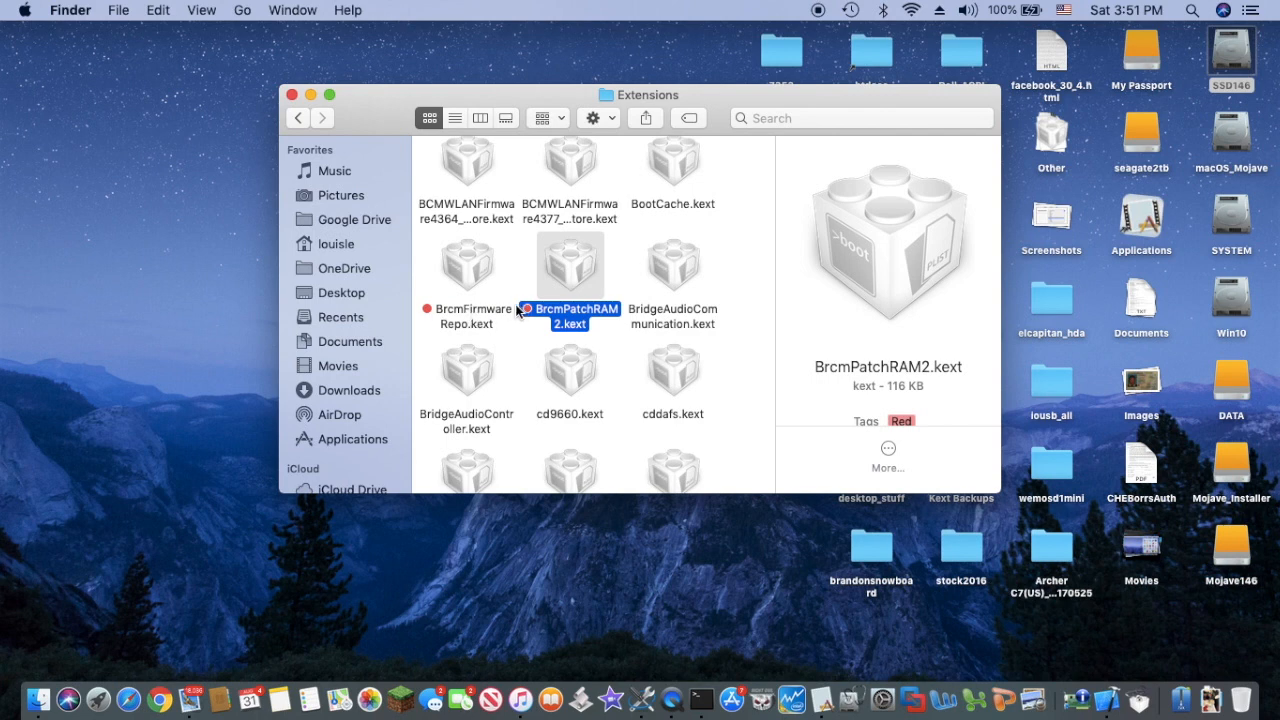
scroll(down, 3)
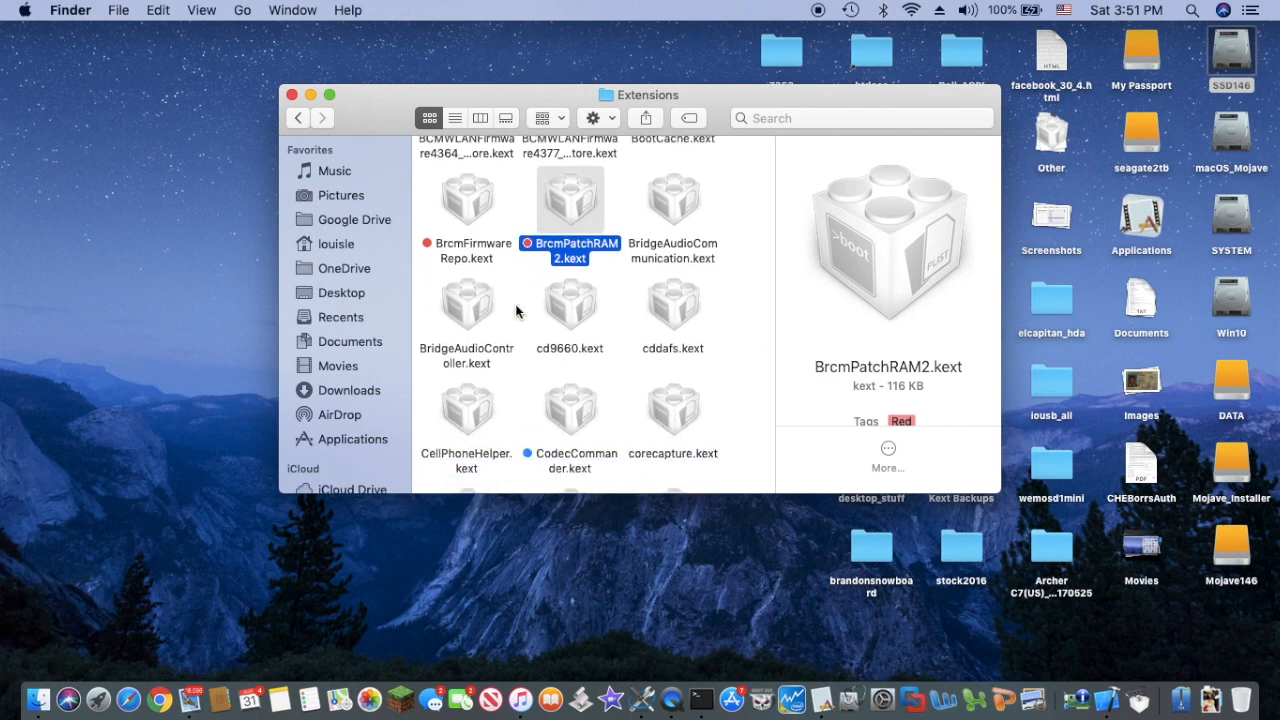
scroll(down, 3)
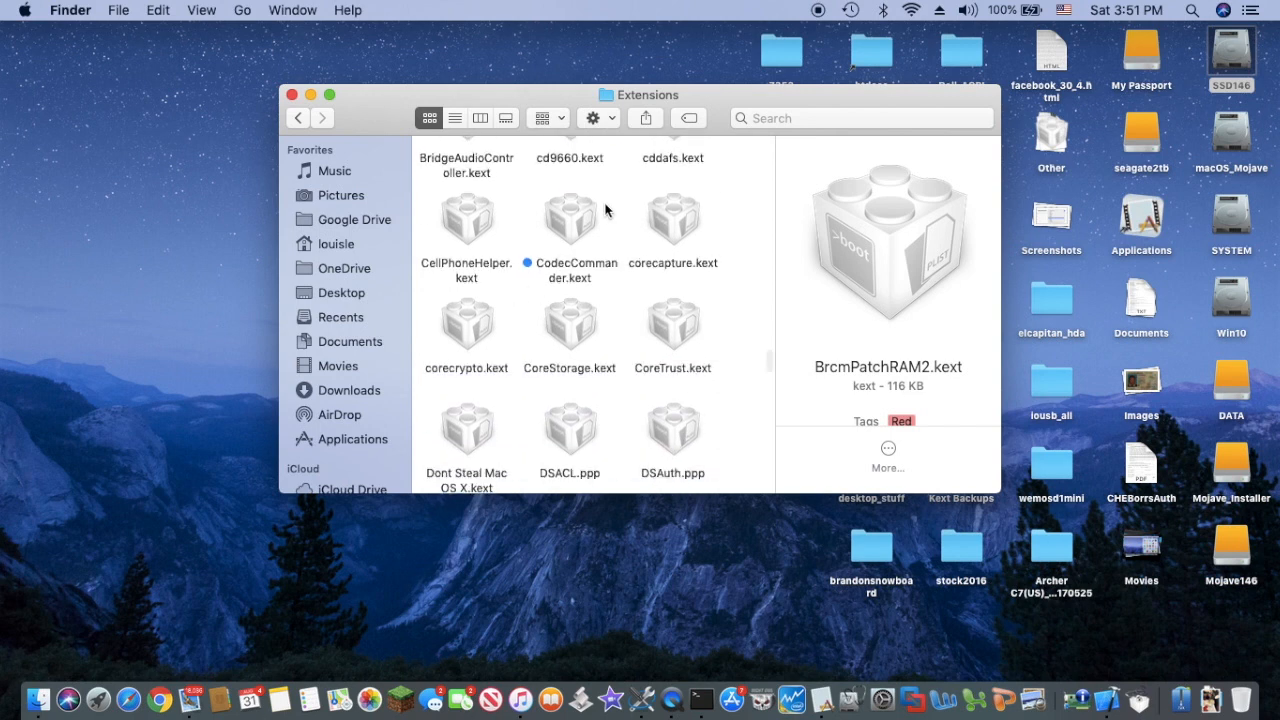
click(568, 218)
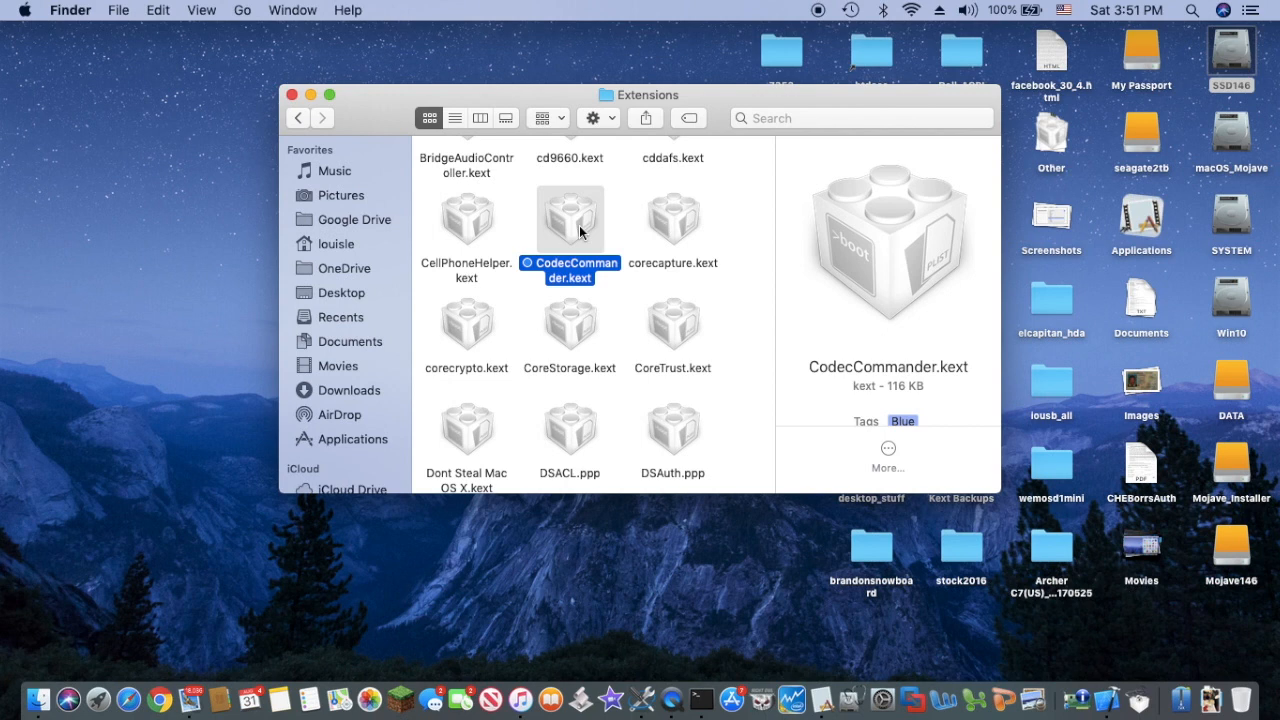
scroll(down, 3)
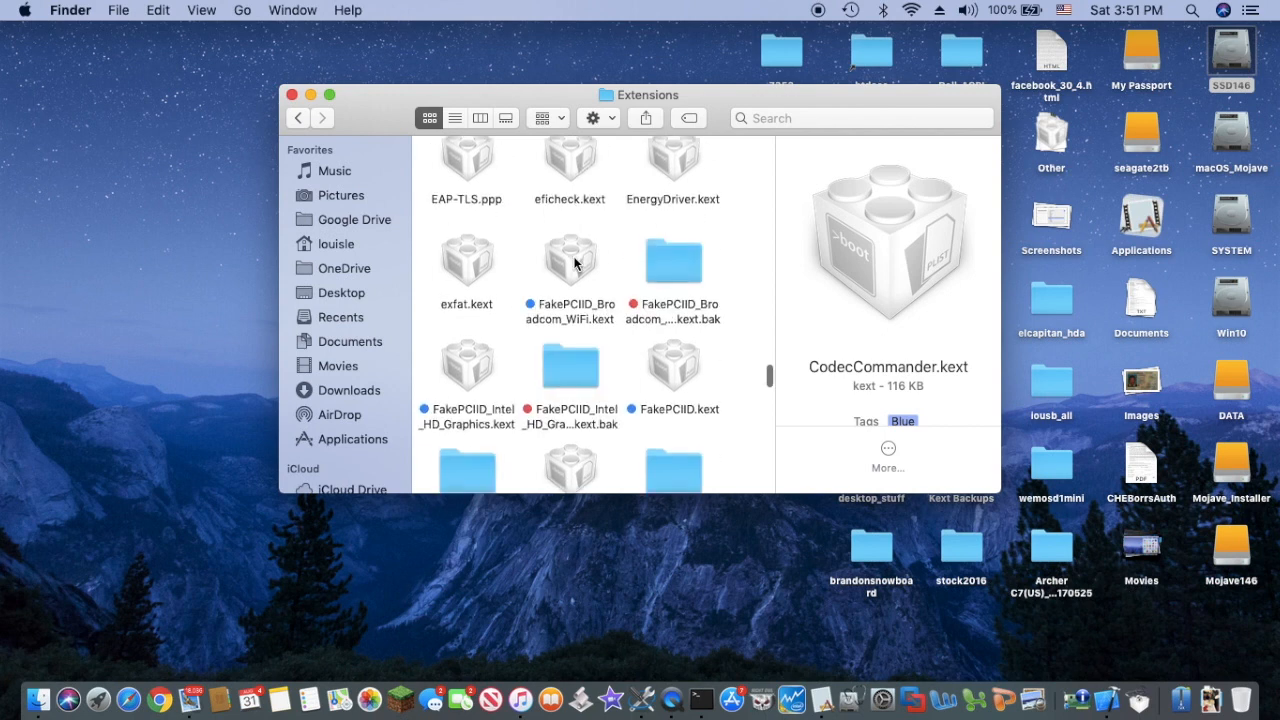
mouse_move(578, 316)
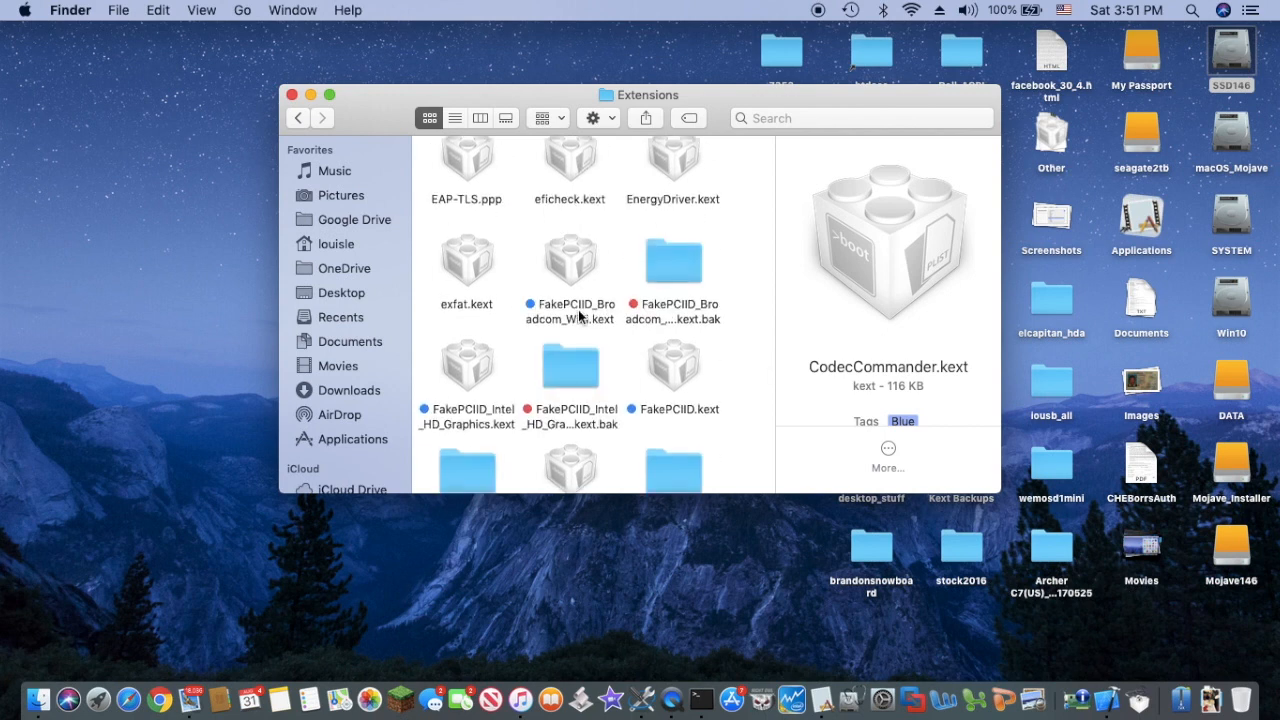
mouse_move(584, 332)
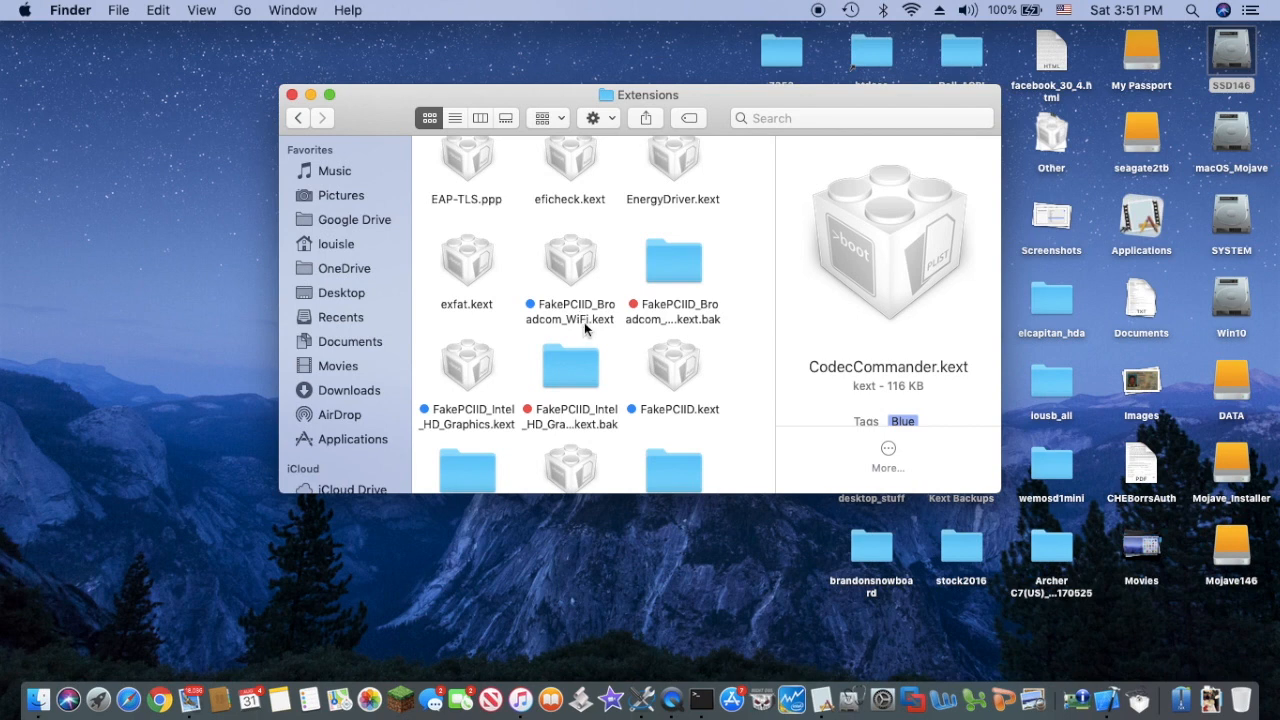
mouse_move(488, 434)
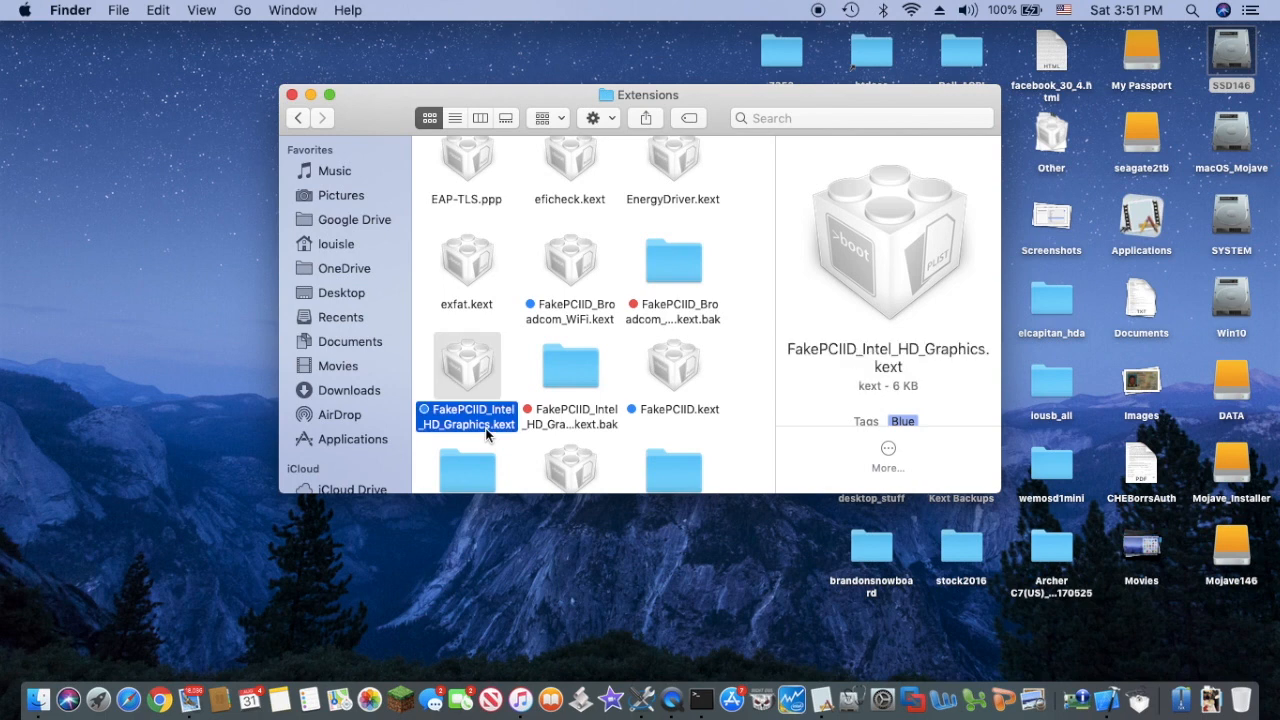
click(672, 364)
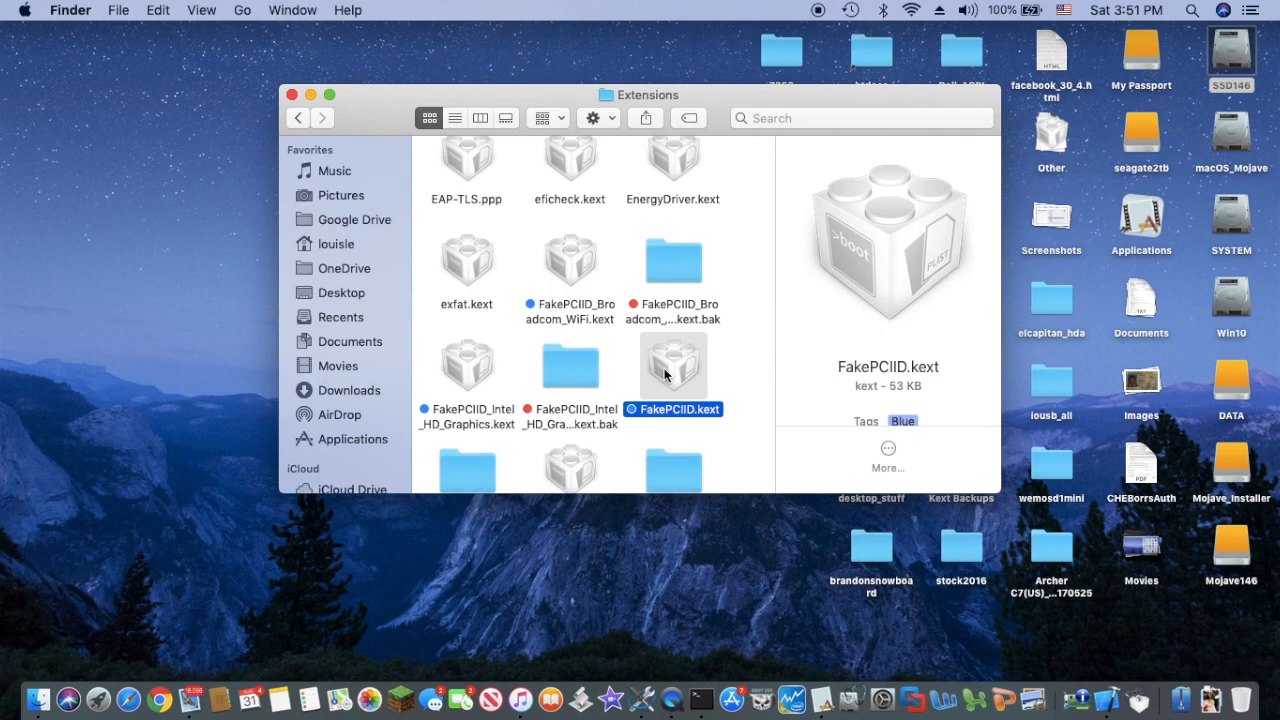
key(cmd+i)
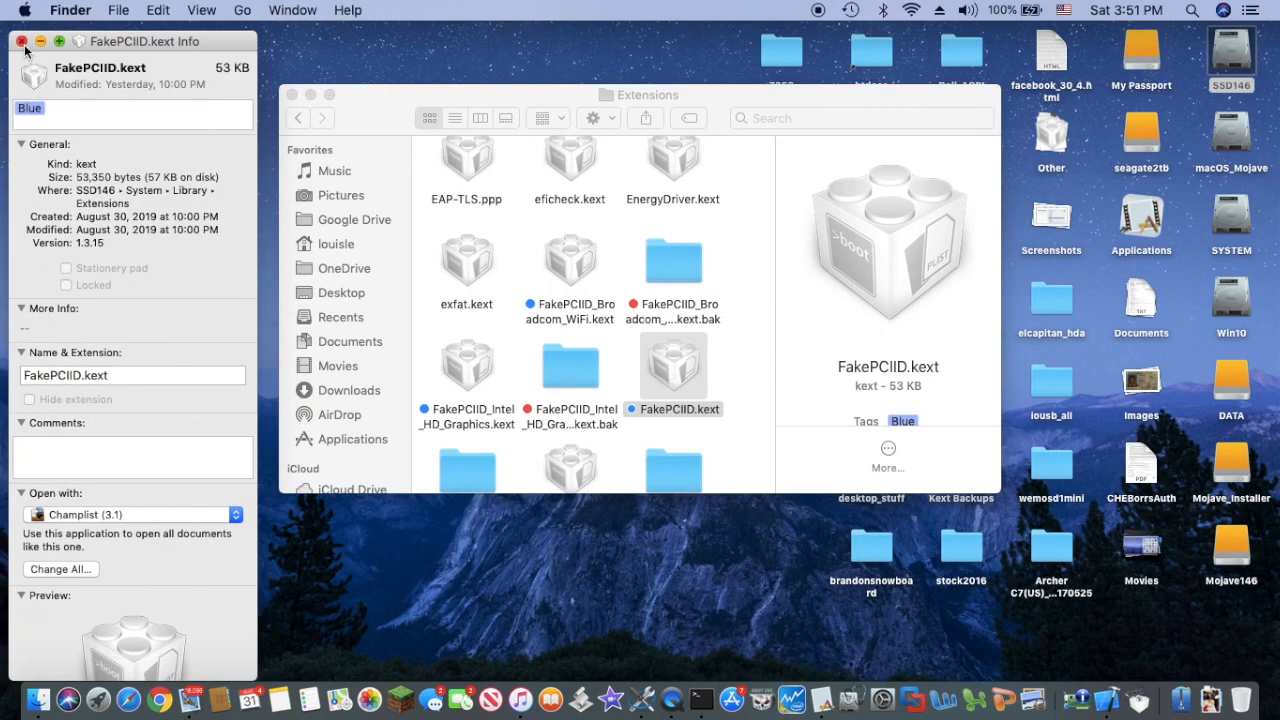
click(20, 40)
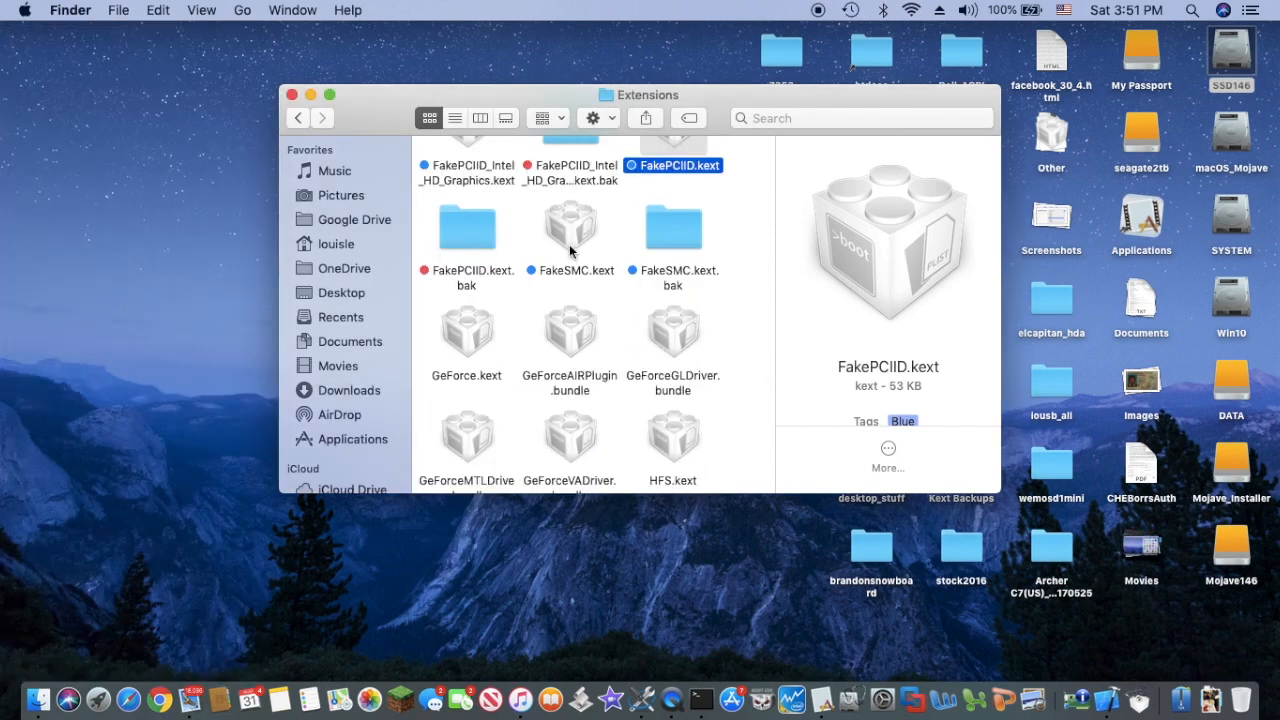
scroll(down, 3)
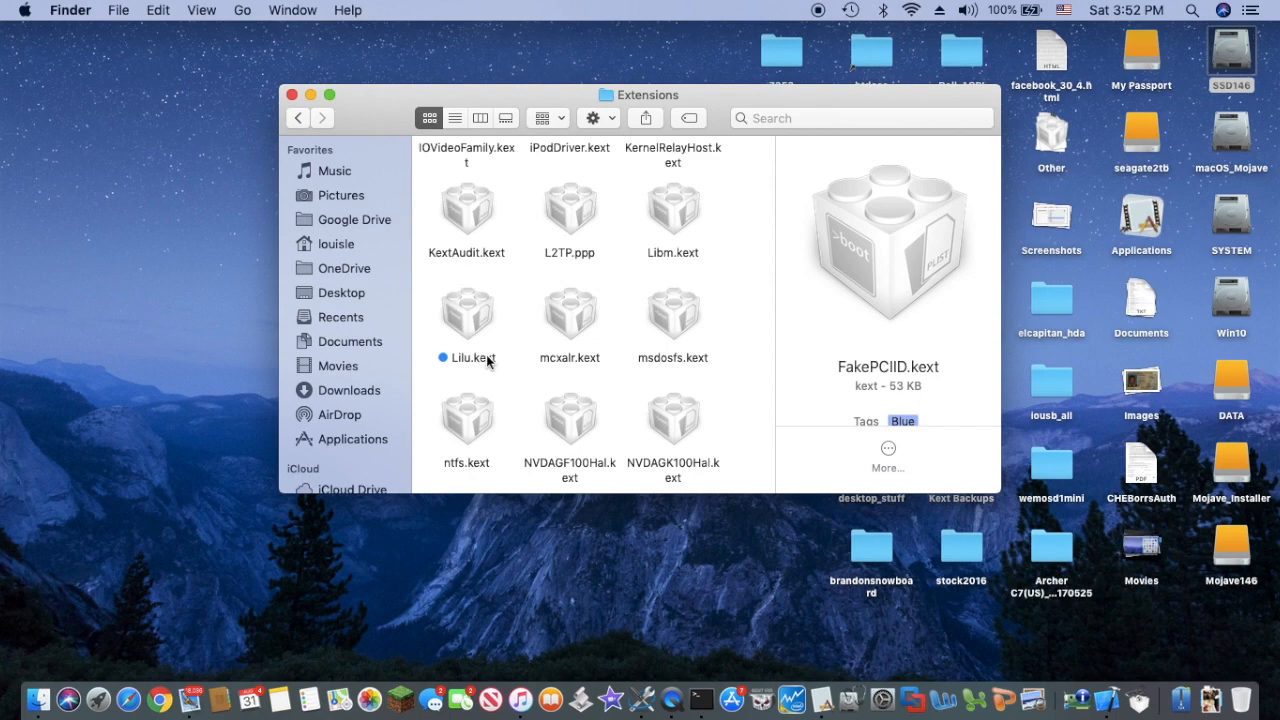
click(466, 320)
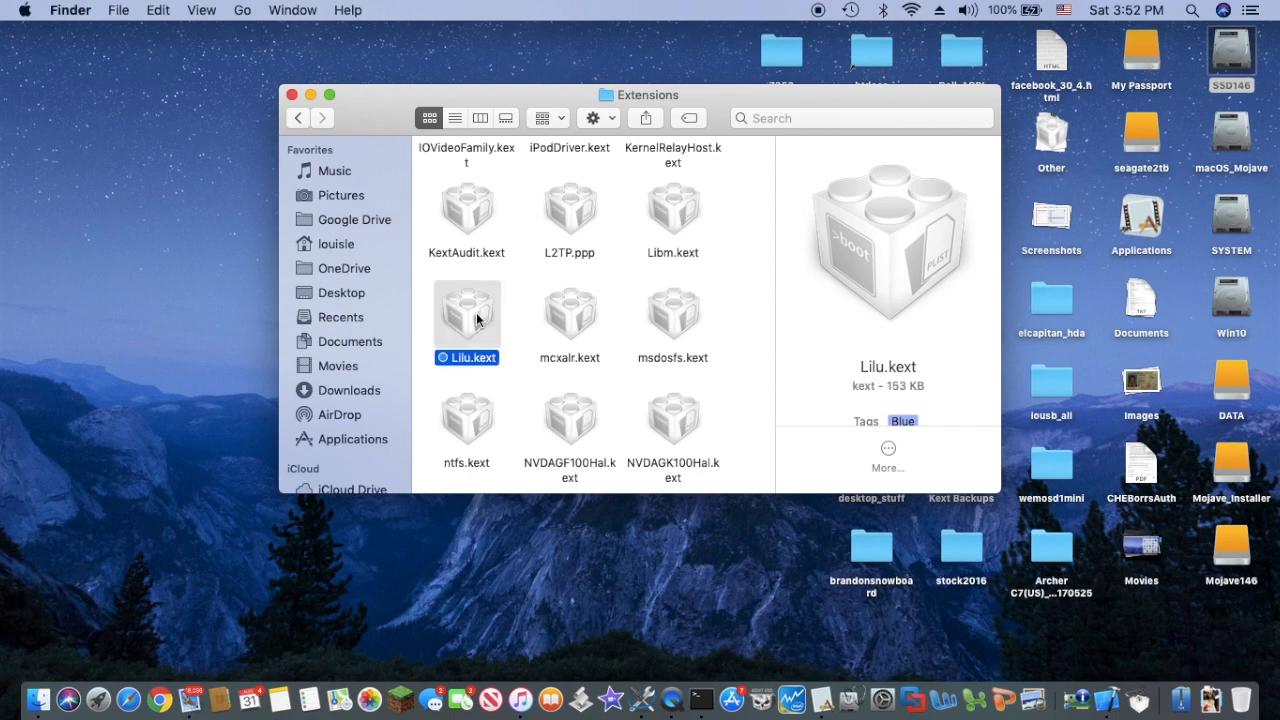
key(cmd+i)
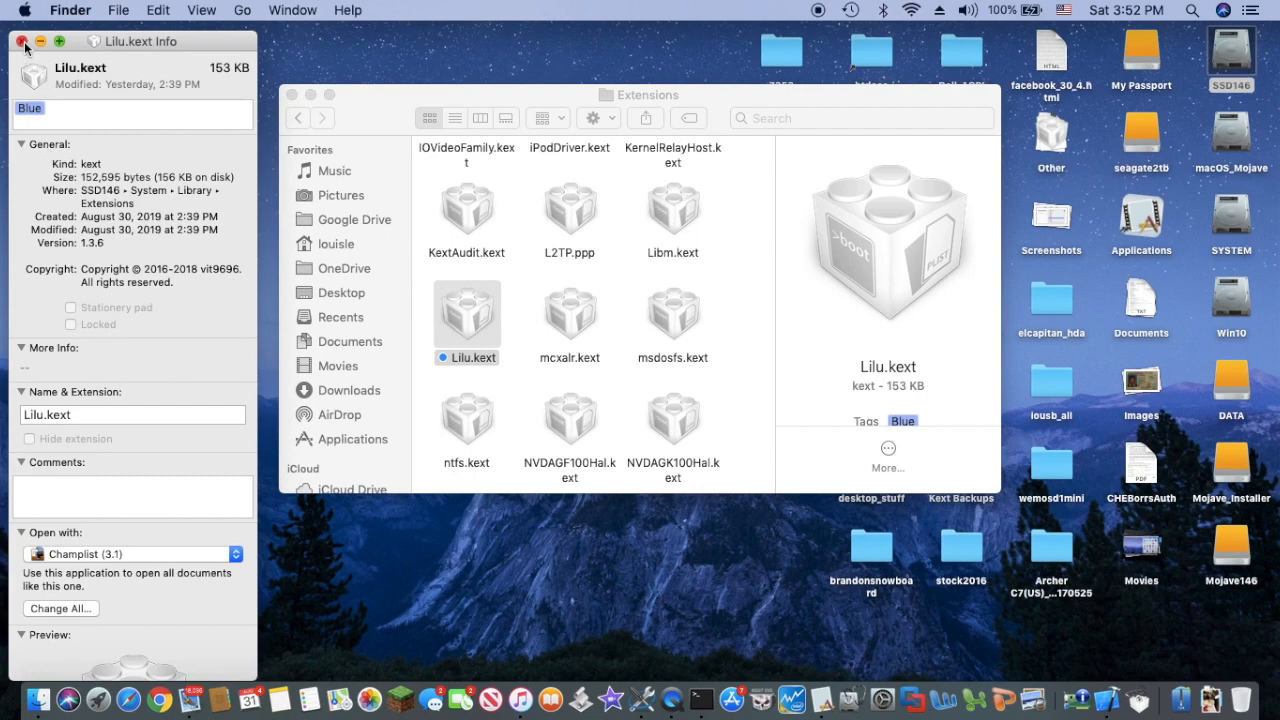
click(20, 40)
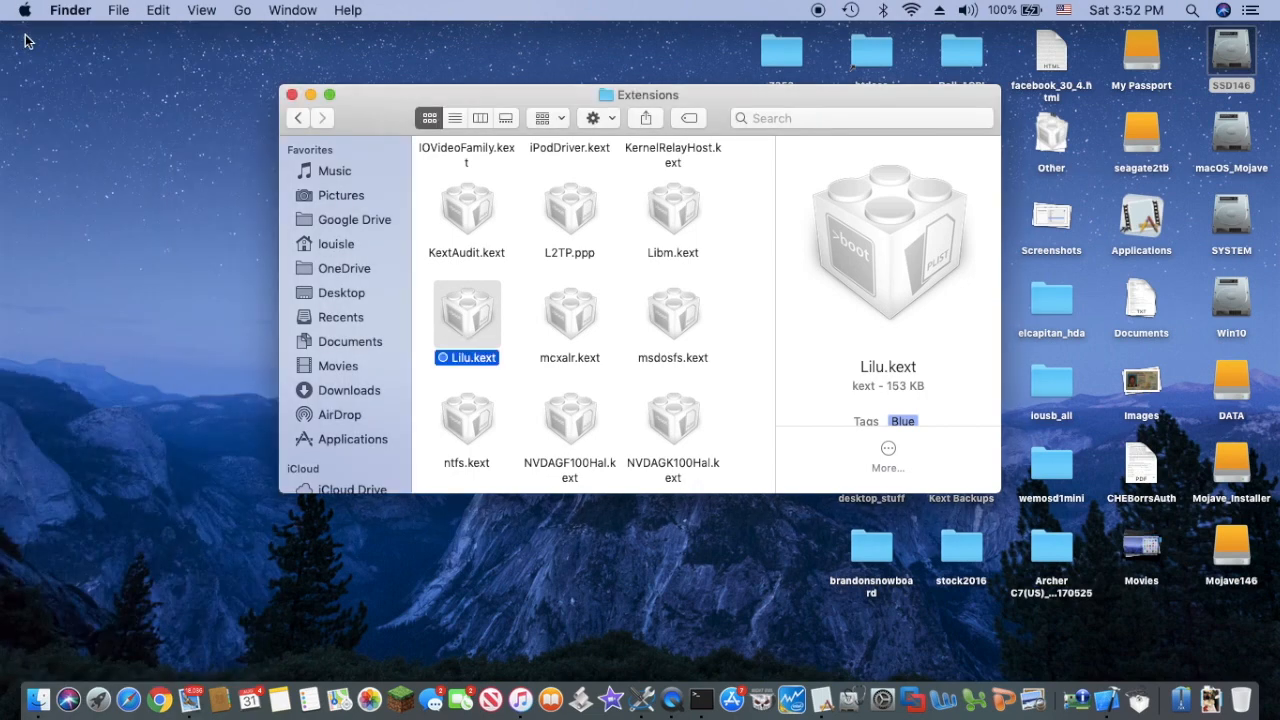
scroll(down, 3)
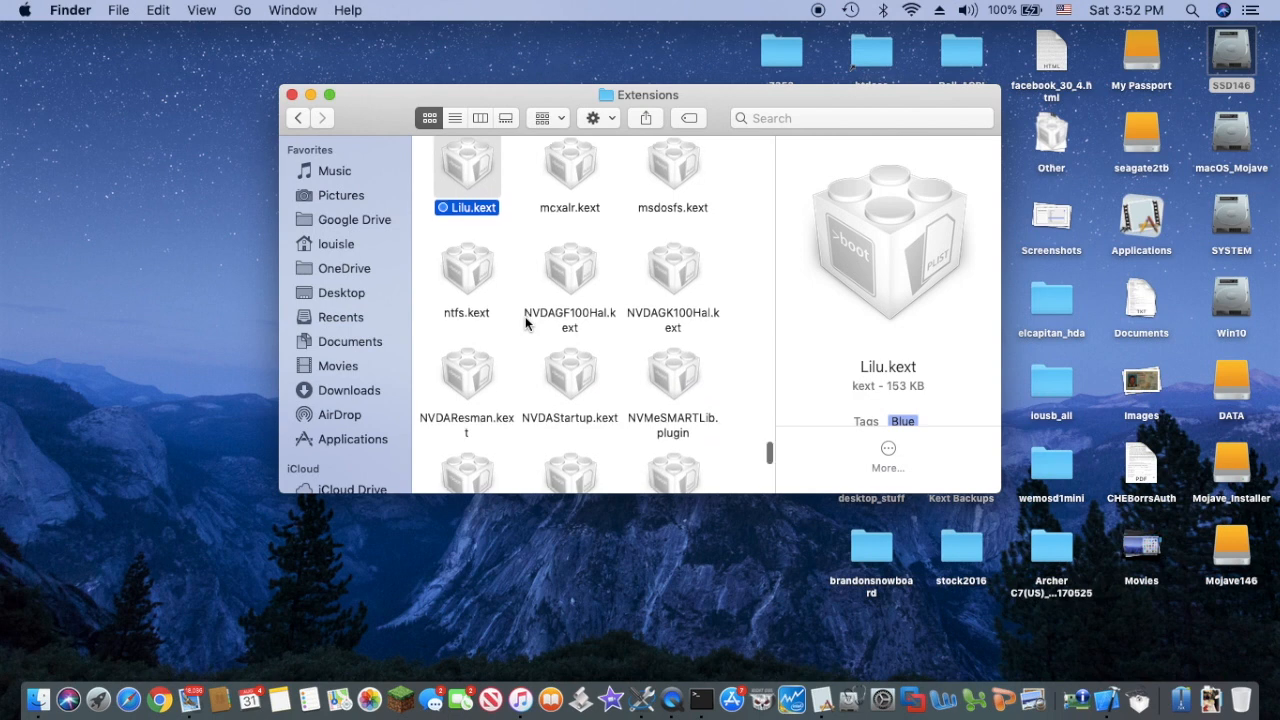
scroll(down, 3)
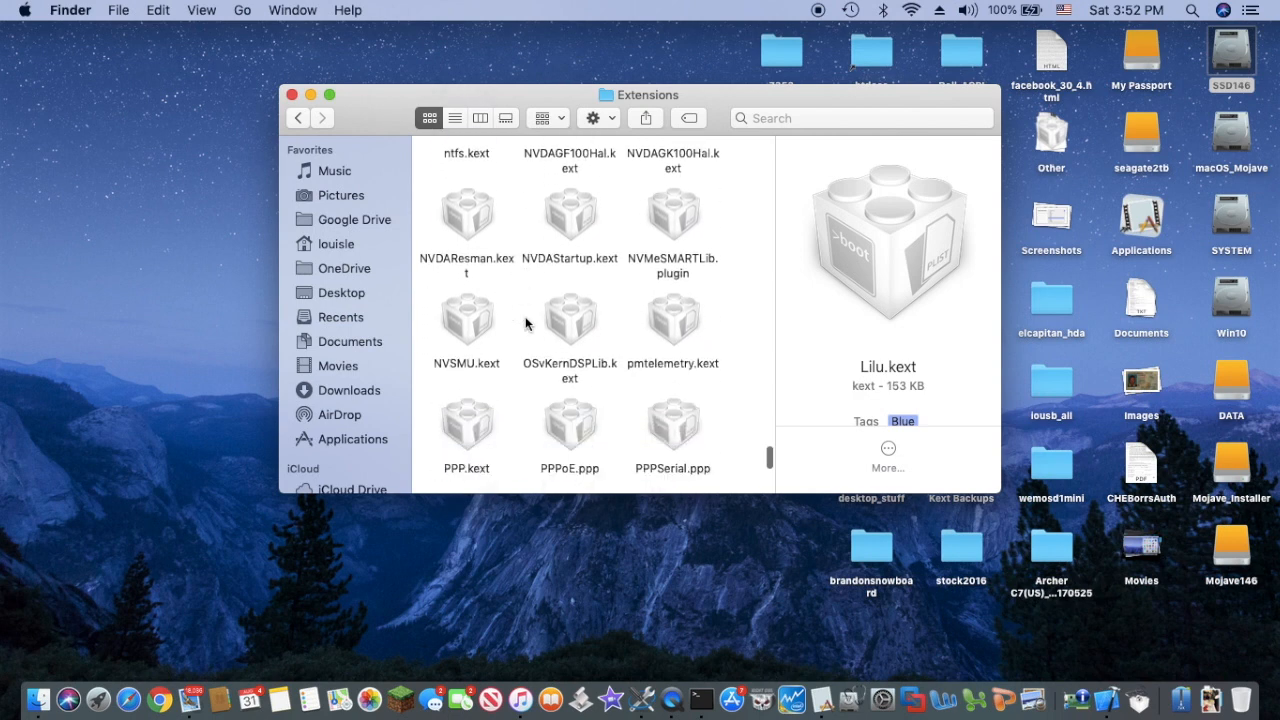
scroll(down, 3)
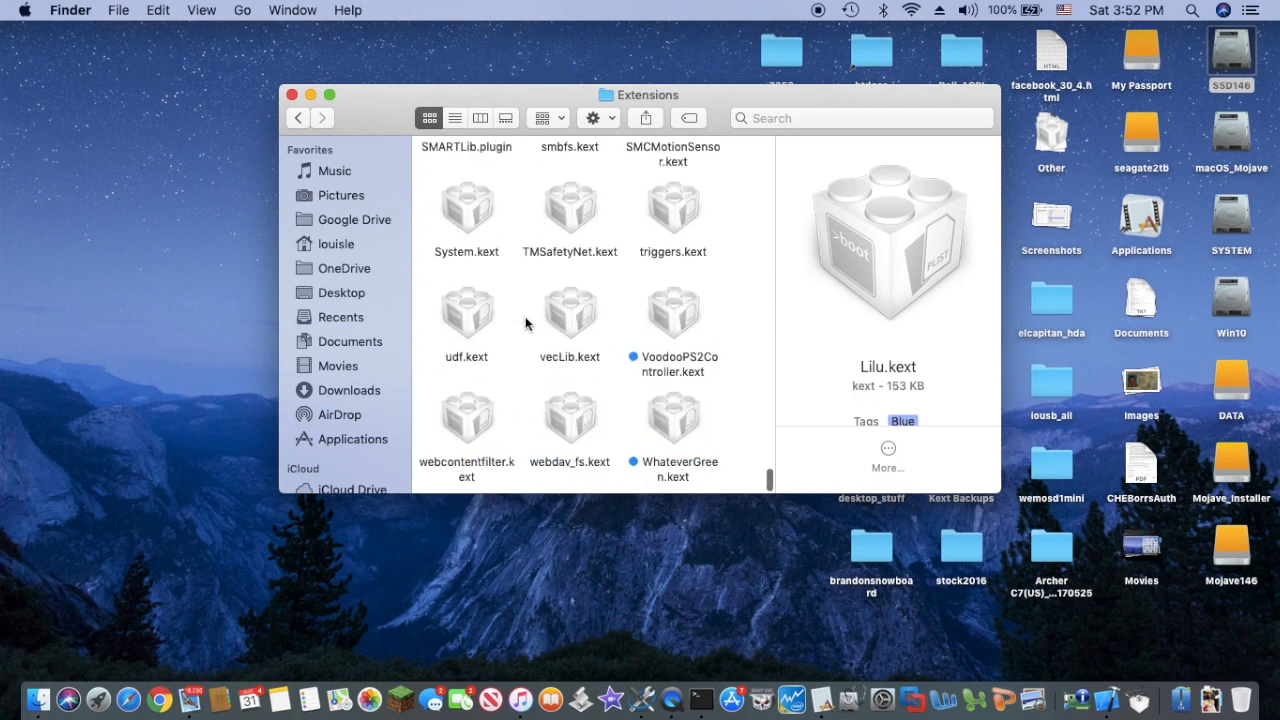
mouse_move(668, 440)
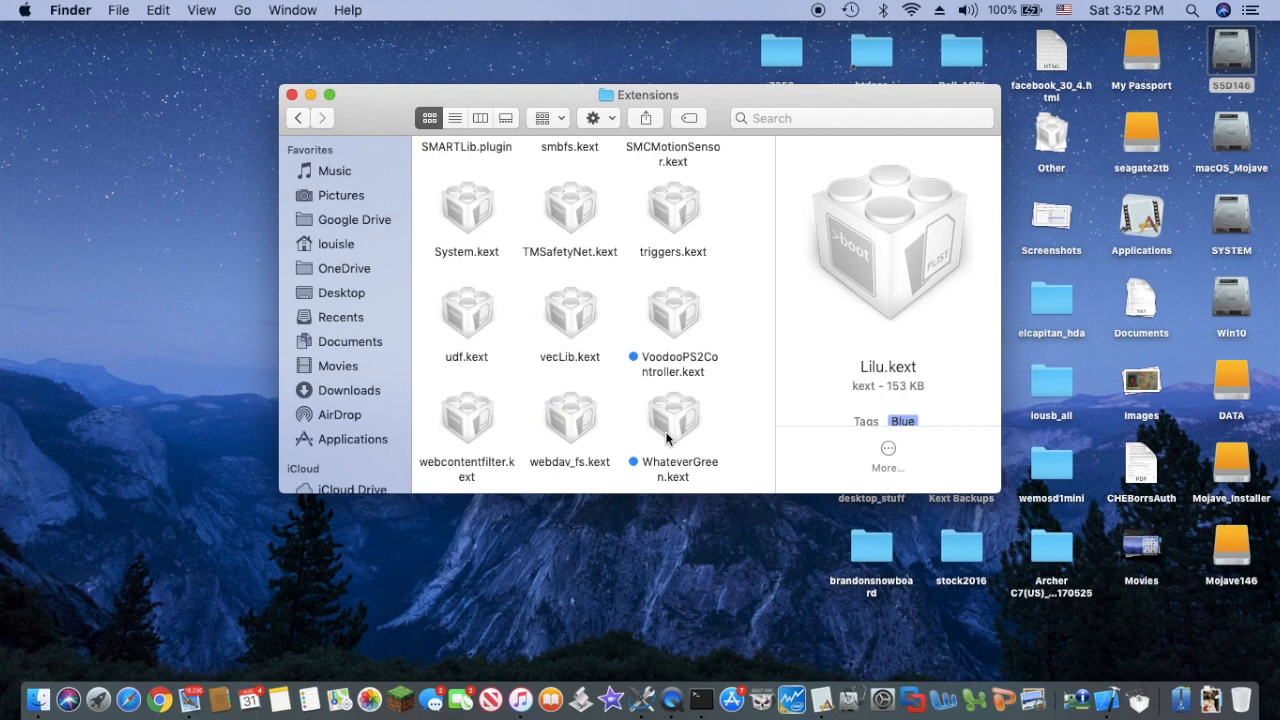
click(672, 418)
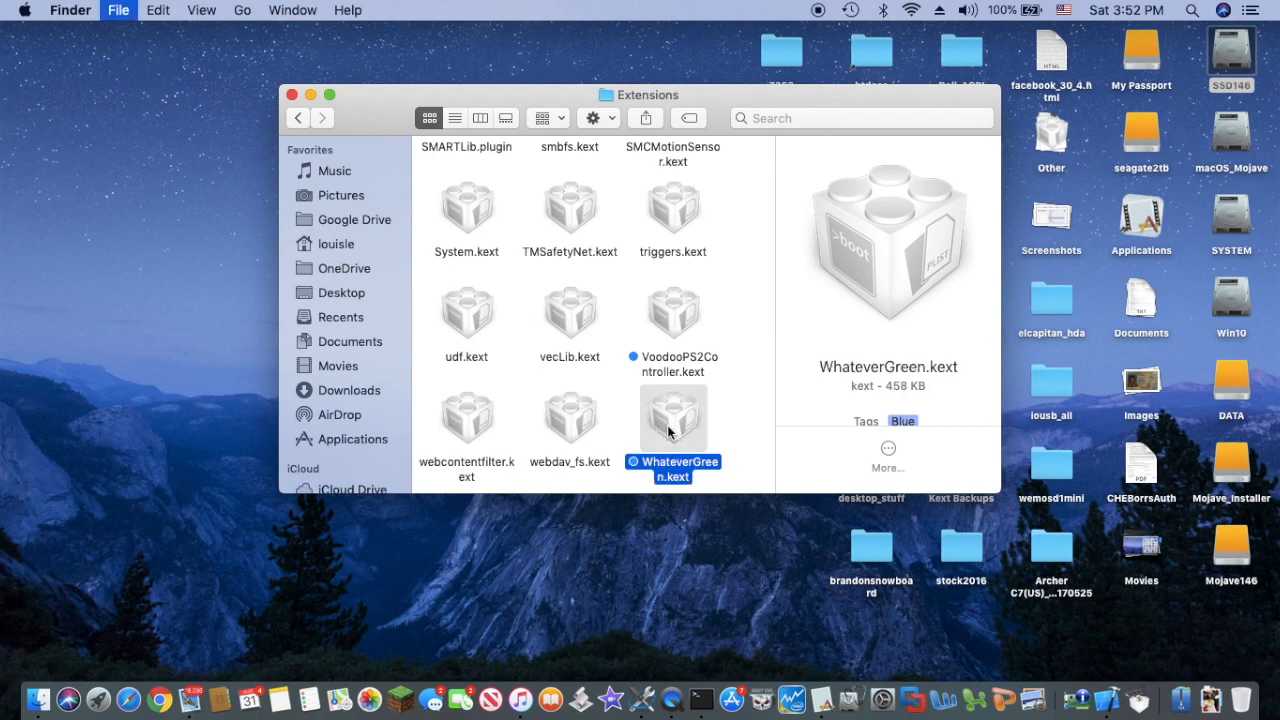
key(cmd+i)
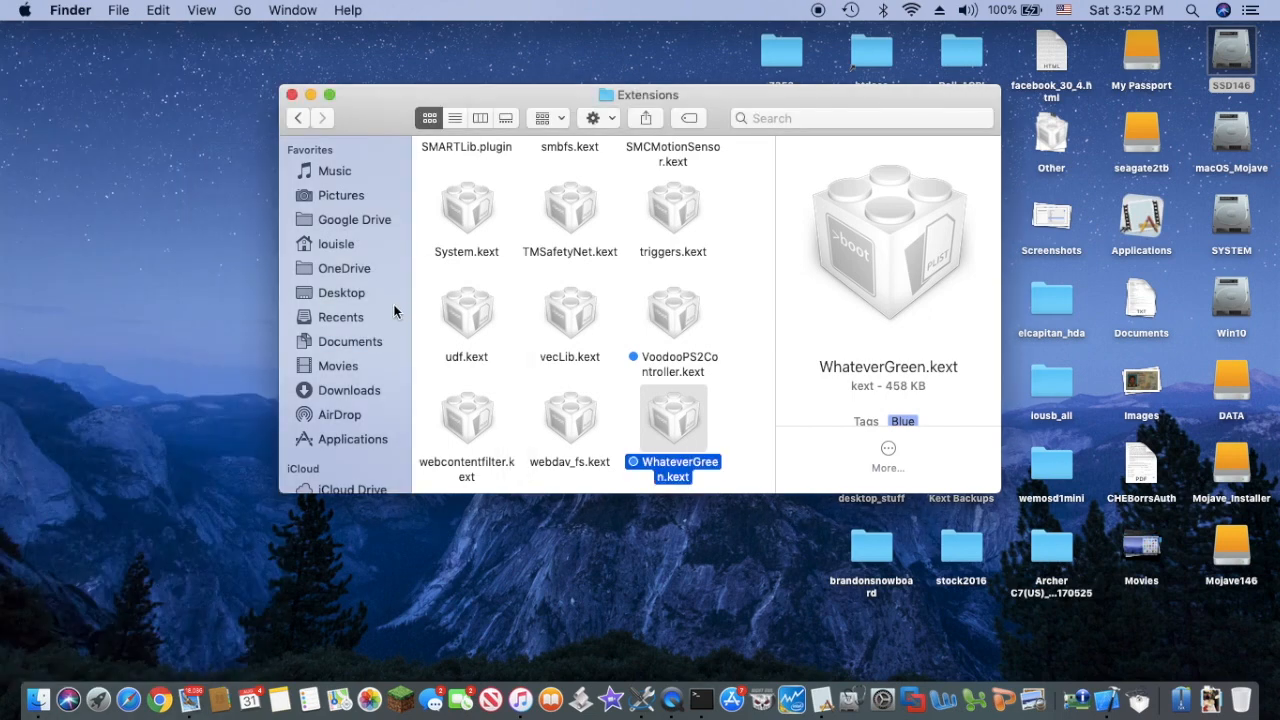
click(672, 310)
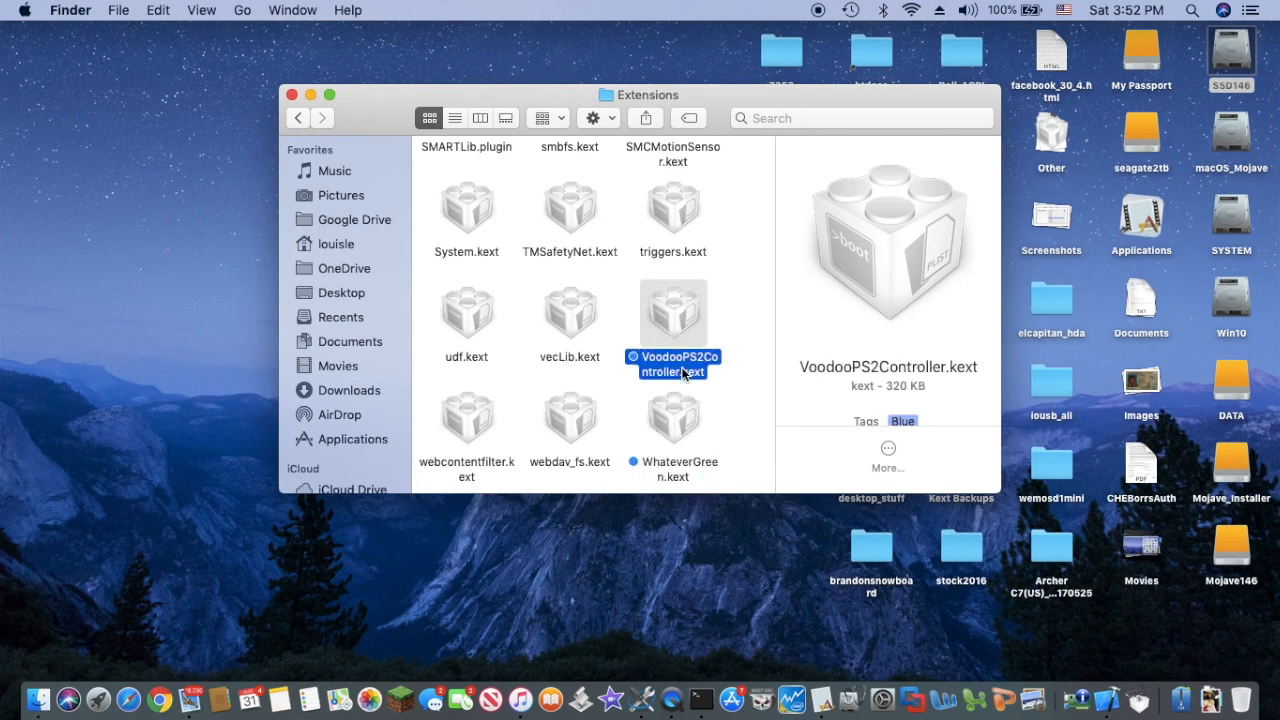
key(cmd+i)
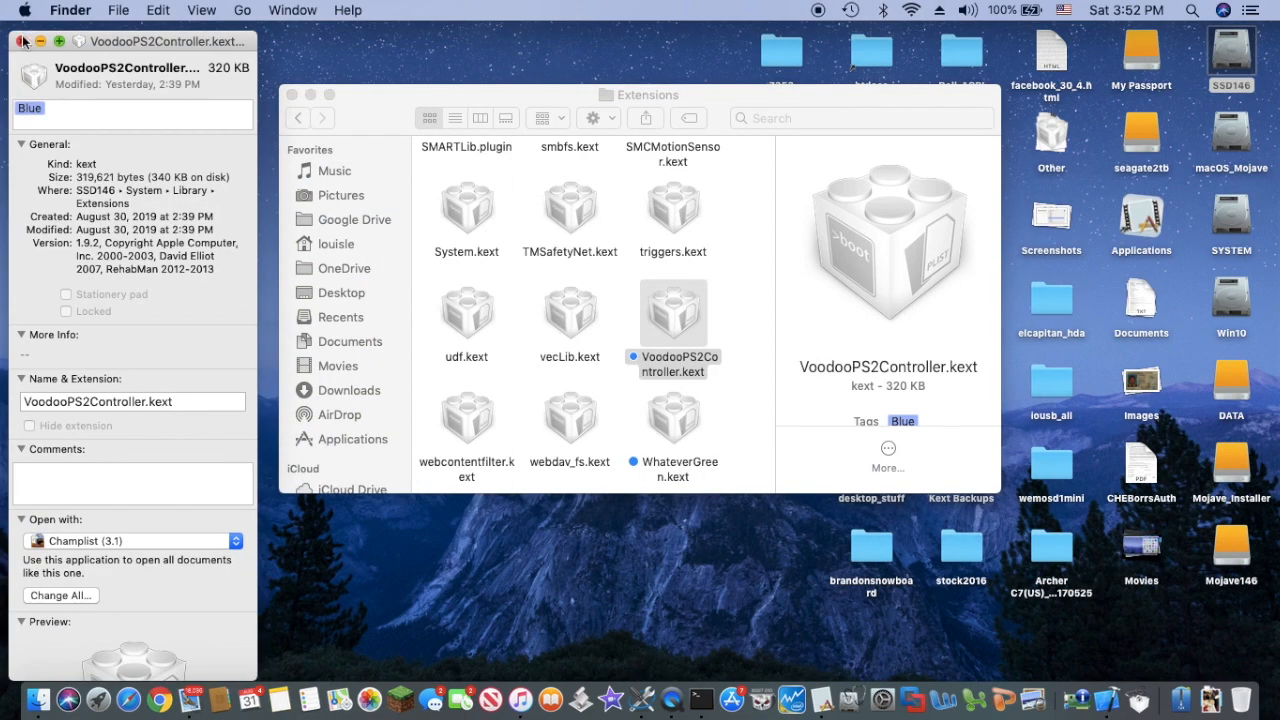
click(24, 42)
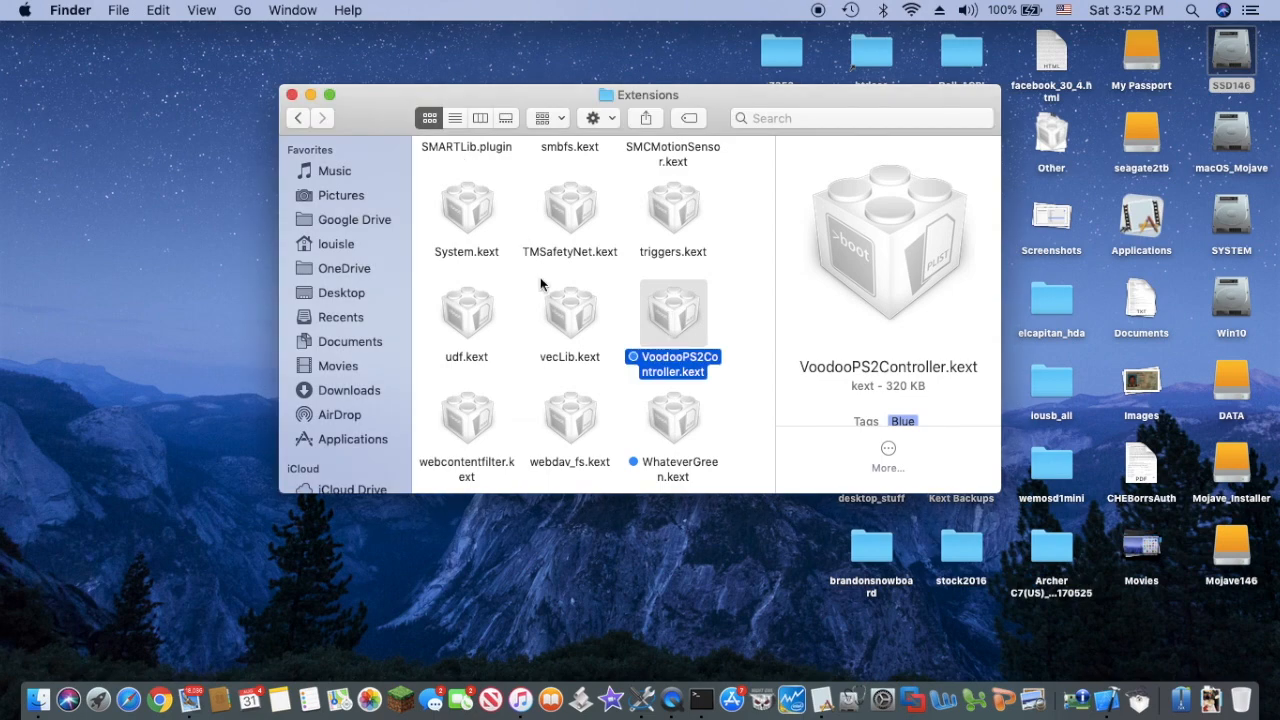
scroll(up, 3)
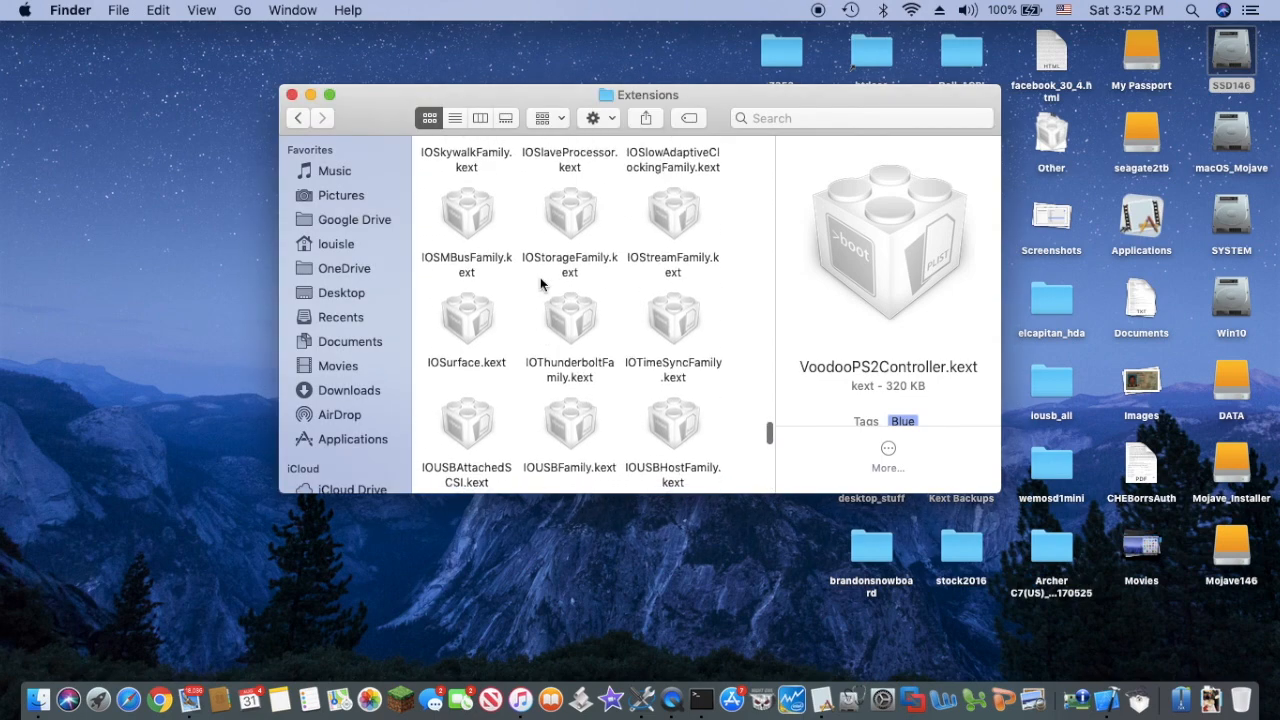
scroll(down, 3)
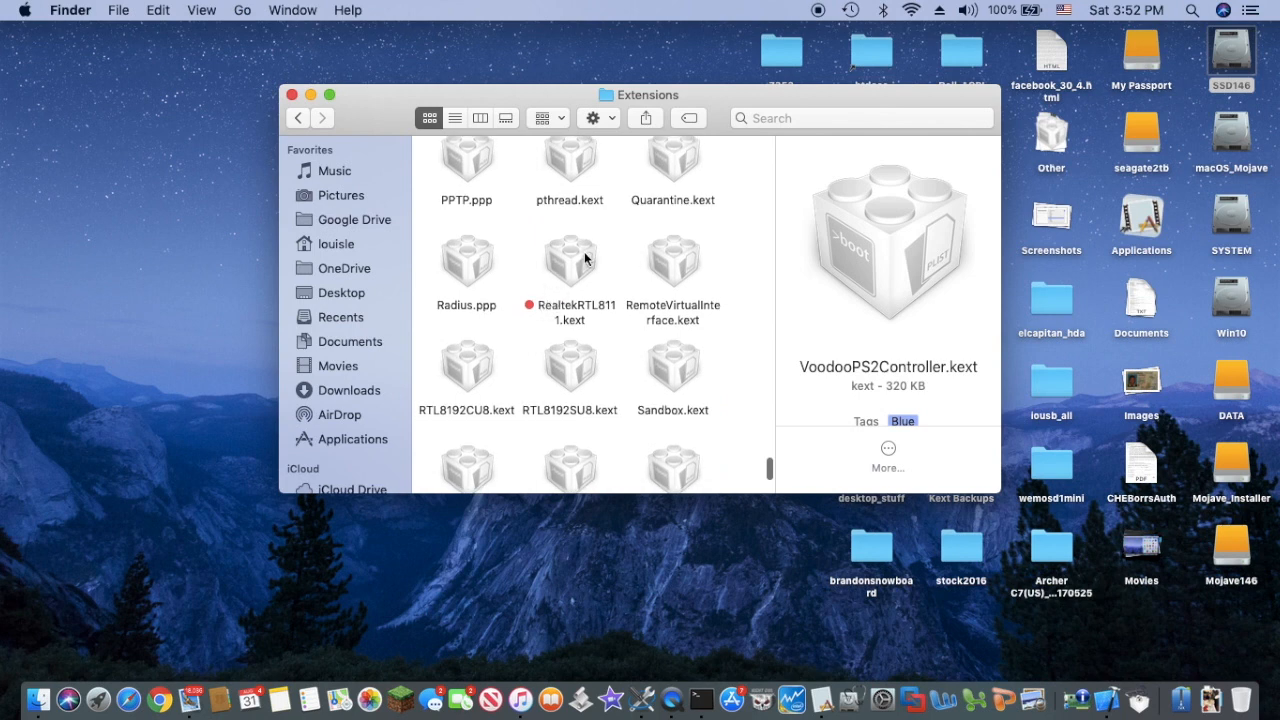
click(568, 260)
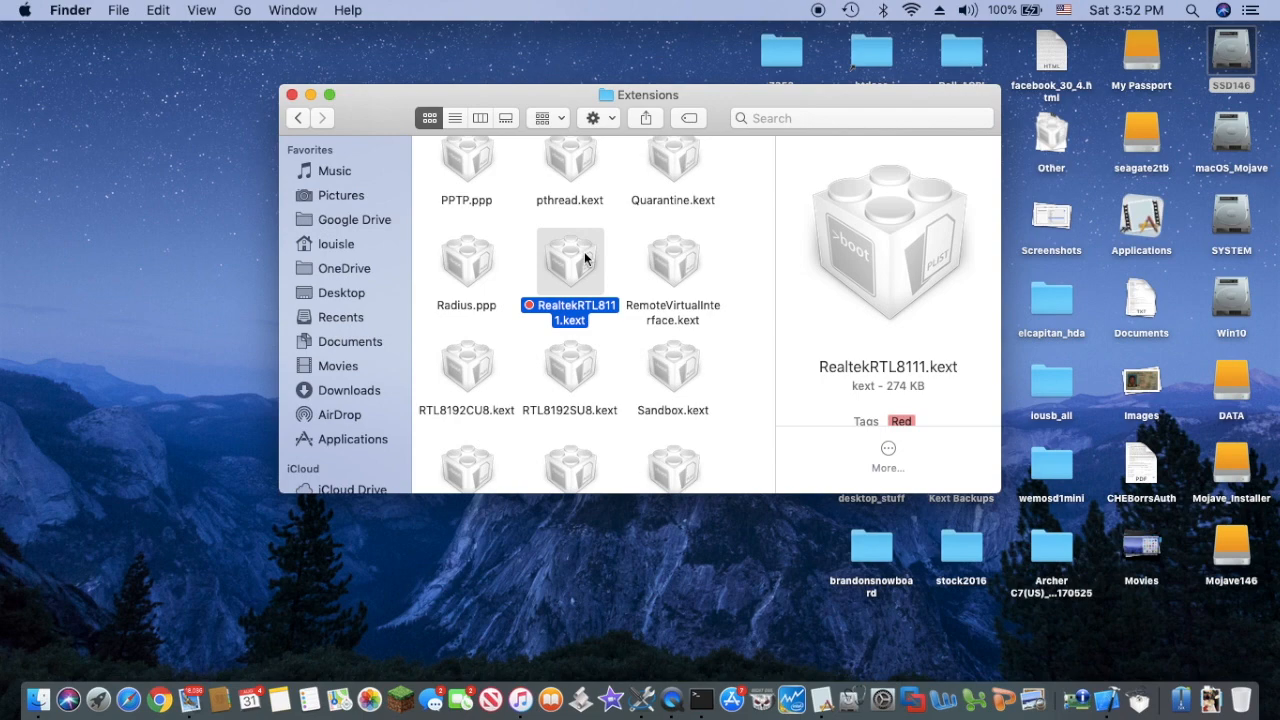
key(cmd+i)
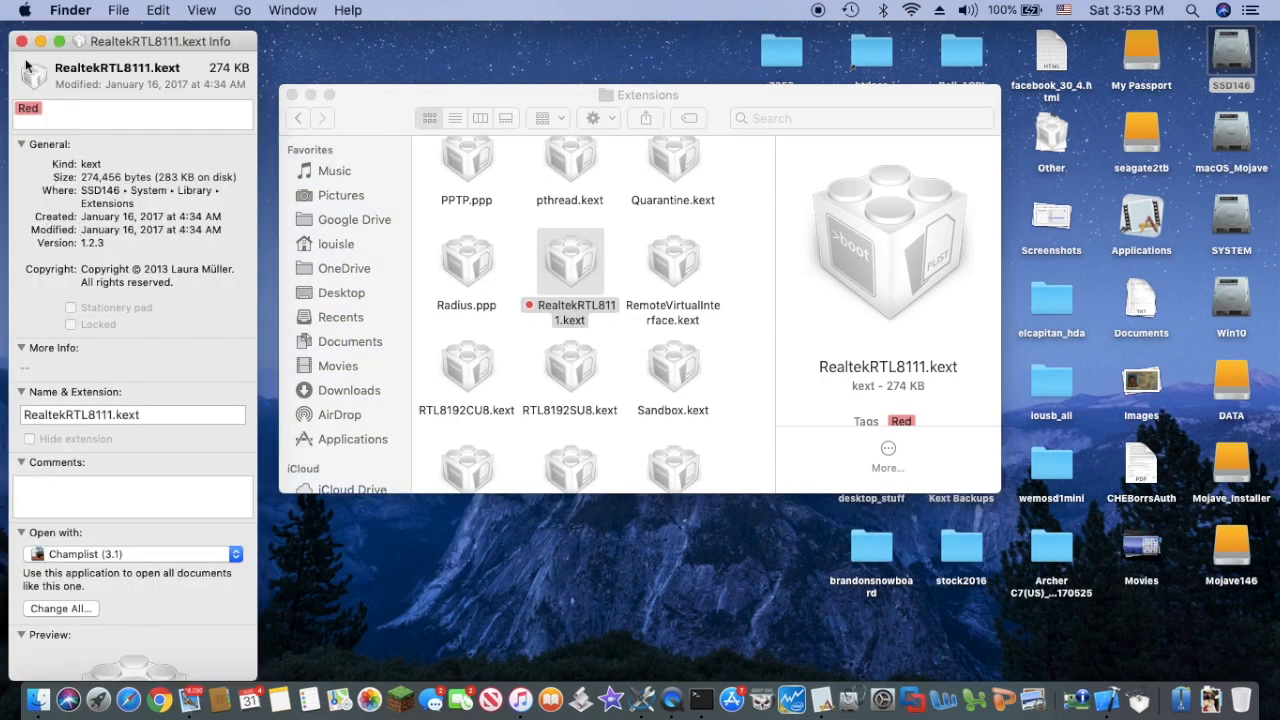
click(24, 40)
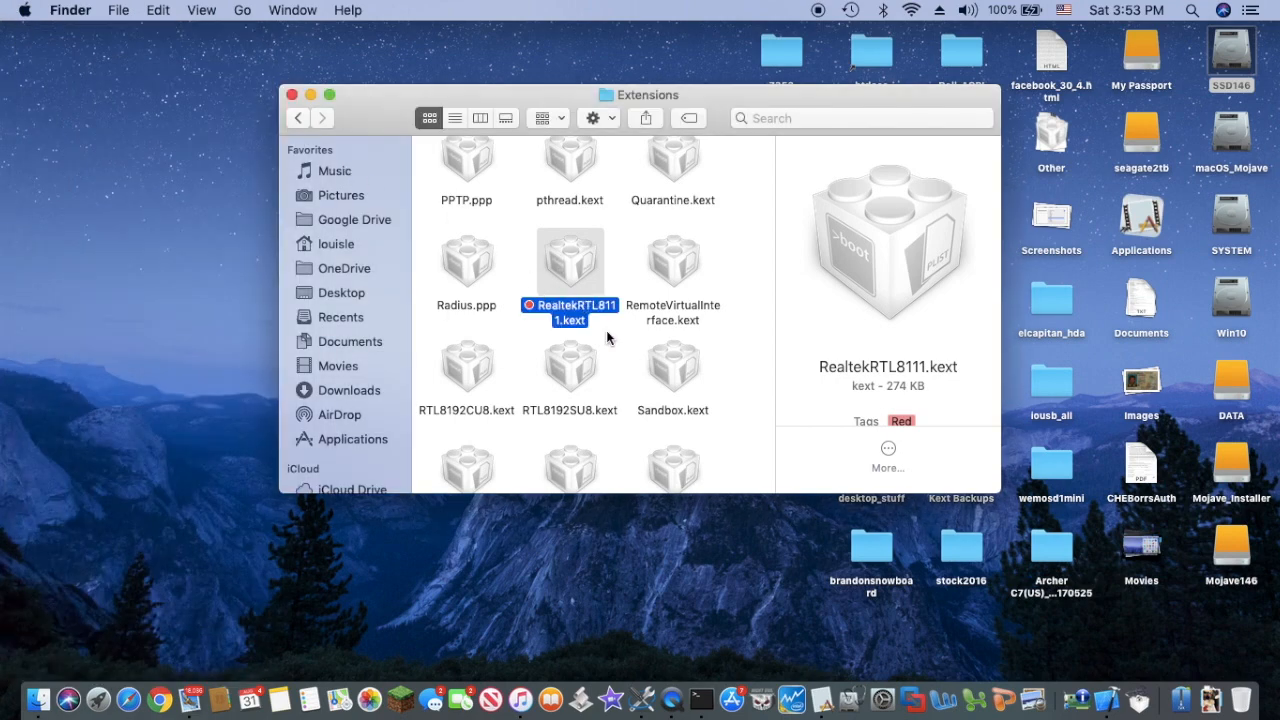
scroll(up, 3)
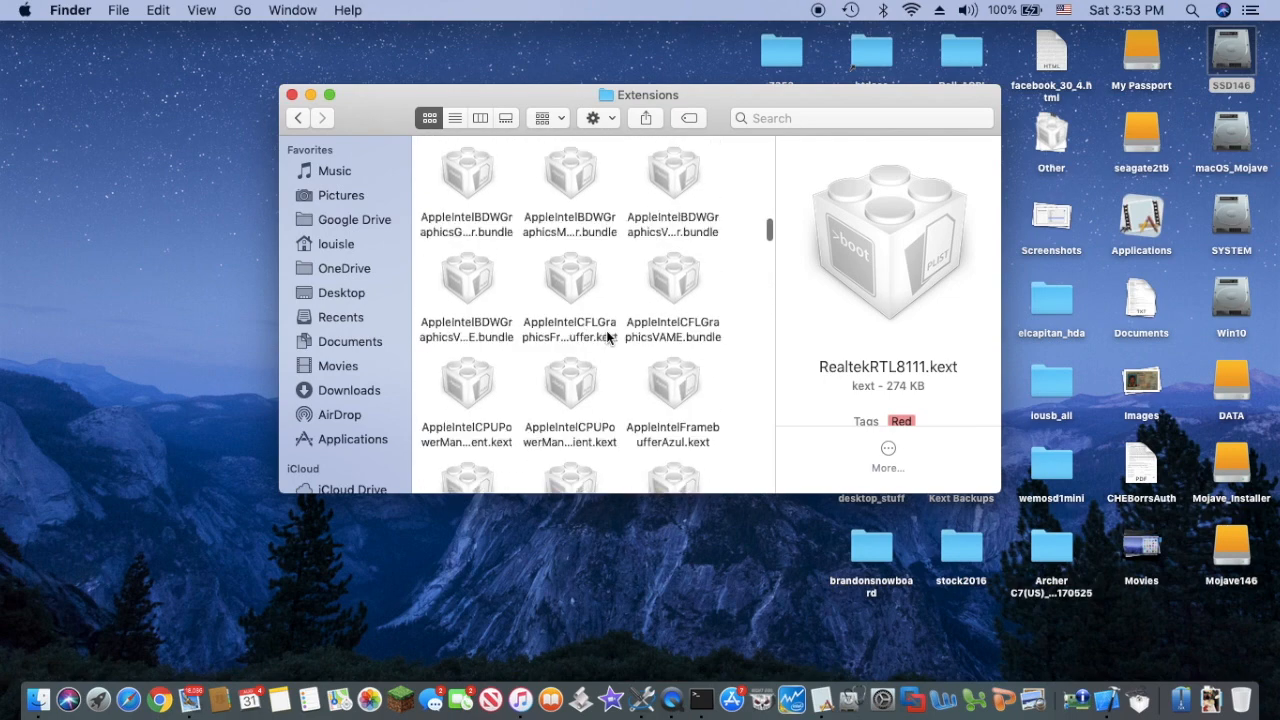
scroll(up, 3)
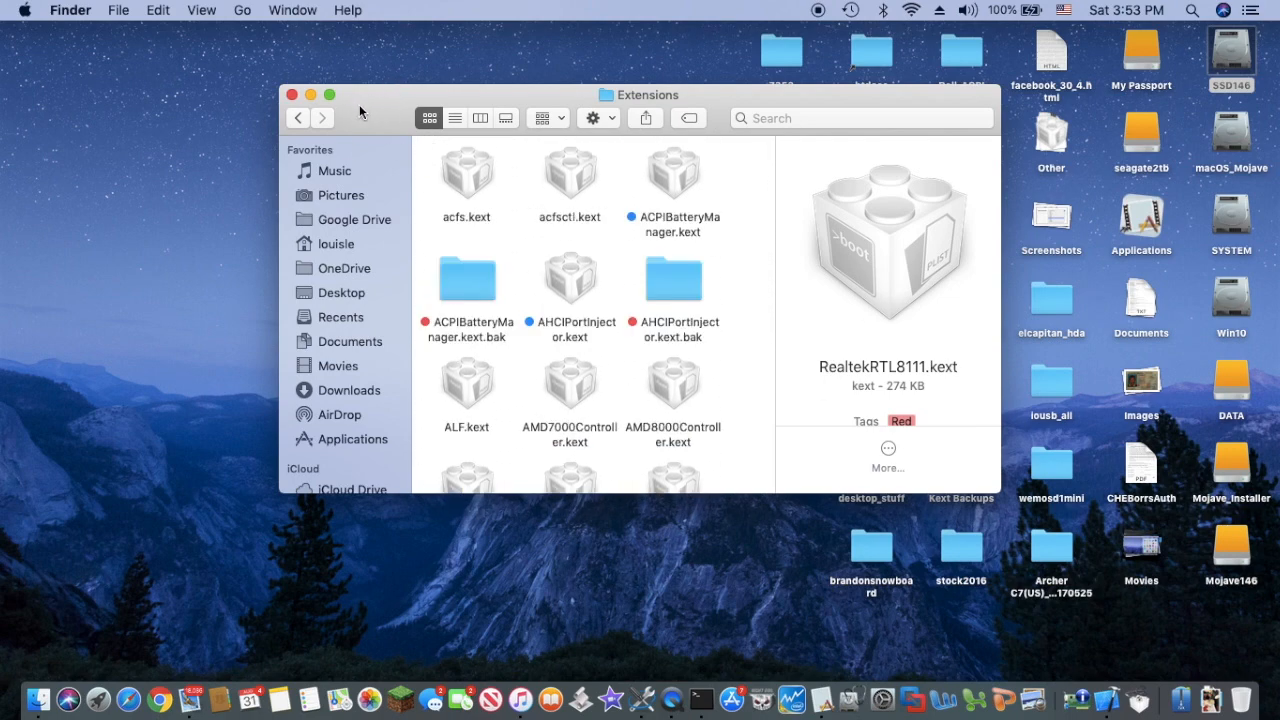
mouse_move(290, 108)
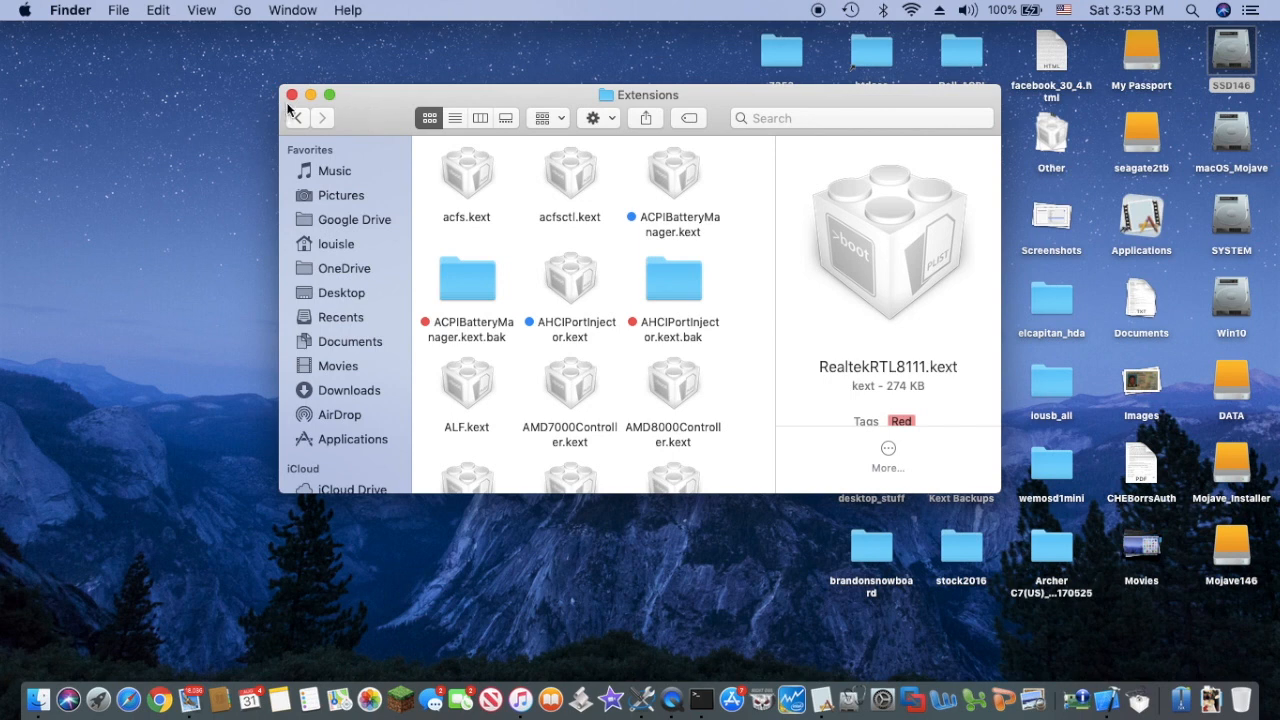